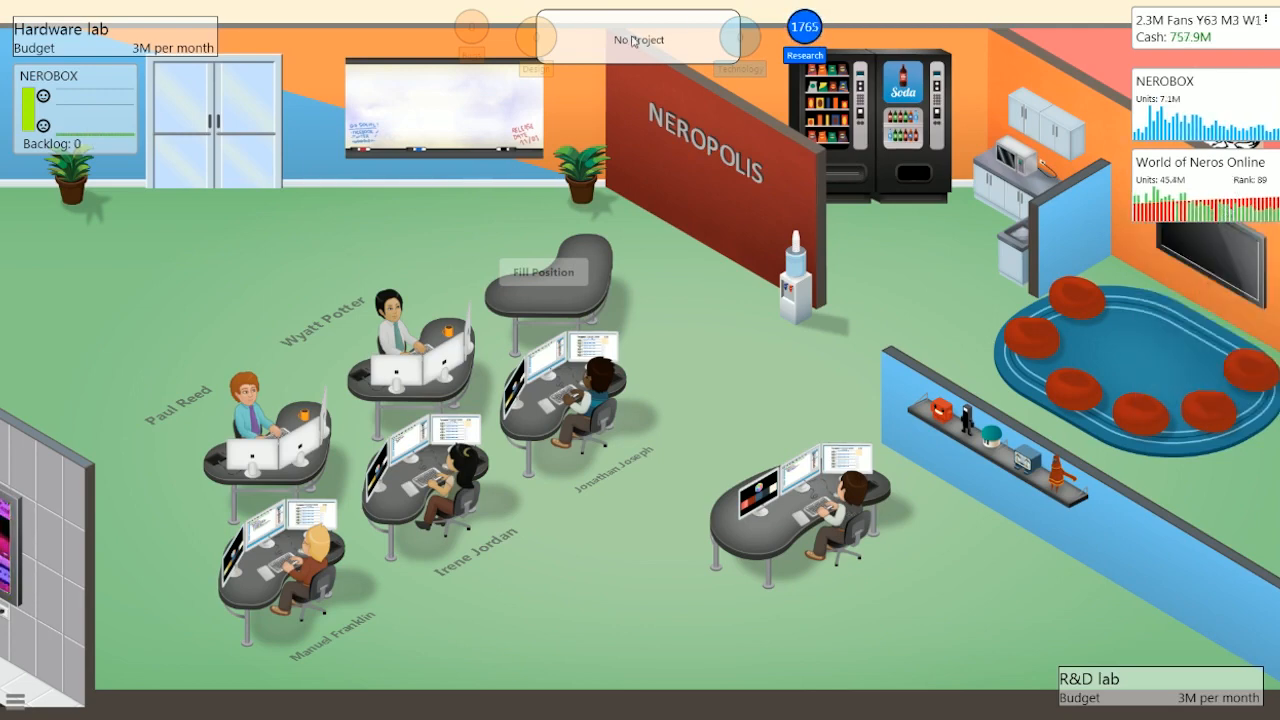
# - Start an AAA-sized sequel based on World of Neros Online
pyautogui.click(636, 40)
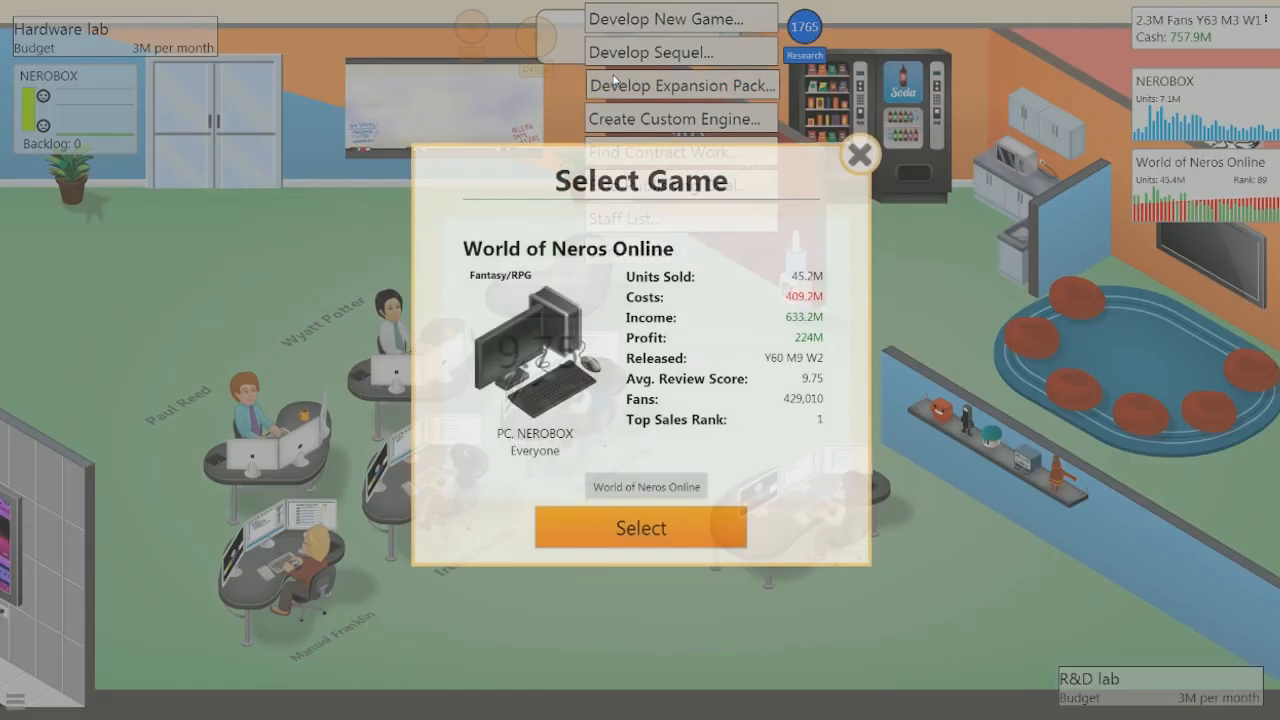
pyautogui.click(640, 528)
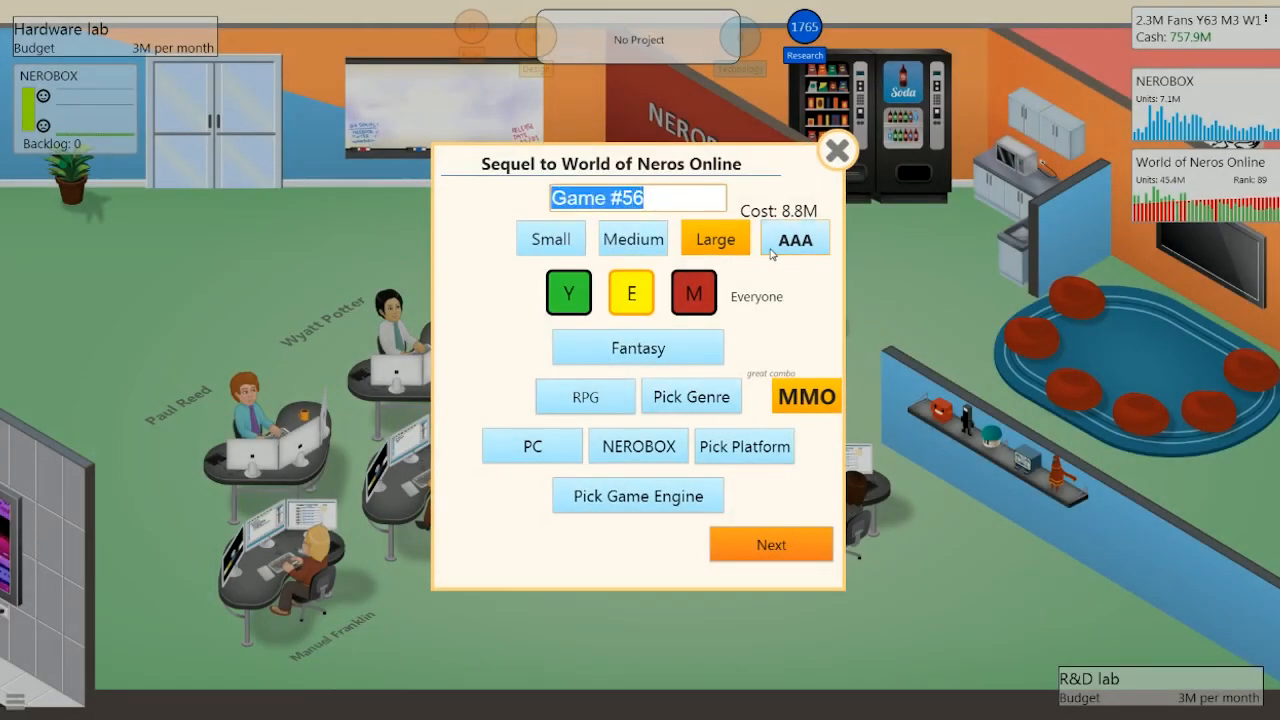
pyautogui.click(794, 238)
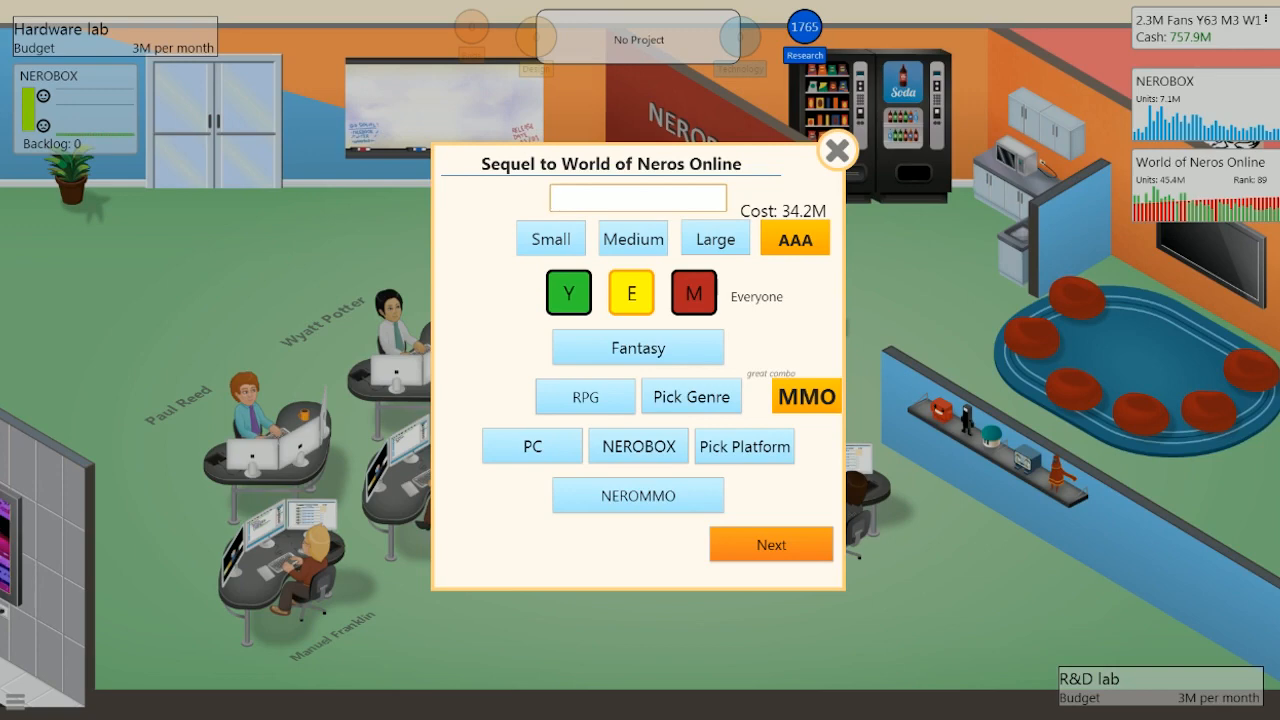
# - Title the sequel 'Nerolorn' and begin its development
pyautogui.click(636, 198)
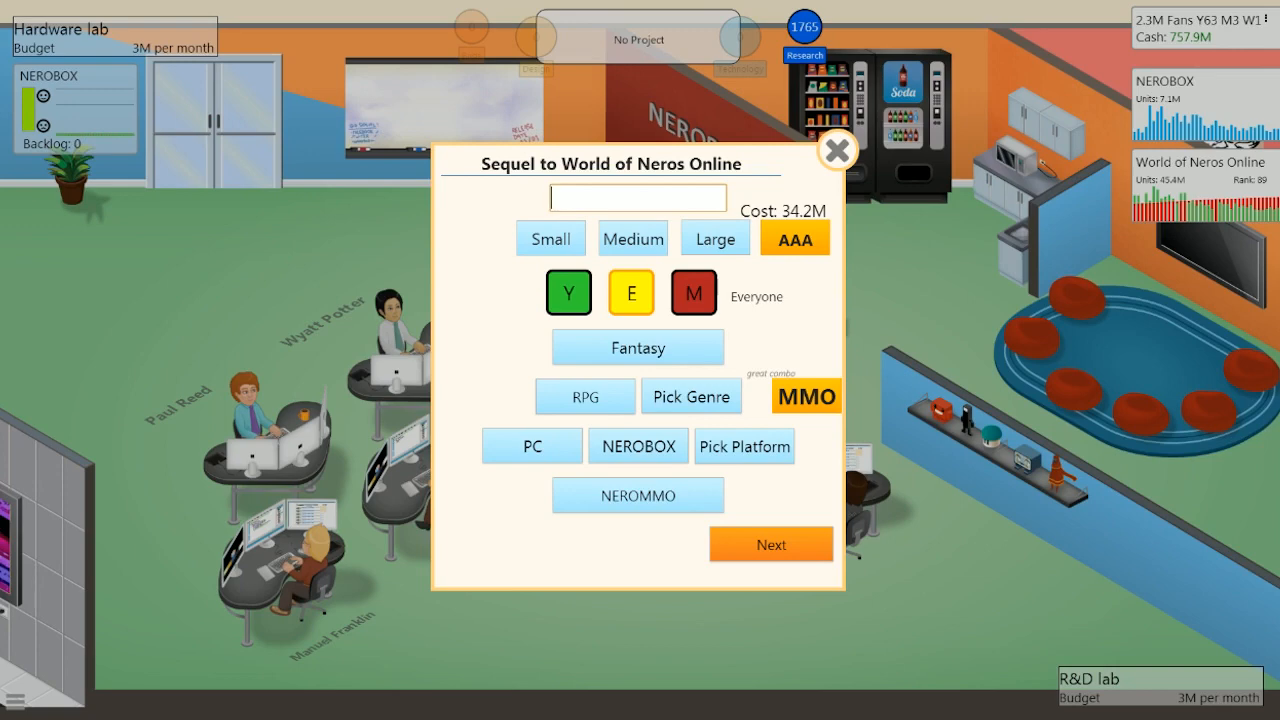
pyautogui.write('Nerolorn')
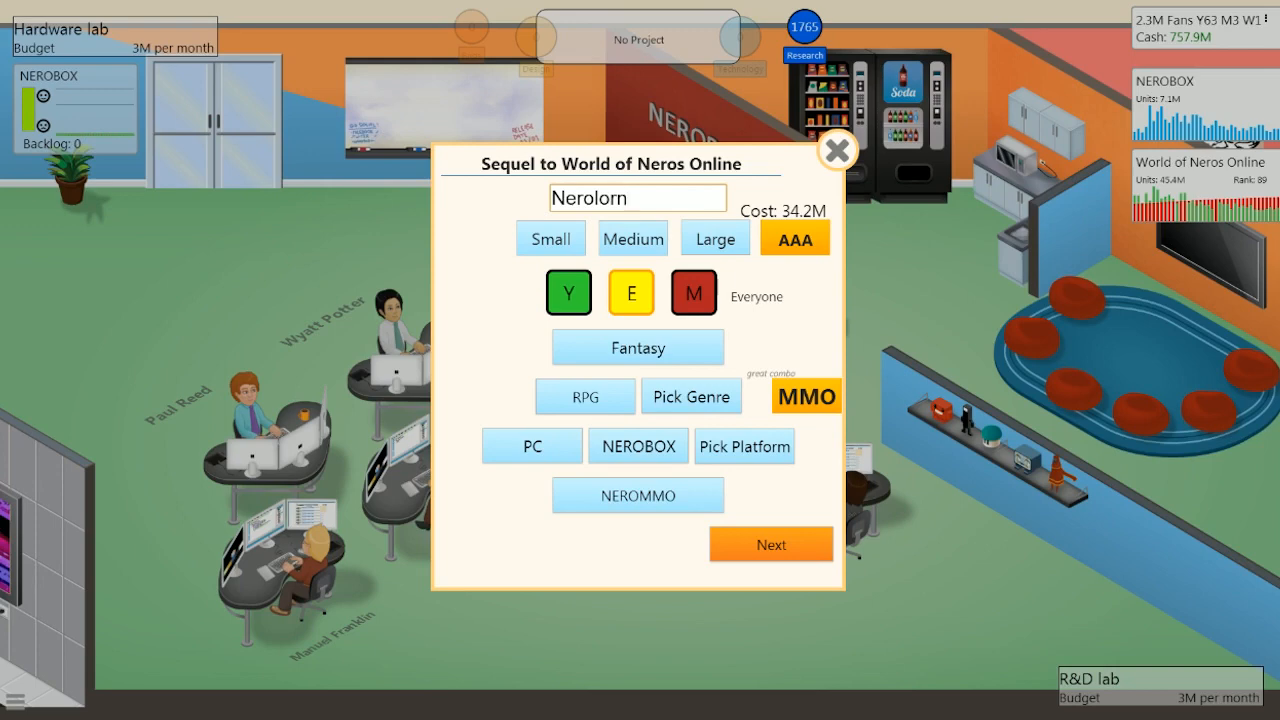
pyautogui.moveTo(838, 250)
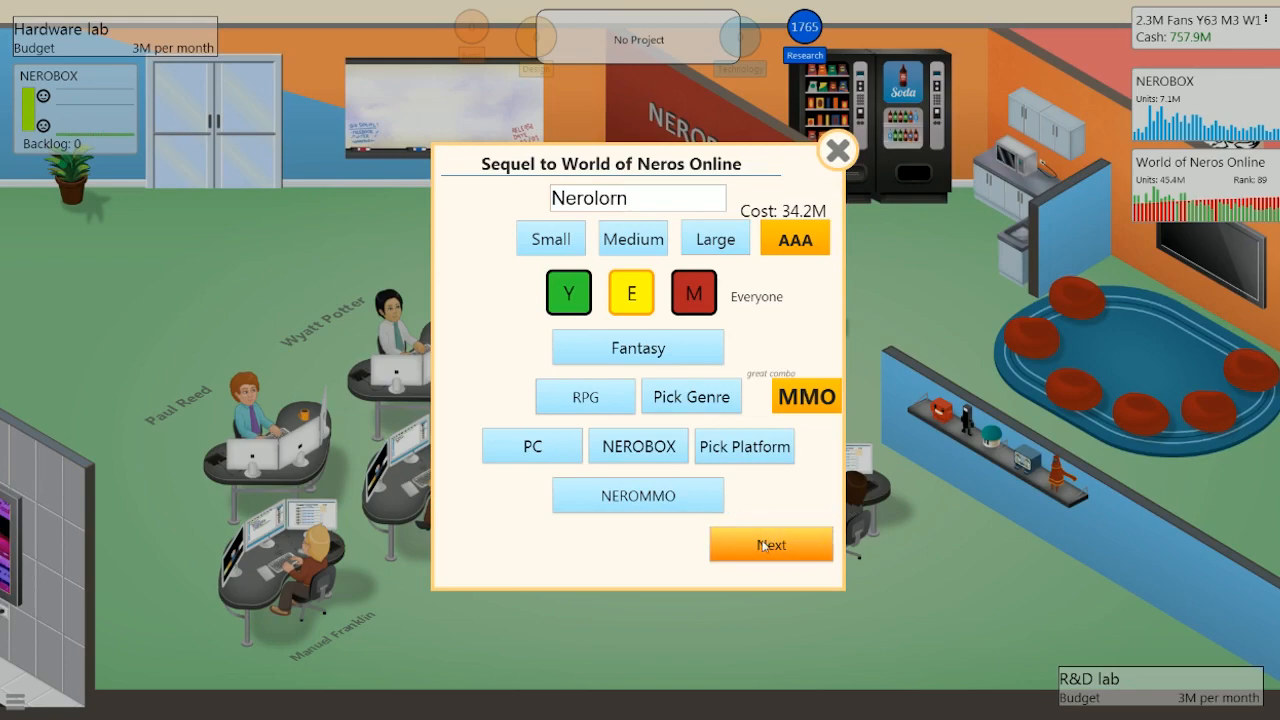
pyautogui.click(772, 544)
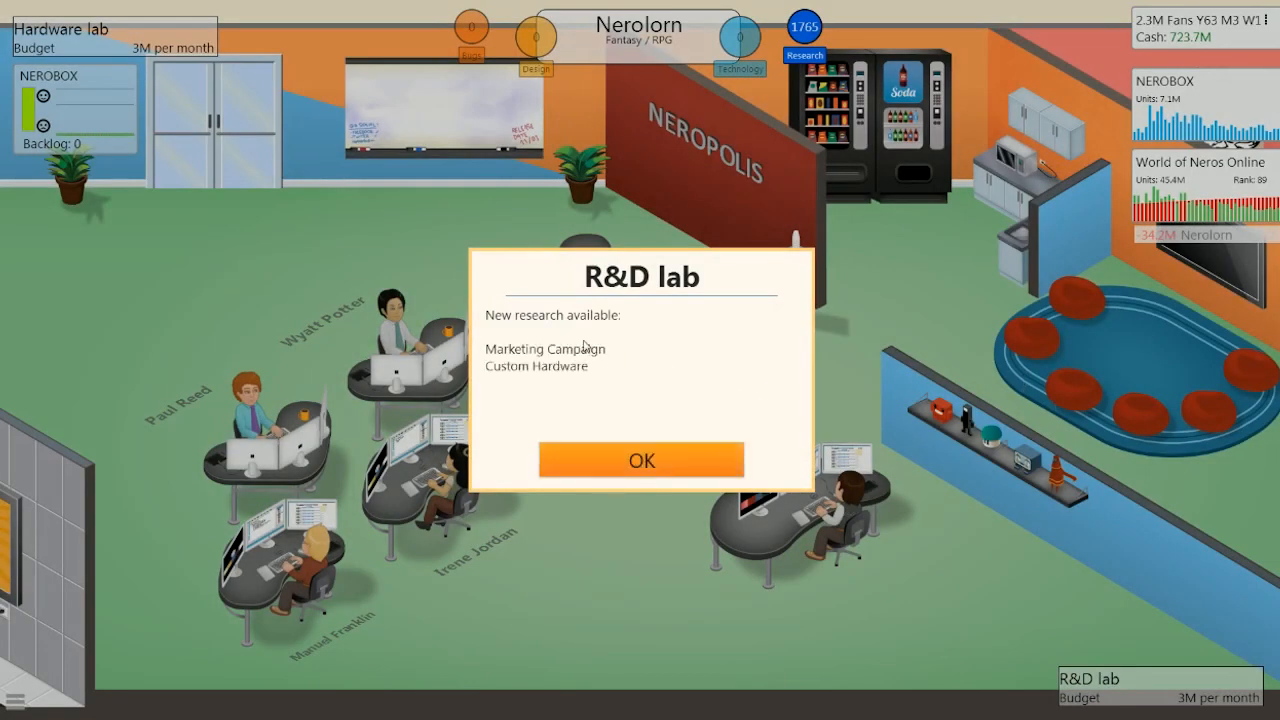
pyautogui.moveTo(530, 378)
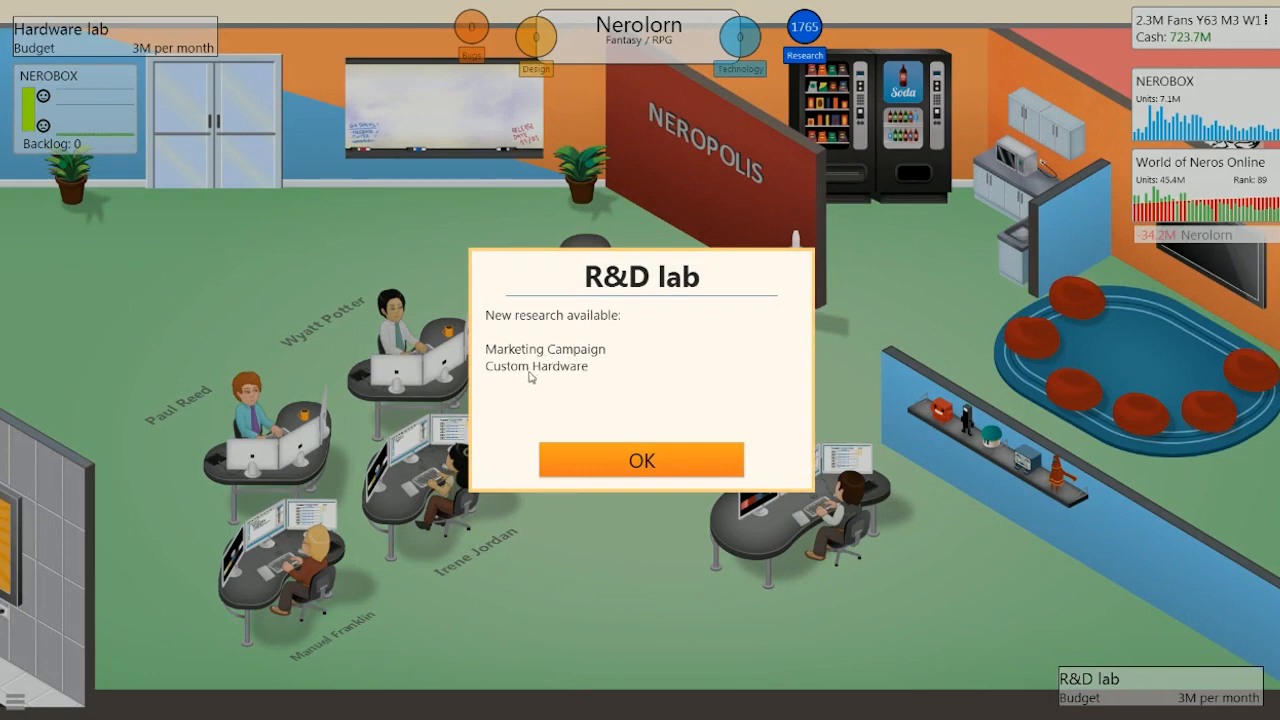
# - Dismiss the R&D research notice and confirm the stage 1 focus allocation
pyautogui.click(640, 460)
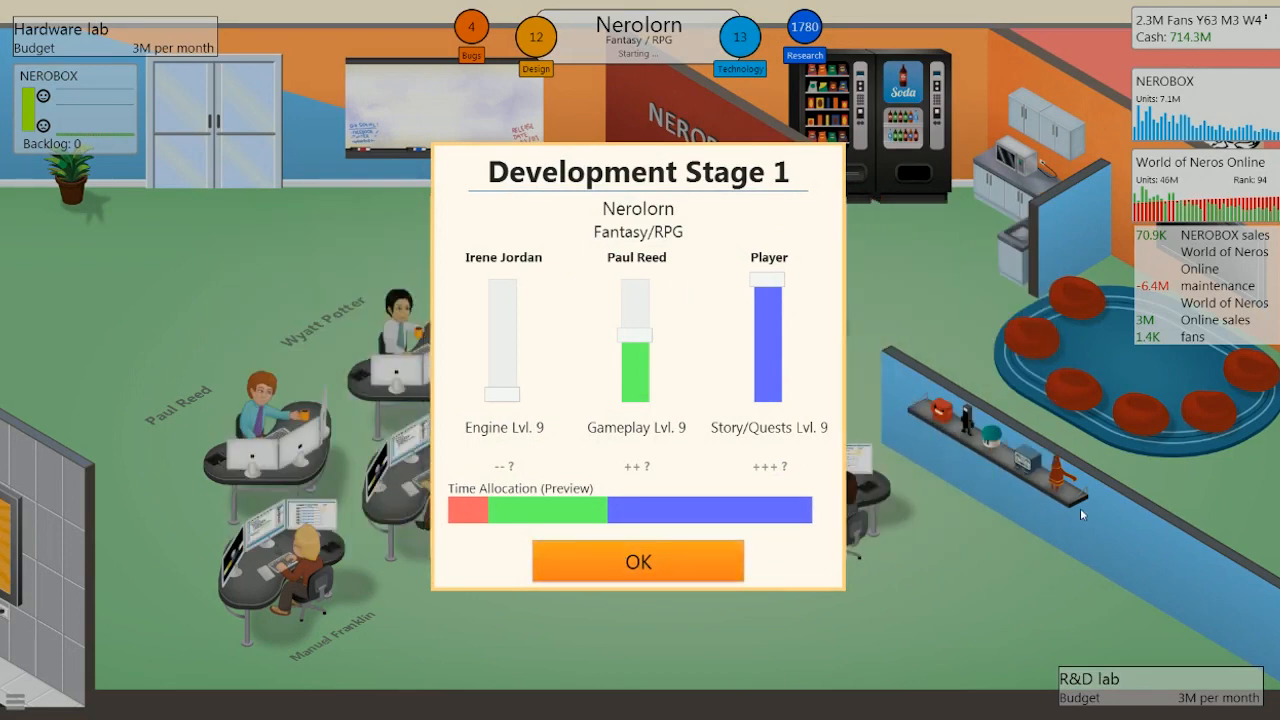
pyautogui.click(636, 560)
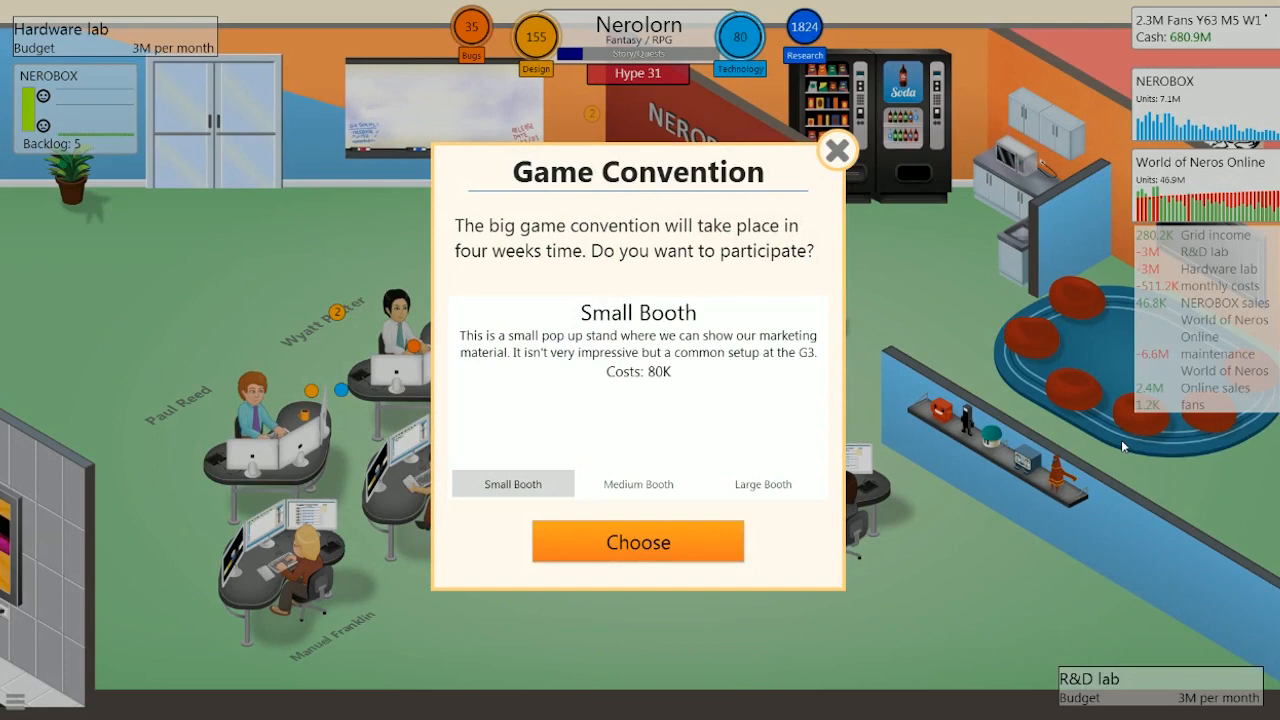
# - Book the large booth for the G3 convention
pyautogui.click(762, 484)
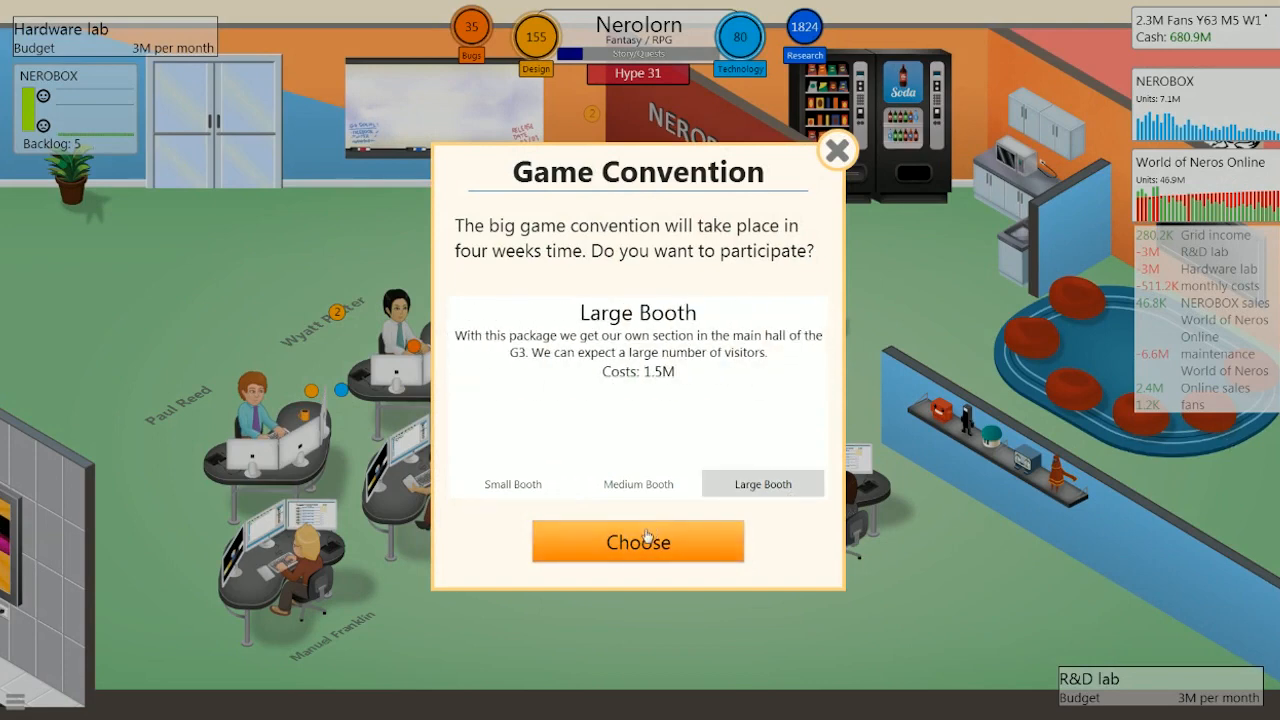
pyautogui.click(636, 540)
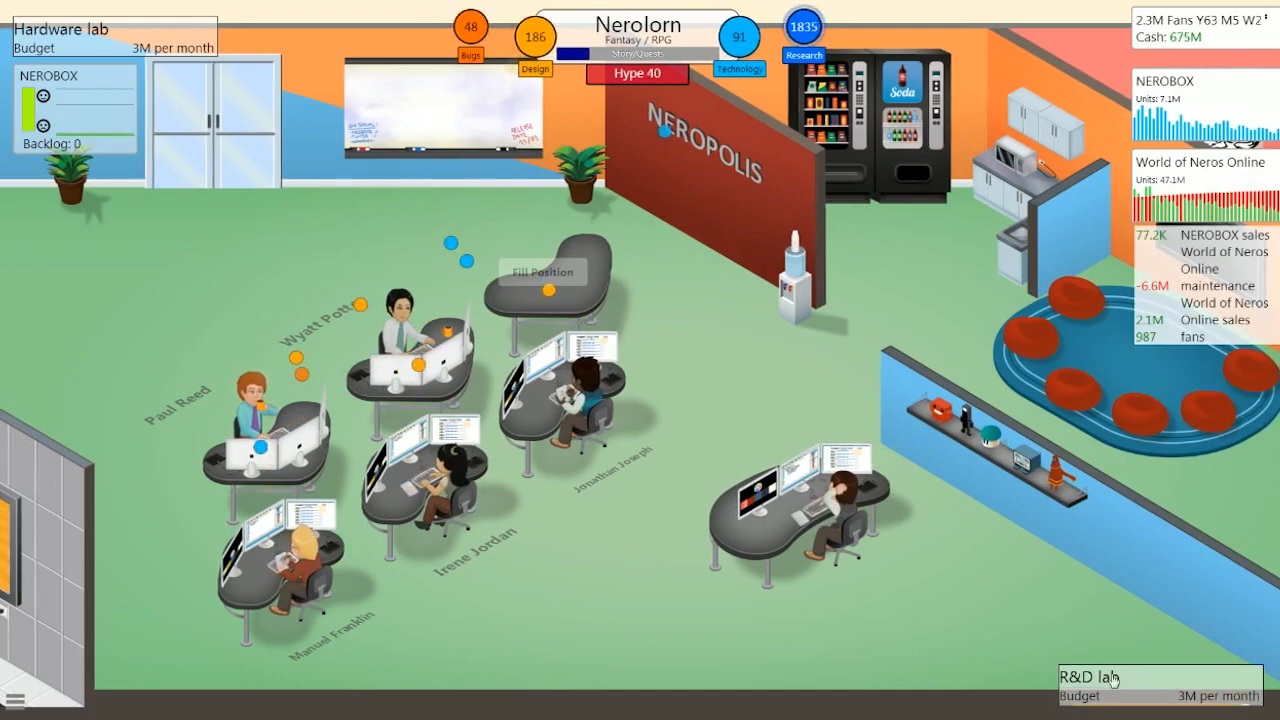
# - Start the Own Convention special project in the R&D lab
pyautogui.click(1108, 676)
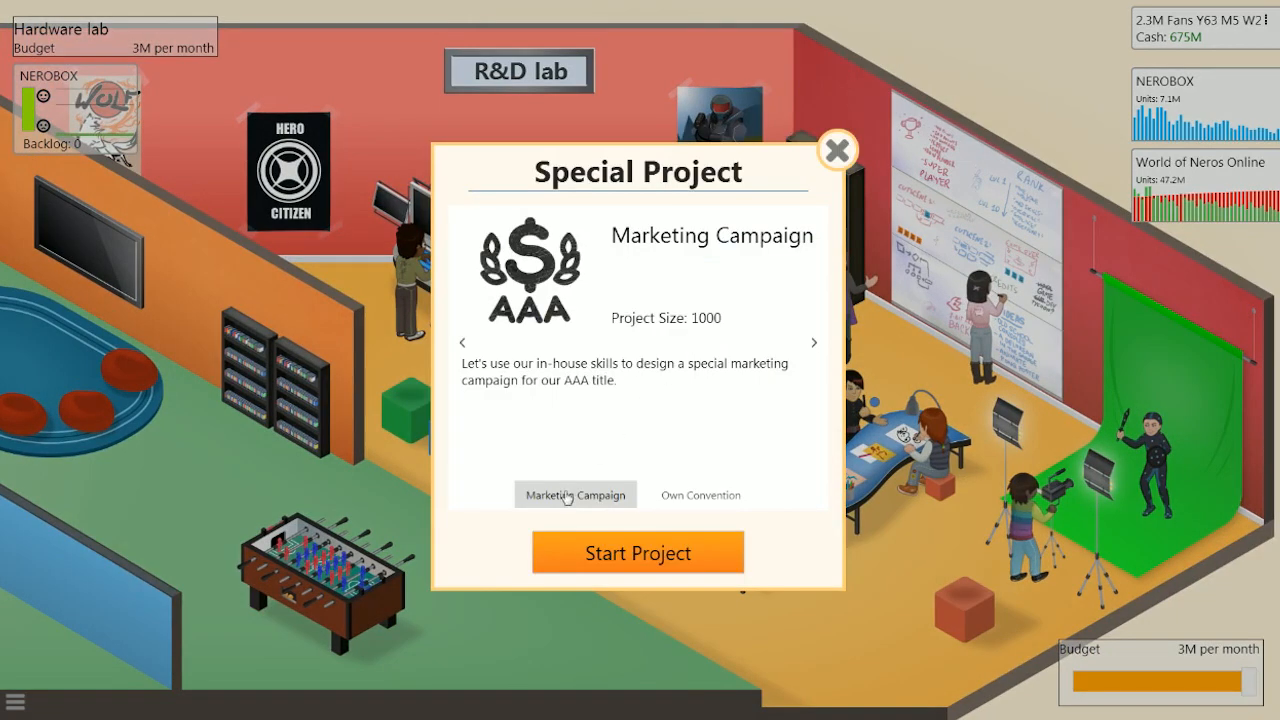
pyautogui.click(700, 496)
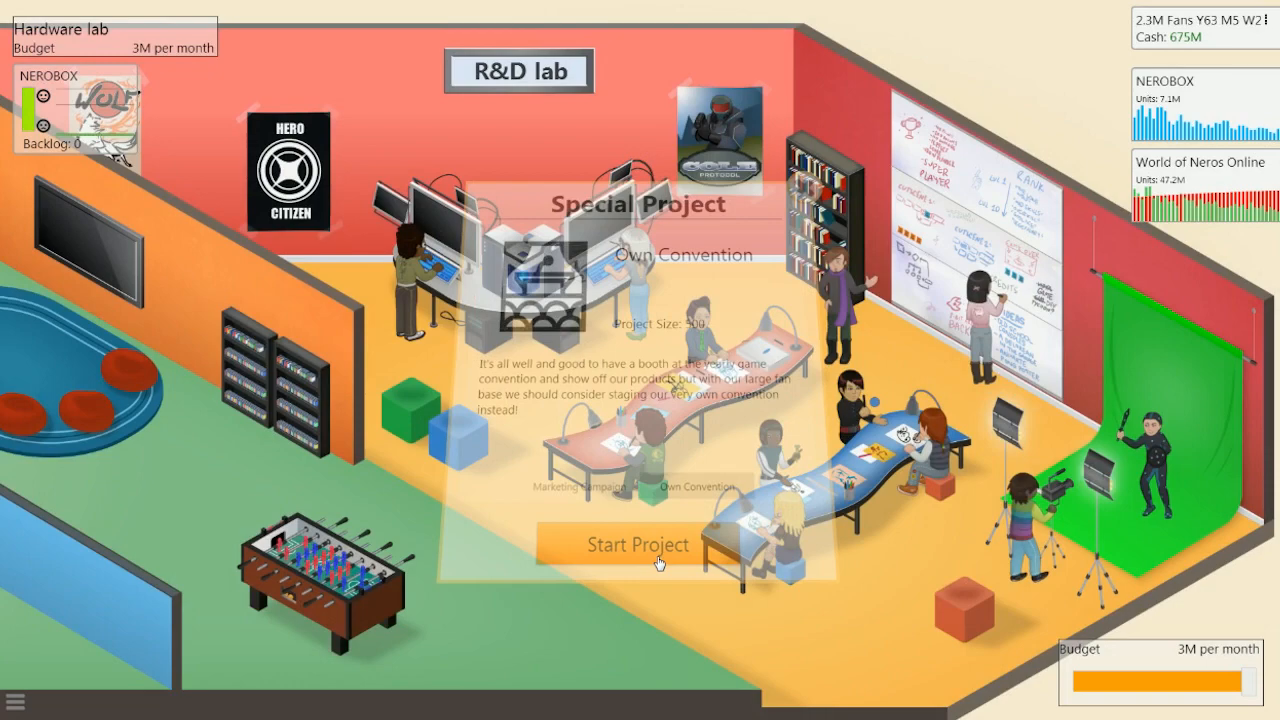
pyautogui.click(636, 544)
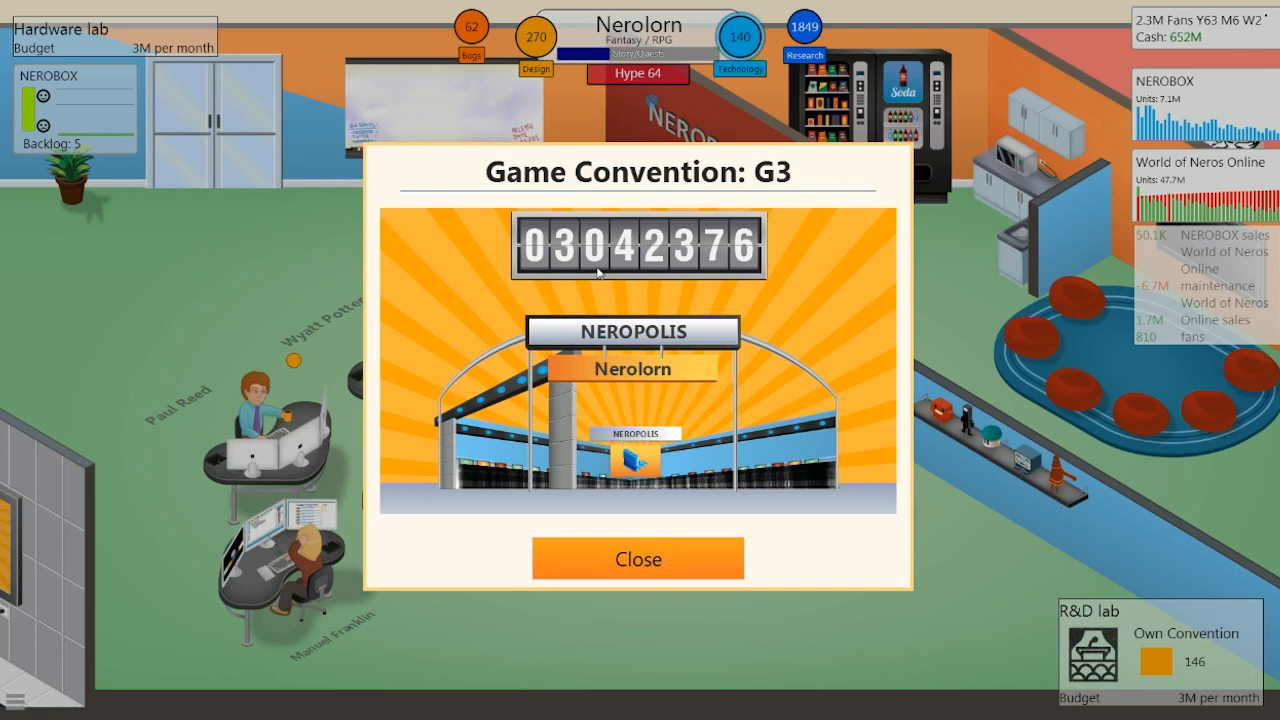
pyautogui.moveTo(700, 446)
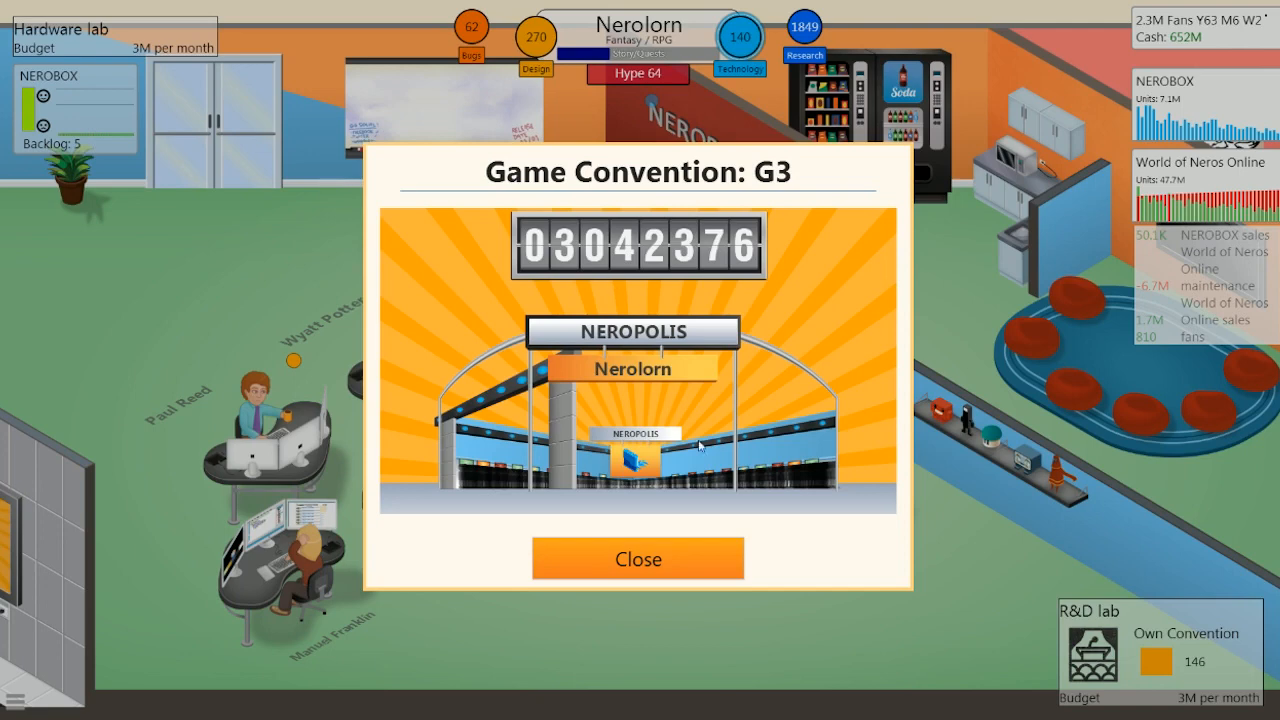
# - Acknowledge the number-one G3 booth result and confirm the stage 2 focus allocation
pyautogui.click(638, 558)
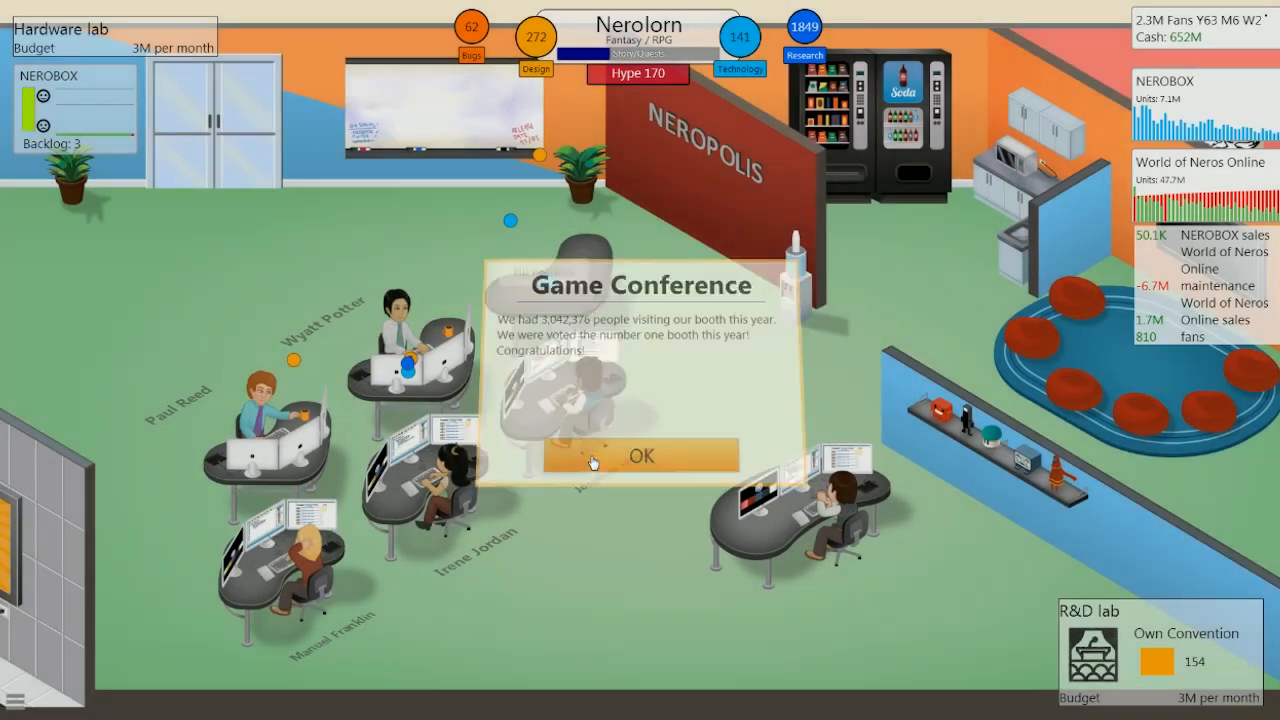
pyautogui.click(640, 456)
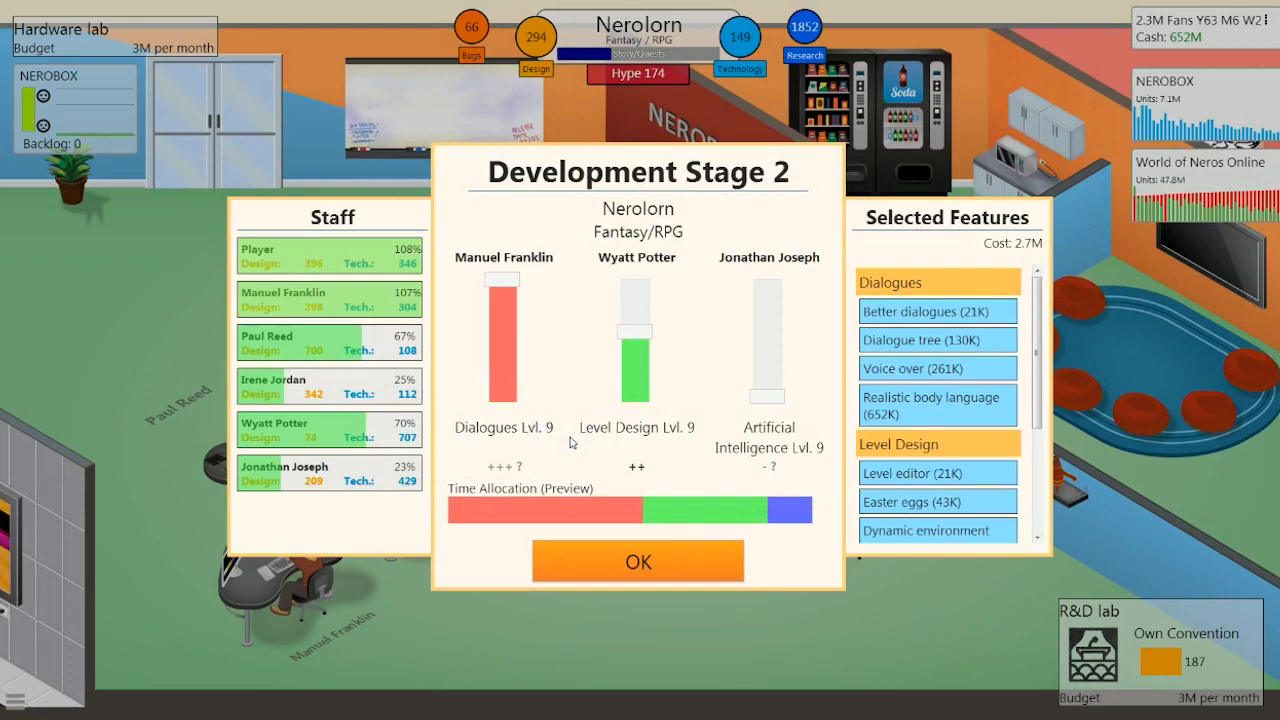
pyautogui.scroll(-3)
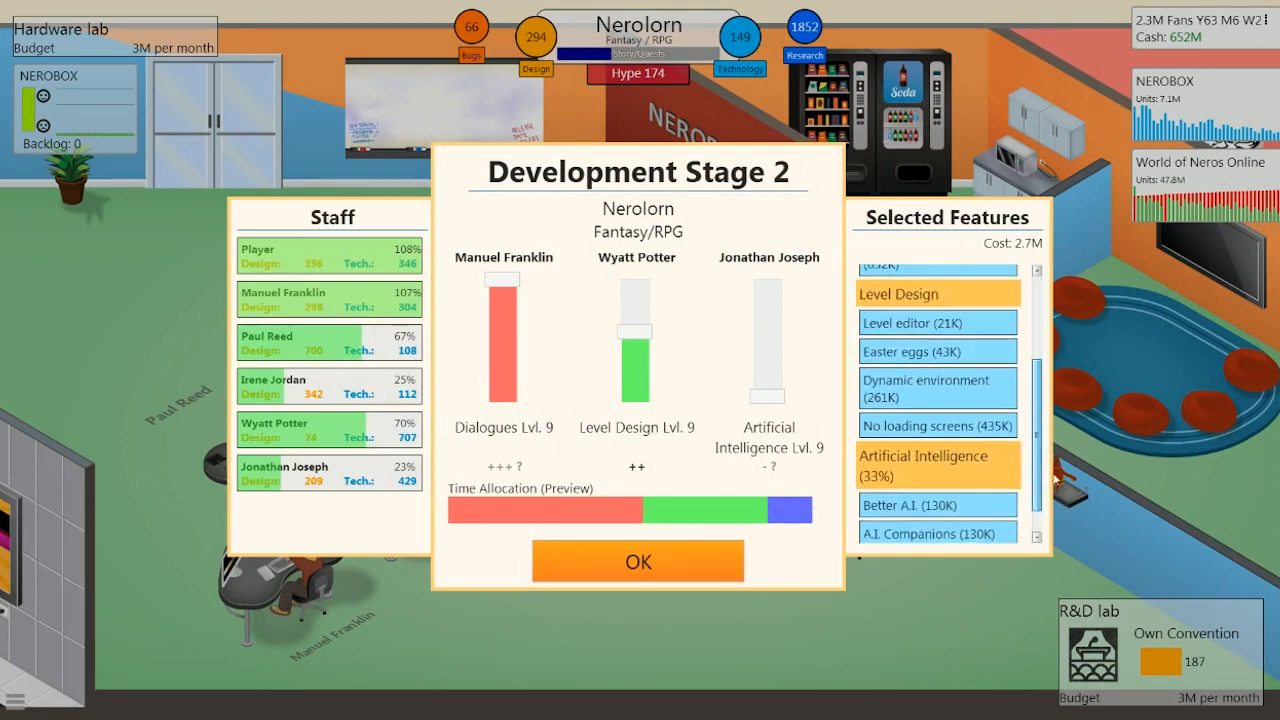
pyautogui.click(636, 560)
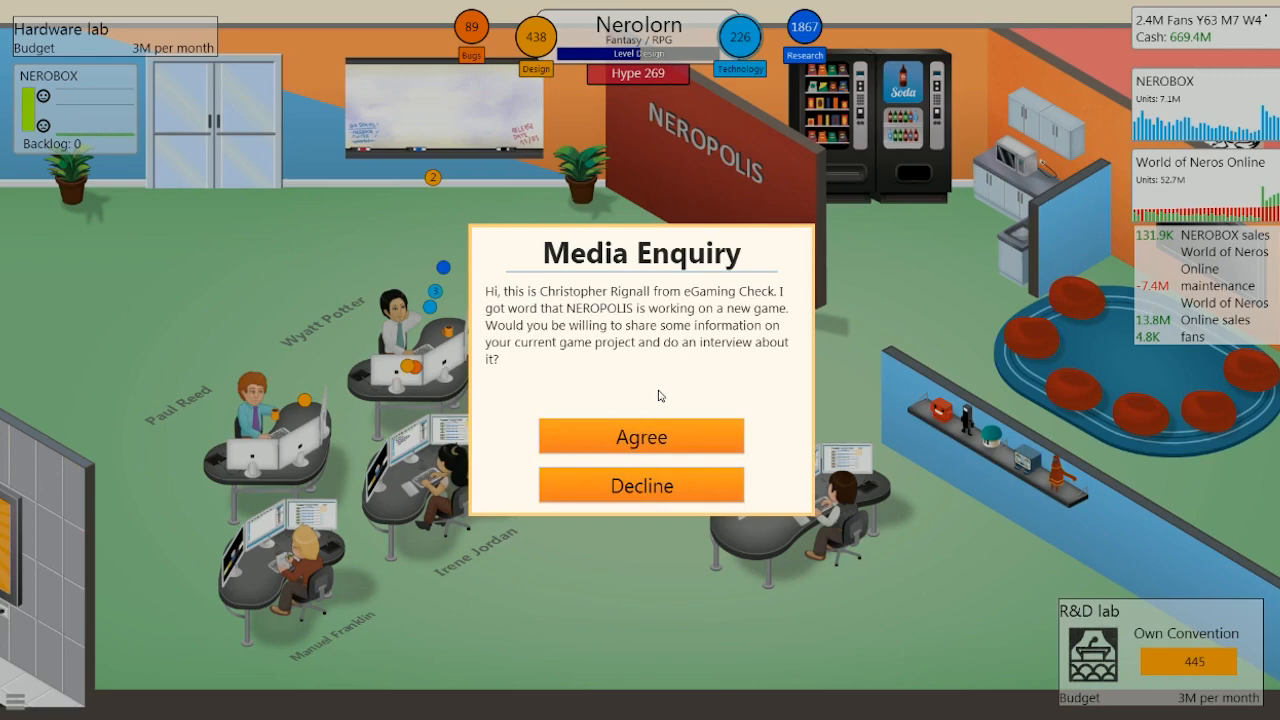
# - Agree to the interview, answer the success question, and acknowledge the convention lab report
pyautogui.click(640, 436)
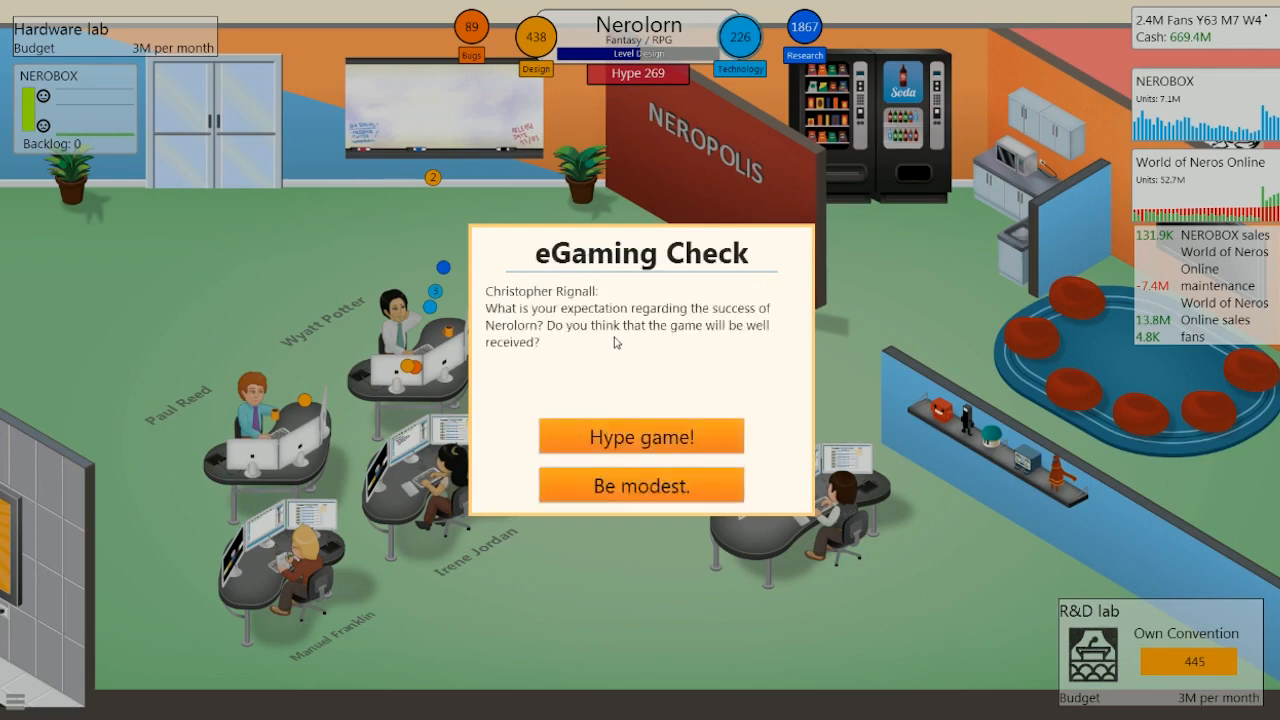
pyautogui.click(640, 436)
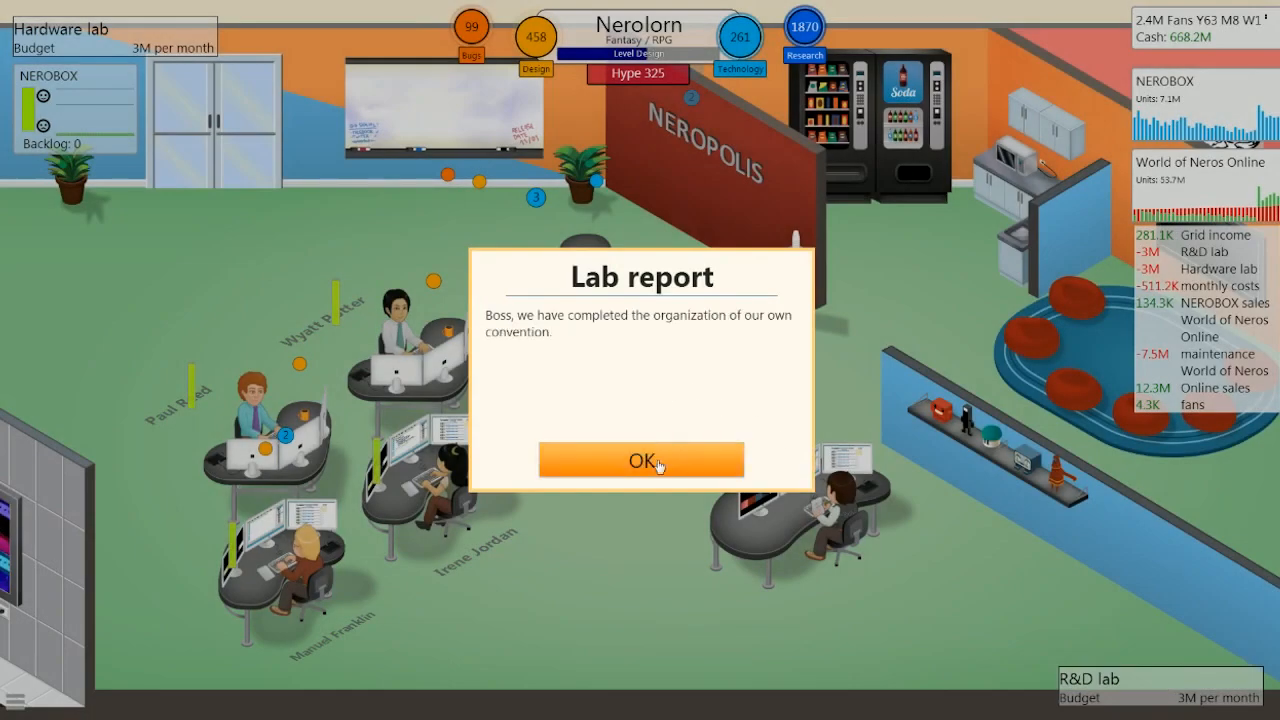
pyautogui.click(640, 460)
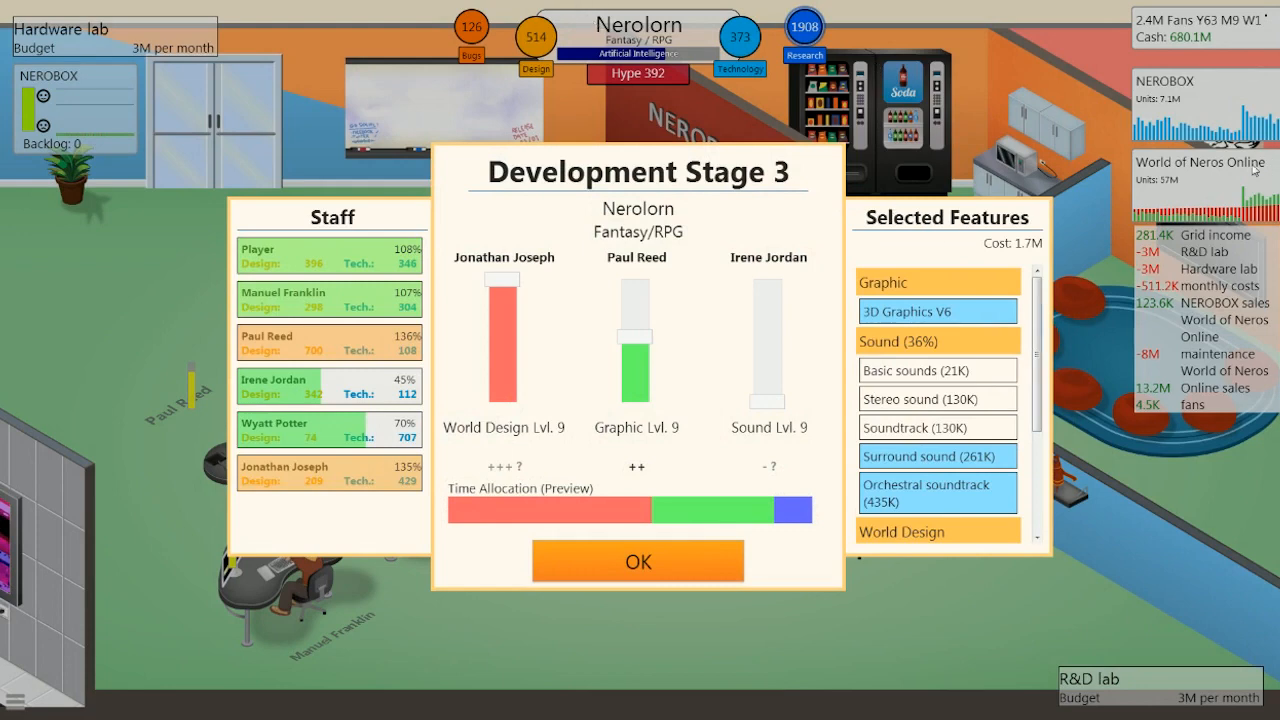
pyautogui.moveTo(638, 560)
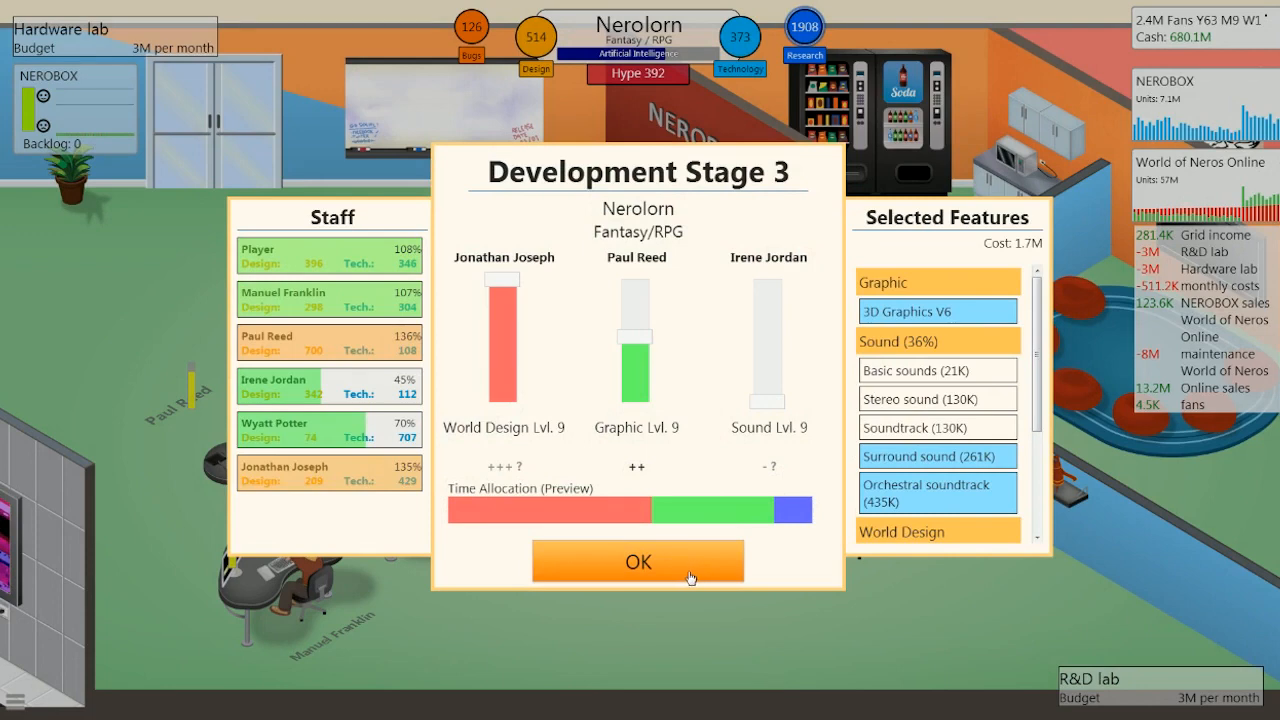
pyautogui.moveTo(708, 276)
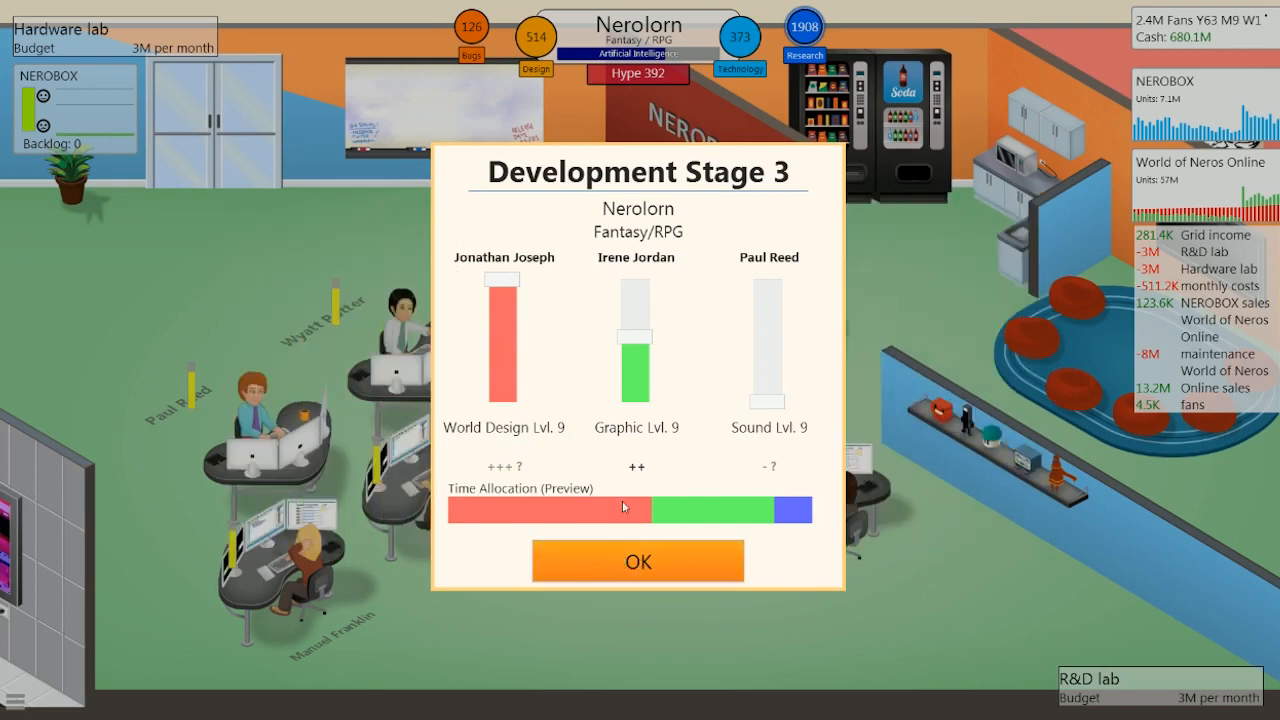
# - Confirm the stage 3 staff assignments and focus allocation
pyautogui.click(636, 560)
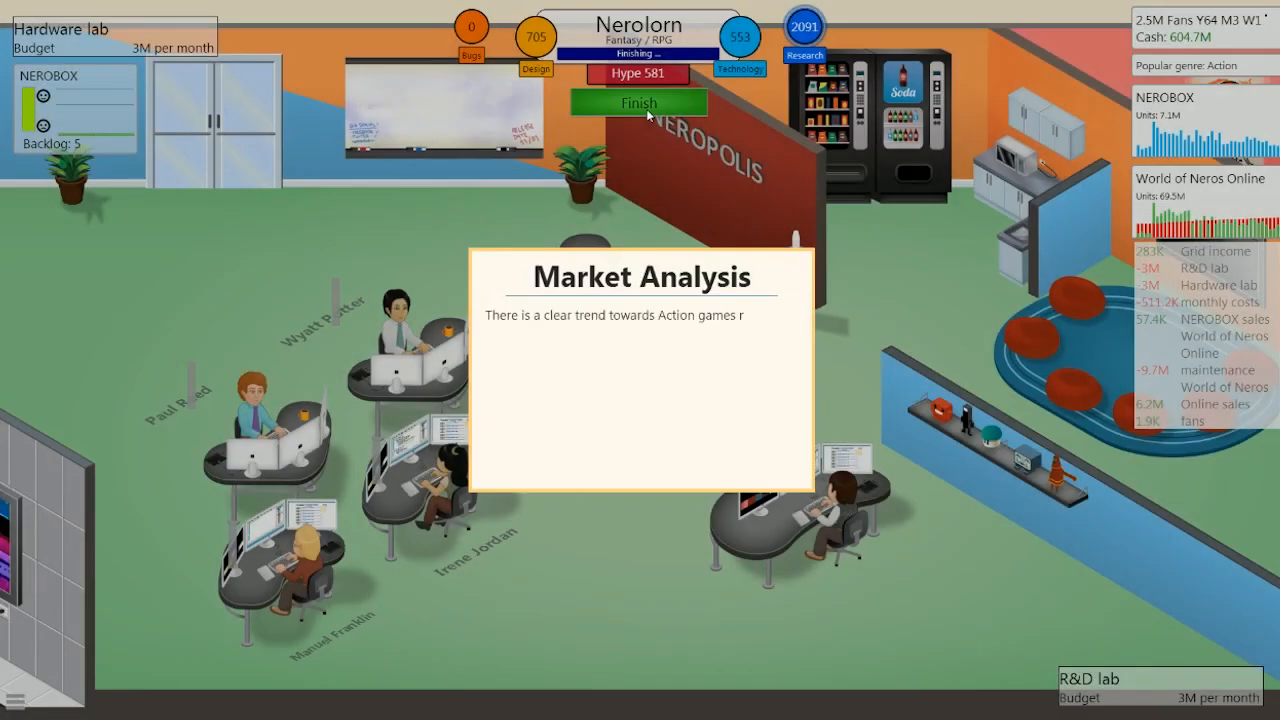
# - Dismiss the market analysis notice about the Action game trend
pyautogui.click(640, 380)
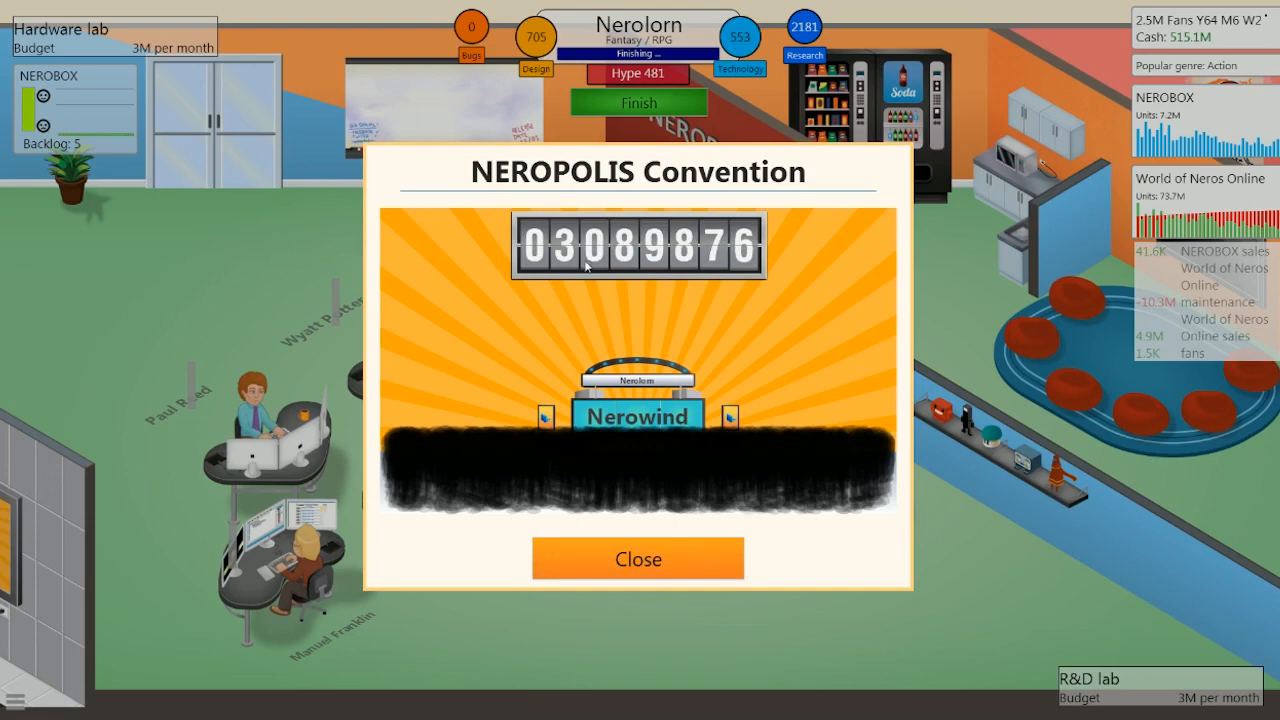
pyautogui.moveTo(738, 296)
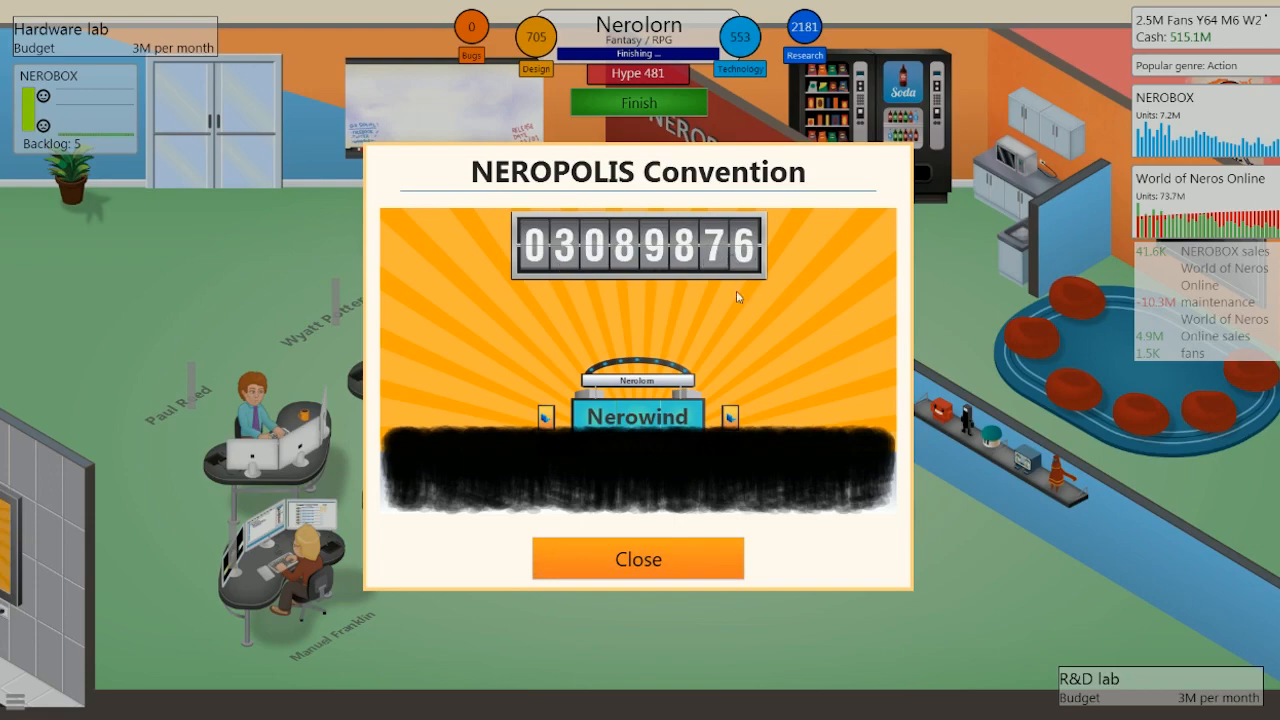
# - Close the NEROPOLIS Convention results and acknowledge the visitor count message
pyautogui.click(638, 558)
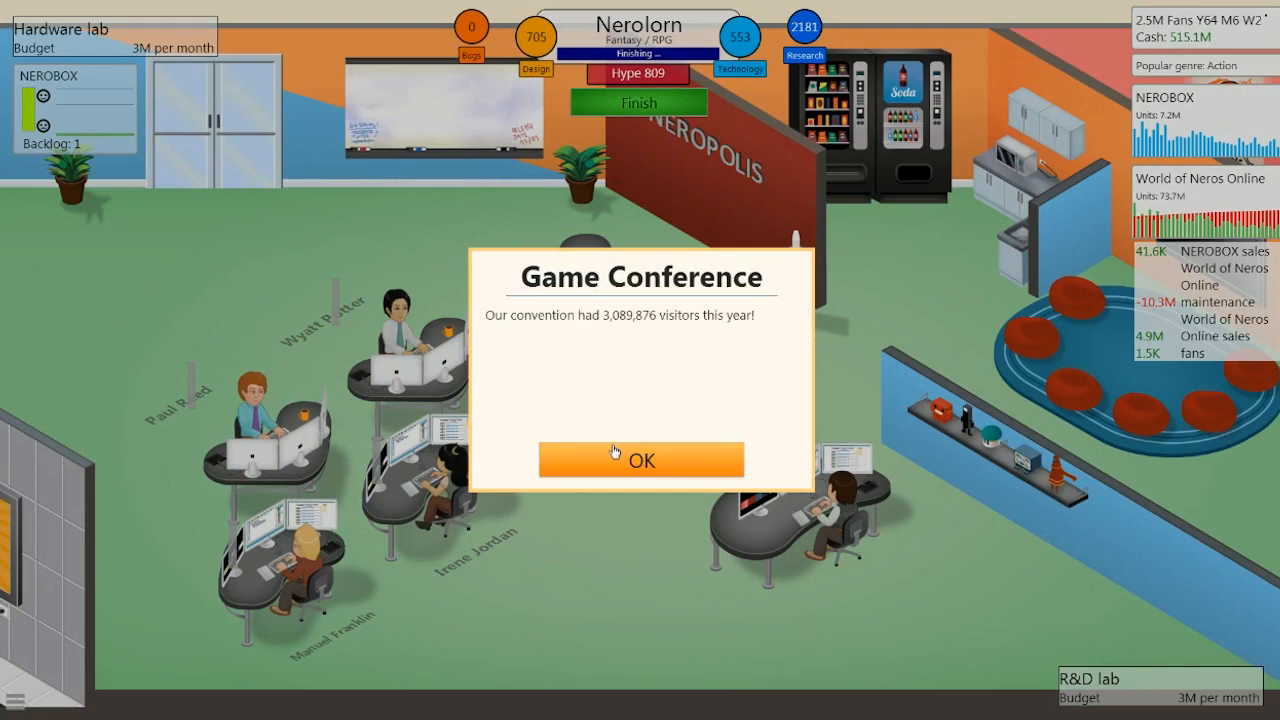
pyautogui.click(640, 458)
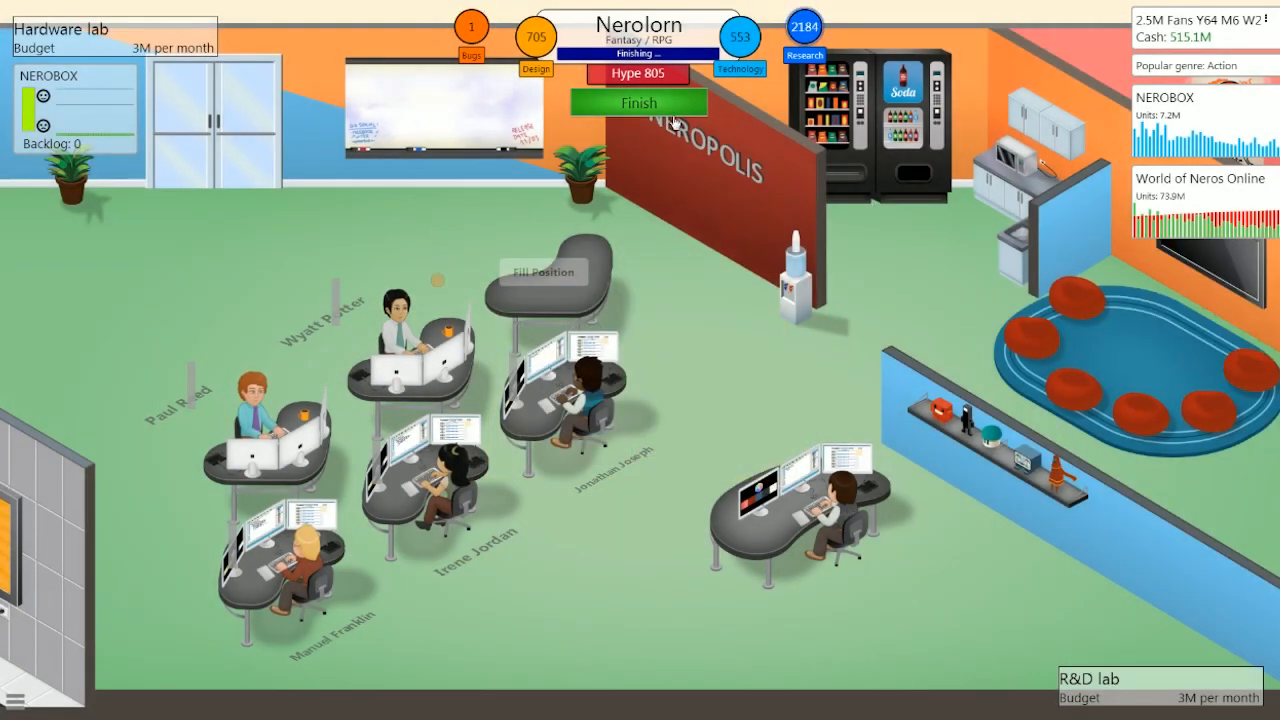
# - Review the experience gained list and release Nerolorn to the market
pyautogui.click(640, 102)
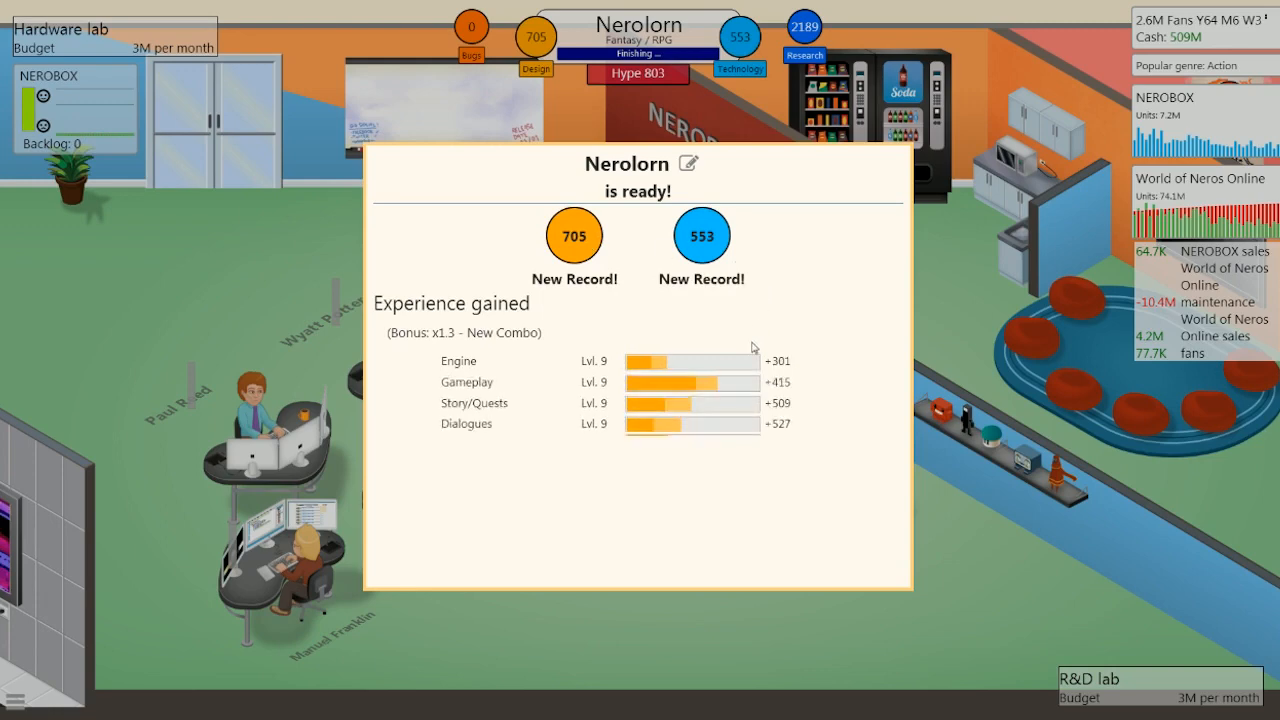
pyautogui.scroll(-3)
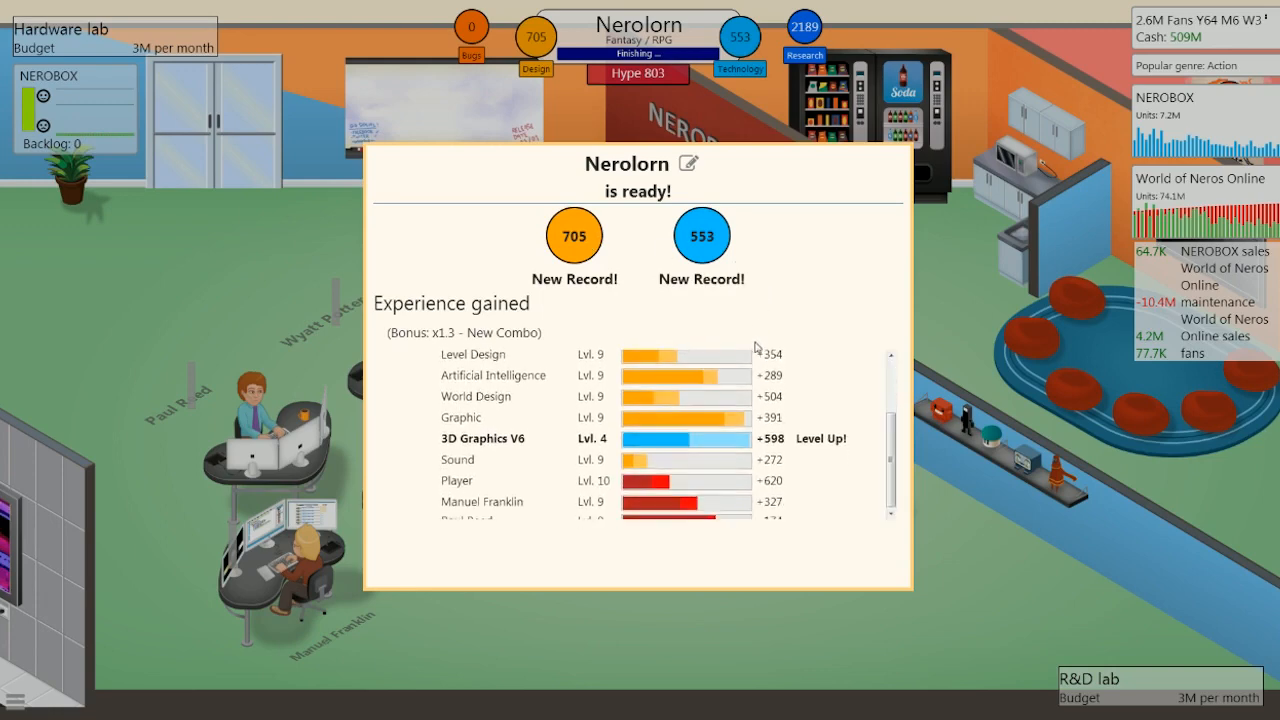
pyautogui.scroll(-3)
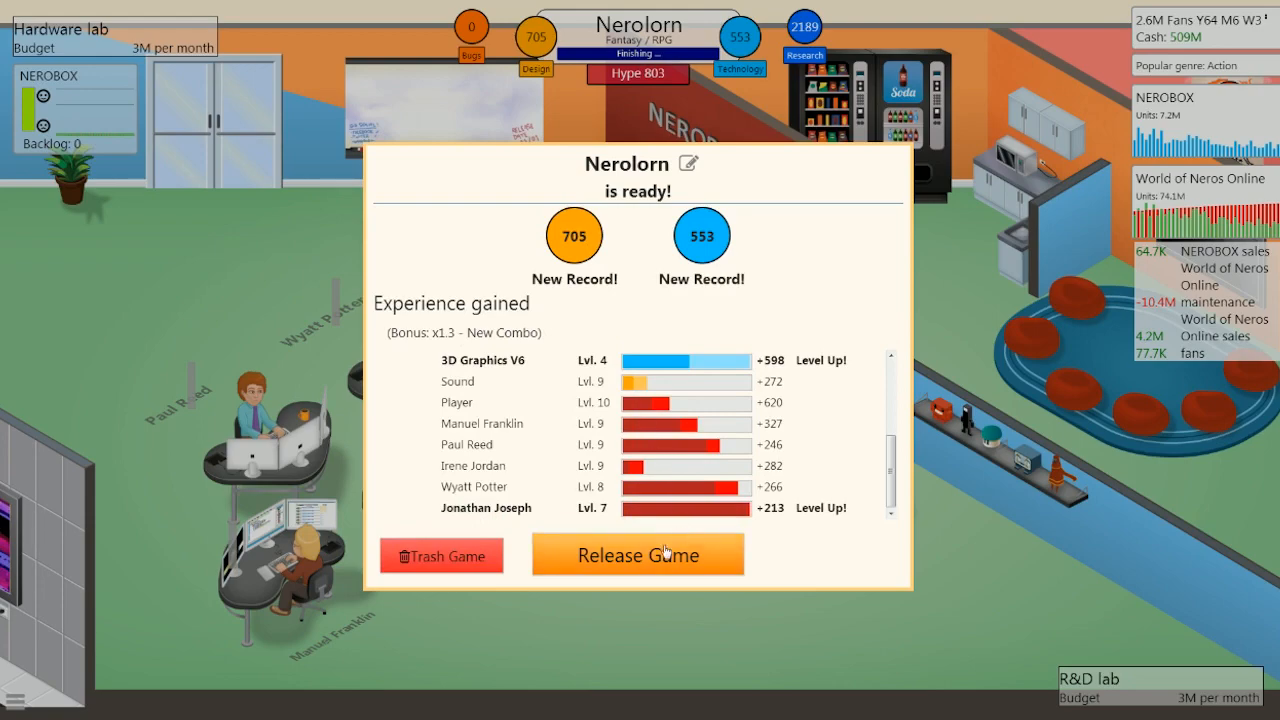
pyautogui.moveTo(636, 556)
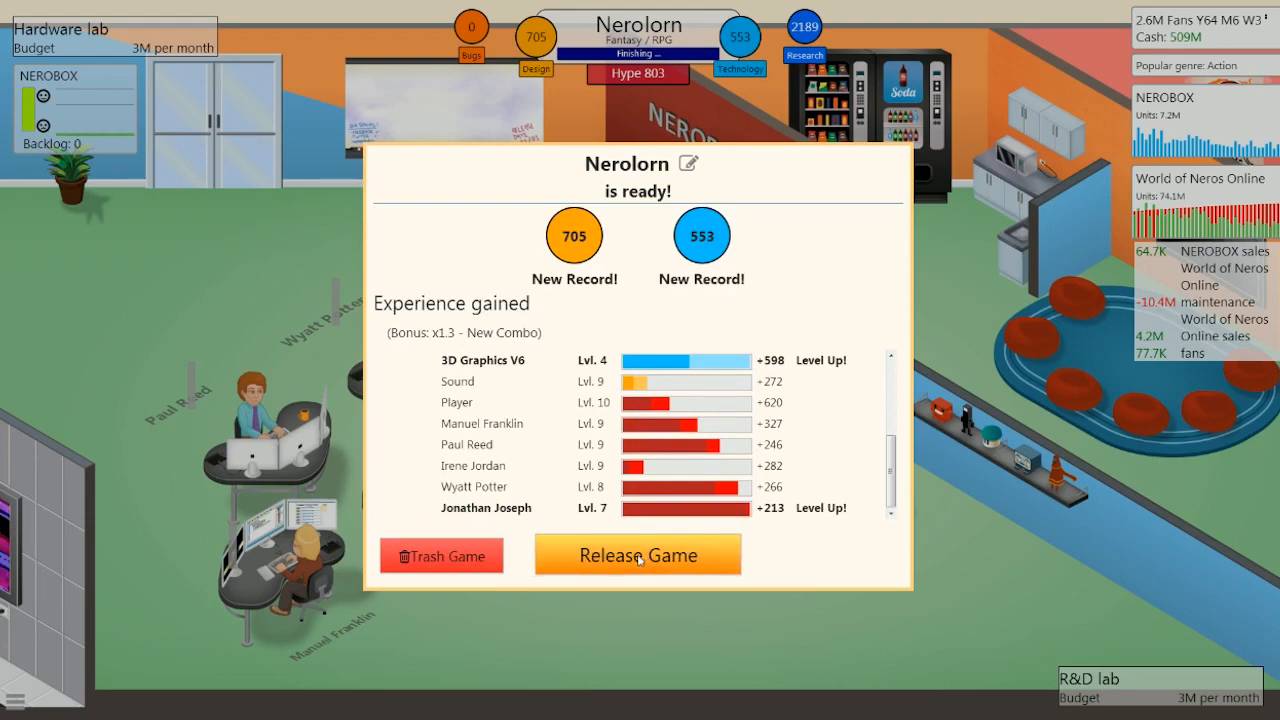
pyautogui.click(636, 556)
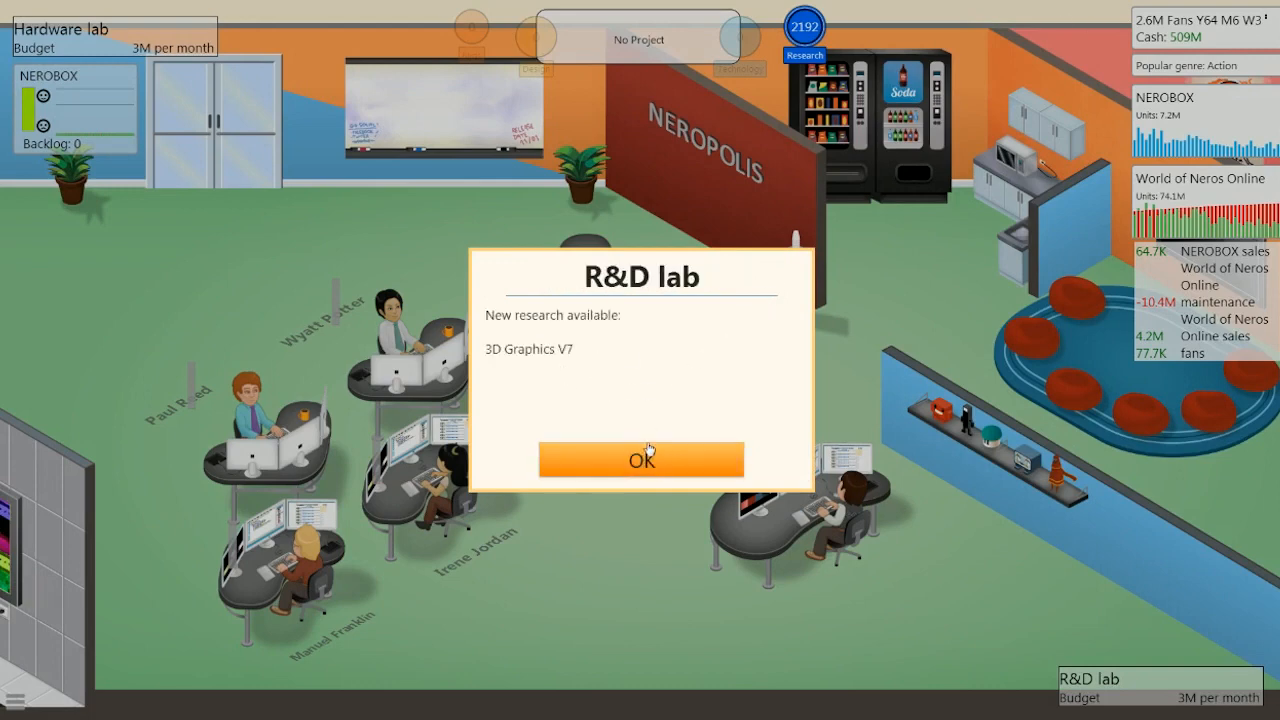
# - Acknowledge the 3D Graphics V7 research notice and bring up Nerolorn's reviews, all 6s
pyautogui.click(640, 458)
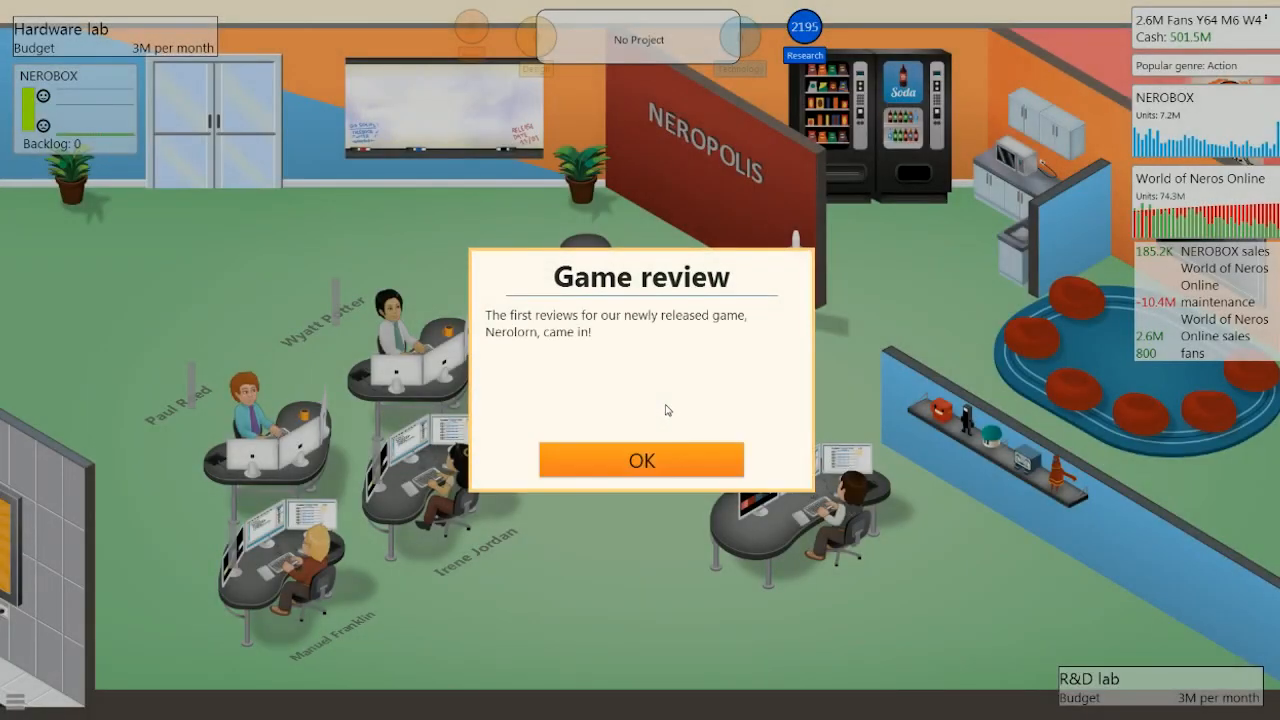
pyautogui.click(640, 460)
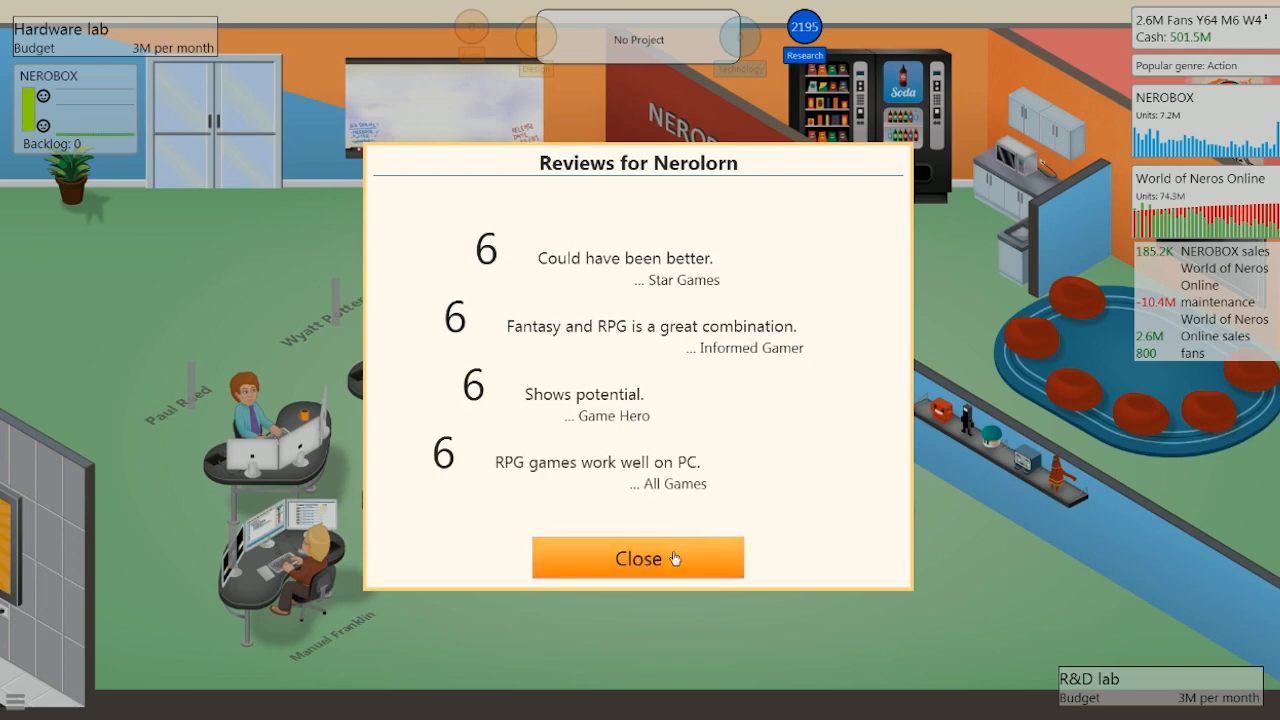
# - Dismiss Nerolorn's reviews and select a staff member on the studio floor
pyautogui.click(638, 558)
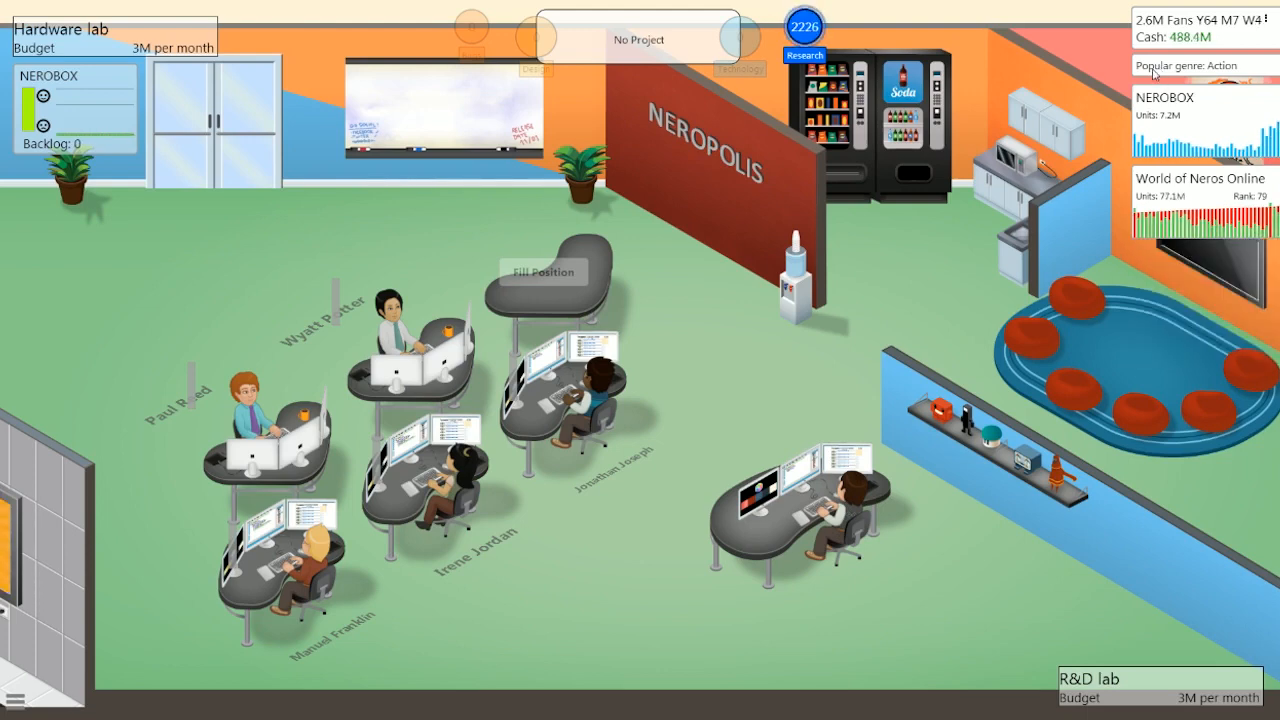
pyautogui.click(400, 340)
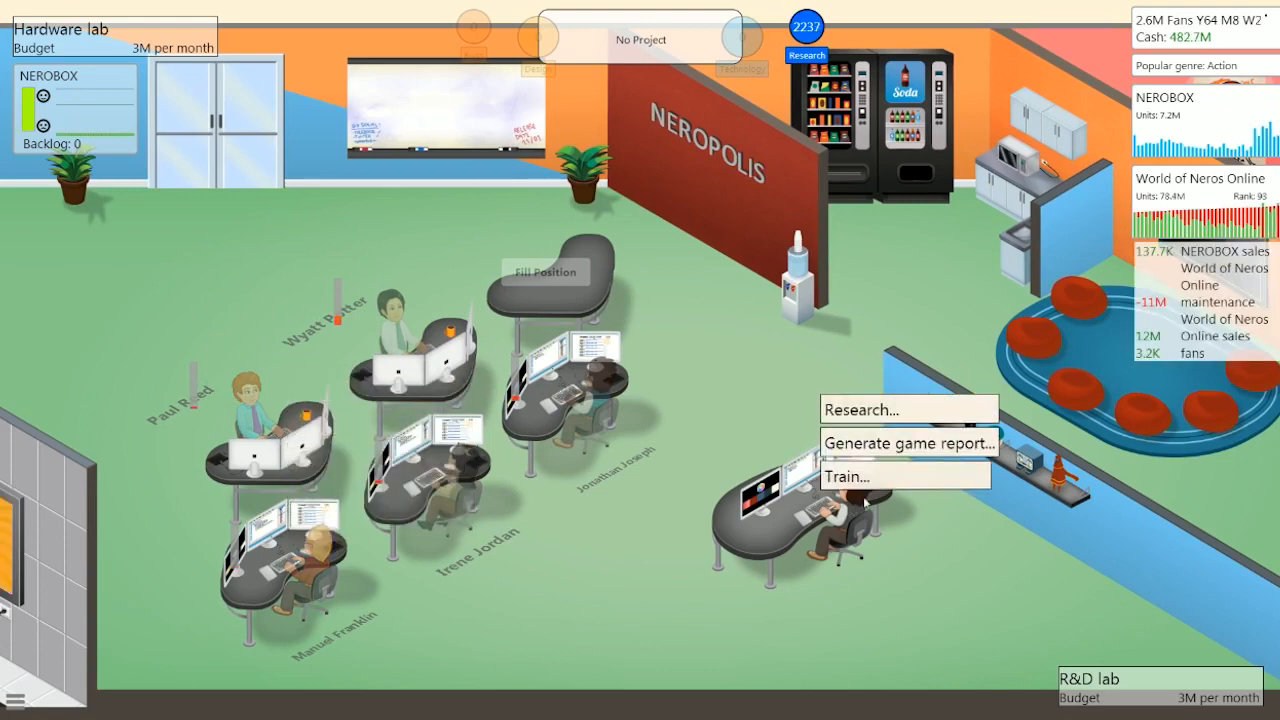
# - Assign a staff member to generate a game report on Nerolorn
pyautogui.click(908, 442)
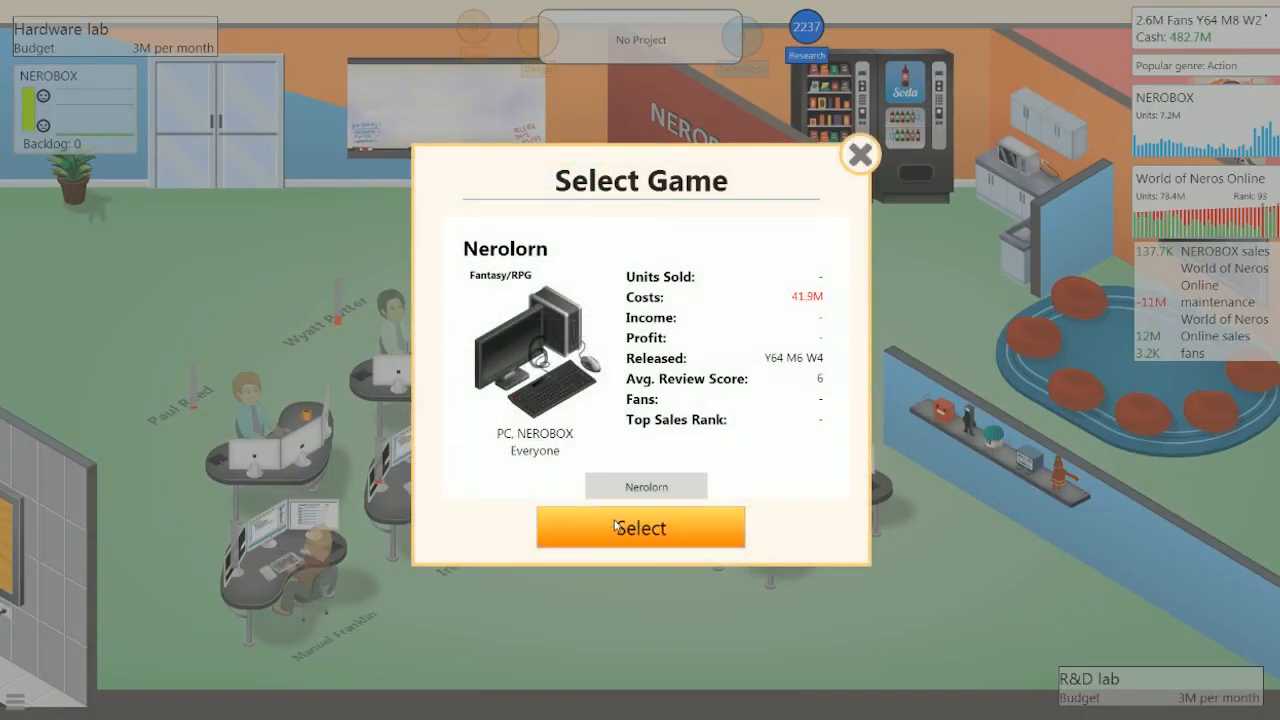
pyautogui.click(858, 154)
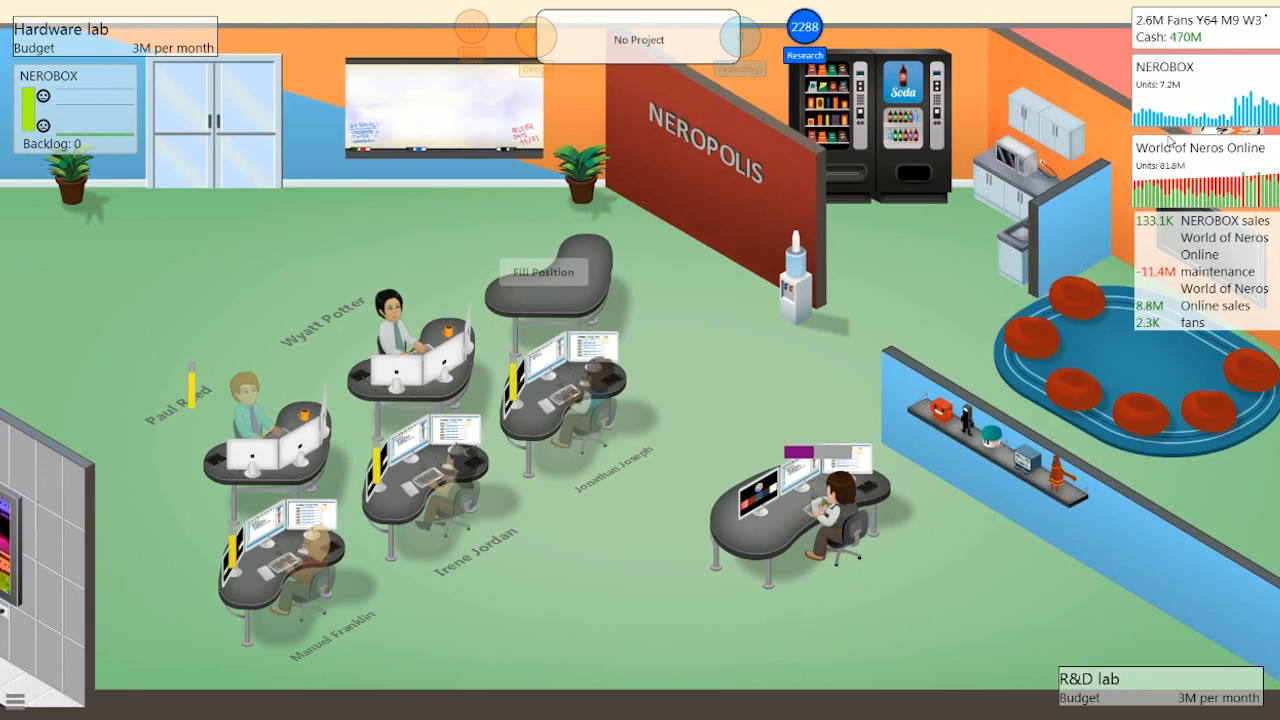
# - Start the 3D Graphics V7 special project in the R&D lab and back out of console design
pyautogui.click(636, 40)
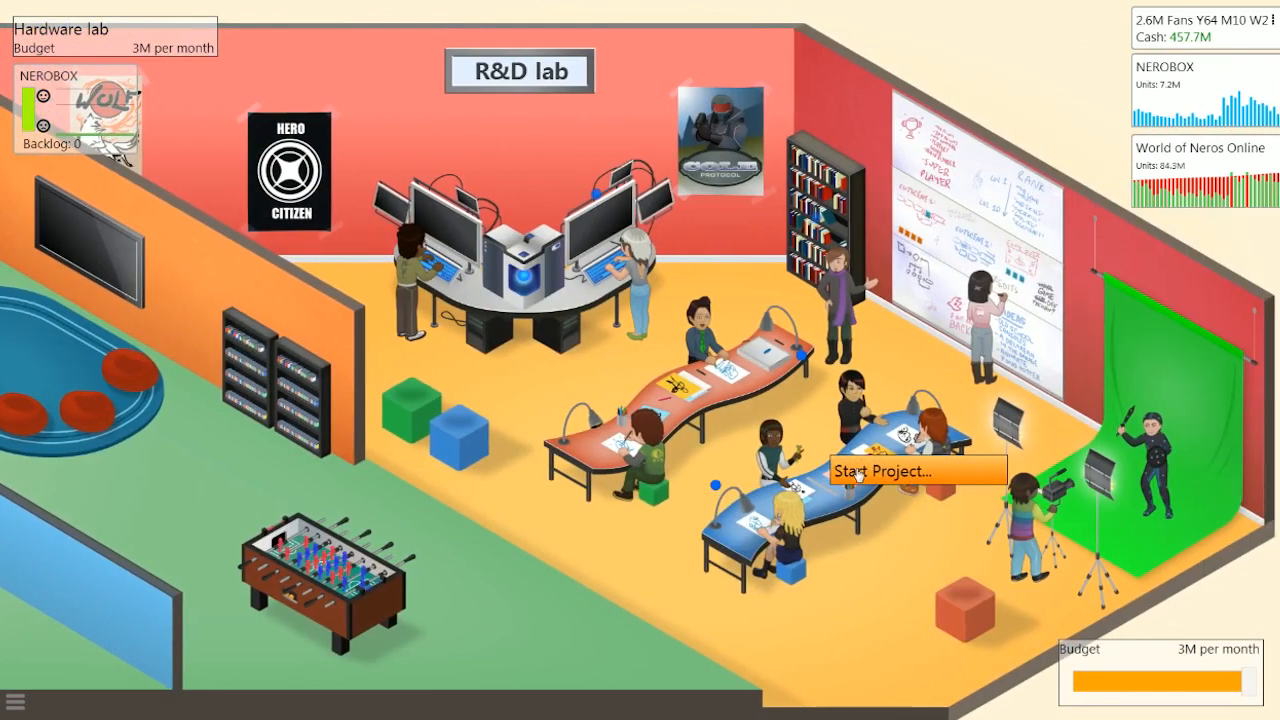
pyautogui.click(912, 470)
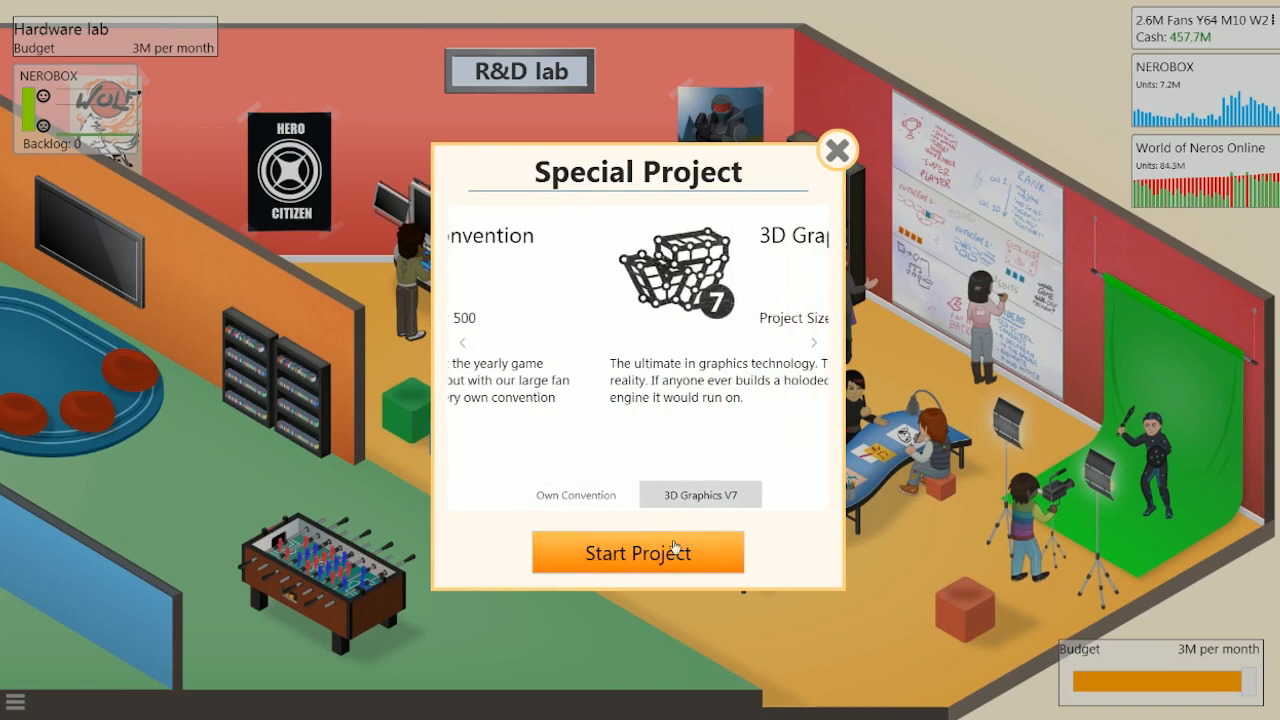
pyautogui.click(636, 552)
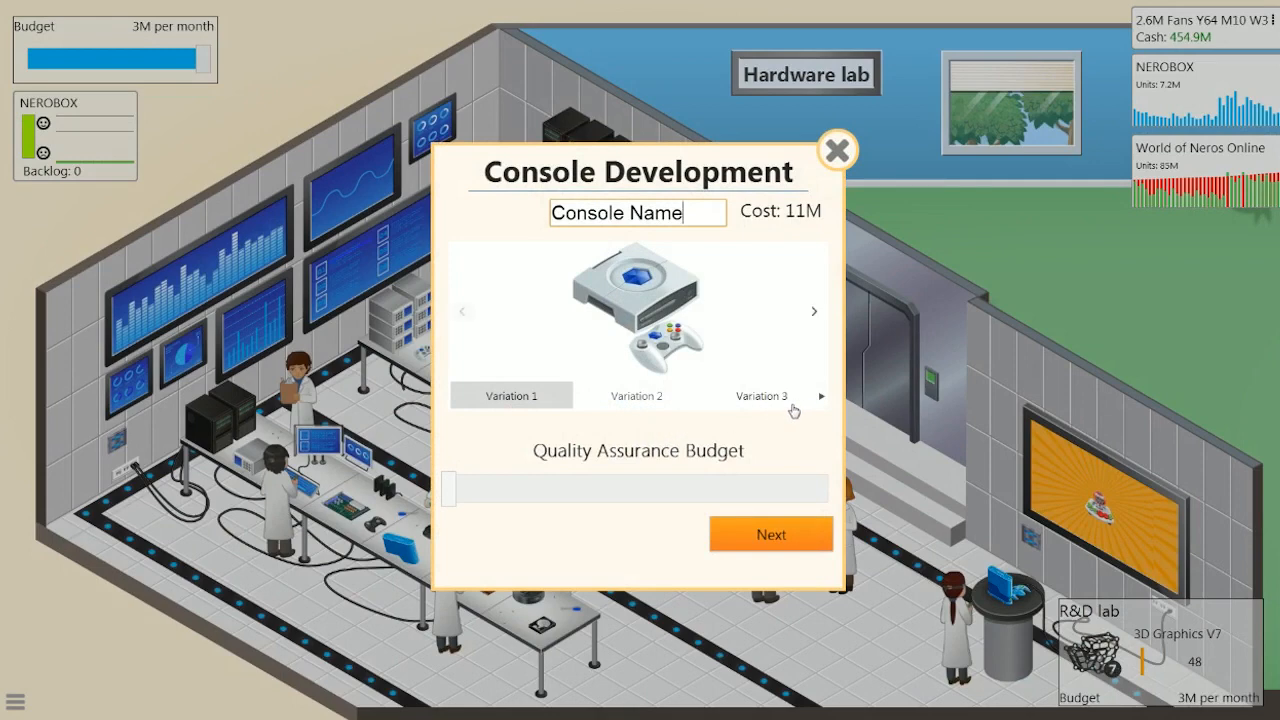
pyautogui.click(836, 148)
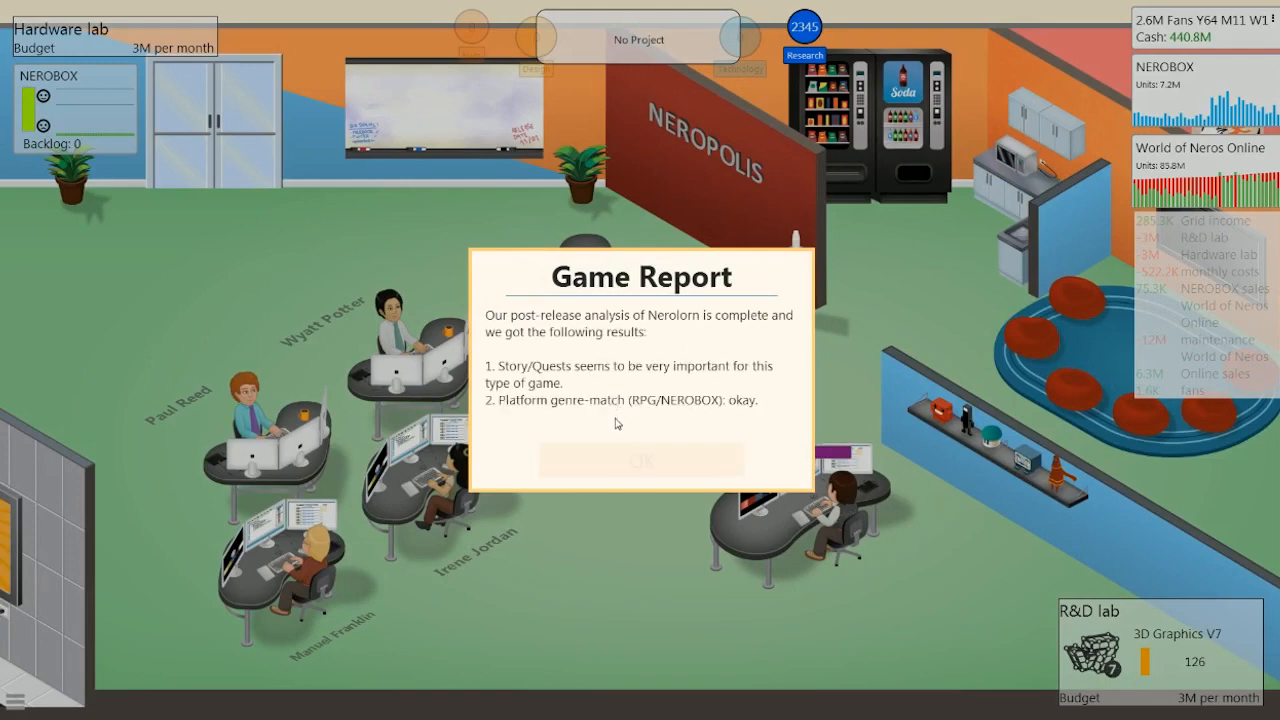
# - Page through Nerolorn's game report insights and close the report
pyautogui.click(640, 458)
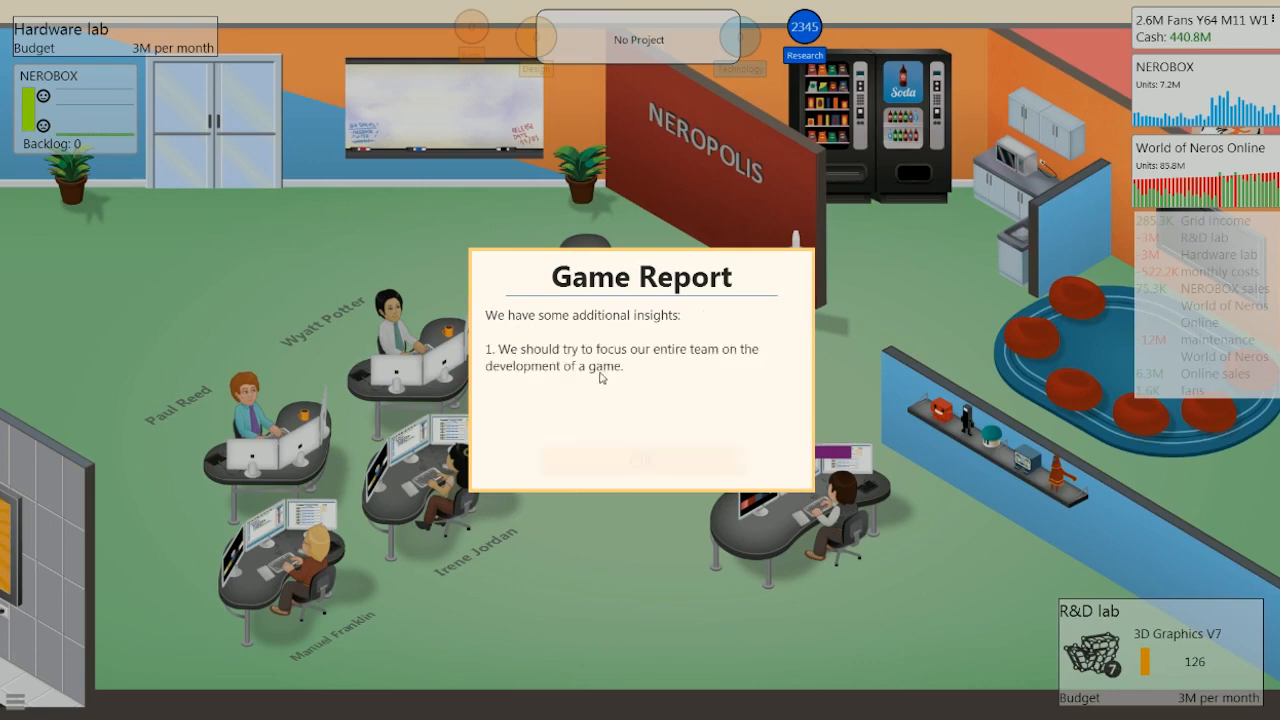
pyautogui.moveTo(642, 458)
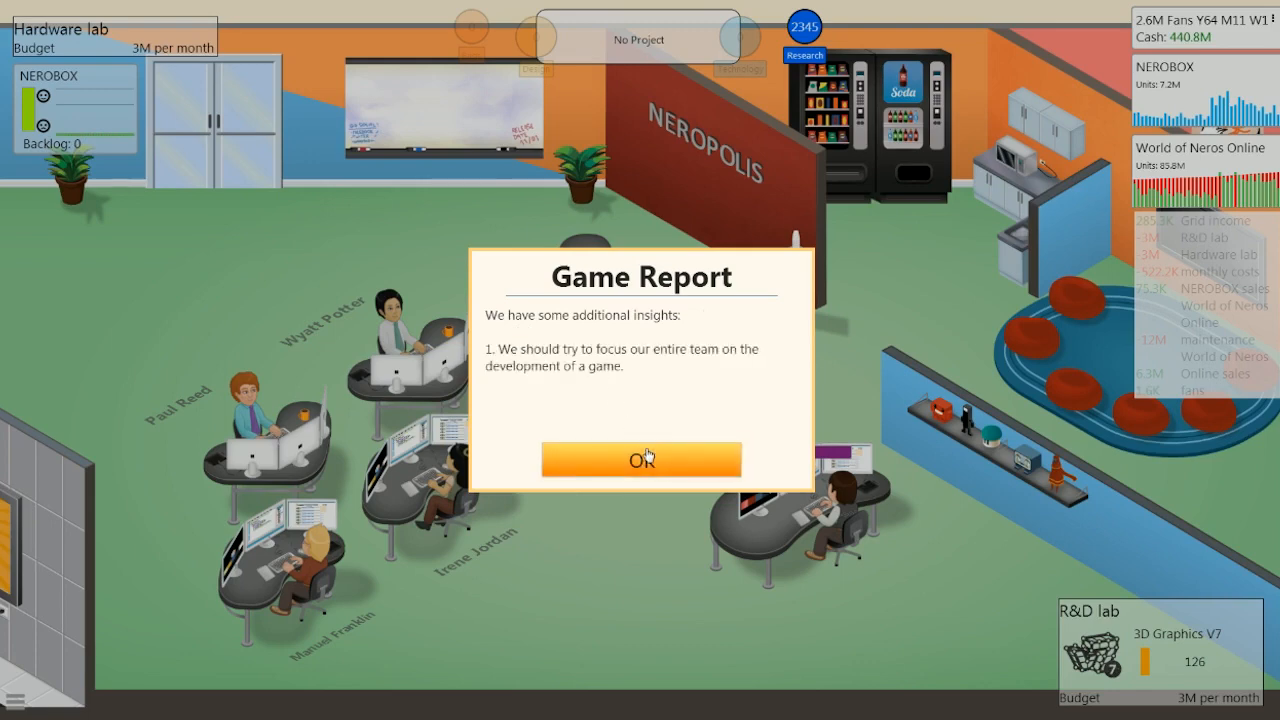
pyautogui.click(640, 458)
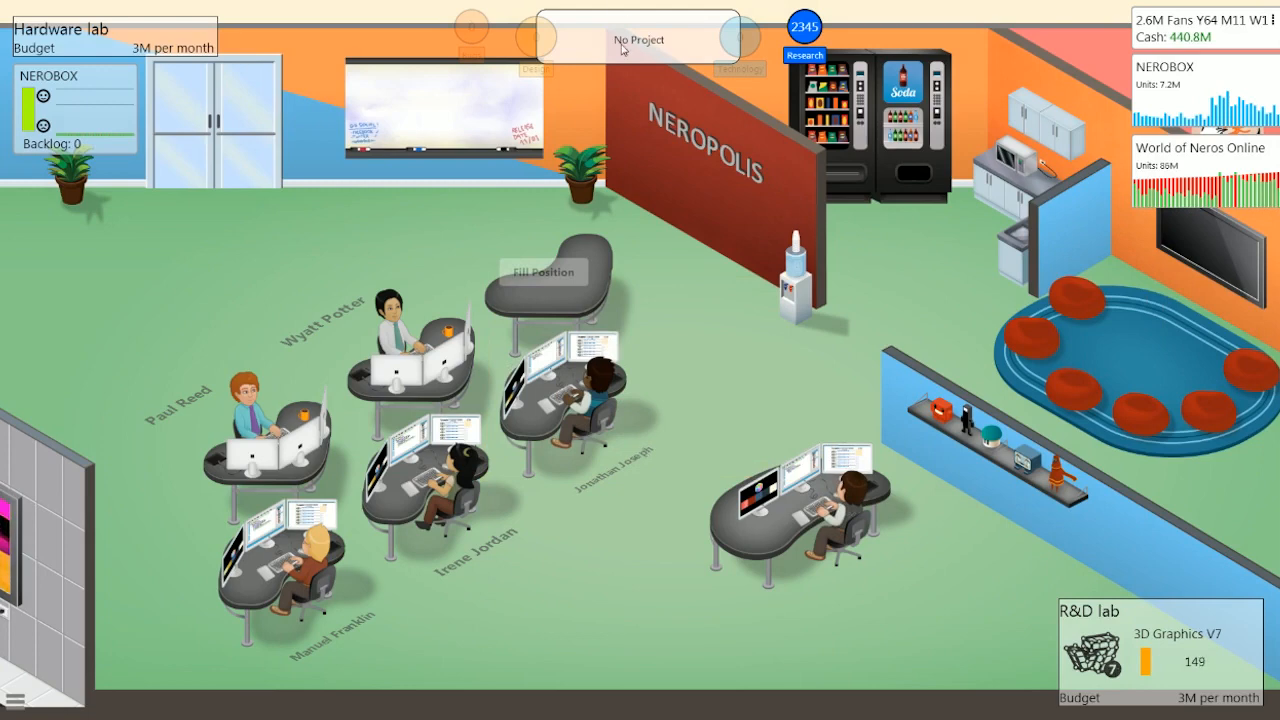
# - Browse the custom engine feature list from the studio menu, then leave without building one
pyautogui.click(638, 40)
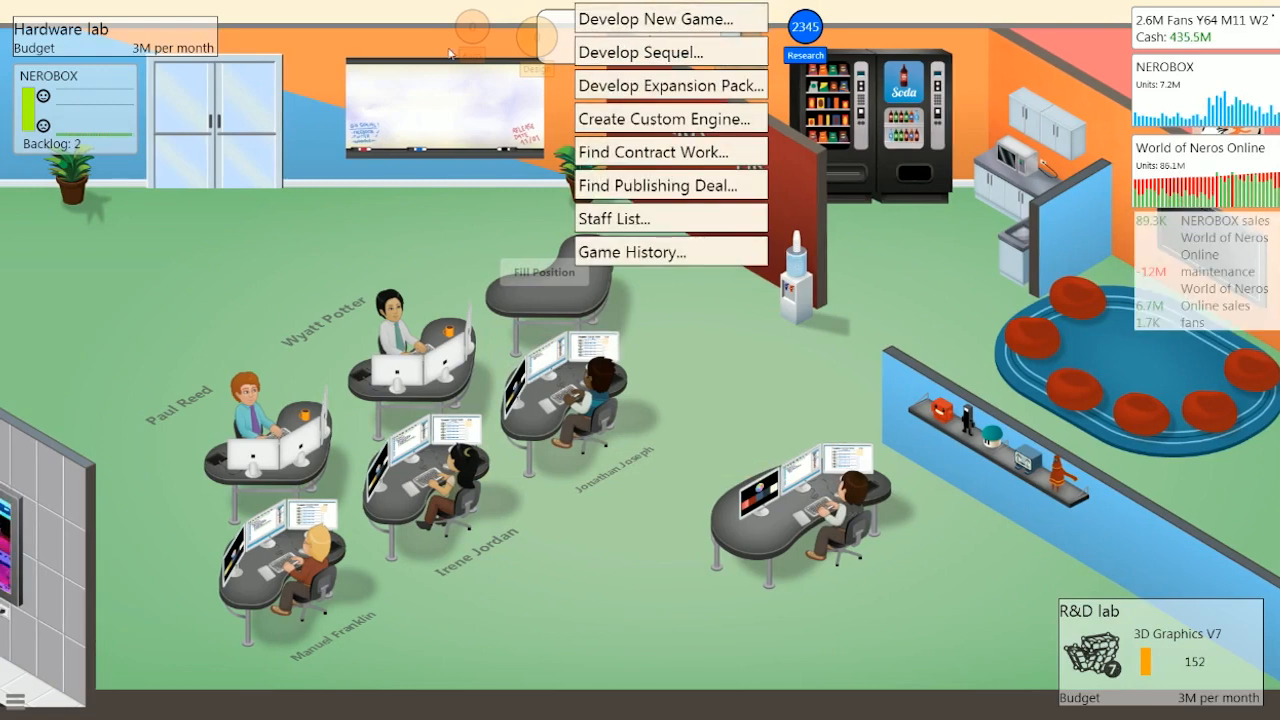
pyautogui.moveTo(670, 118)
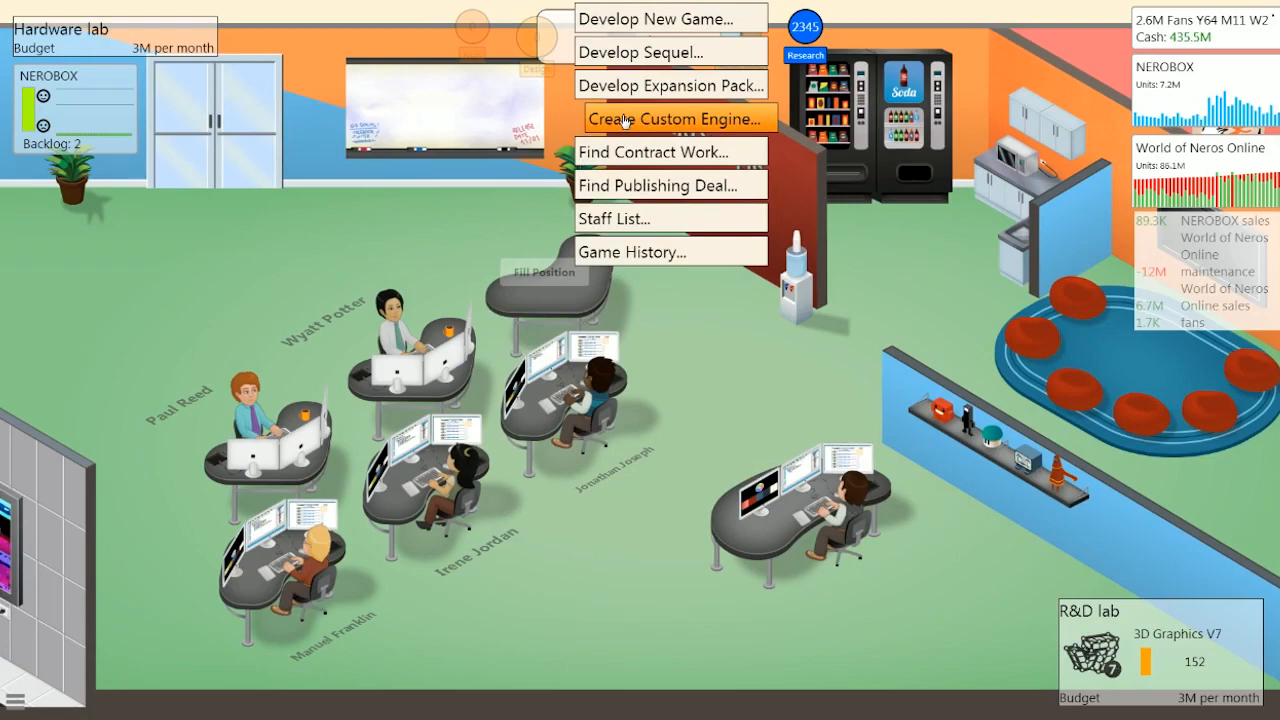
pyautogui.click(672, 120)
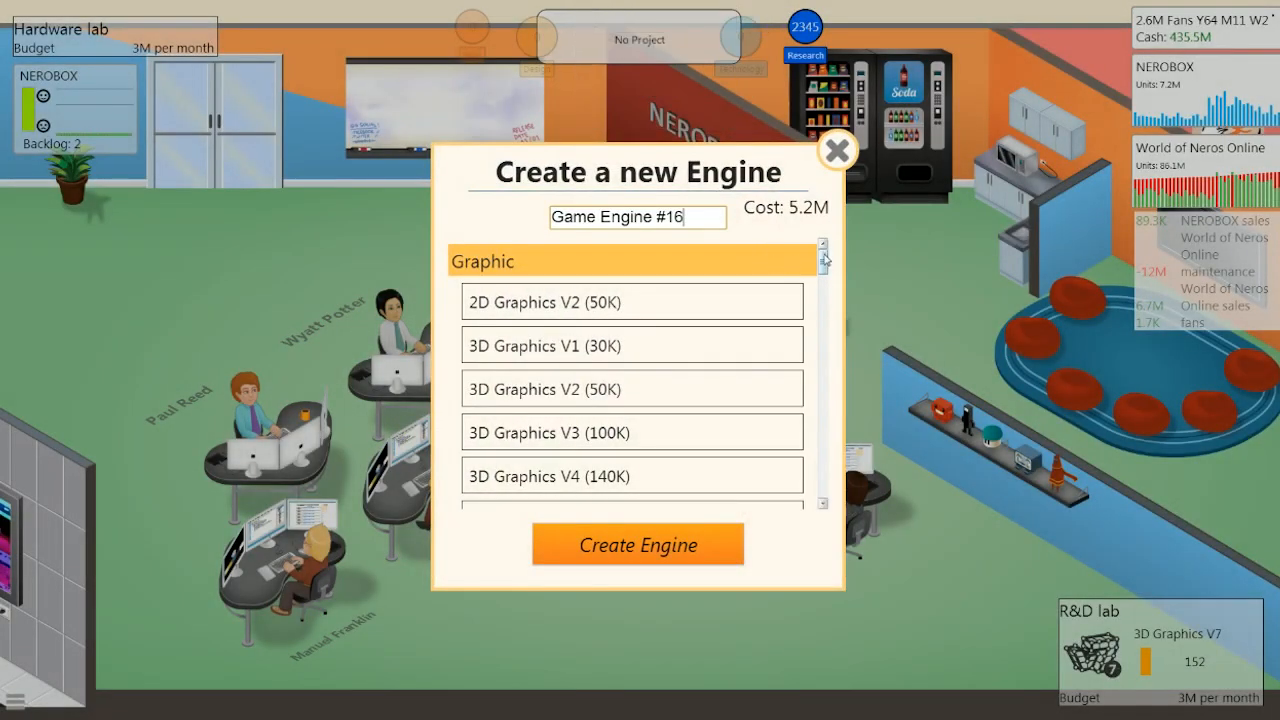
pyautogui.scroll(-3)
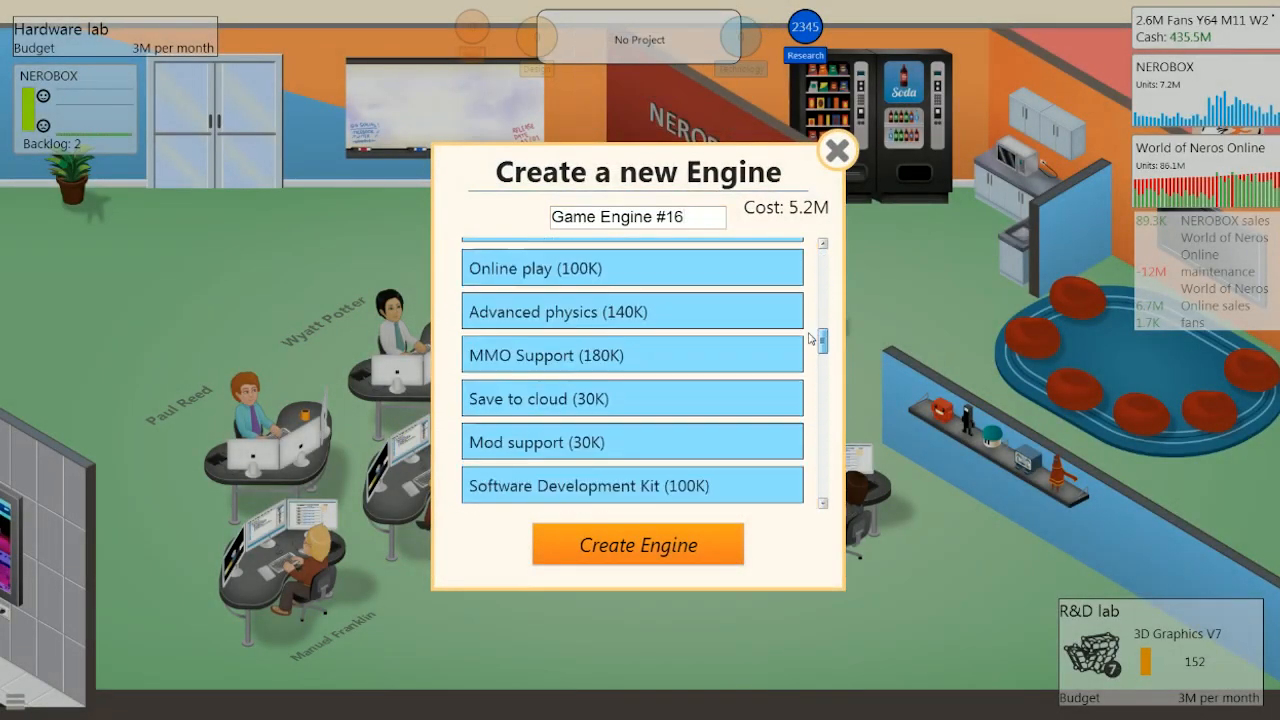
pyautogui.scroll(-3)
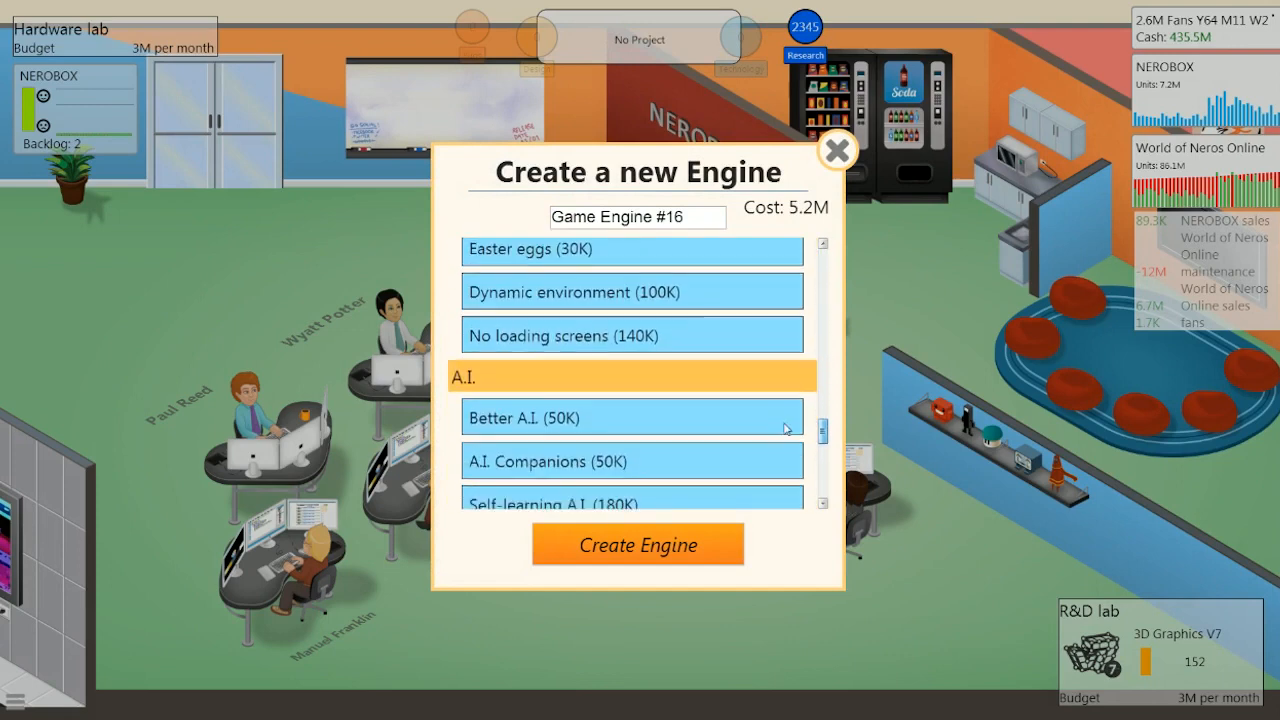
pyautogui.scroll(-3)
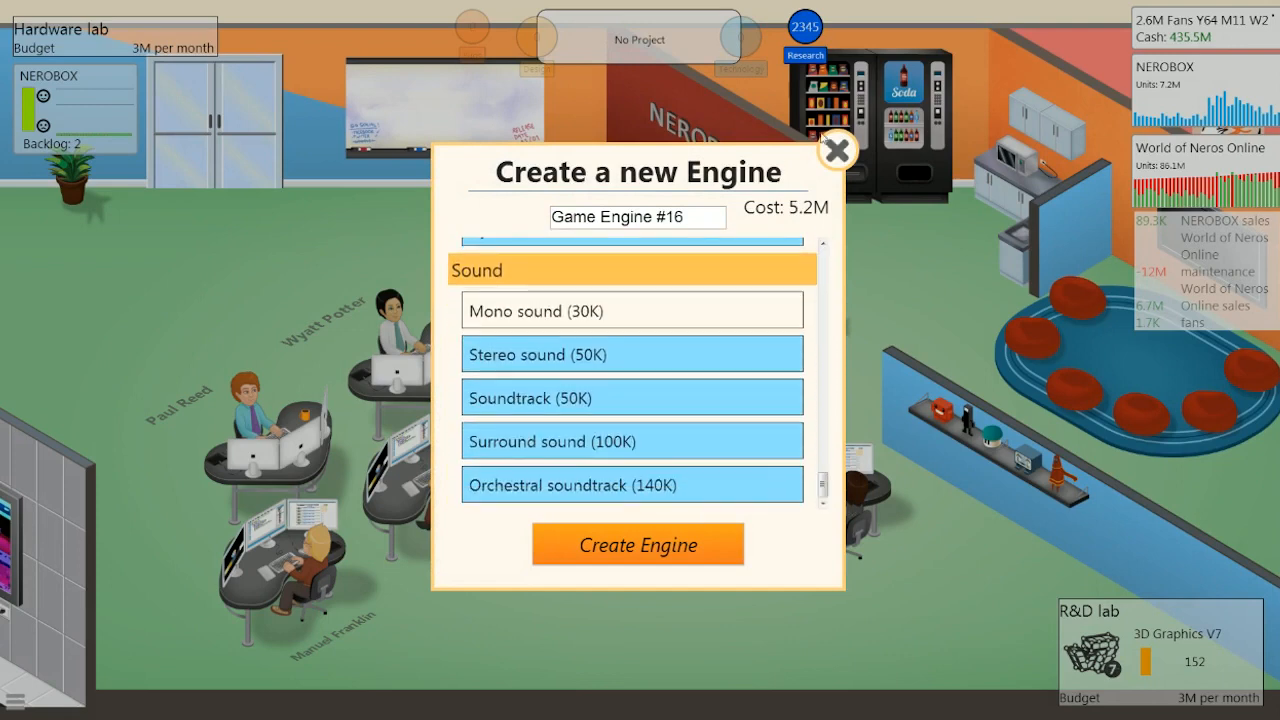
pyautogui.click(836, 150)
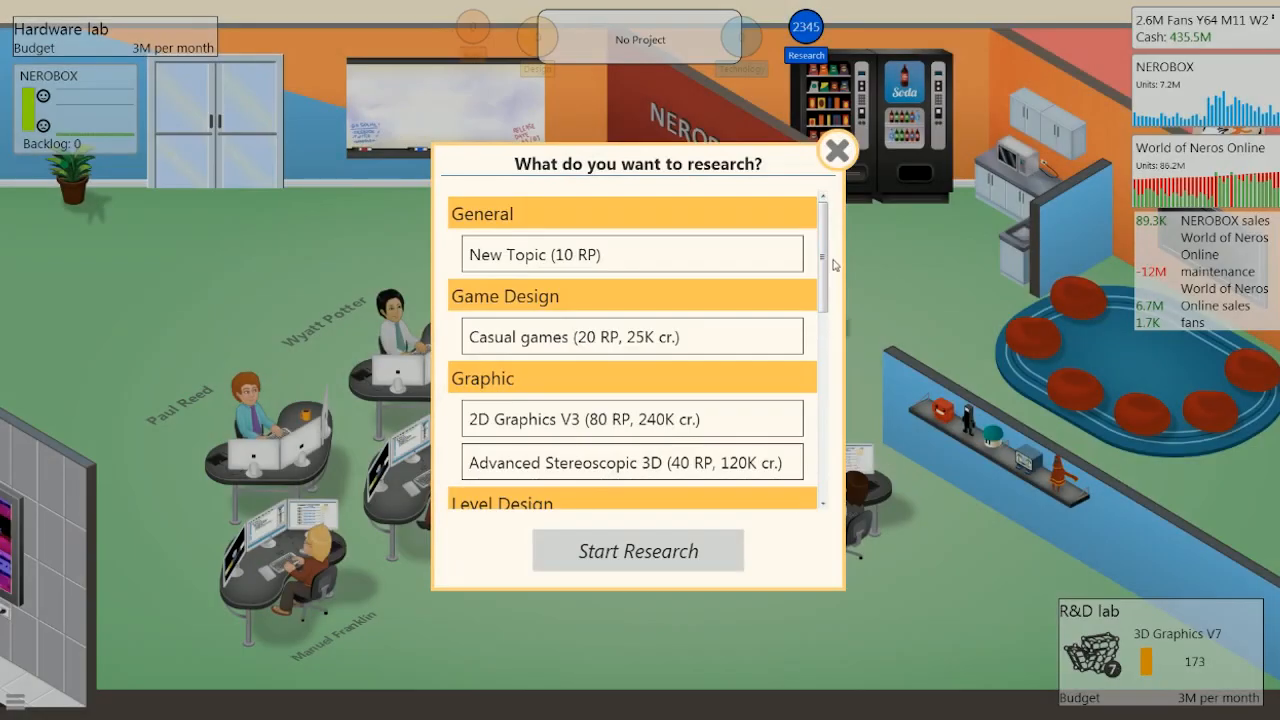
# - Scroll the research topic list and close it without picking a topic
pyautogui.scroll(-3)
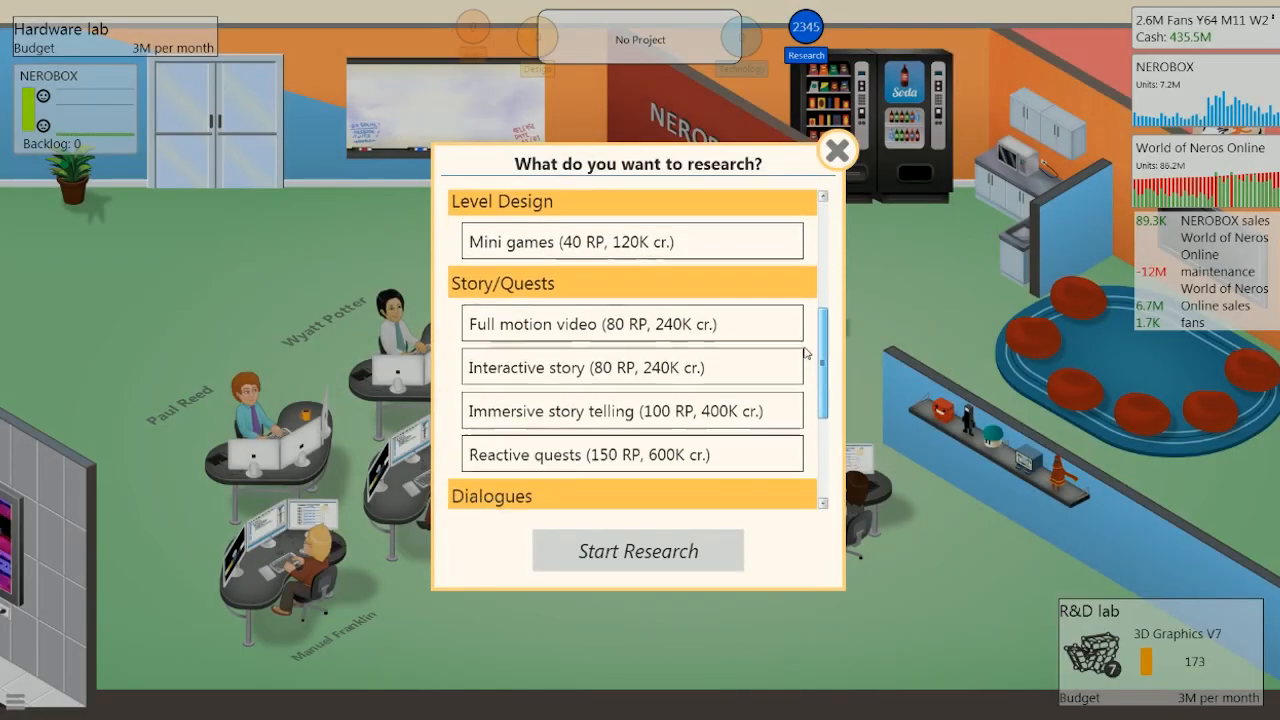
pyautogui.scroll(-3)
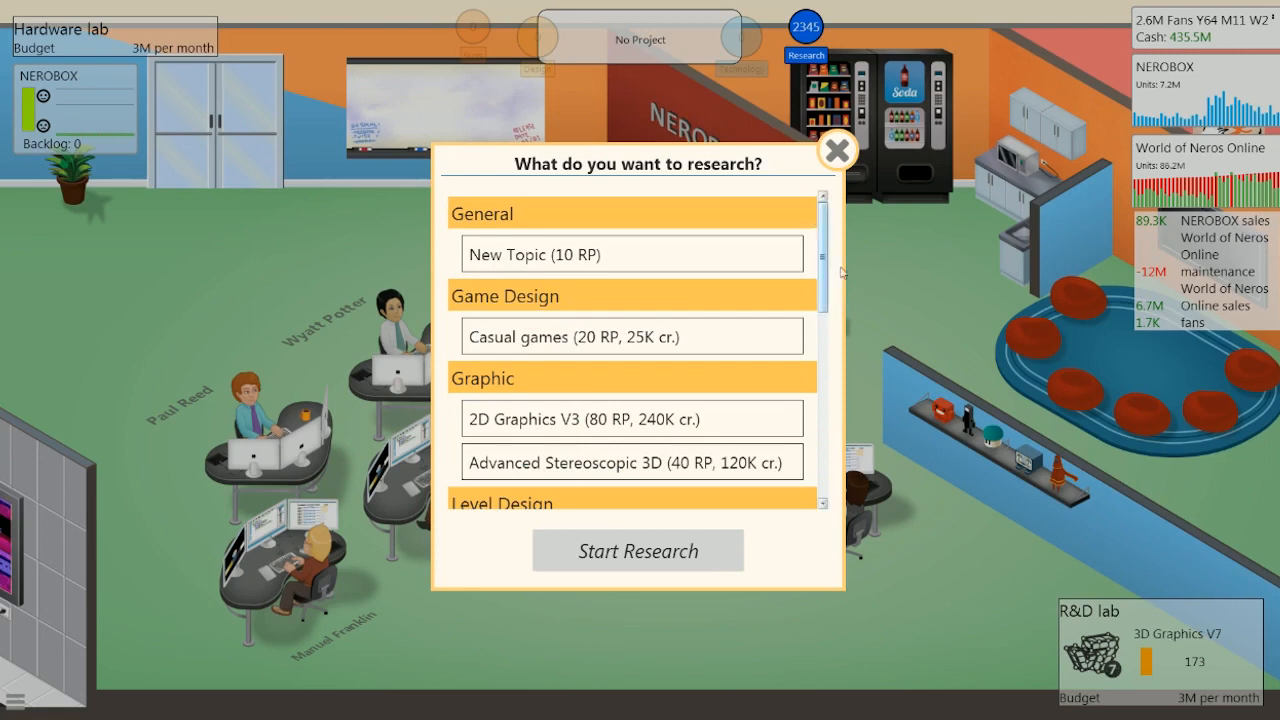
pyautogui.click(838, 150)
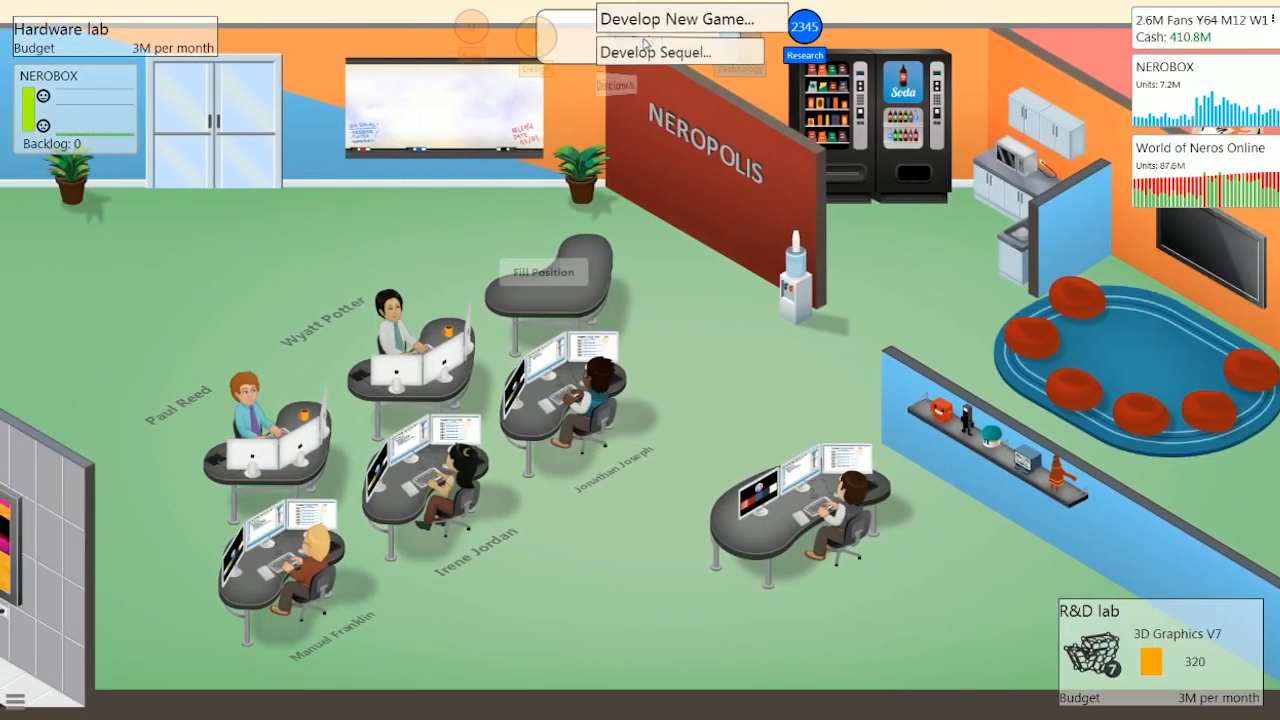
# - Begin a new AAA, Mature-rated game concept, then abandon it unstarted
pyautogui.click(654, 18)
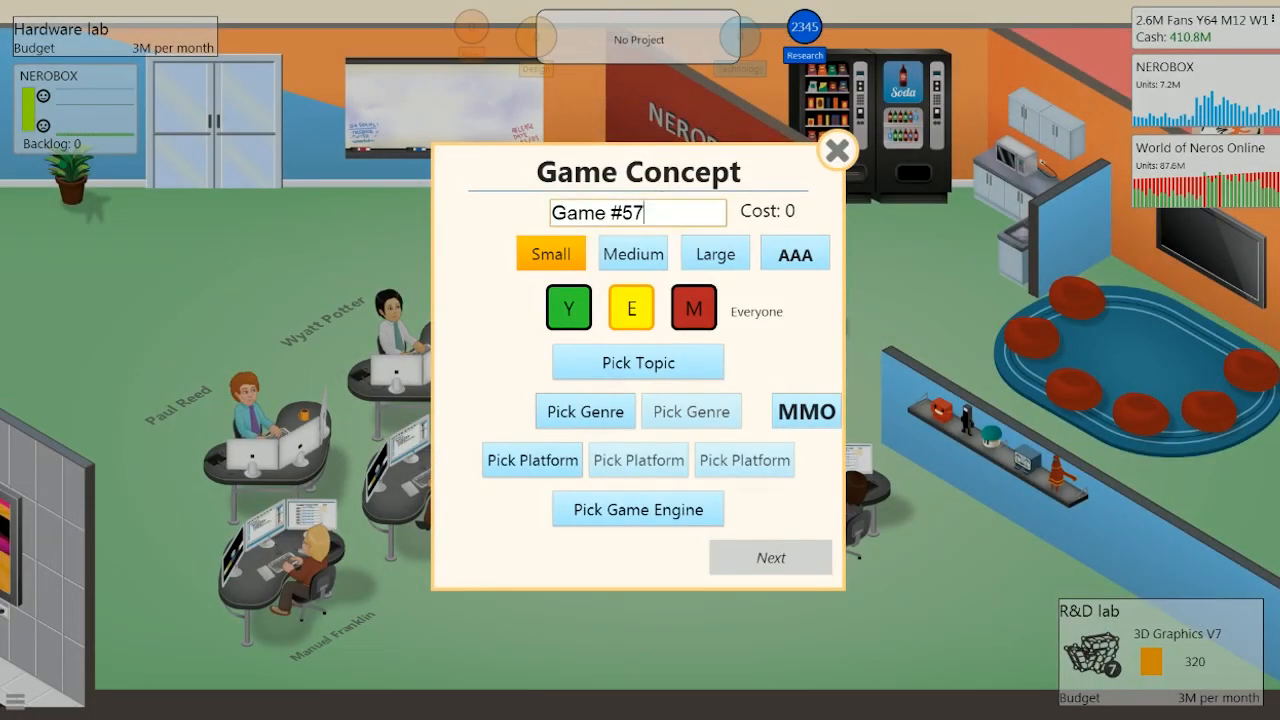
pyautogui.click(638, 212)
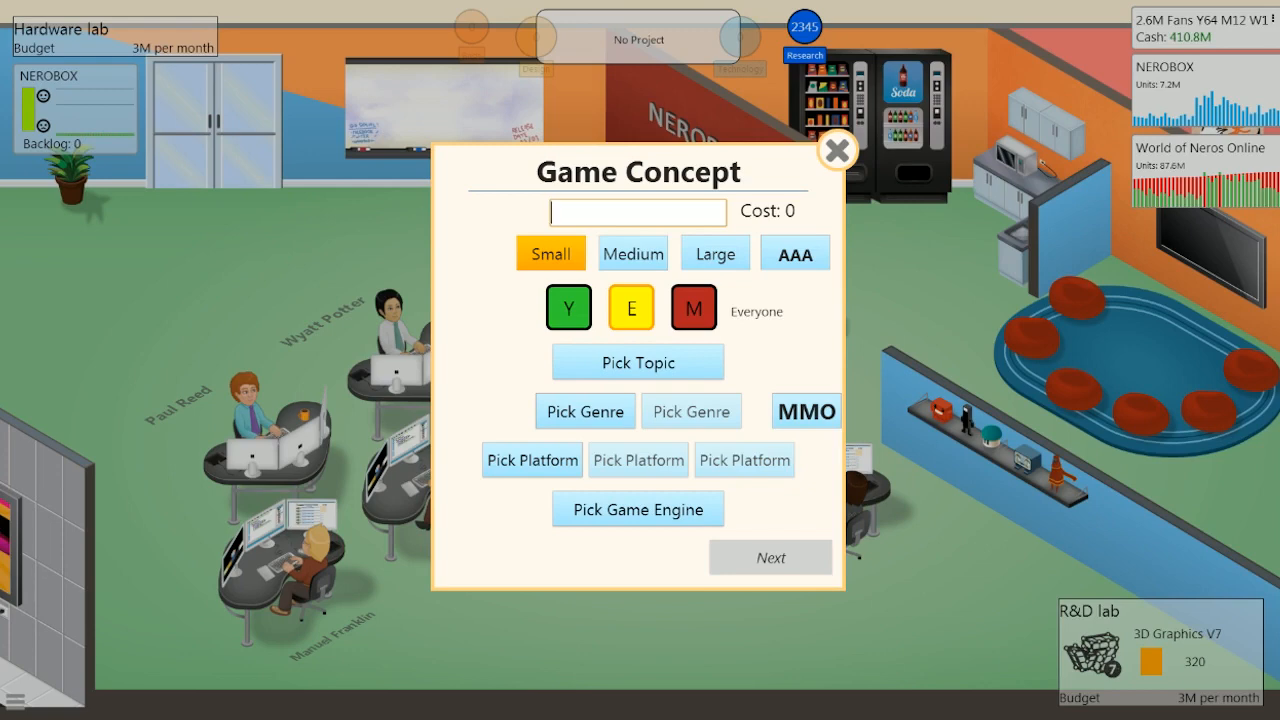
pyautogui.click(636, 212)
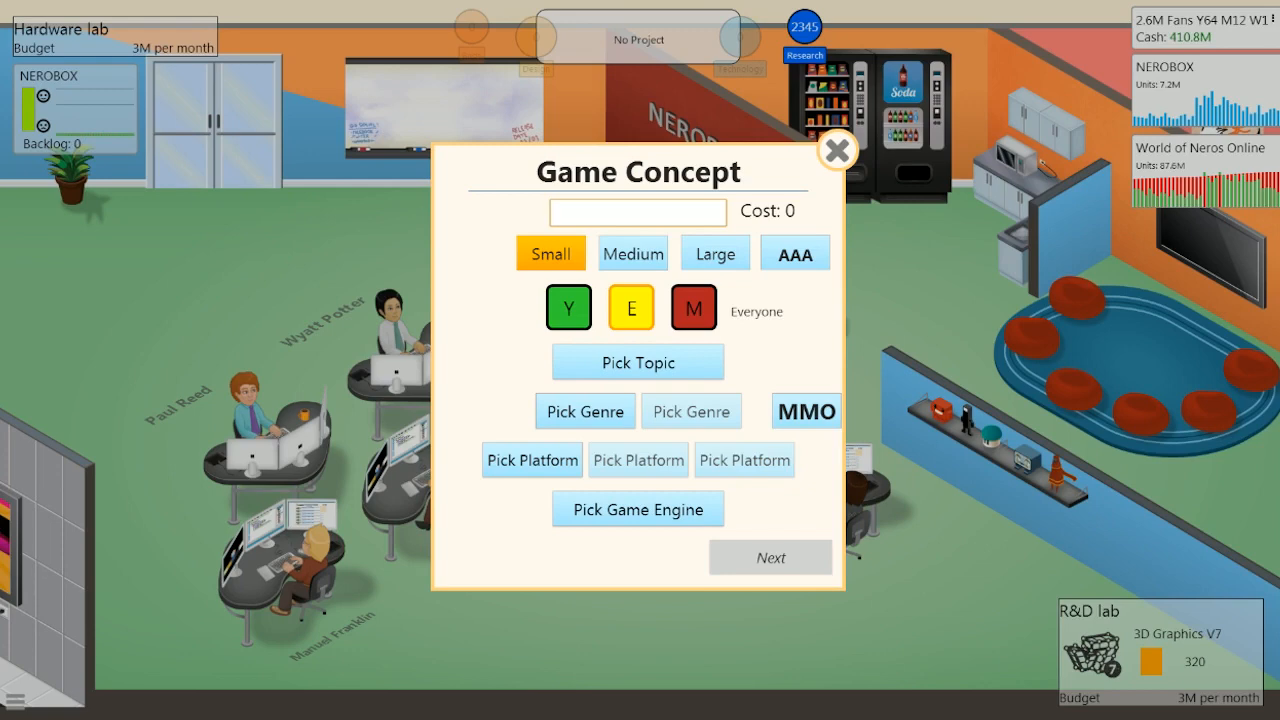
pyautogui.click(794, 252)
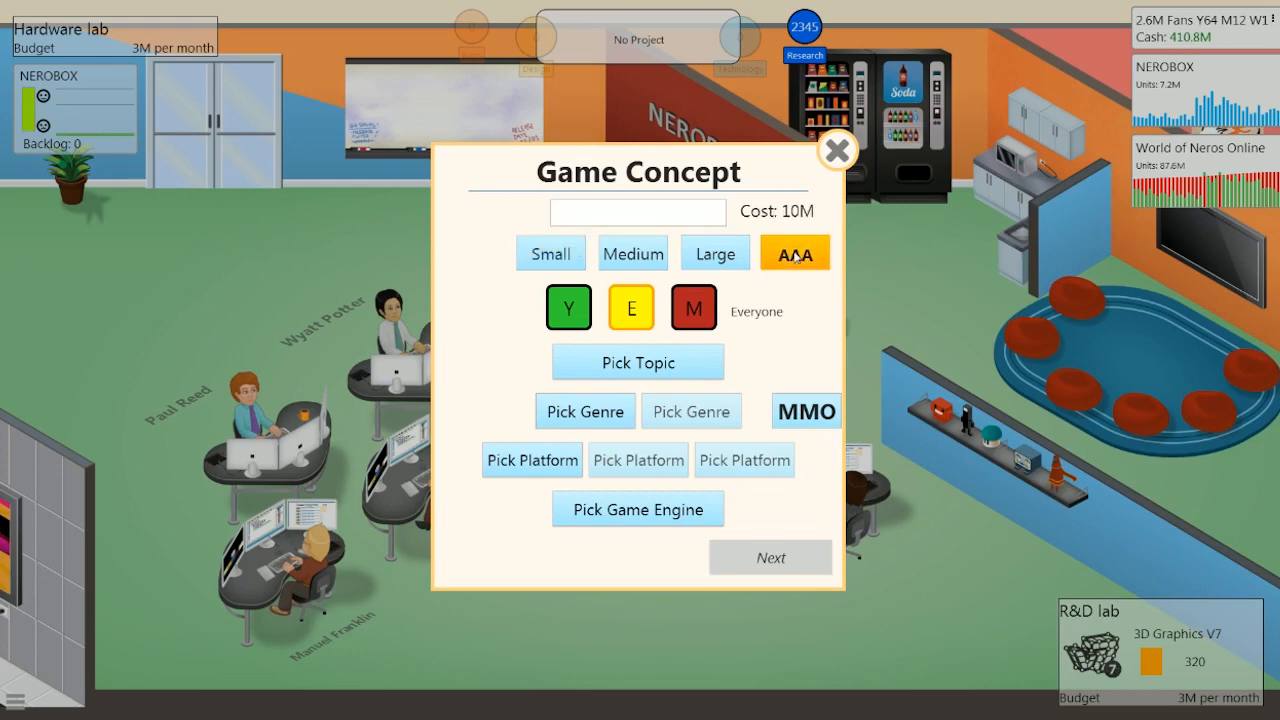
pyautogui.click(692, 308)
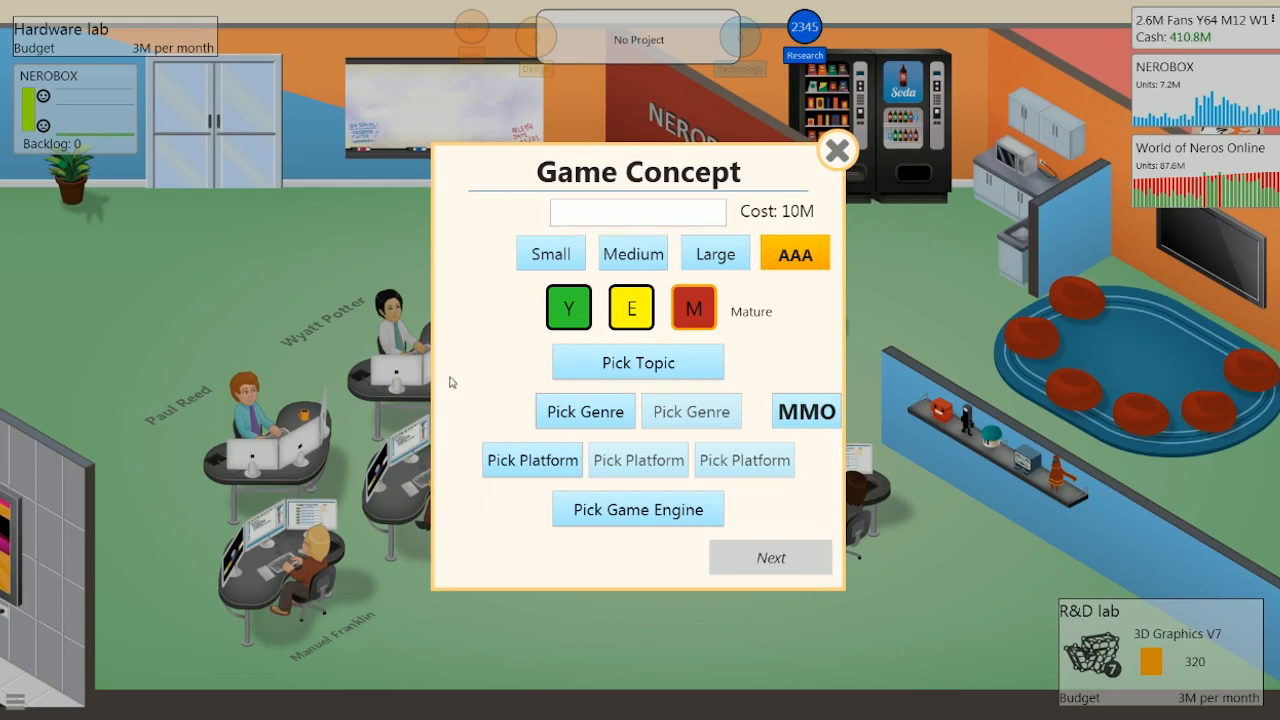
pyautogui.moveTo(22, 616)
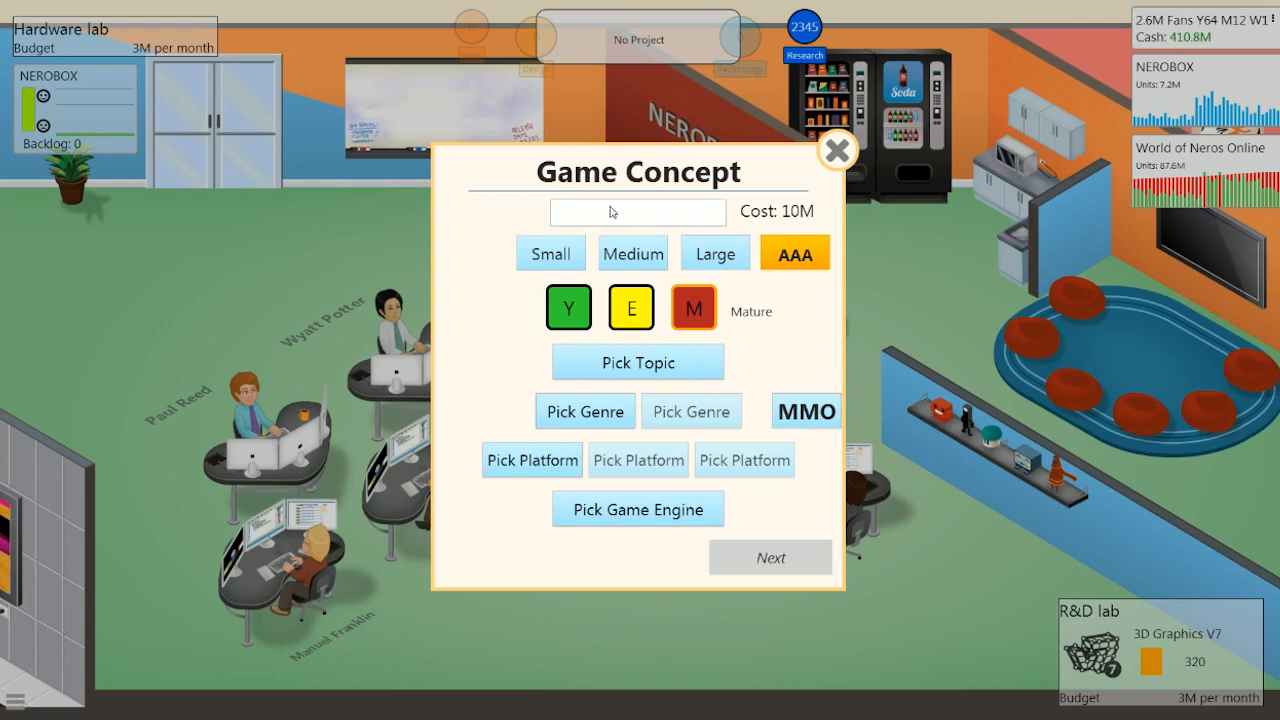
pyautogui.click(836, 150)
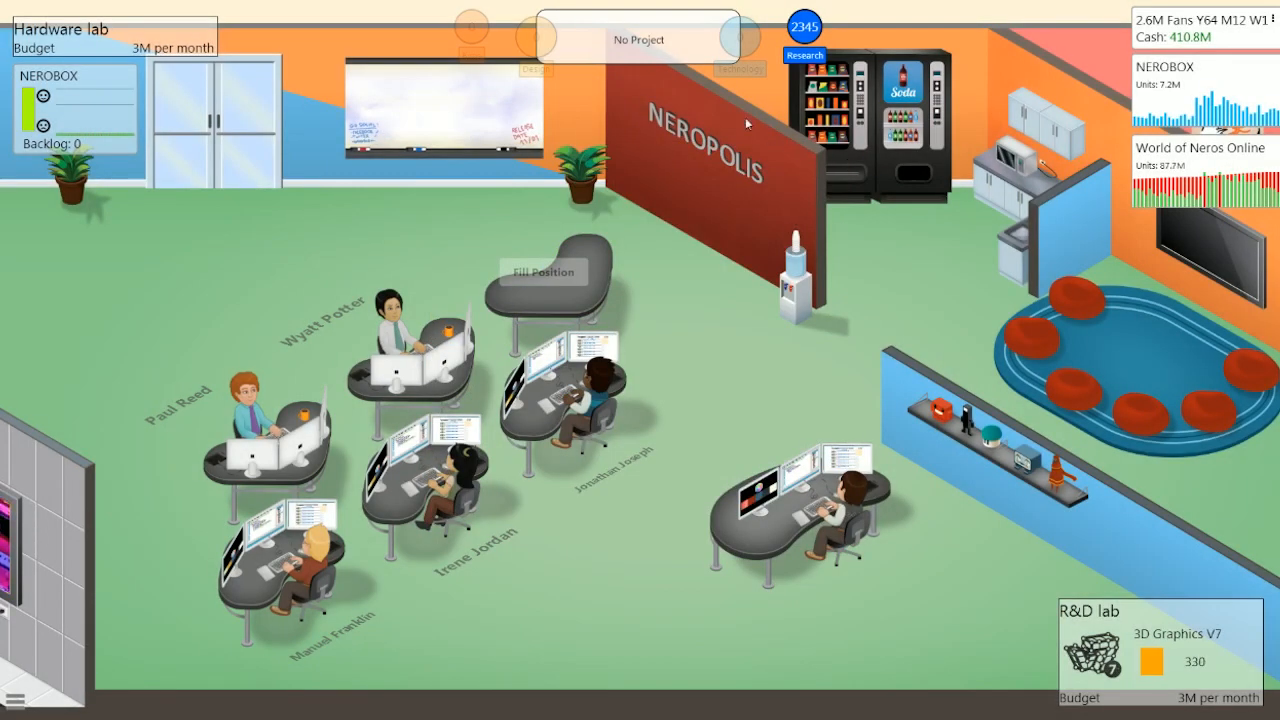
pyautogui.click(636, 40)
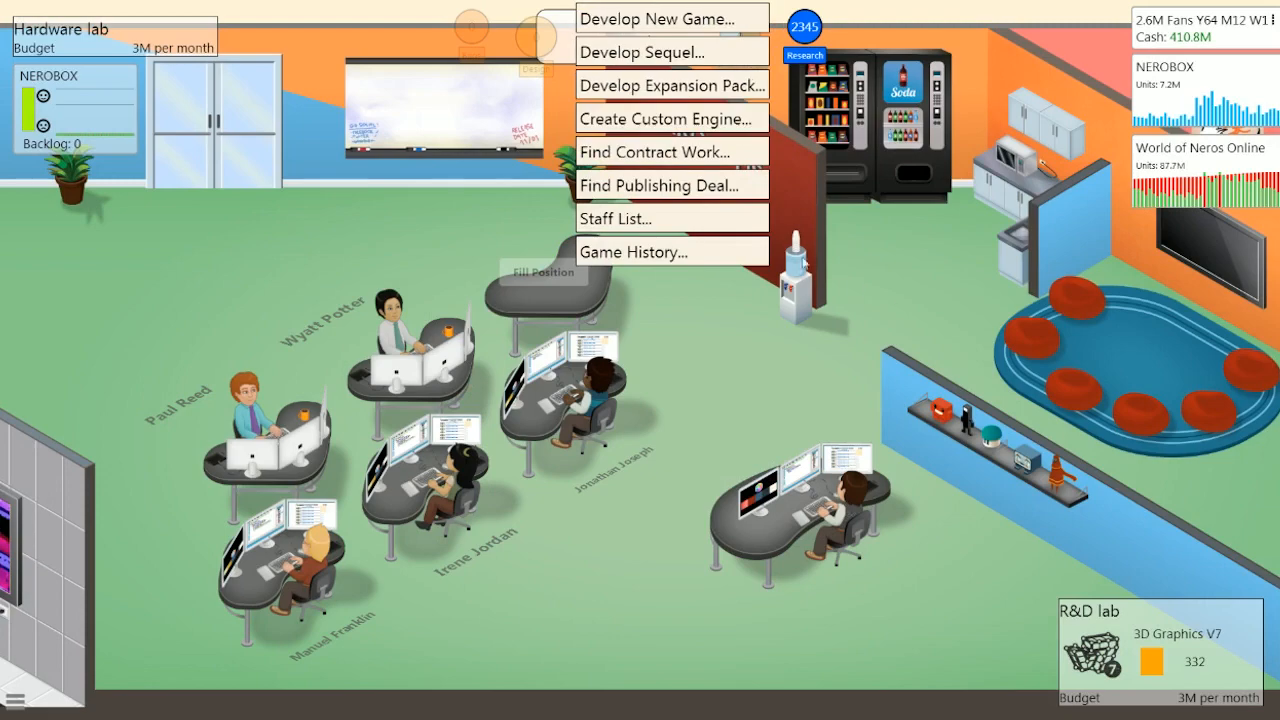
pyautogui.moveTo(672, 252)
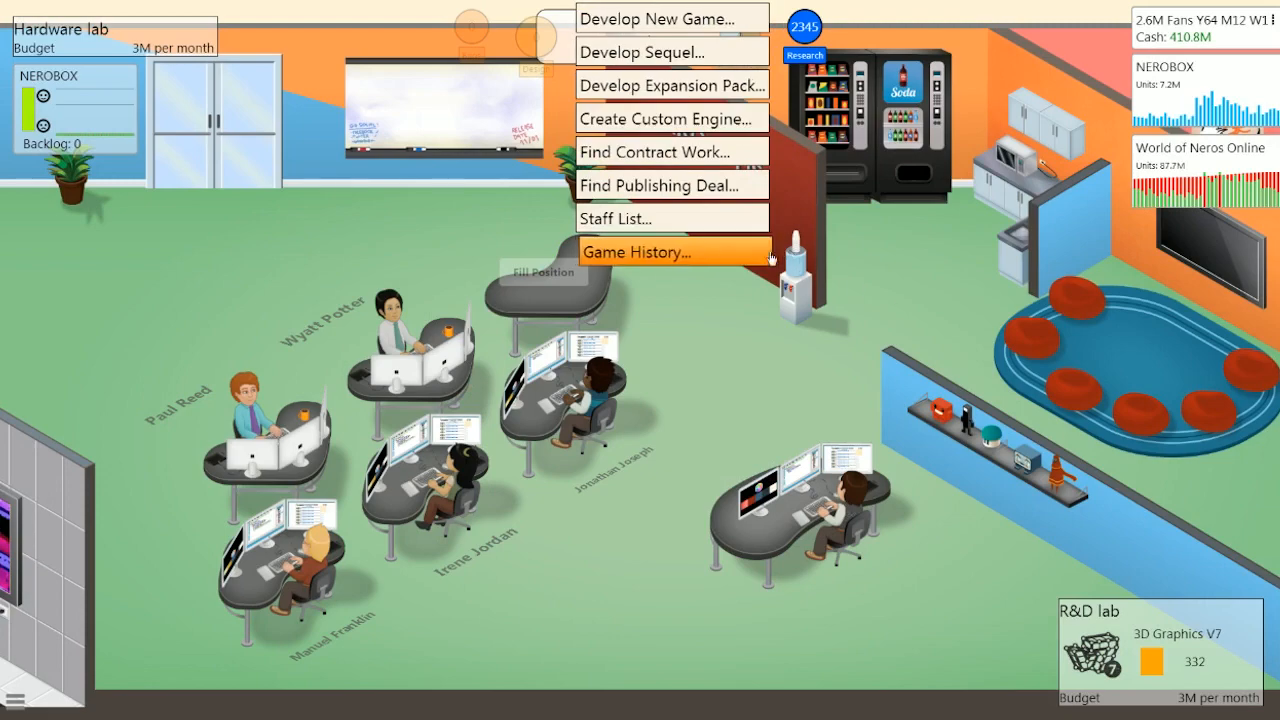
pyautogui.click(636, 252)
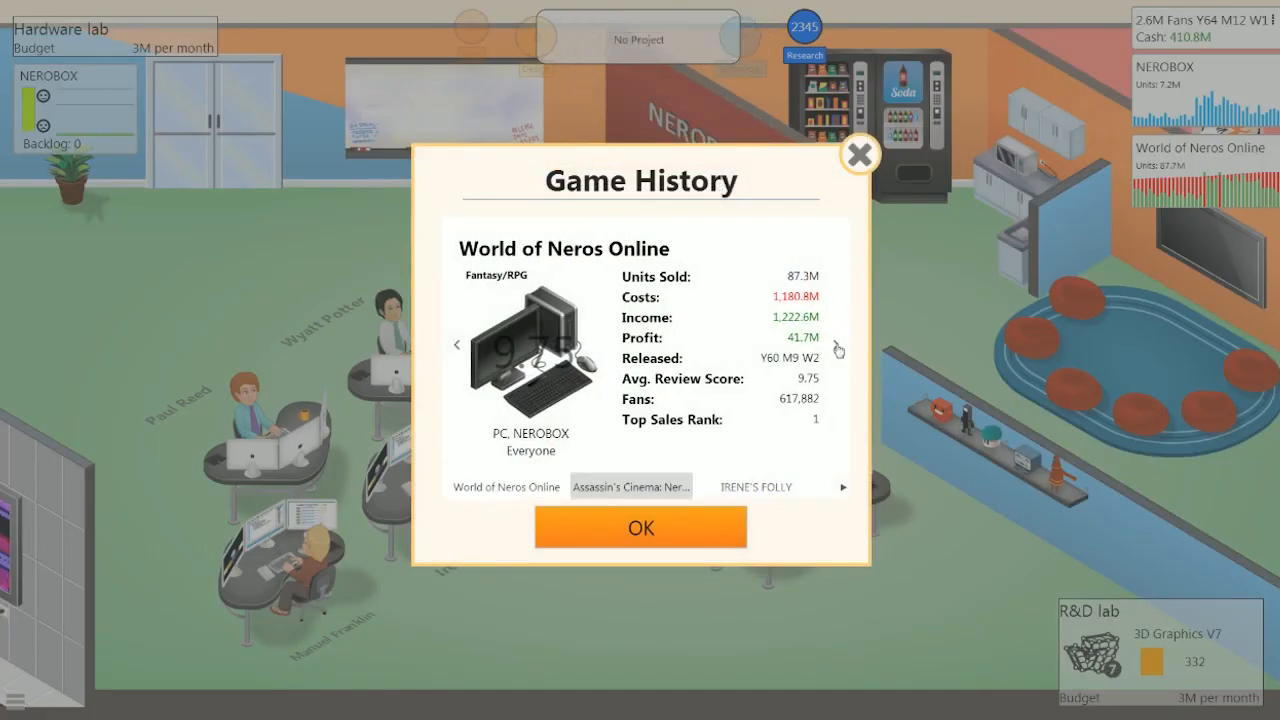
pyautogui.click(836, 344)
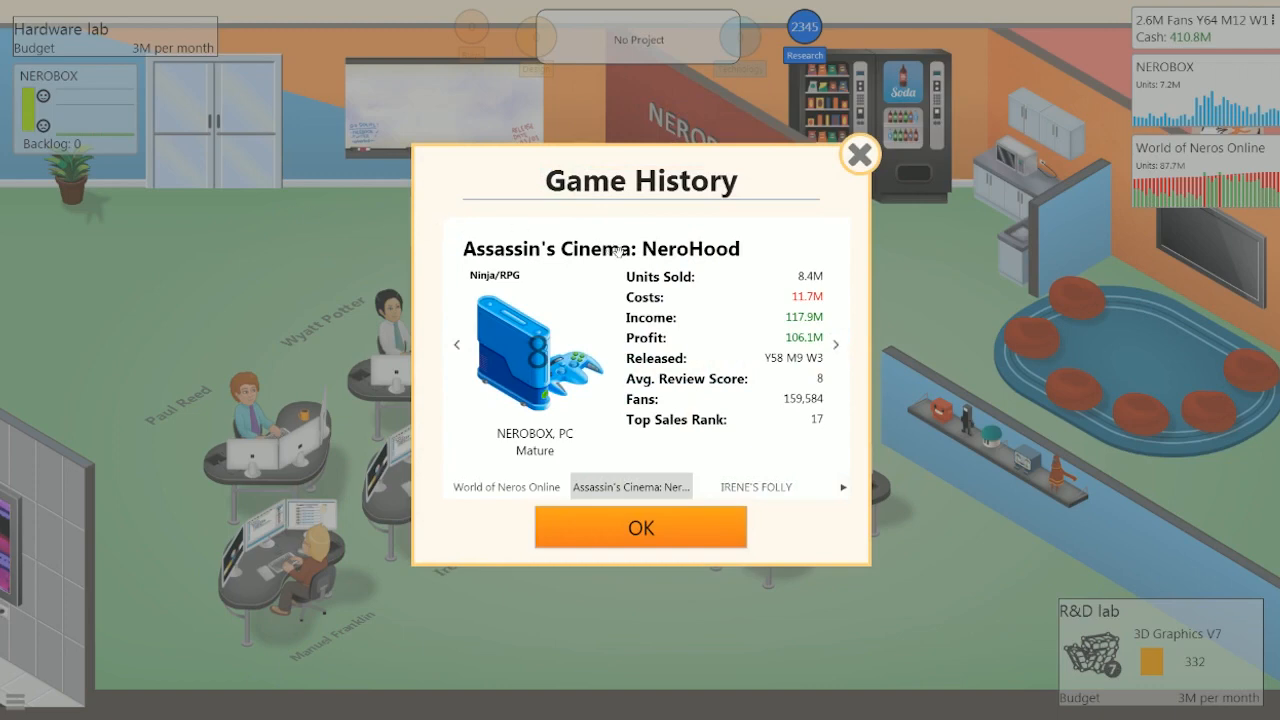
pyautogui.moveTo(688, 310)
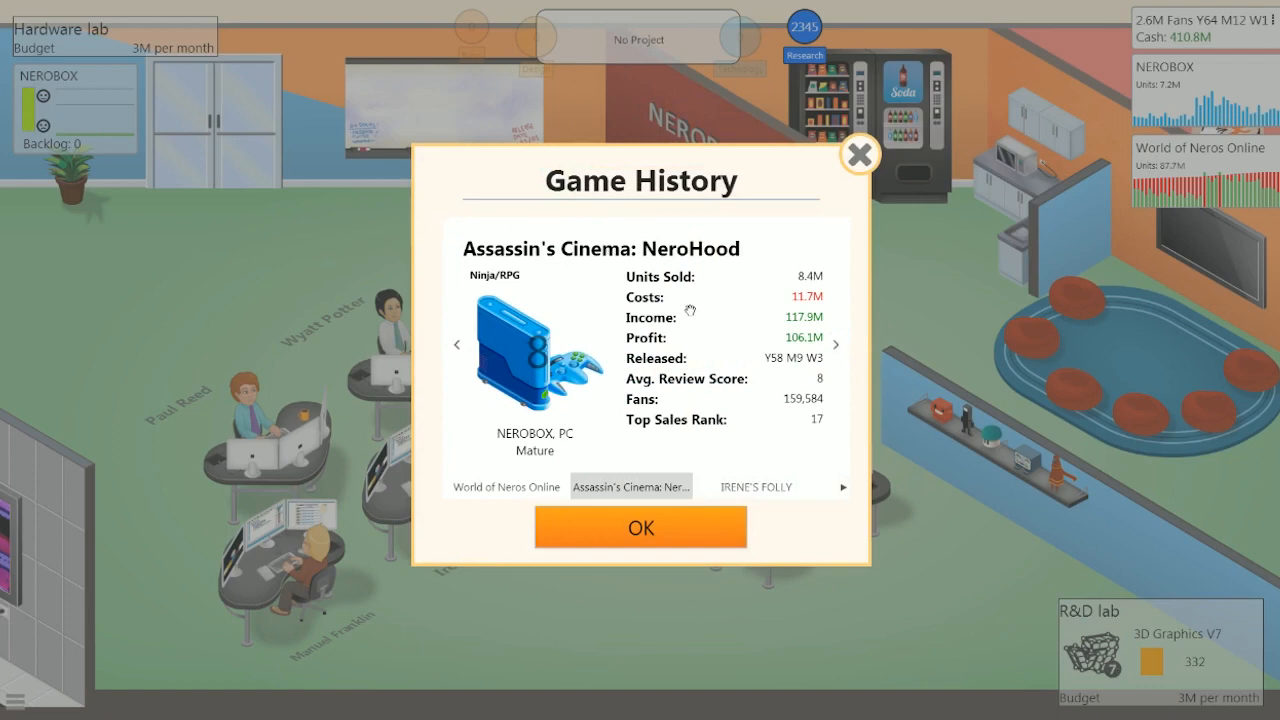
pyautogui.moveTo(690, 308)
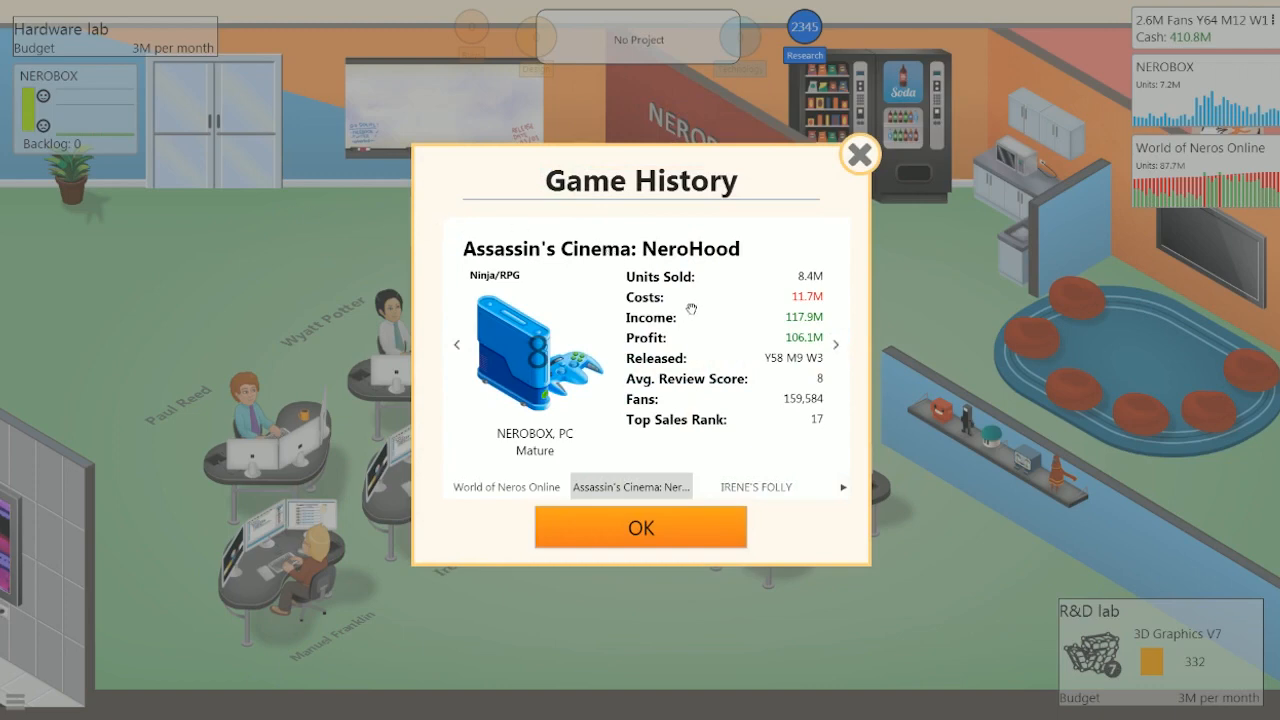
pyautogui.moveTo(808, 332)
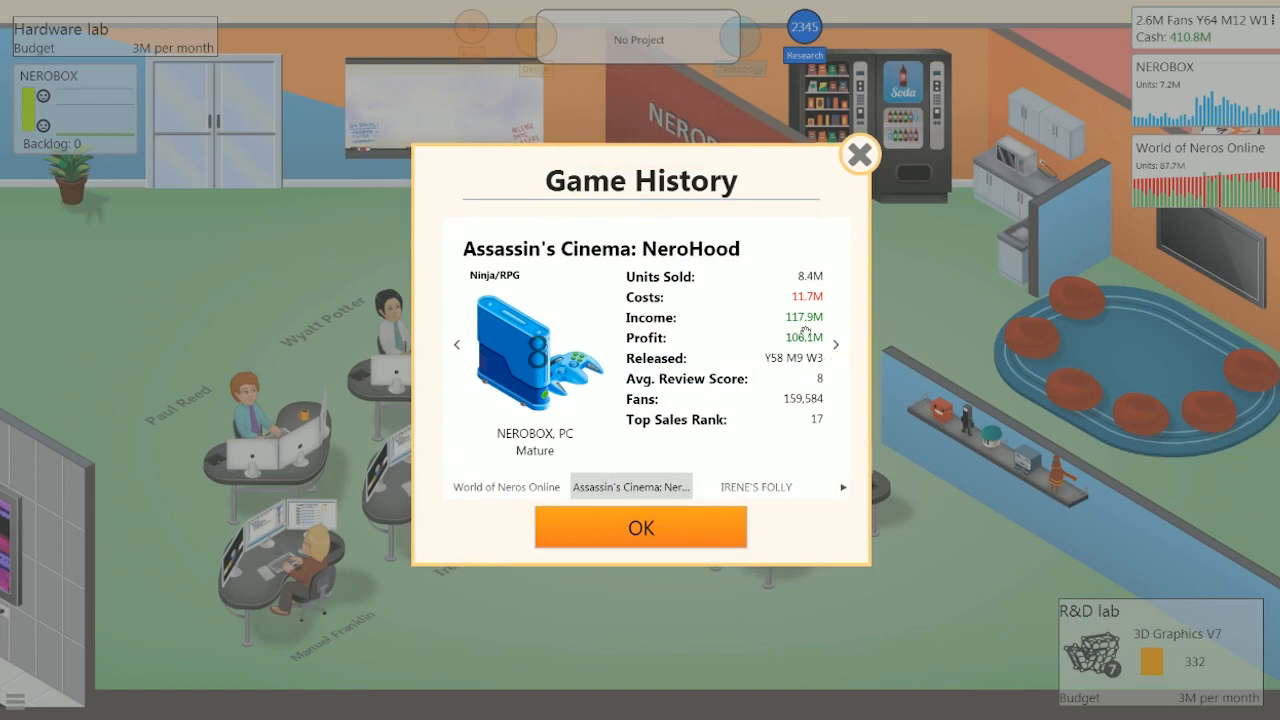
pyautogui.moveTo(728, 474)
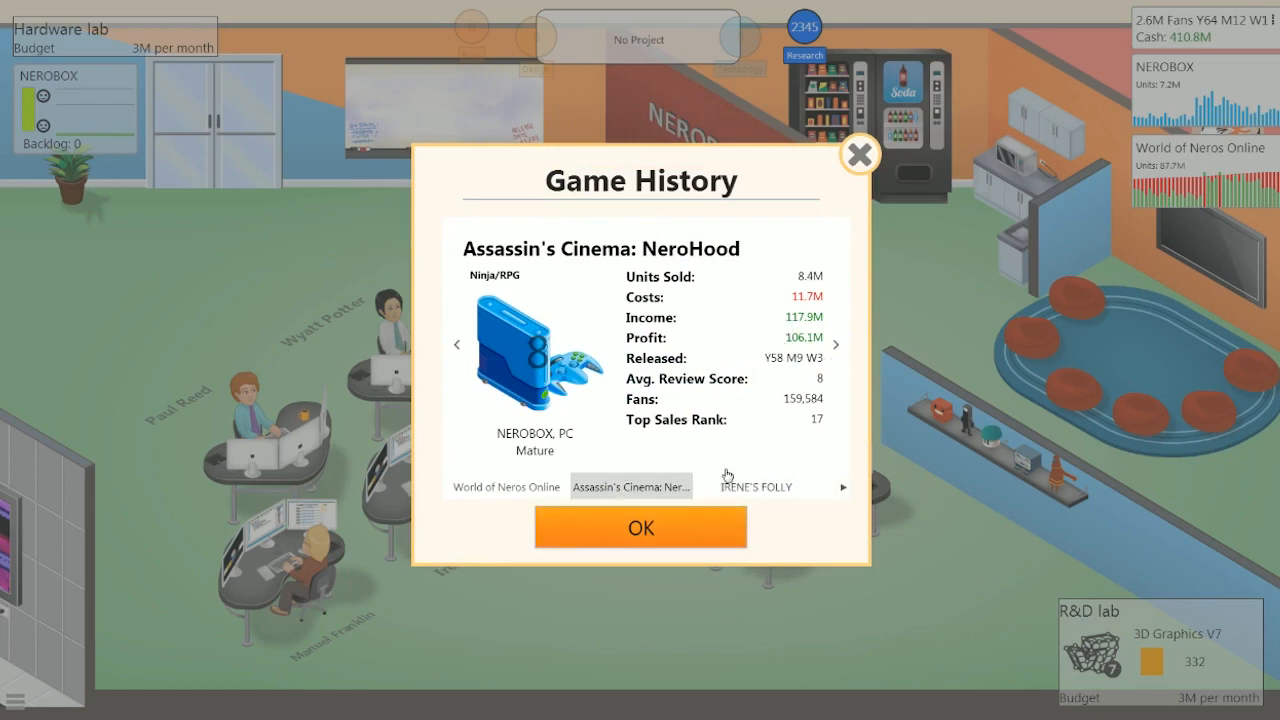
pyautogui.click(858, 154)
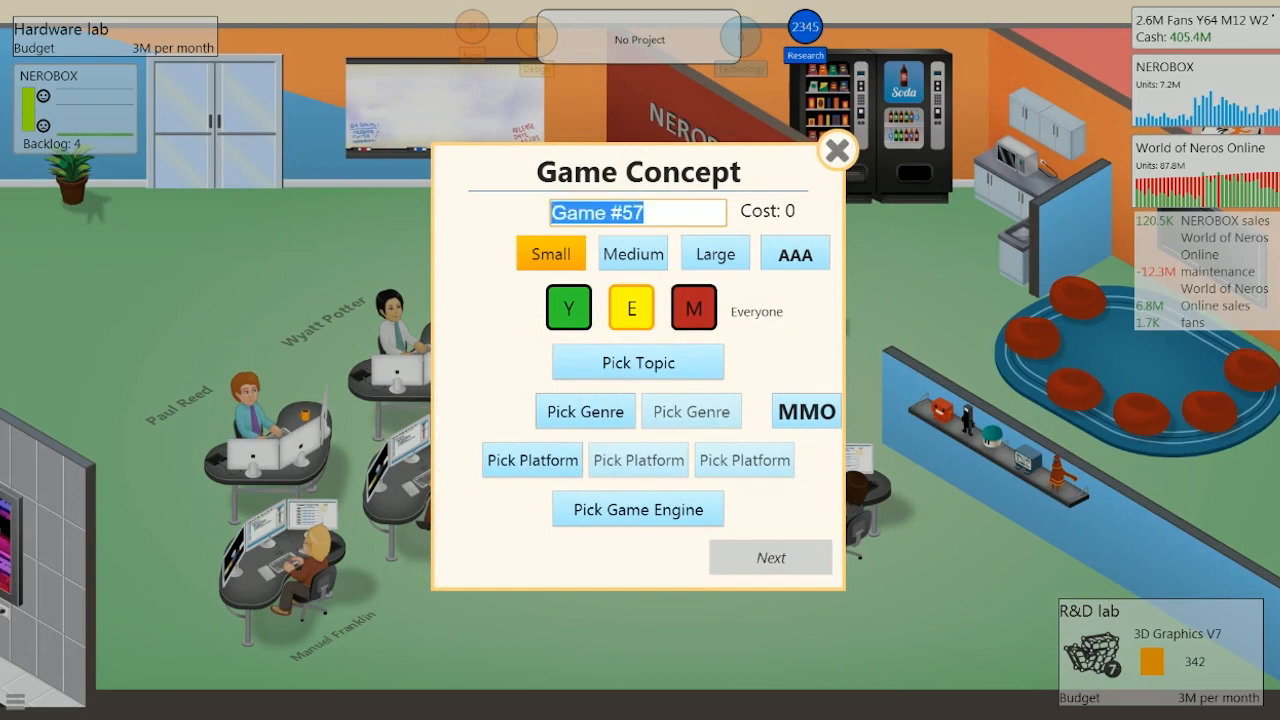
# - Name the concept Just Nero as an AAA Rhythm/Simulation game
pyautogui.write('J')
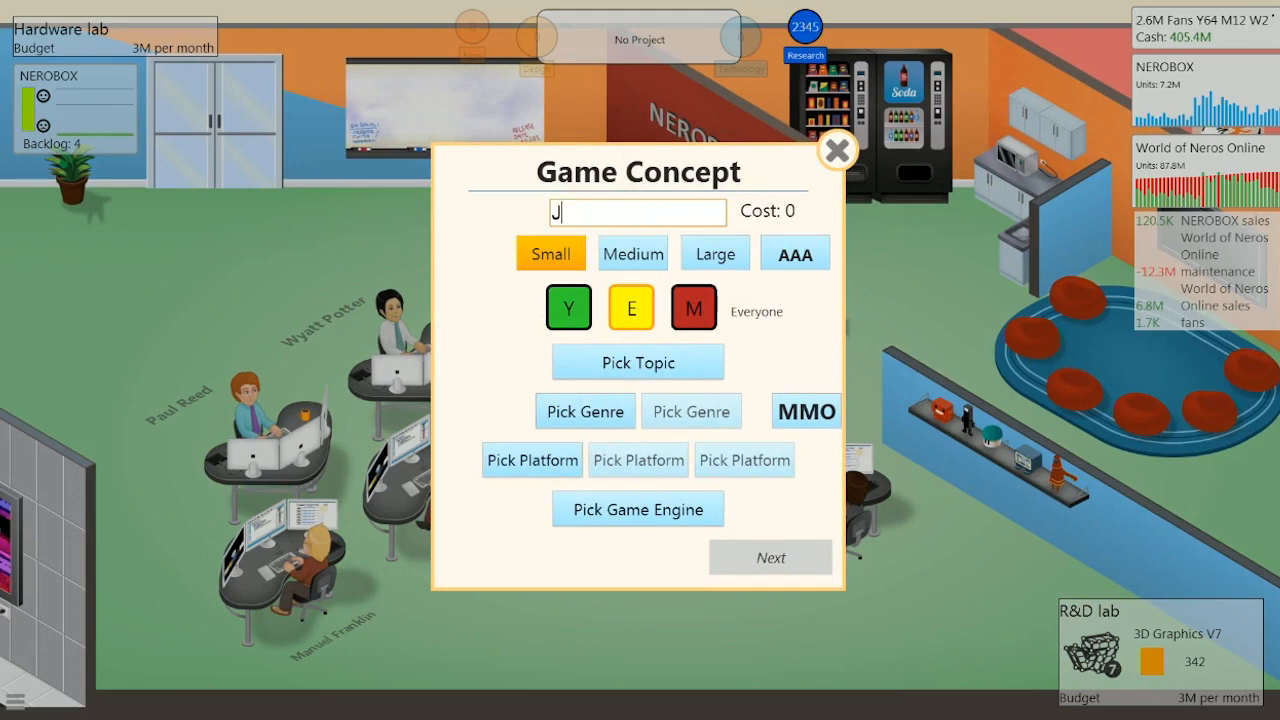
pyautogui.write('ust Nero')
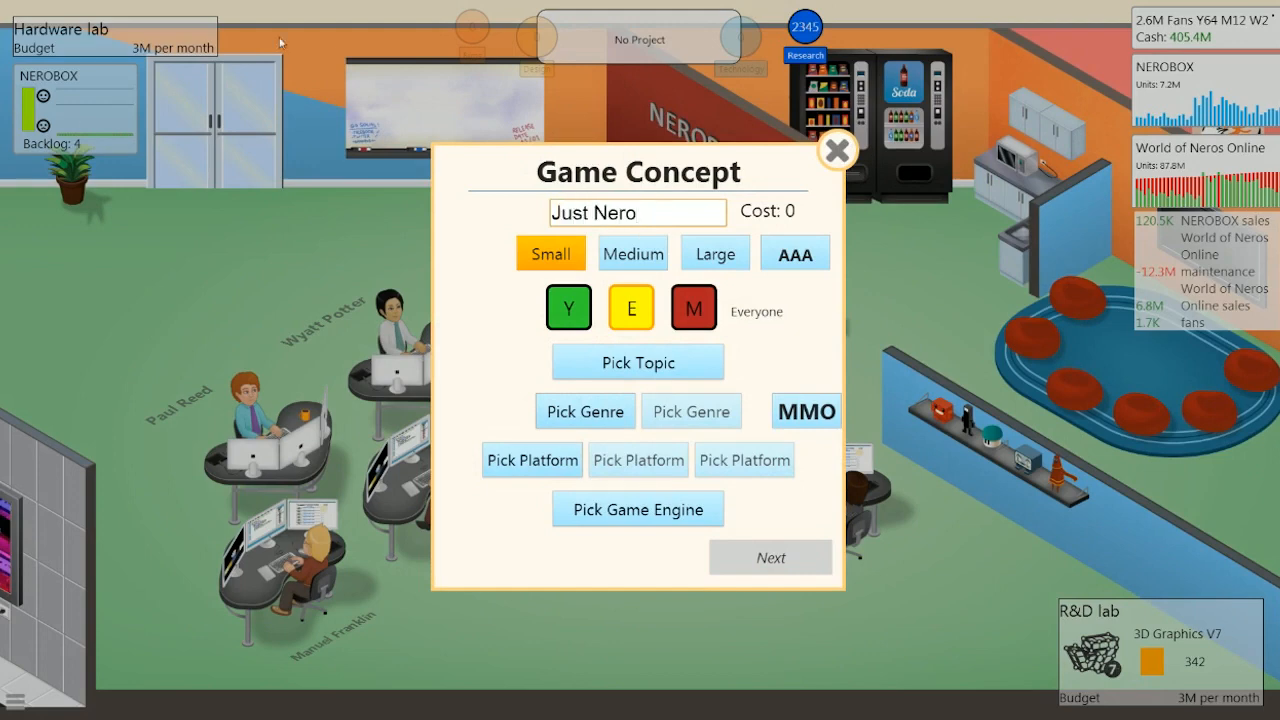
pyautogui.click(794, 252)
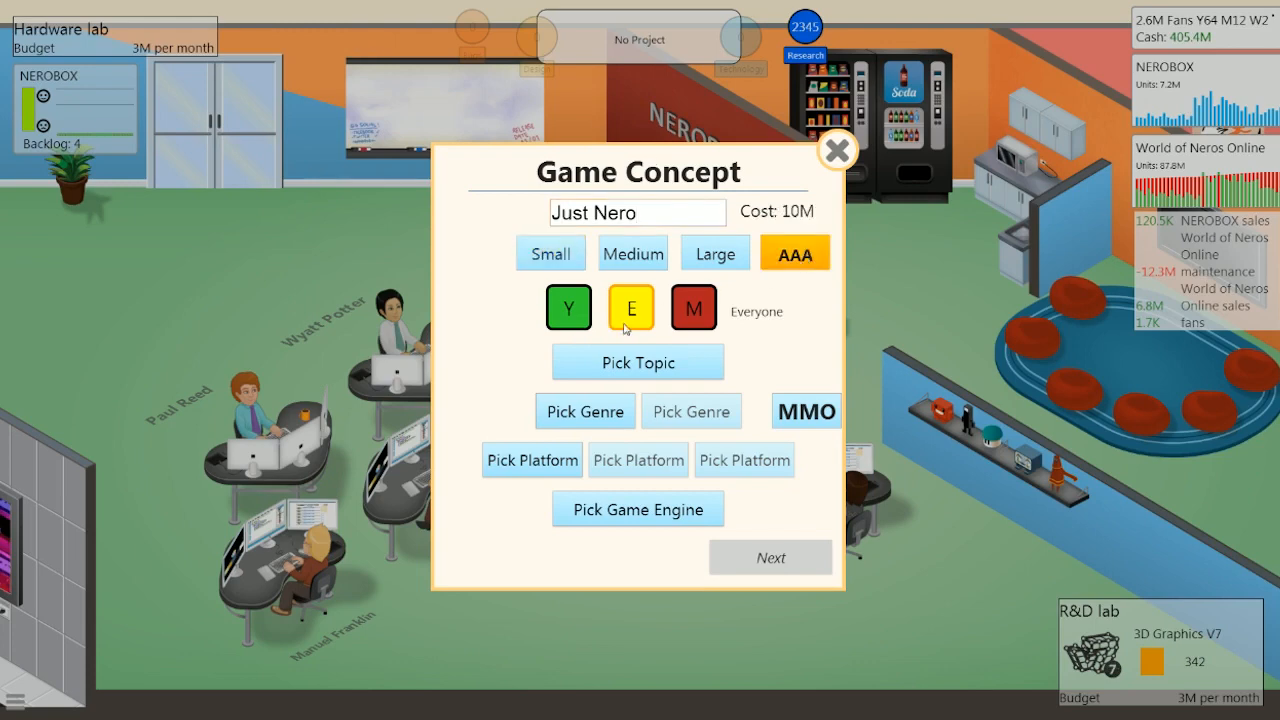
pyautogui.click(636, 362)
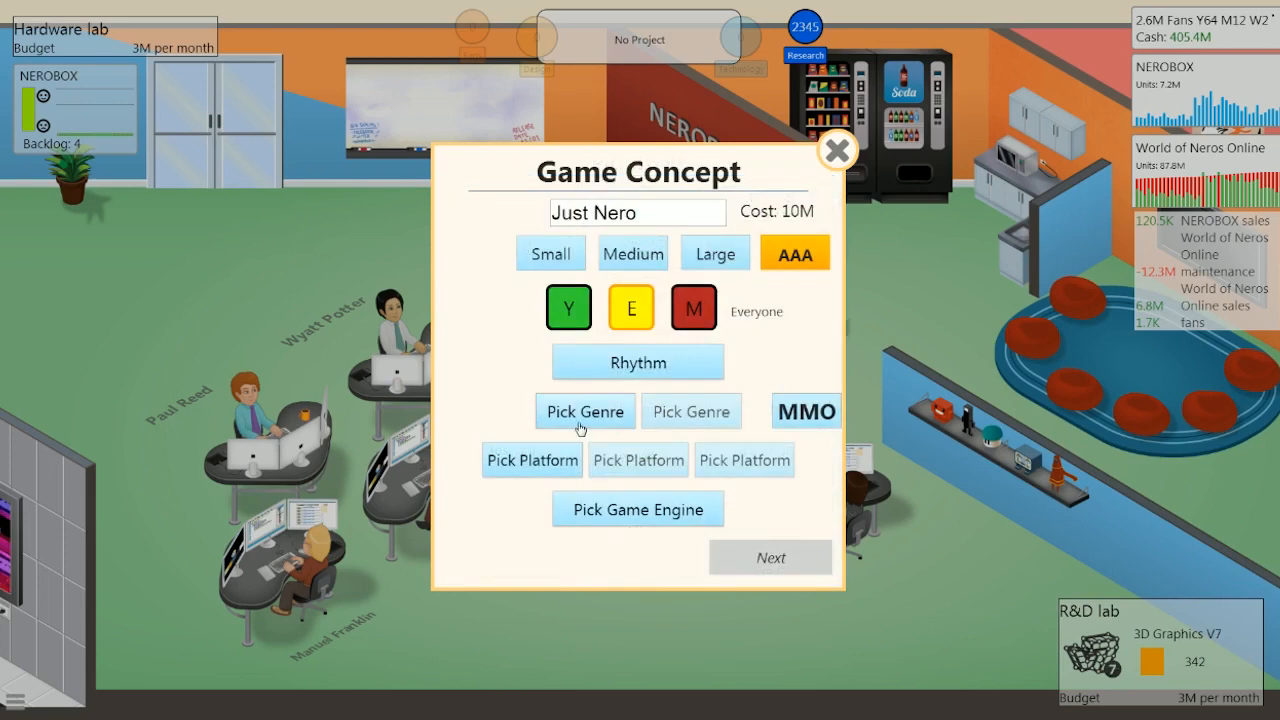
pyautogui.click(584, 412)
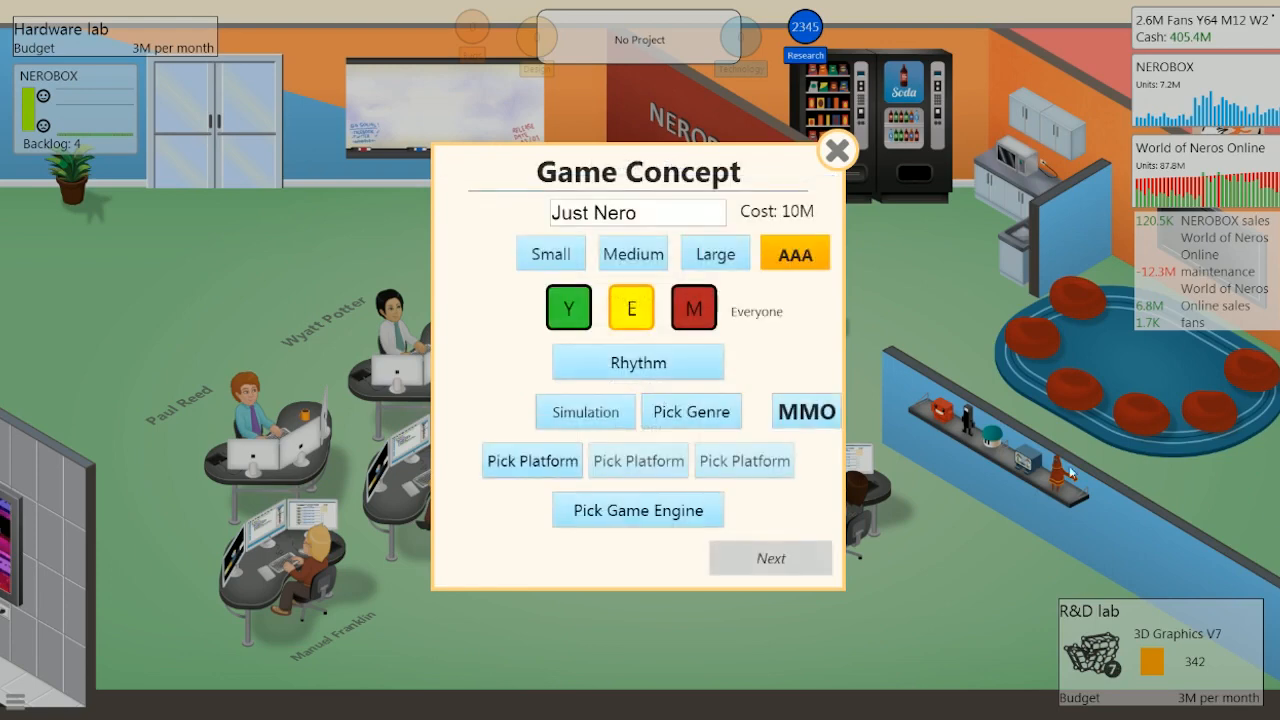
# - Target NEROBOX and PC on the NEROMMO engine and proceed to features
pyautogui.click(532, 460)
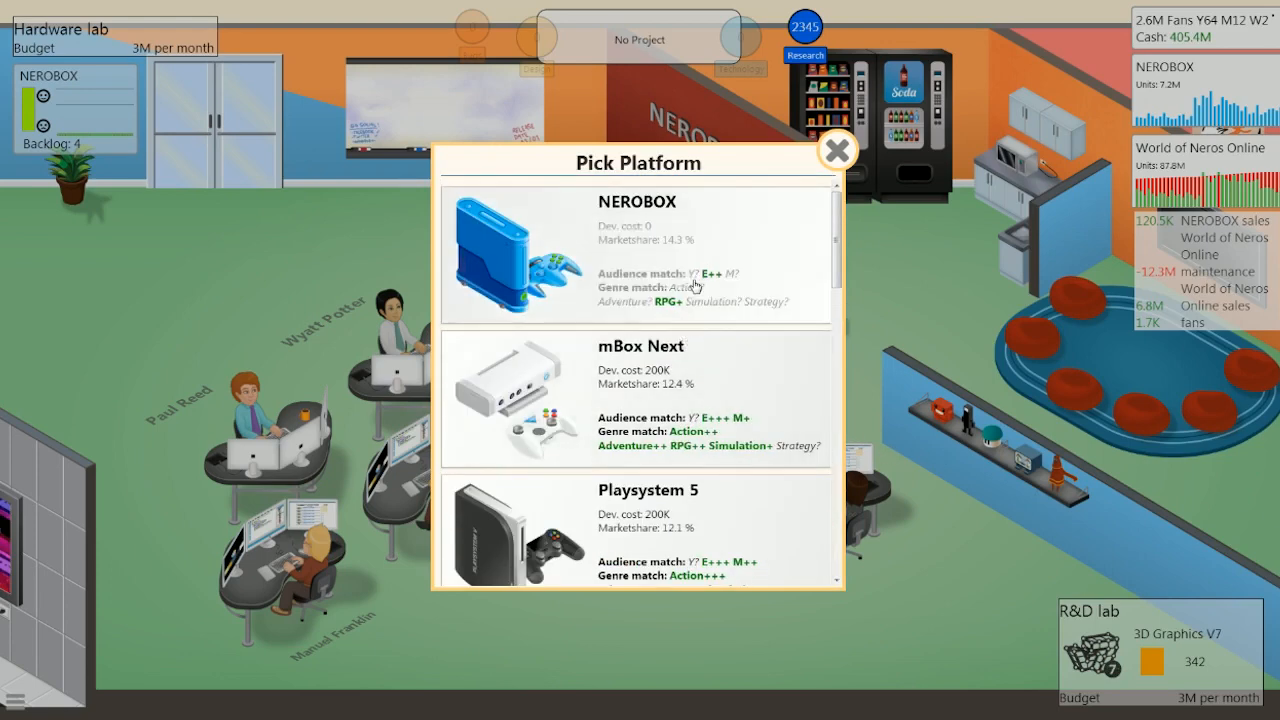
pyautogui.scroll(-3)
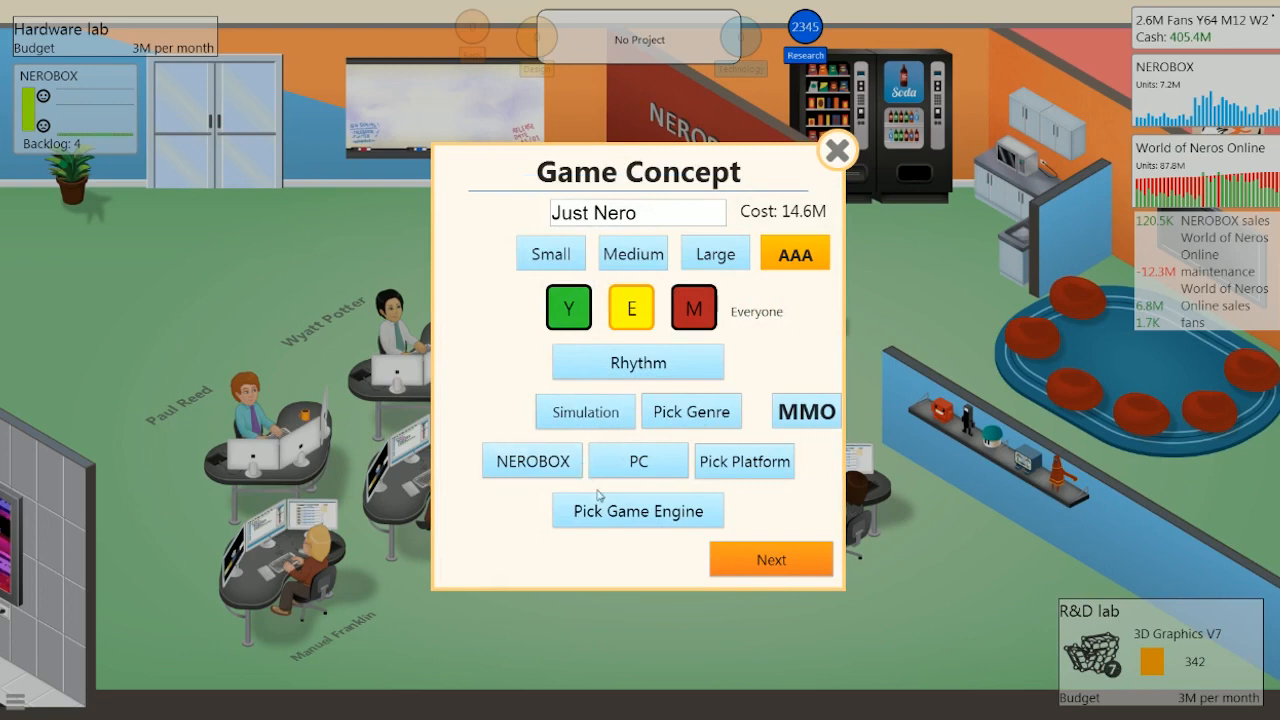
pyautogui.click(636, 510)
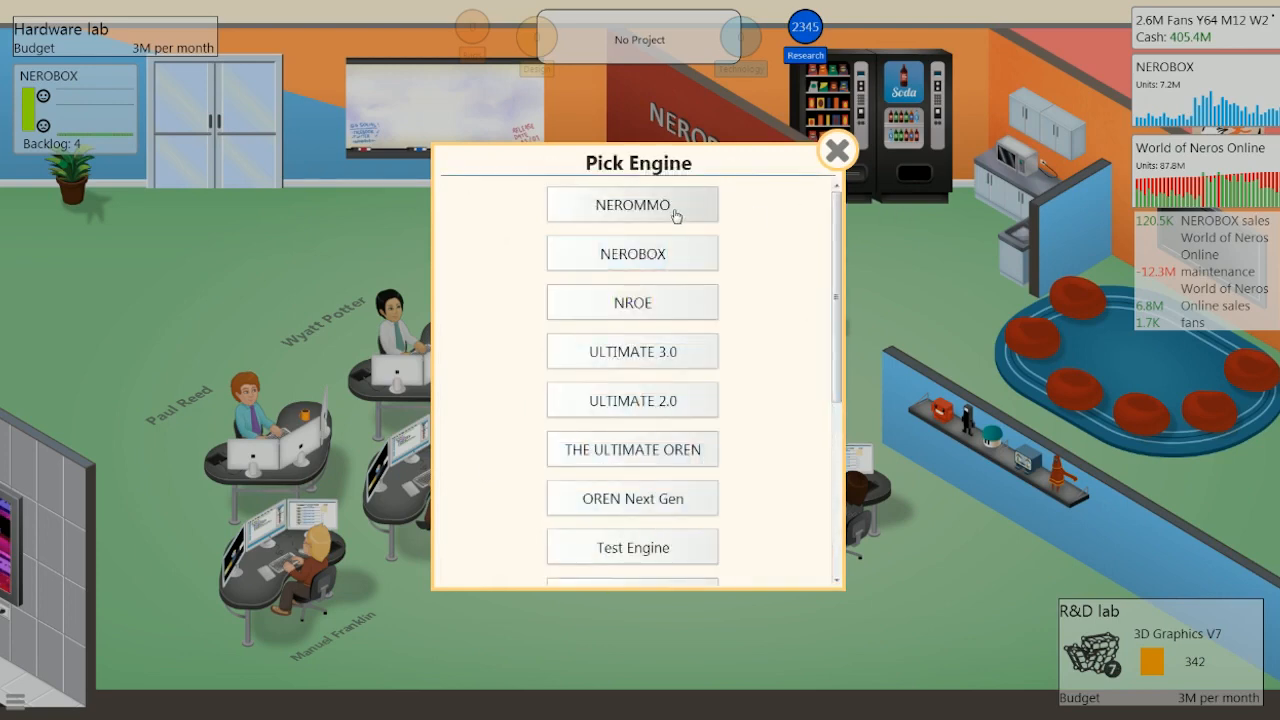
pyautogui.click(632, 204)
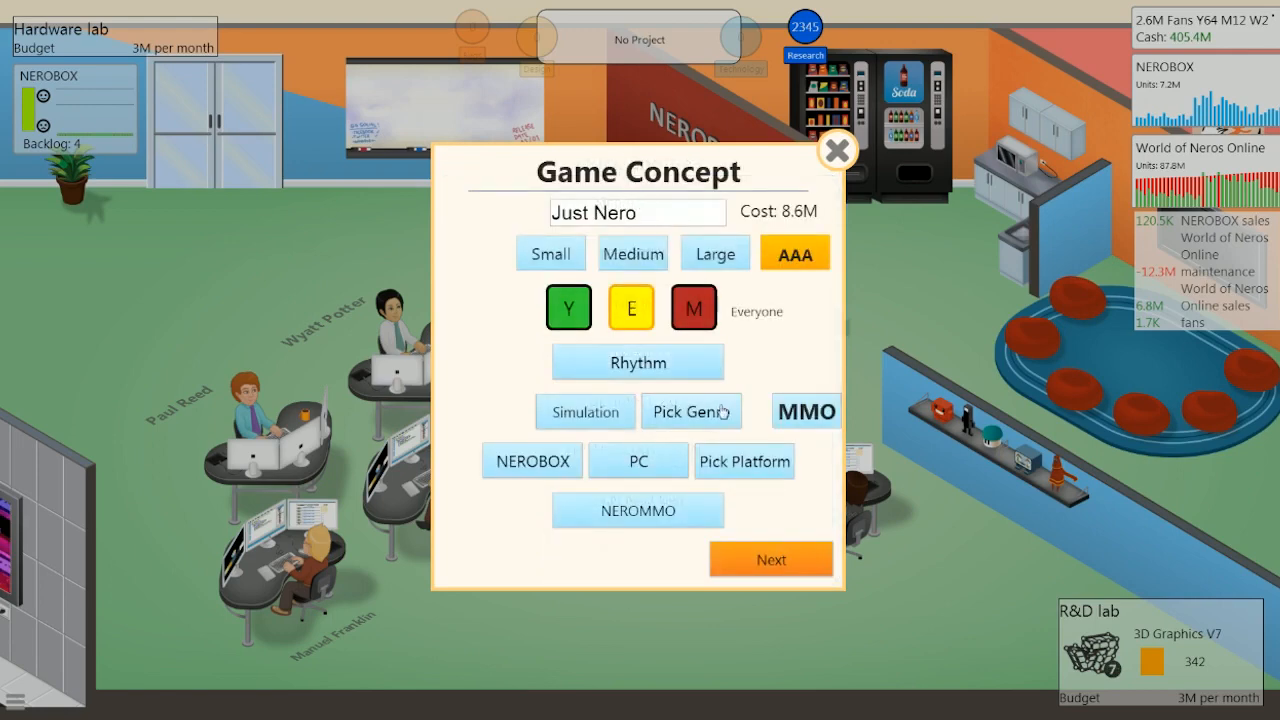
pyautogui.moveTo(716, 530)
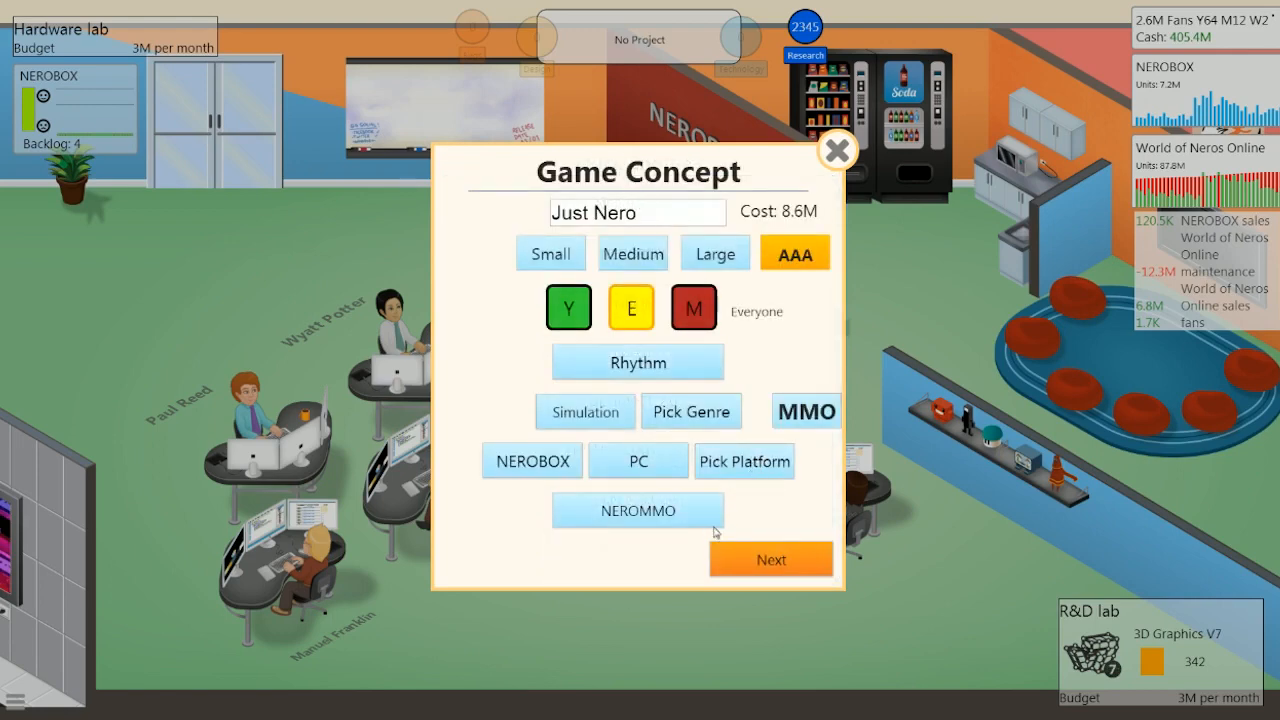
pyautogui.click(770, 558)
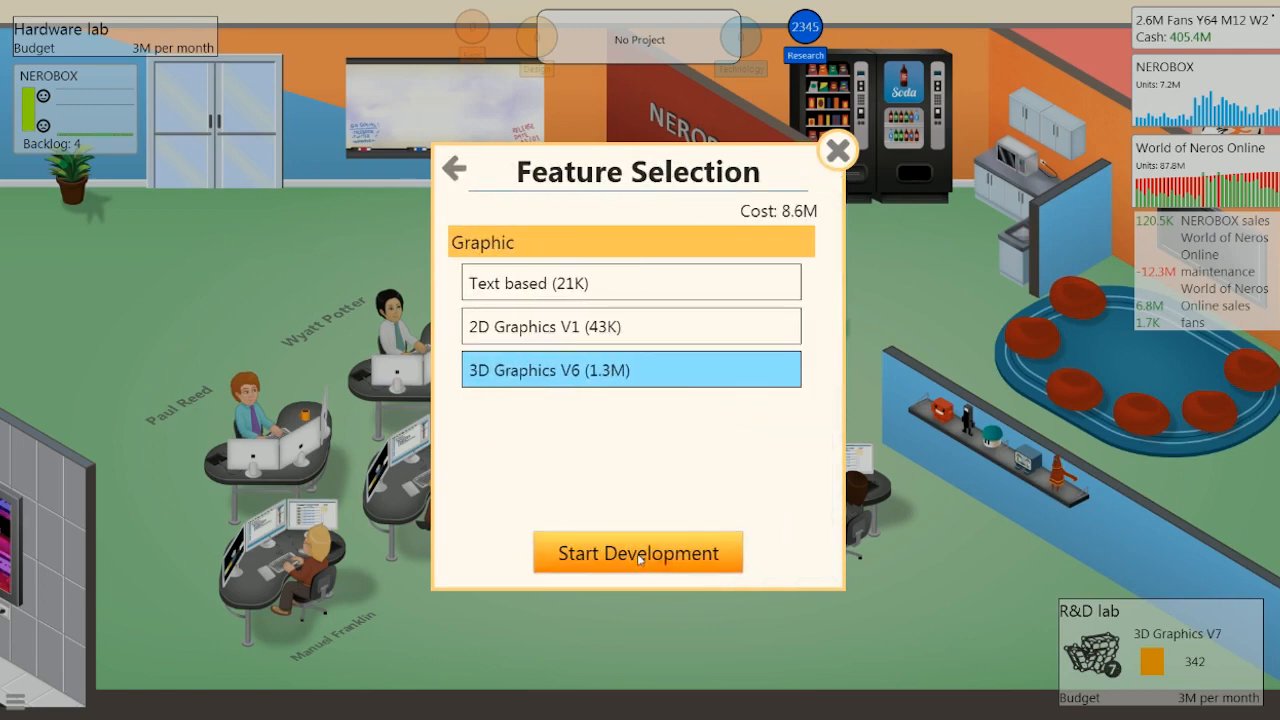
# - Start Just Nero's development, swapping engine and story staff, and confirm stage 1
pyautogui.click(636, 552)
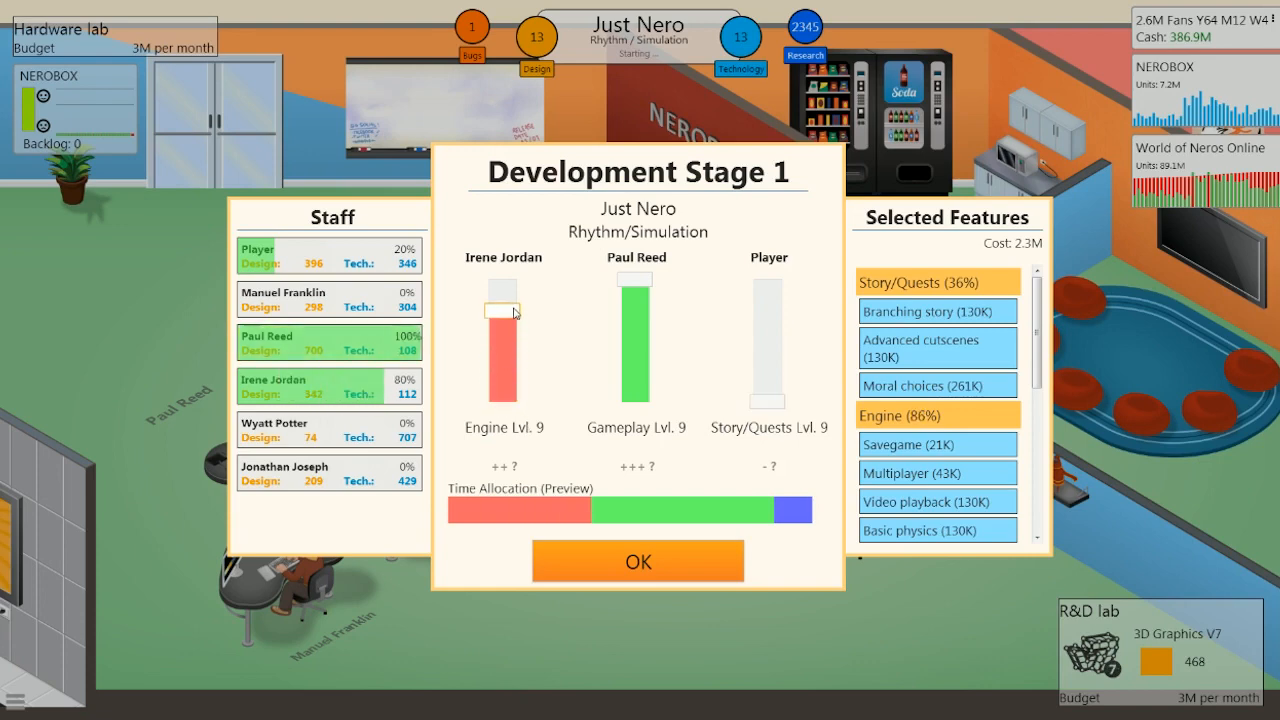
pyautogui.moveTo(504, 310); pyautogui.dragTo(504, 320)
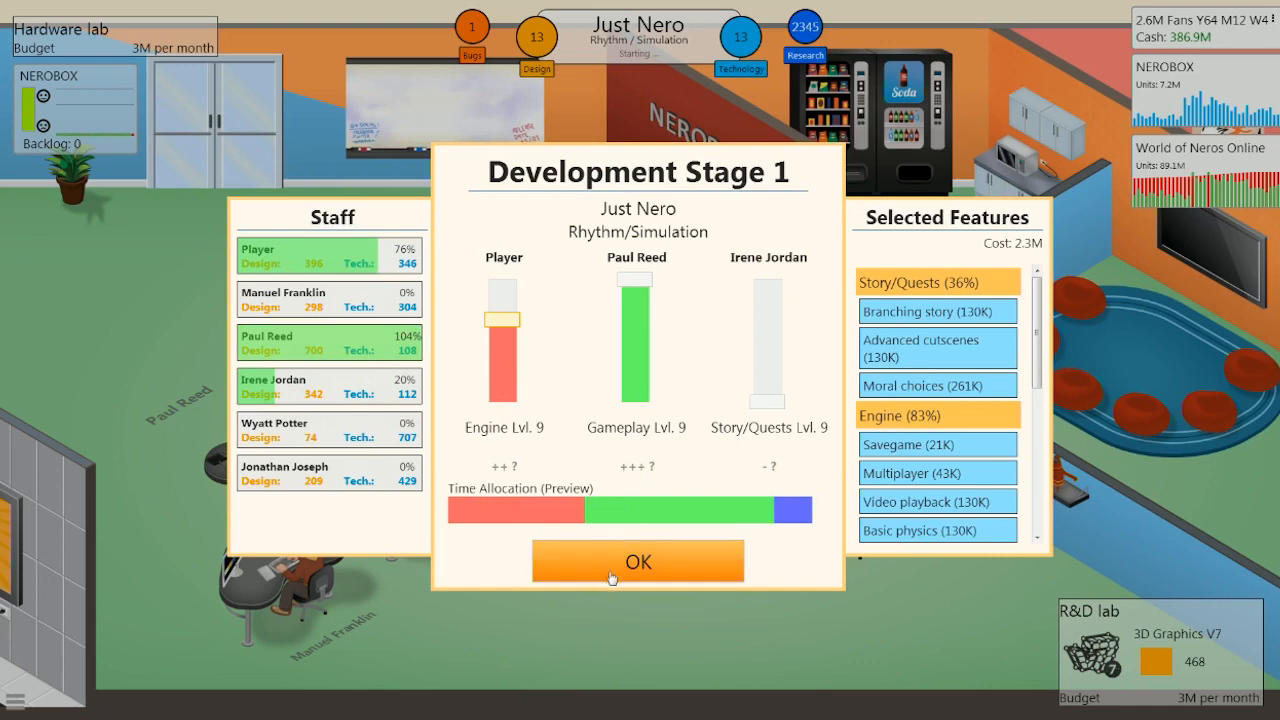
pyautogui.click(636, 560)
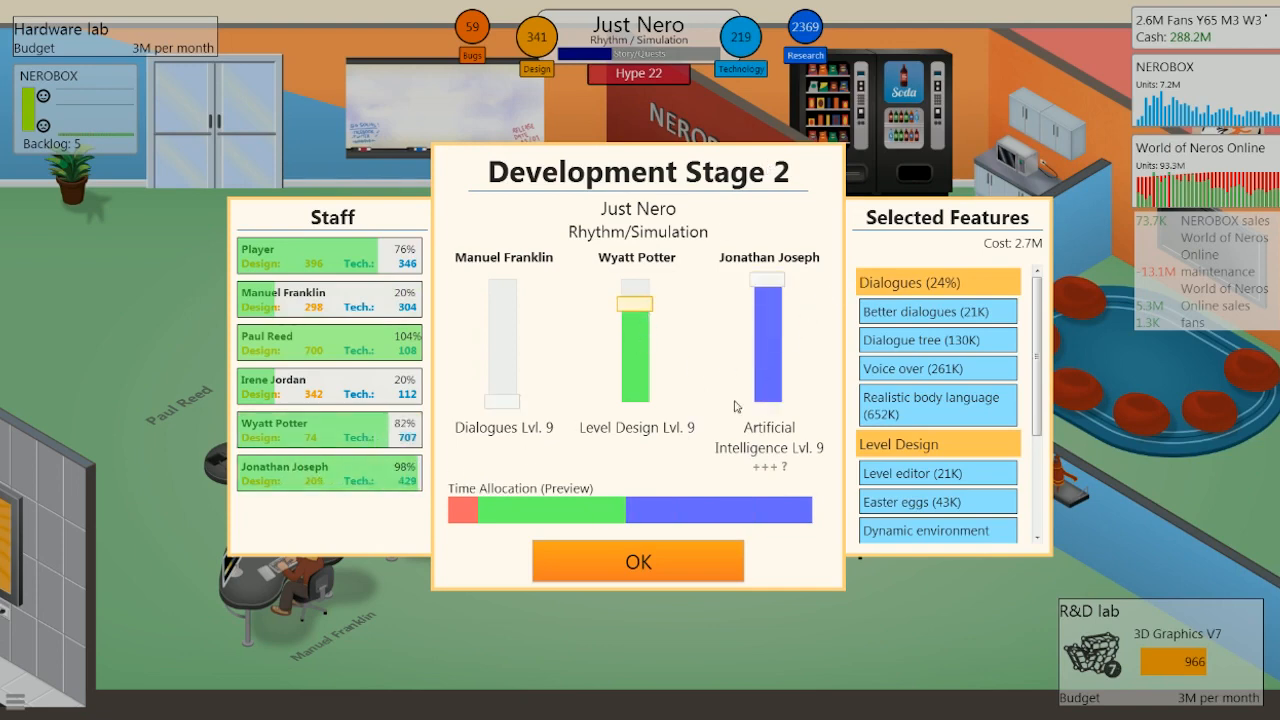
# - Confirm Just Nero's stage two plan and give the Gamers interview choosing Hype game!
pyautogui.click(636, 560)
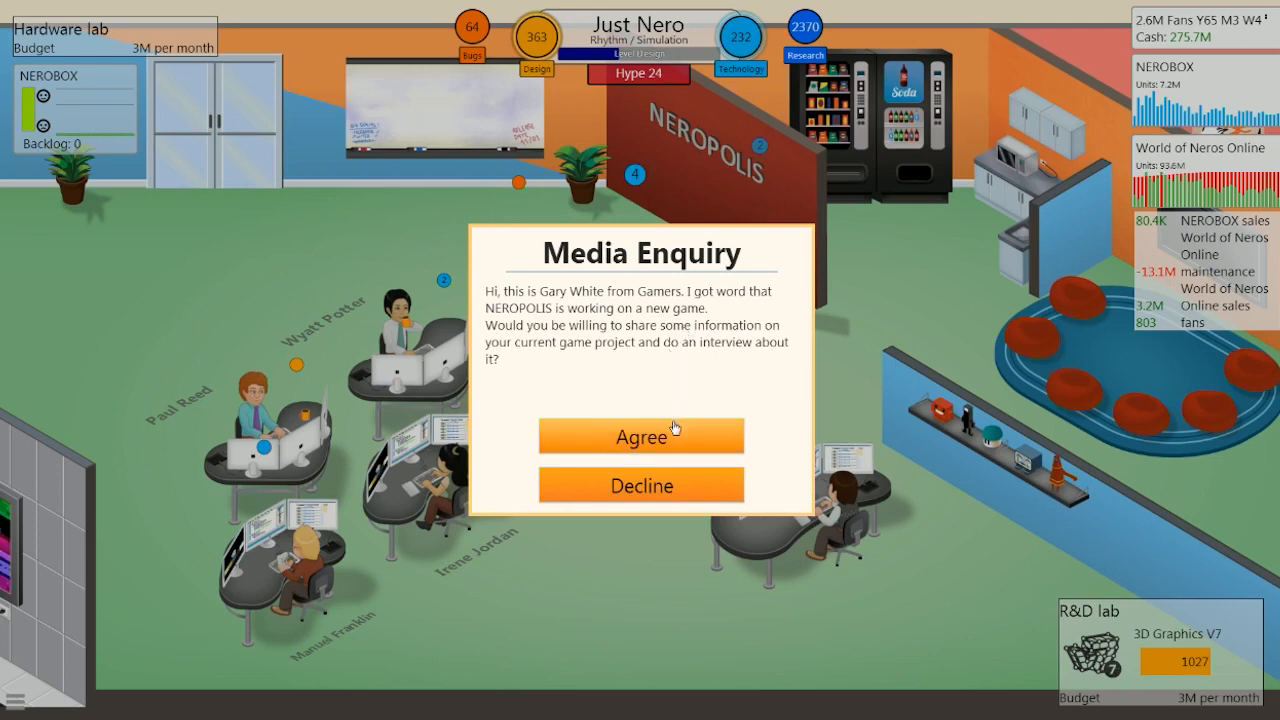
pyautogui.click(640, 436)
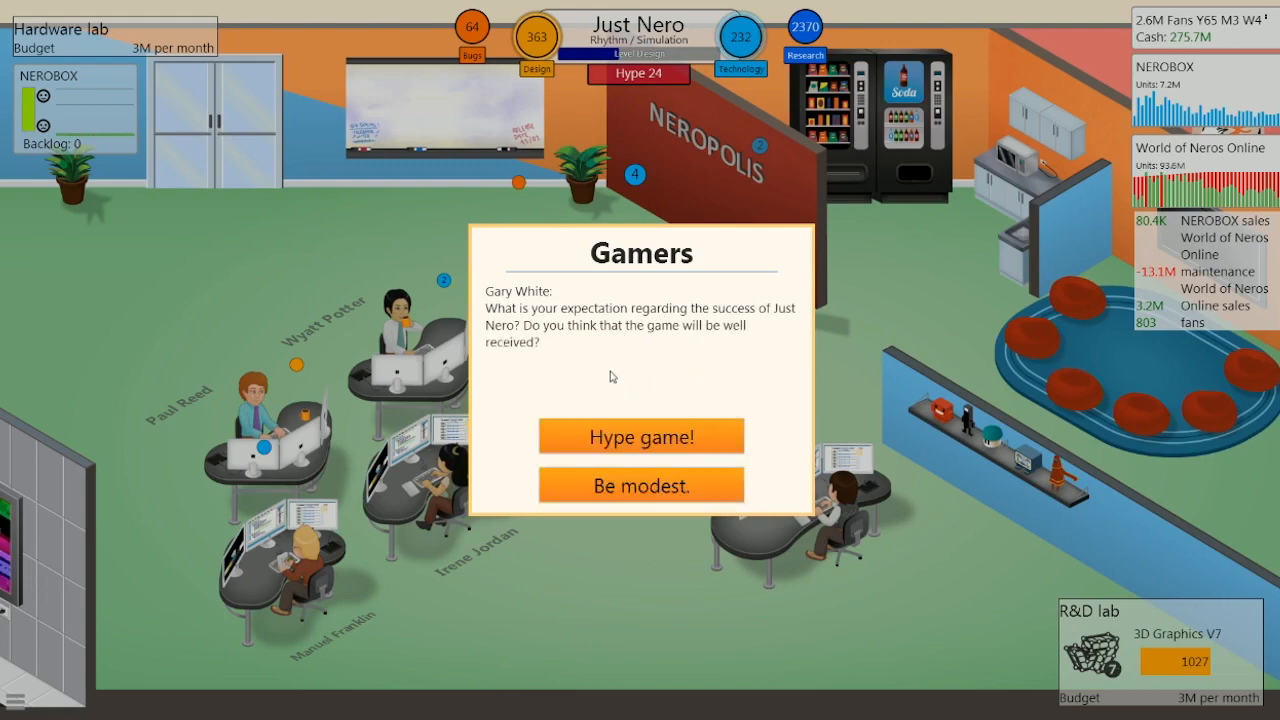
pyautogui.click(640, 436)
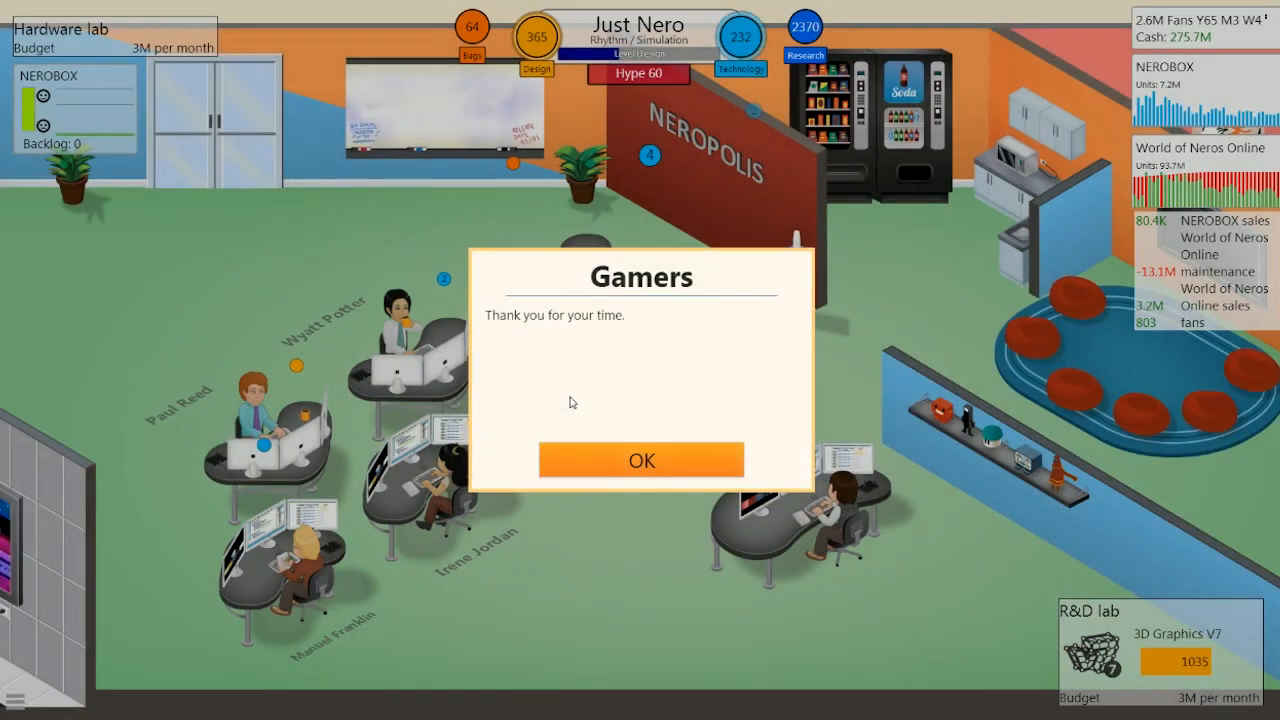
pyautogui.click(640, 458)
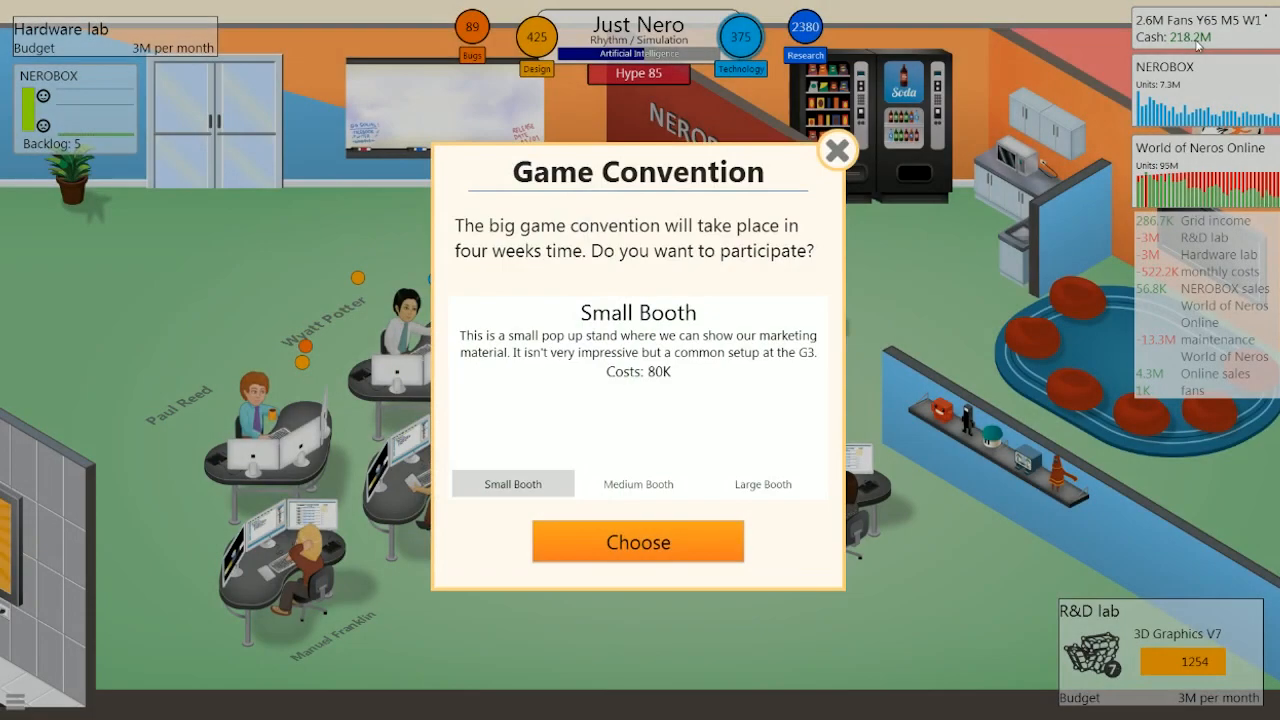
# - Book the Large Booth for G3 and weight stage 3 toward Graphic and Sound
pyautogui.click(764, 482)
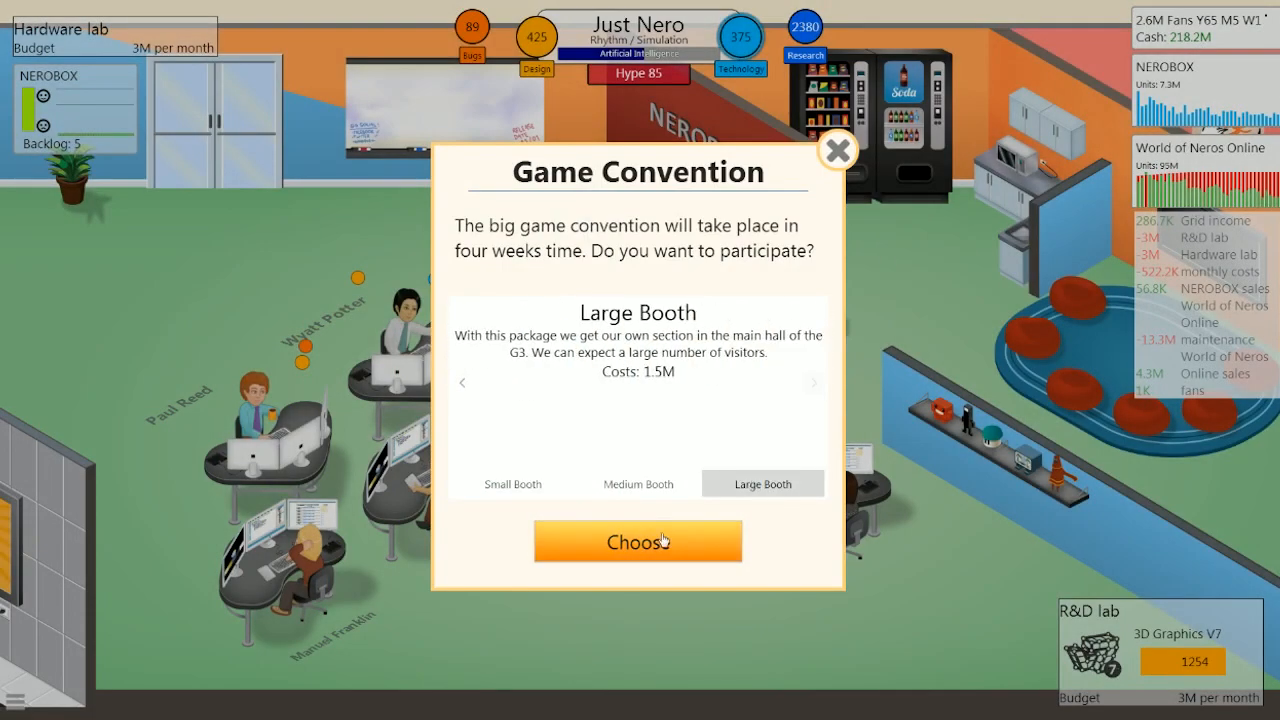
pyautogui.click(636, 540)
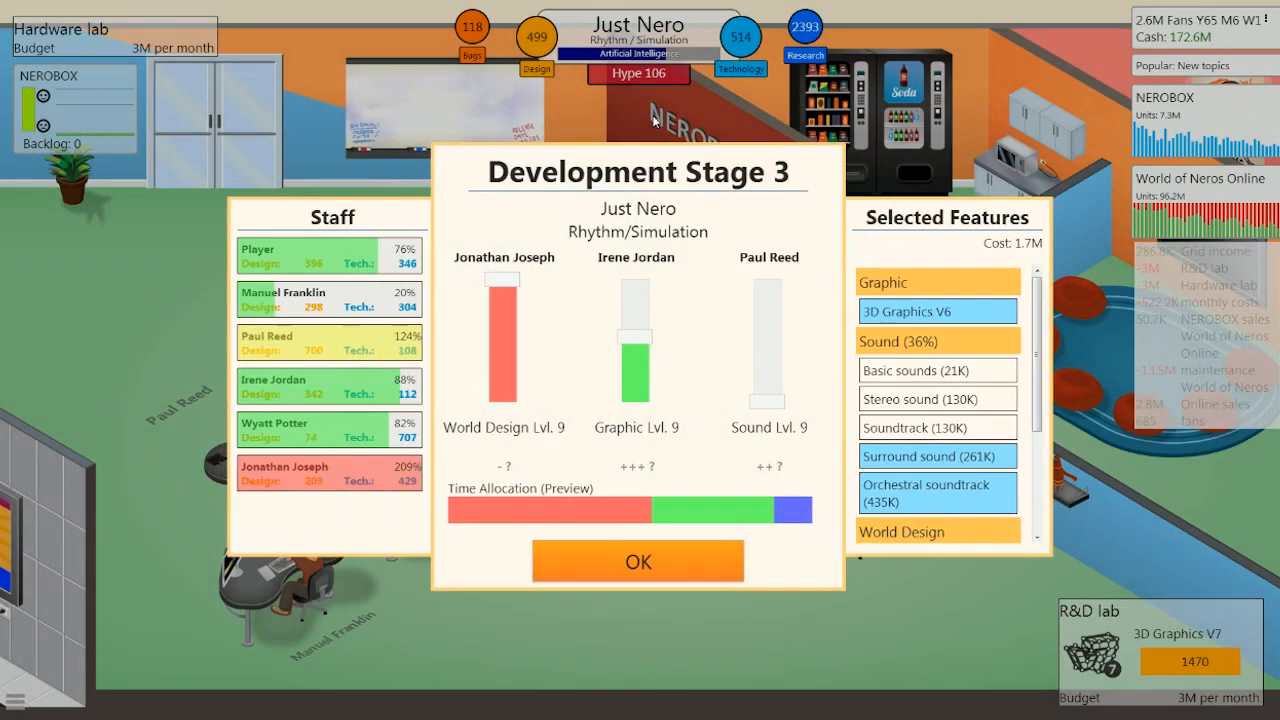
pyautogui.moveTo(636, 344); pyautogui.dragTo(636, 280)
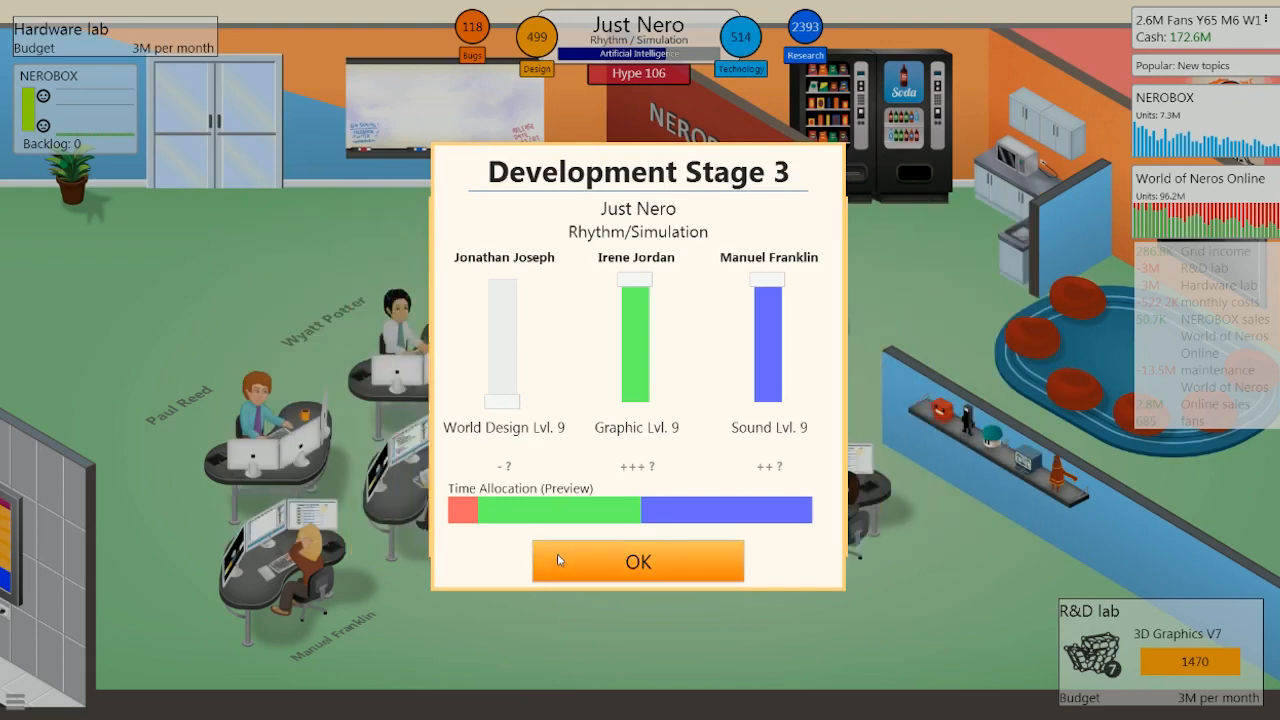
pyautogui.click(636, 560)
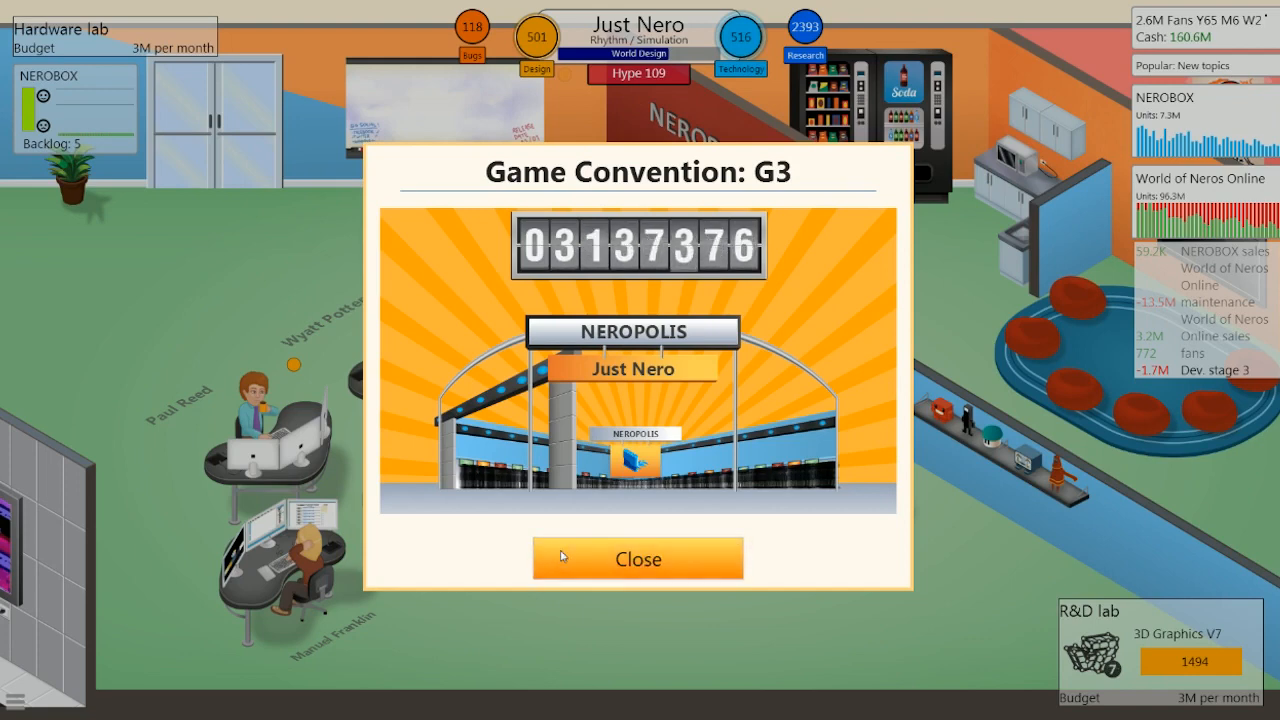
# - Acknowledge the G3 visitor count, the number one booth result and the 3D Graphics V7 lab report
pyautogui.click(638, 558)
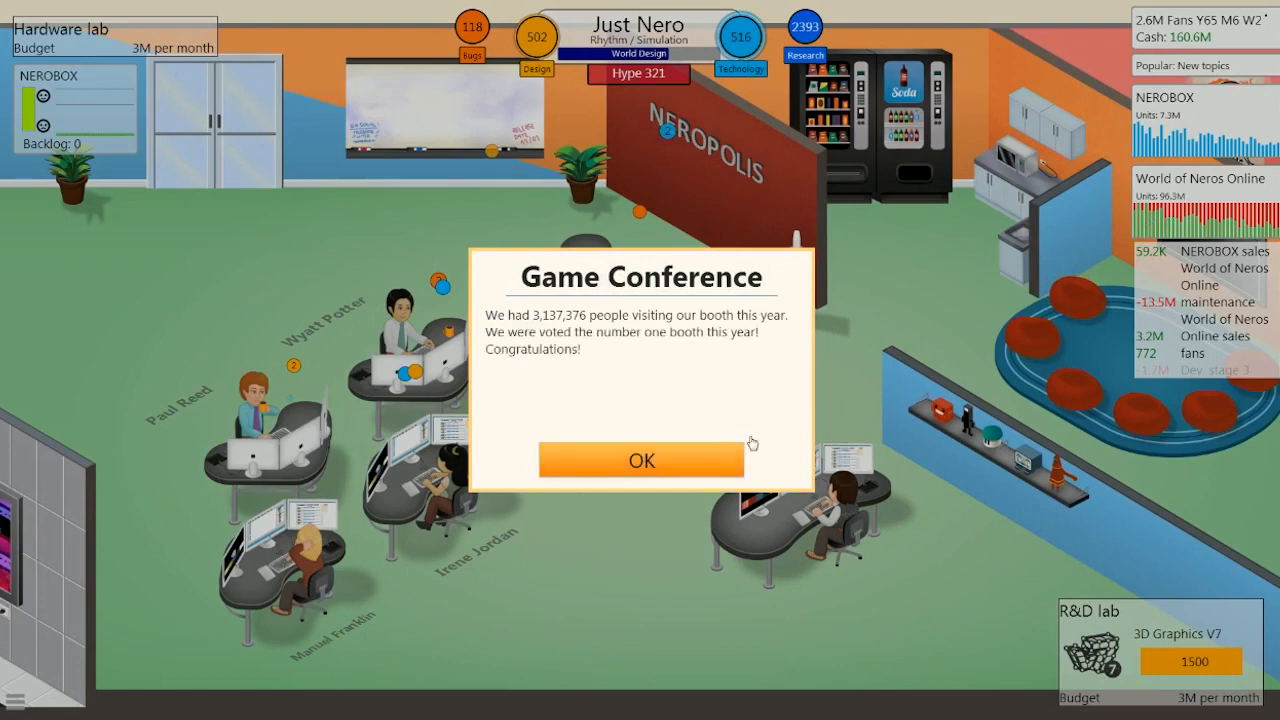
pyautogui.click(640, 460)
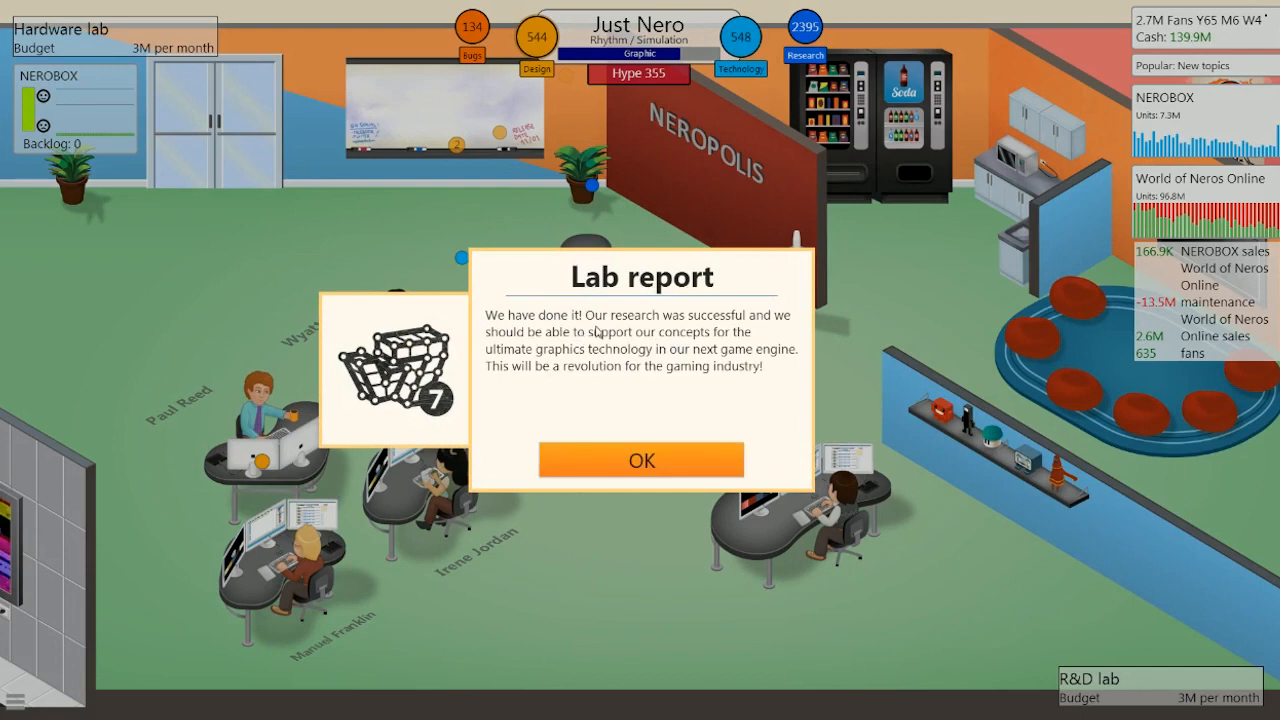
pyautogui.moveTo(568, 356)
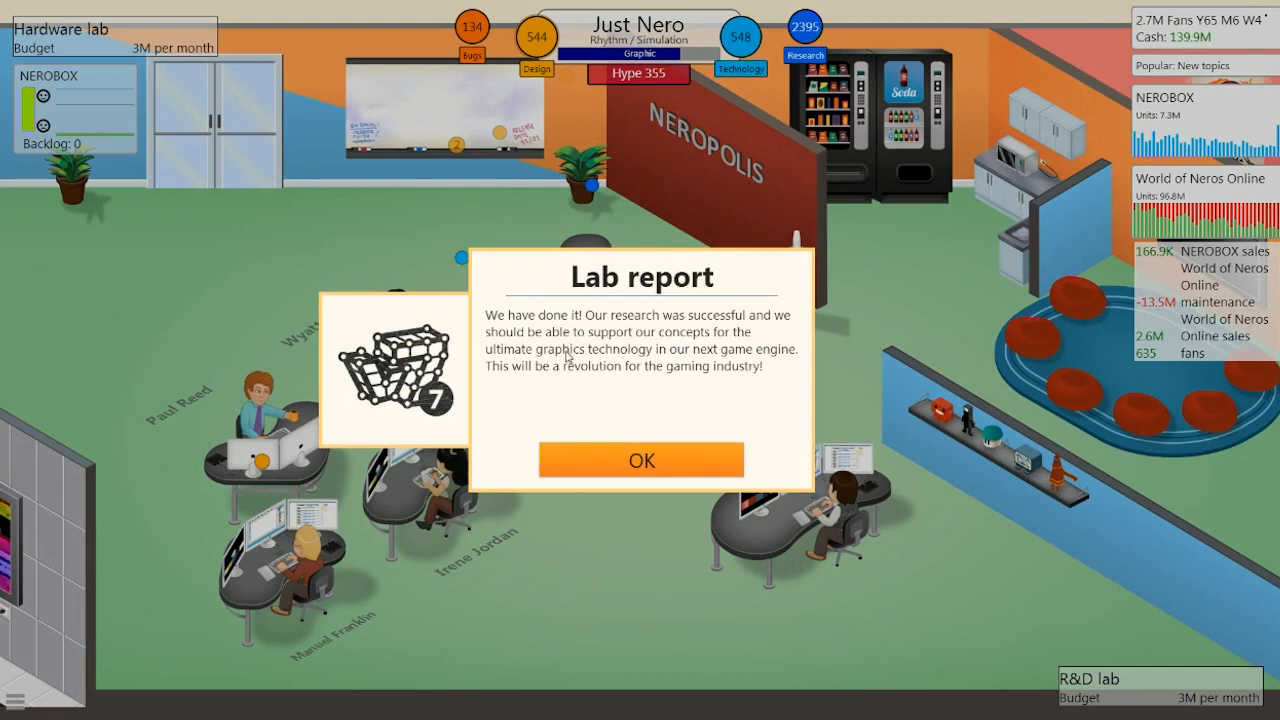
pyautogui.moveTo(558, 370)
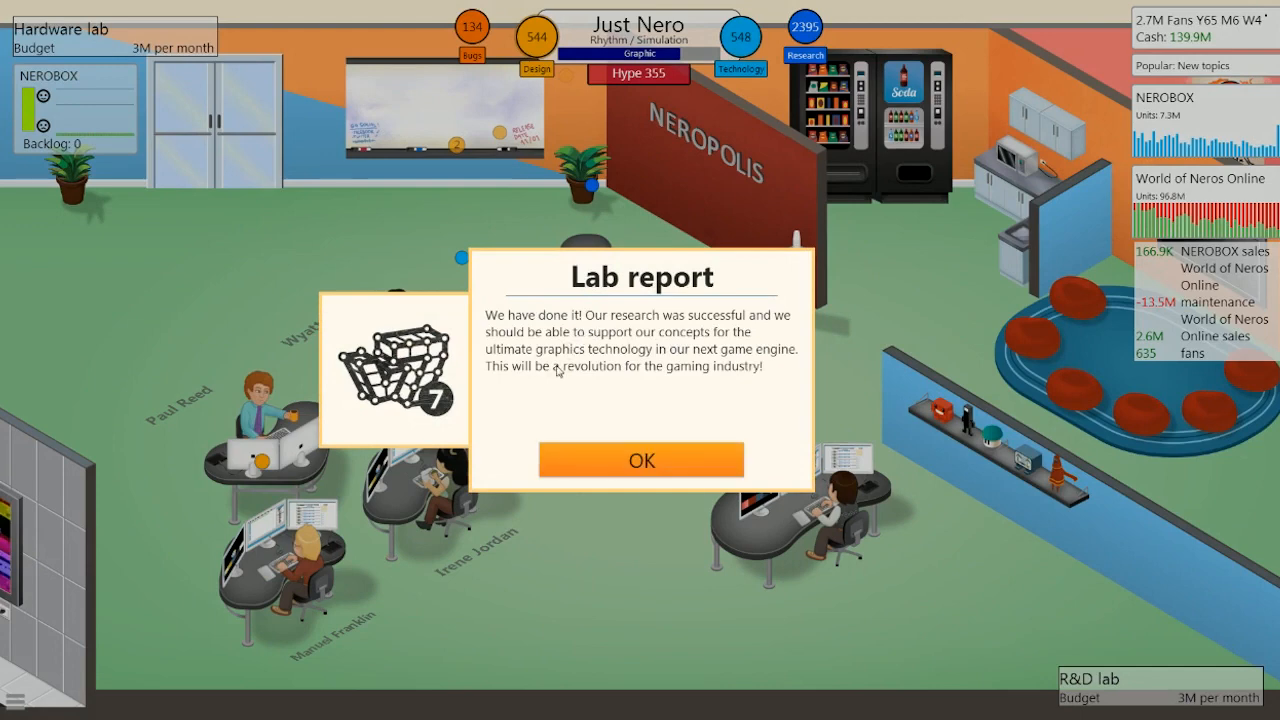
pyautogui.moveTo(592, 488)
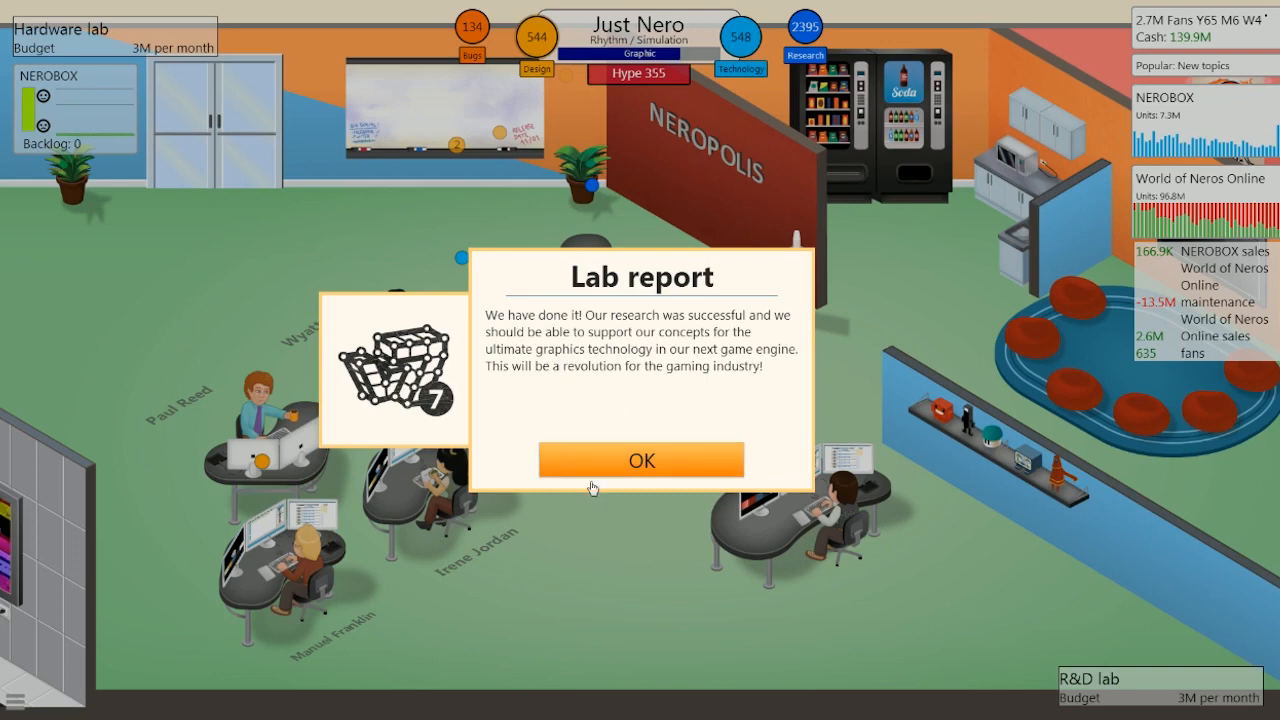
pyautogui.click(640, 460)
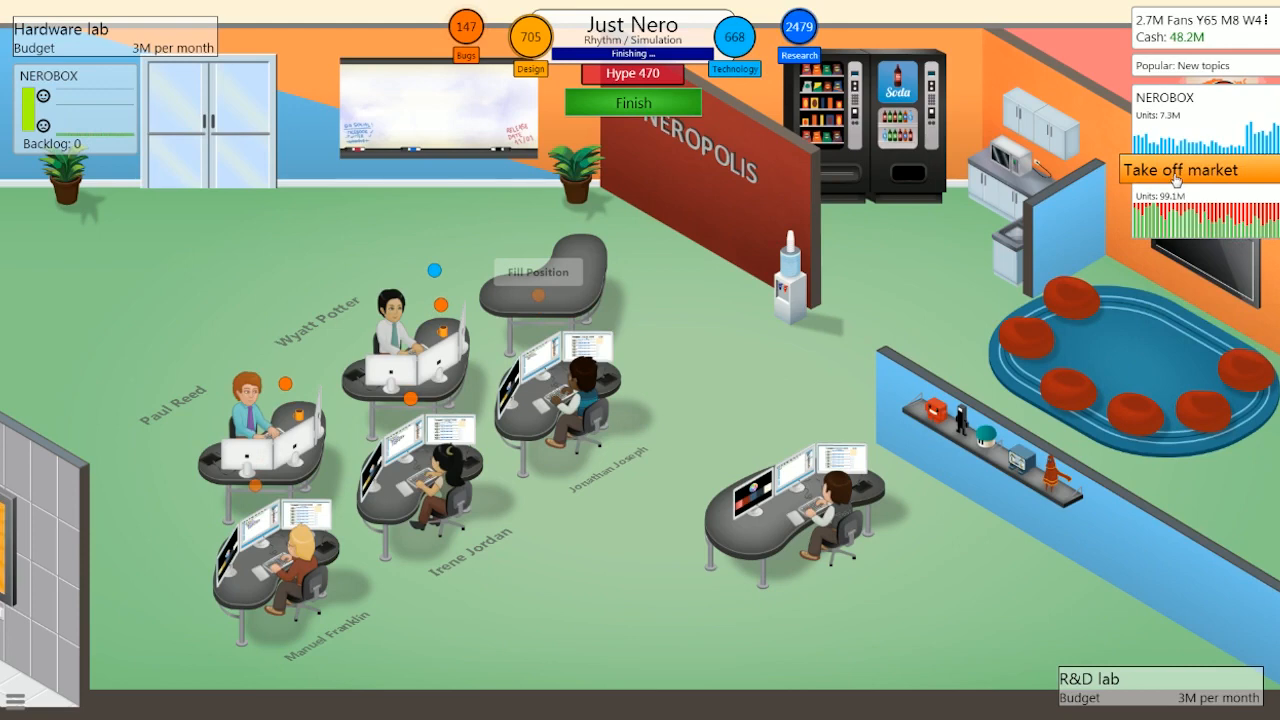
pyautogui.moveTo(1076, 292)
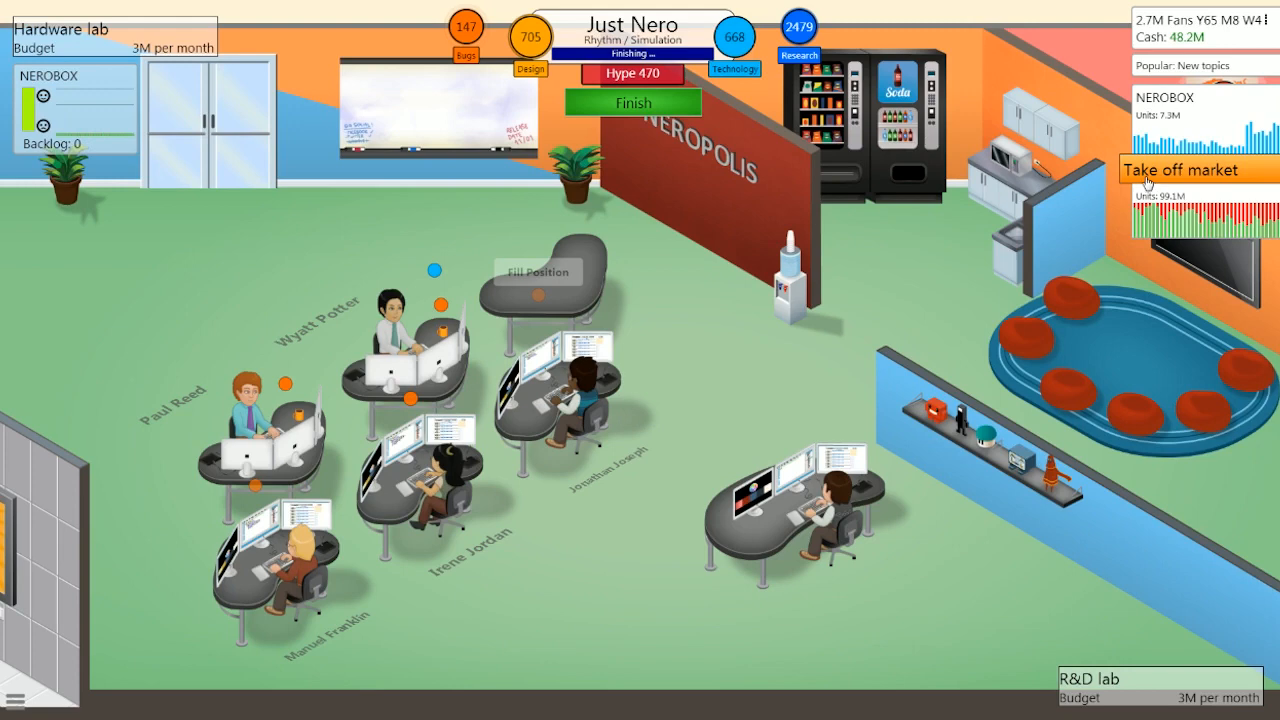
# - Take World of Neros Online off the market and dismiss its 99-million-unit sales summary
pyautogui.click(1180, 168)
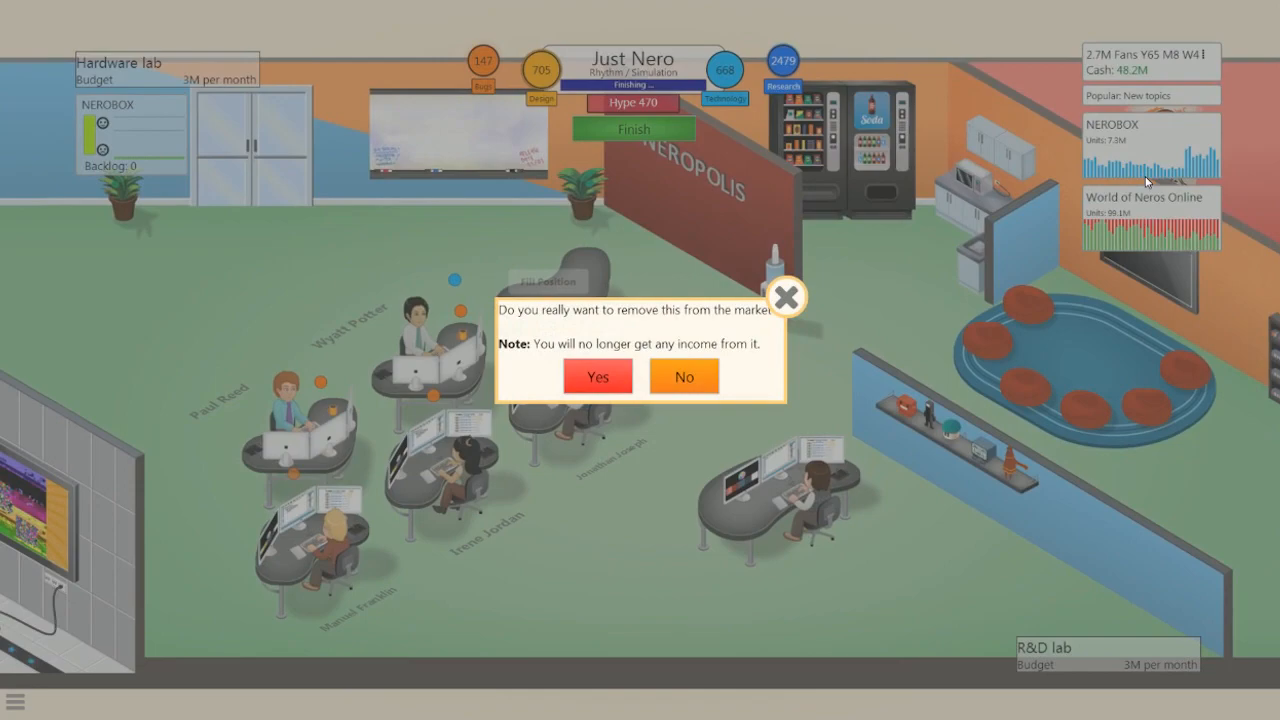
pyautogui.click(684, 376)
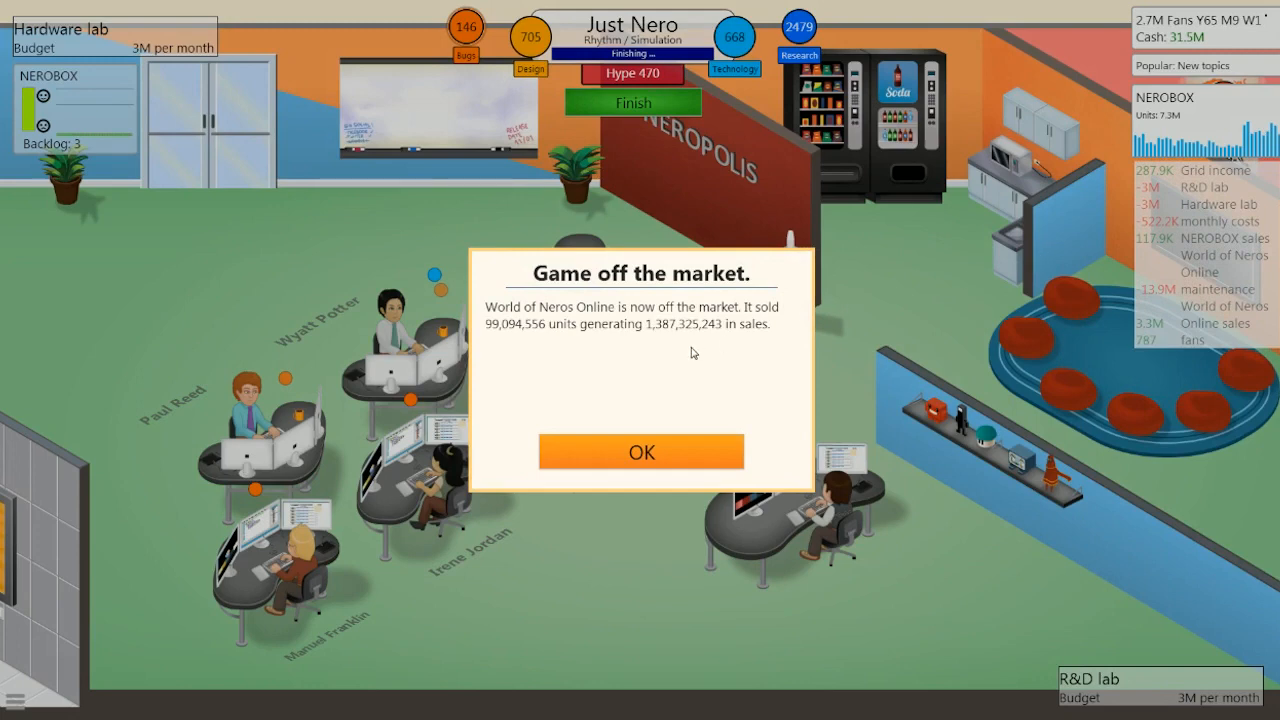
pyautogui.moveTo(652, 352)
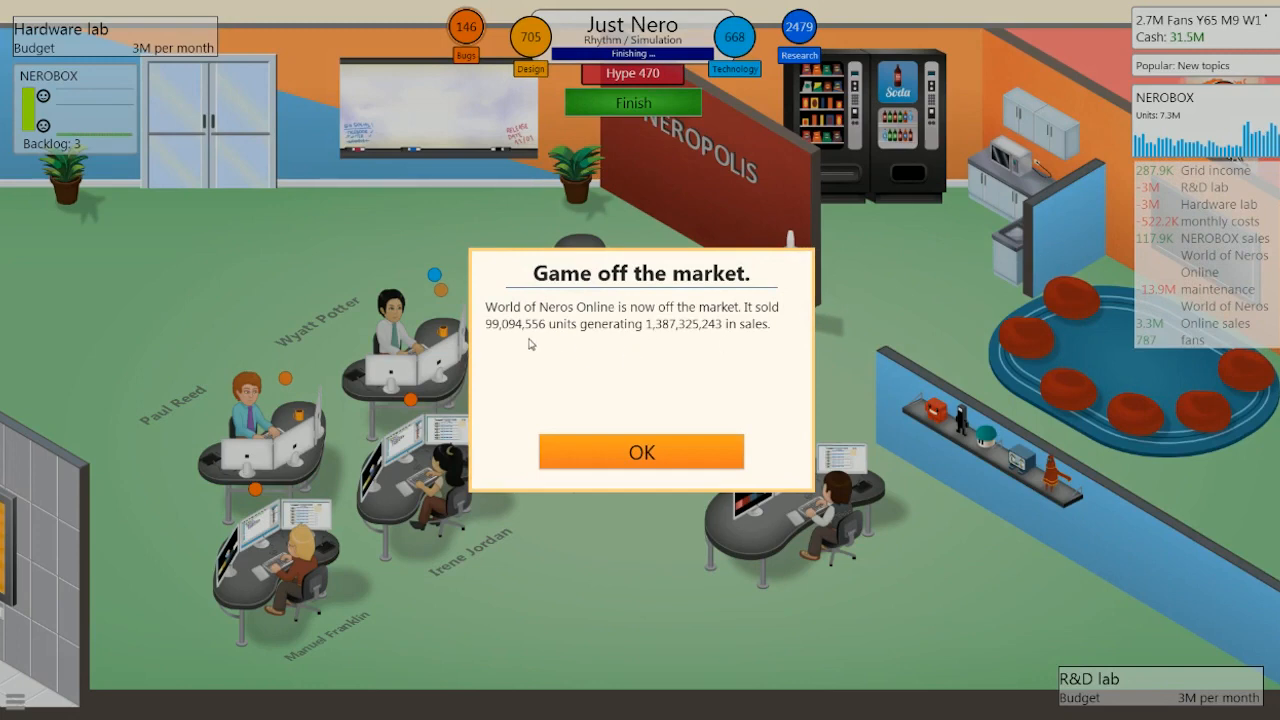
pyautogui.moveTo(496, 358)
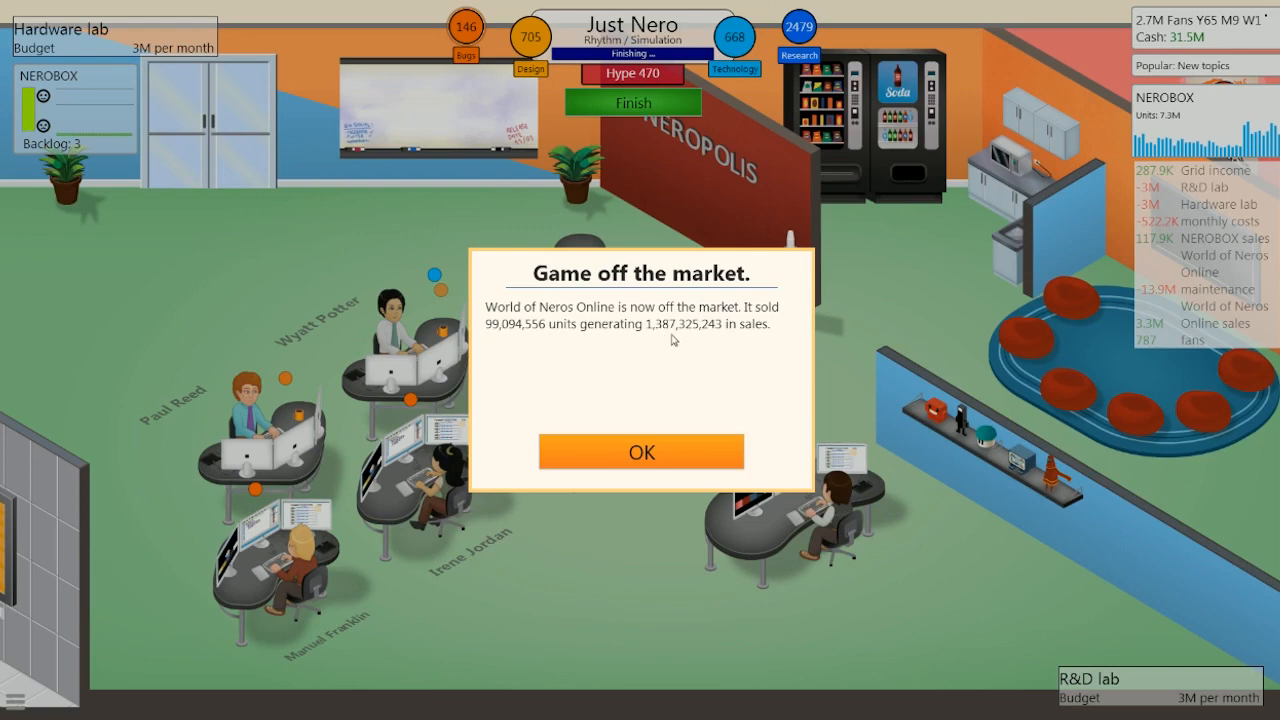
pyautogui.moveTo(676, 338)
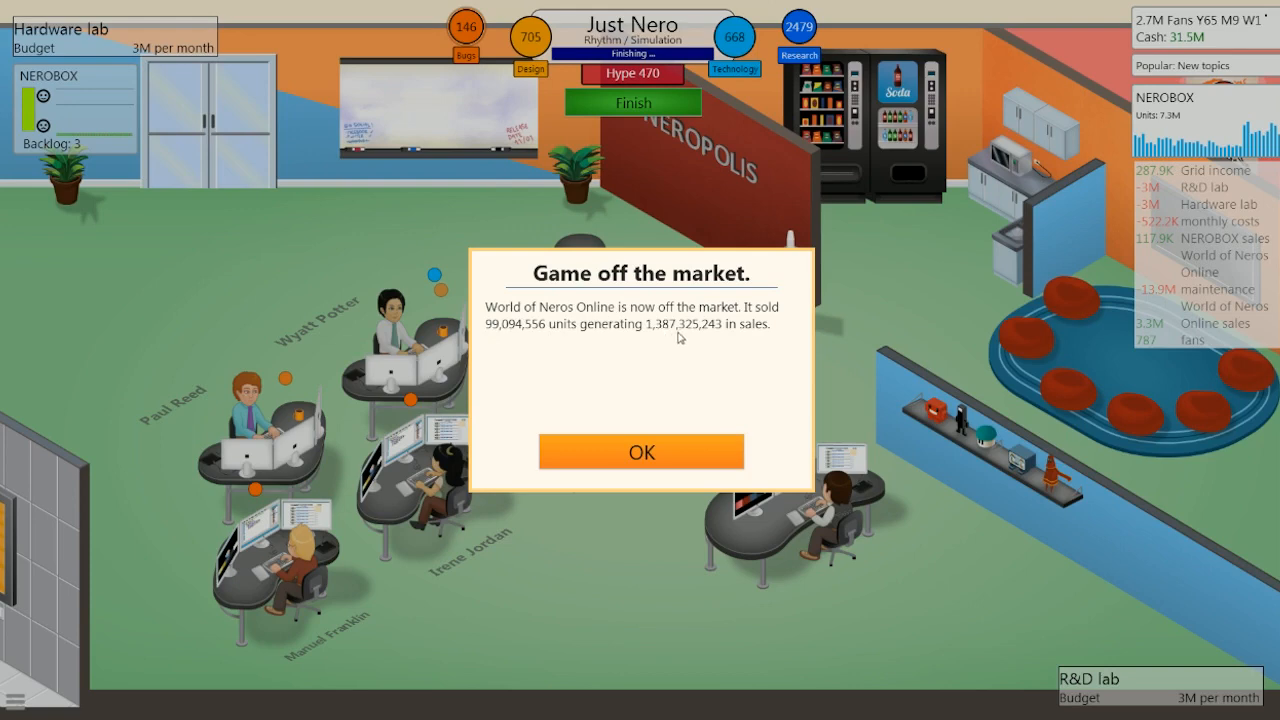
pyautogui.moveTo(684, 332)
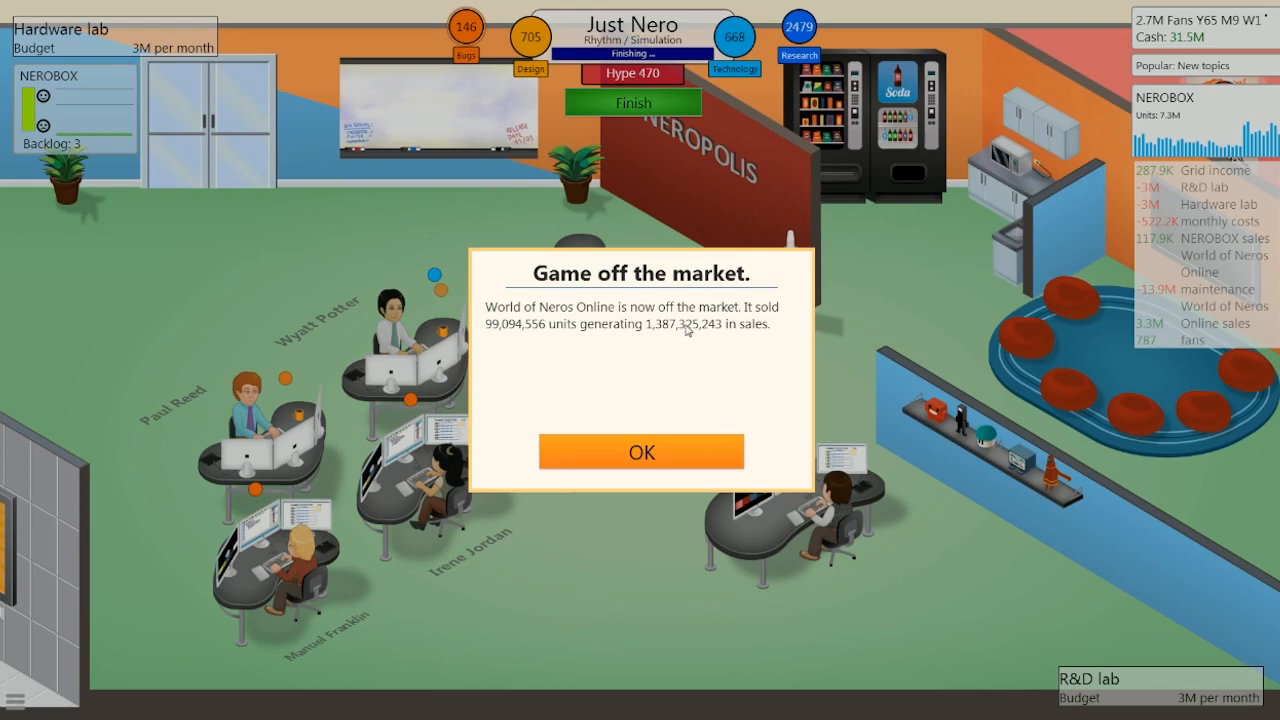
pyautogui.click(640, 452)
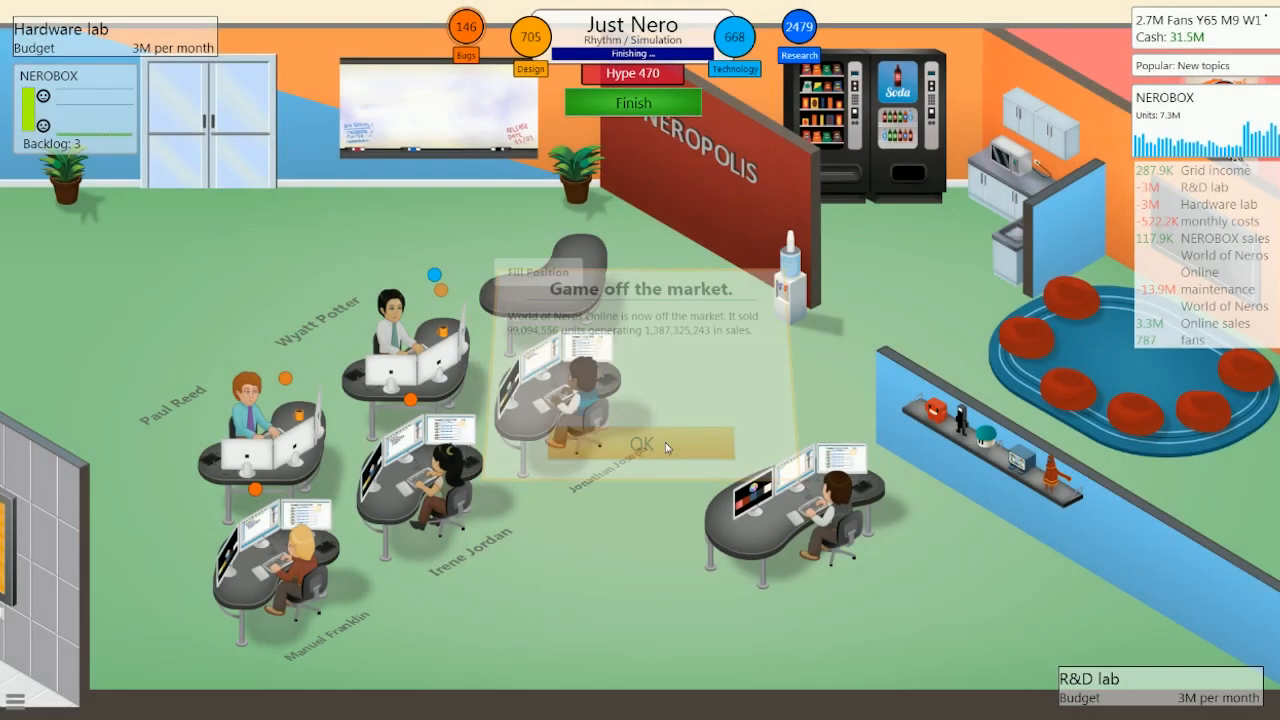
pyautogui.click(644, 444)
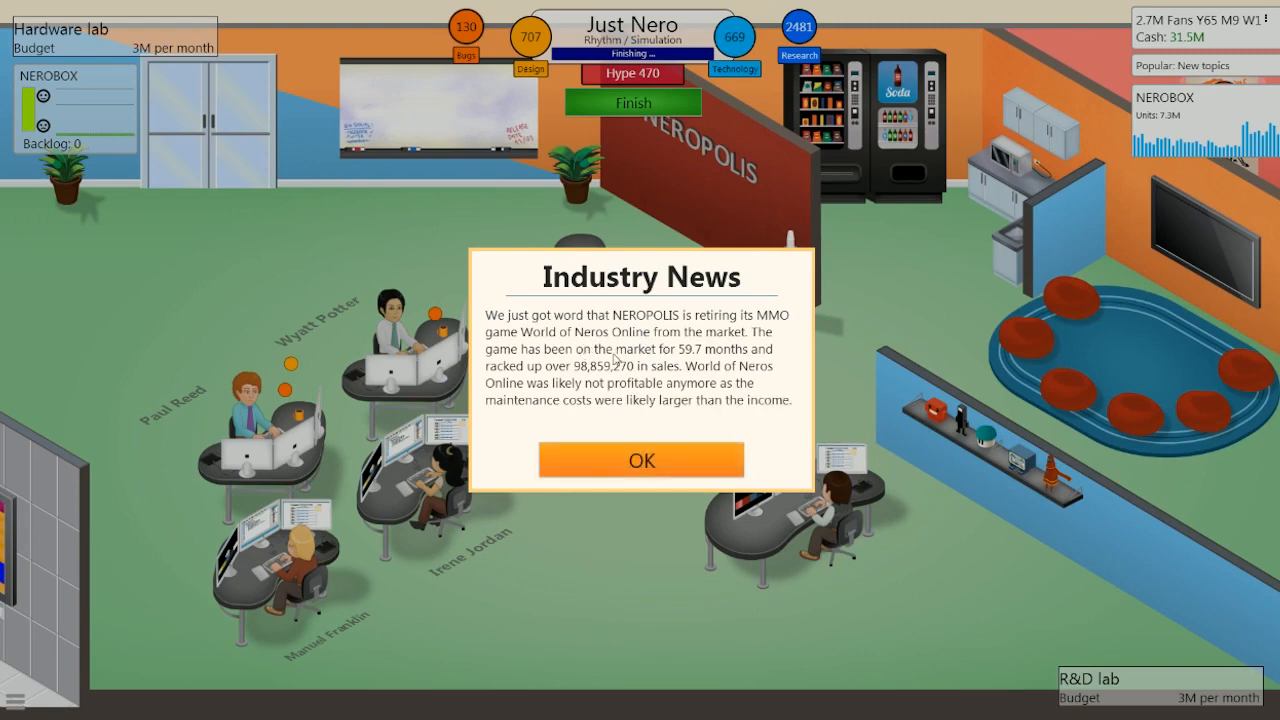
pyautogui.moveTo(680, 366)
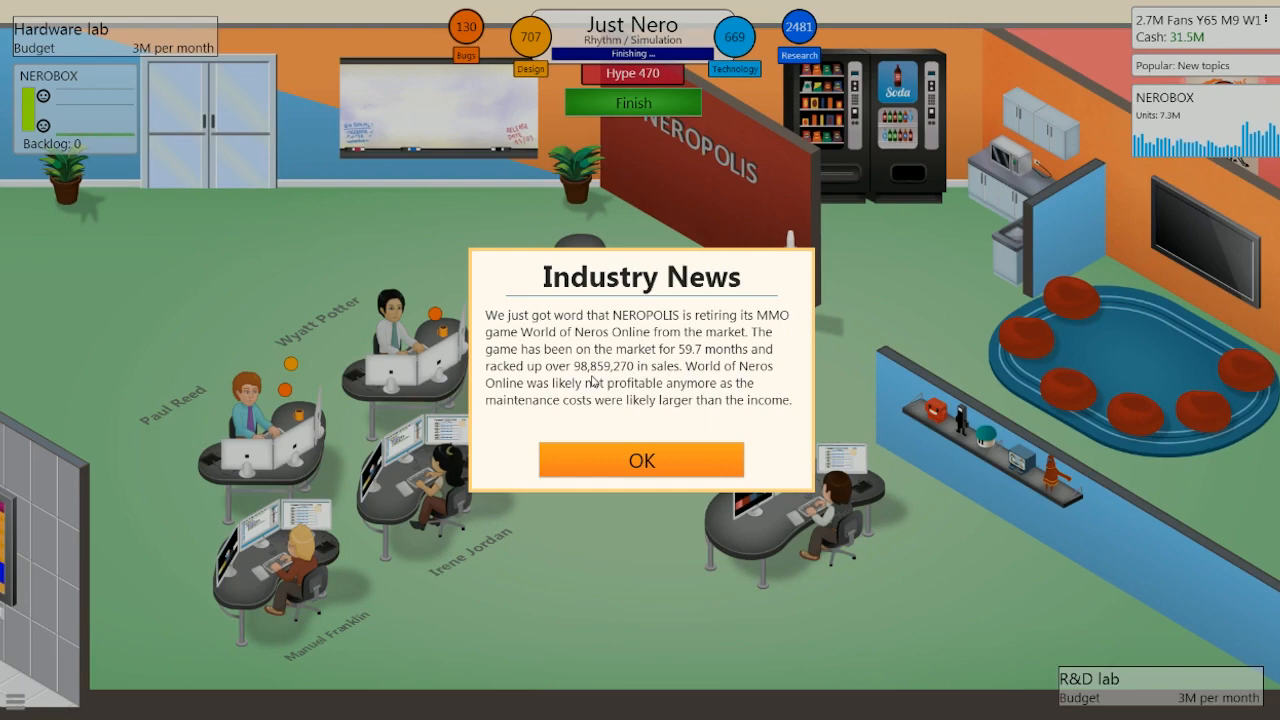
pyautogui.moveTo(576, 406)
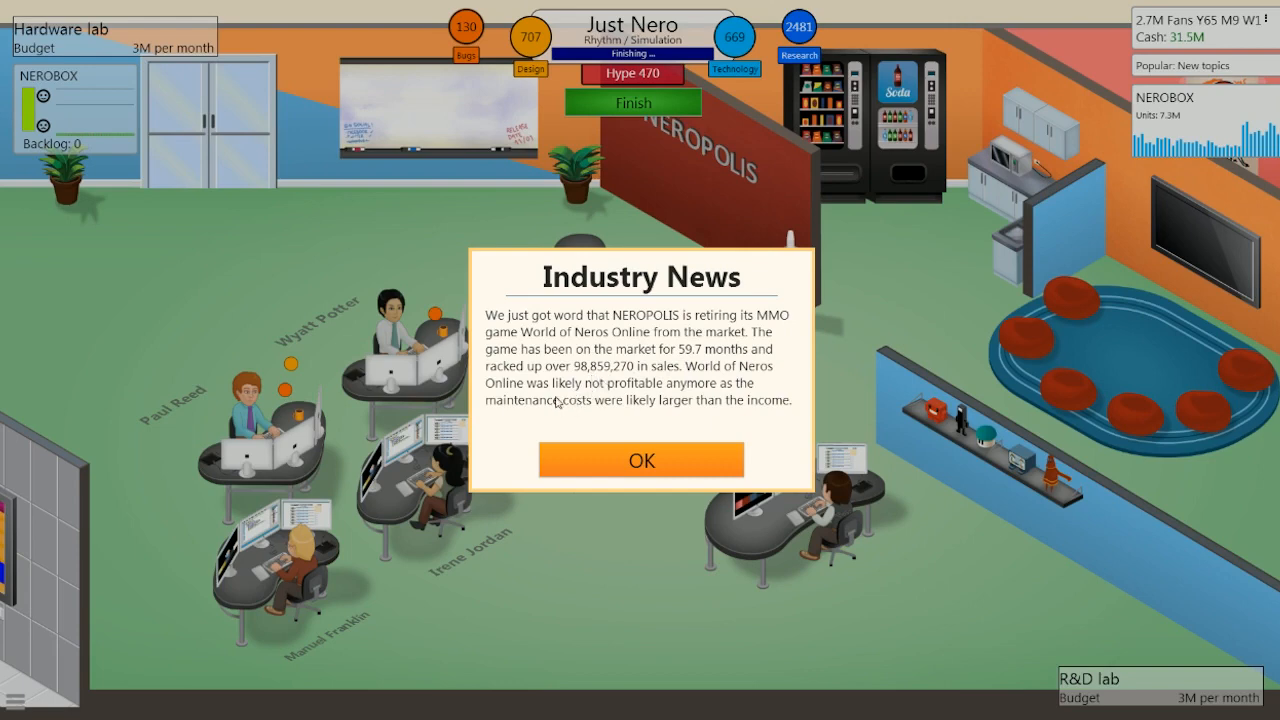
pyautogui.moveTo(658, 456)
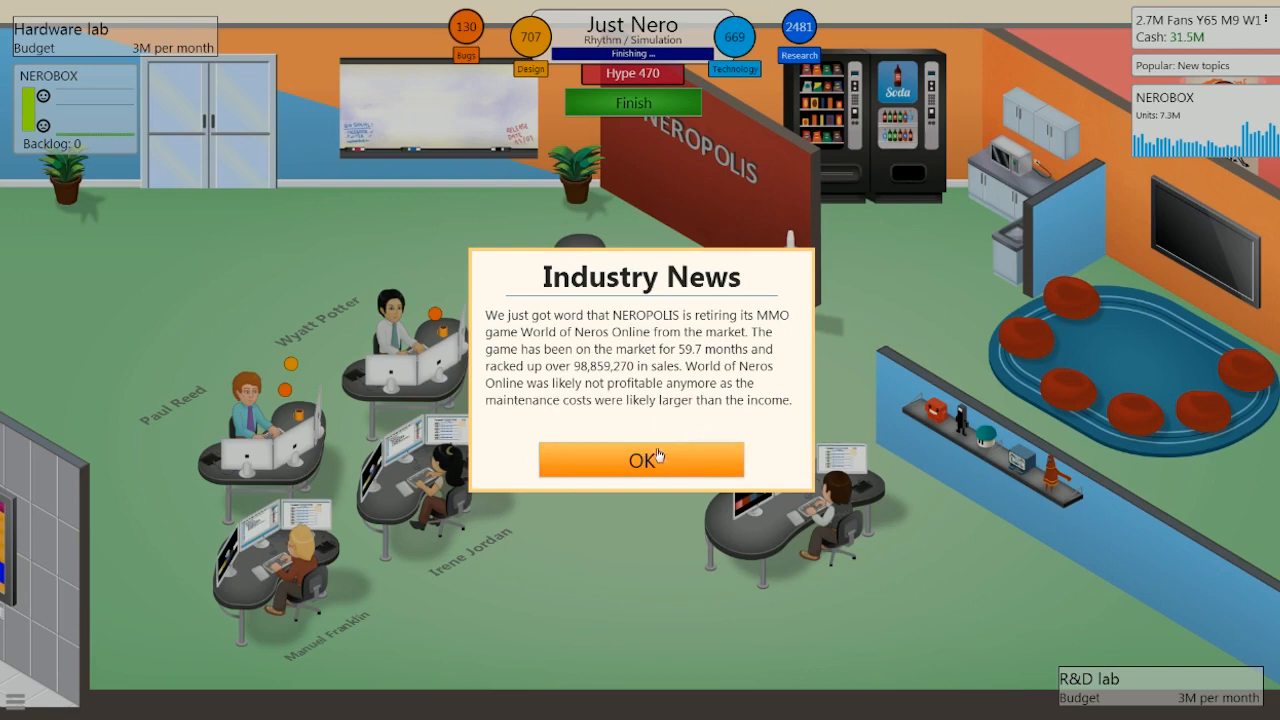
# - Dismiss the Industry News about the MMO's retirement and the fans' complaints
pyautogui.click(640, 458)
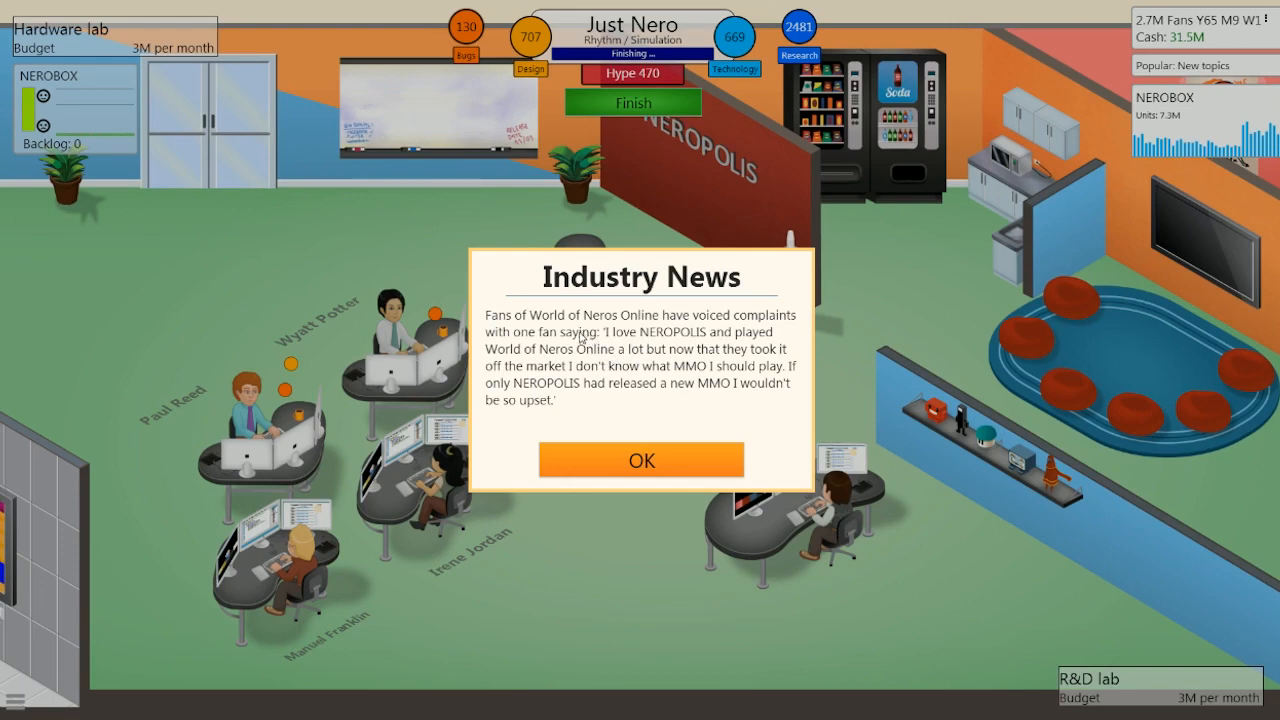
pyautogui.moveTo(626, 438)
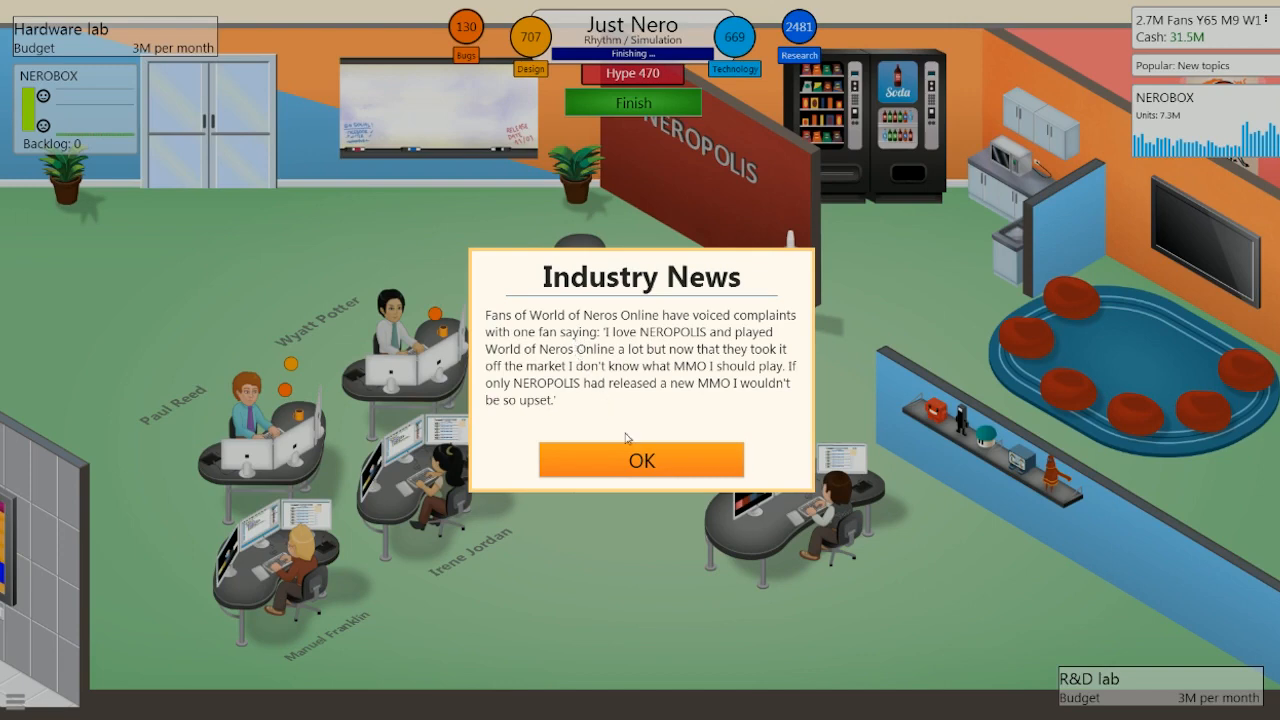
pyautogui.click(640, 460)
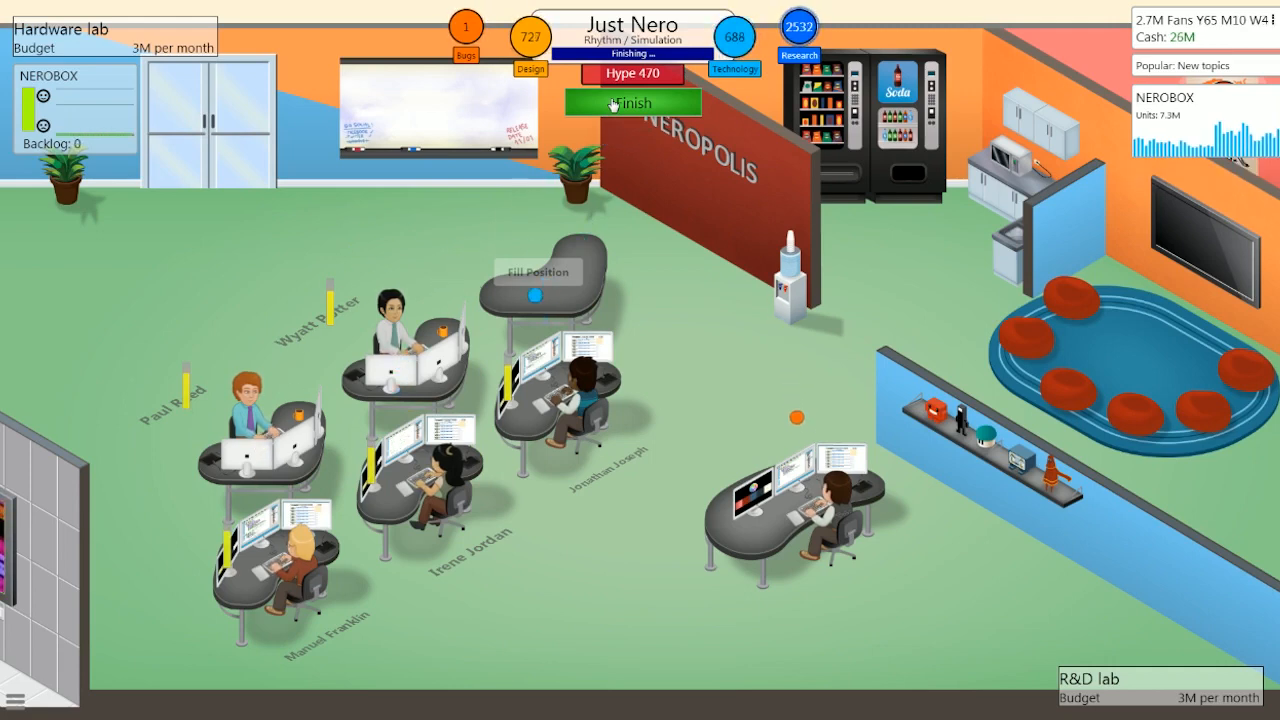
# - Finish Just Nero, review the experience gained, and release the game
pyautogui.click(632, 102)
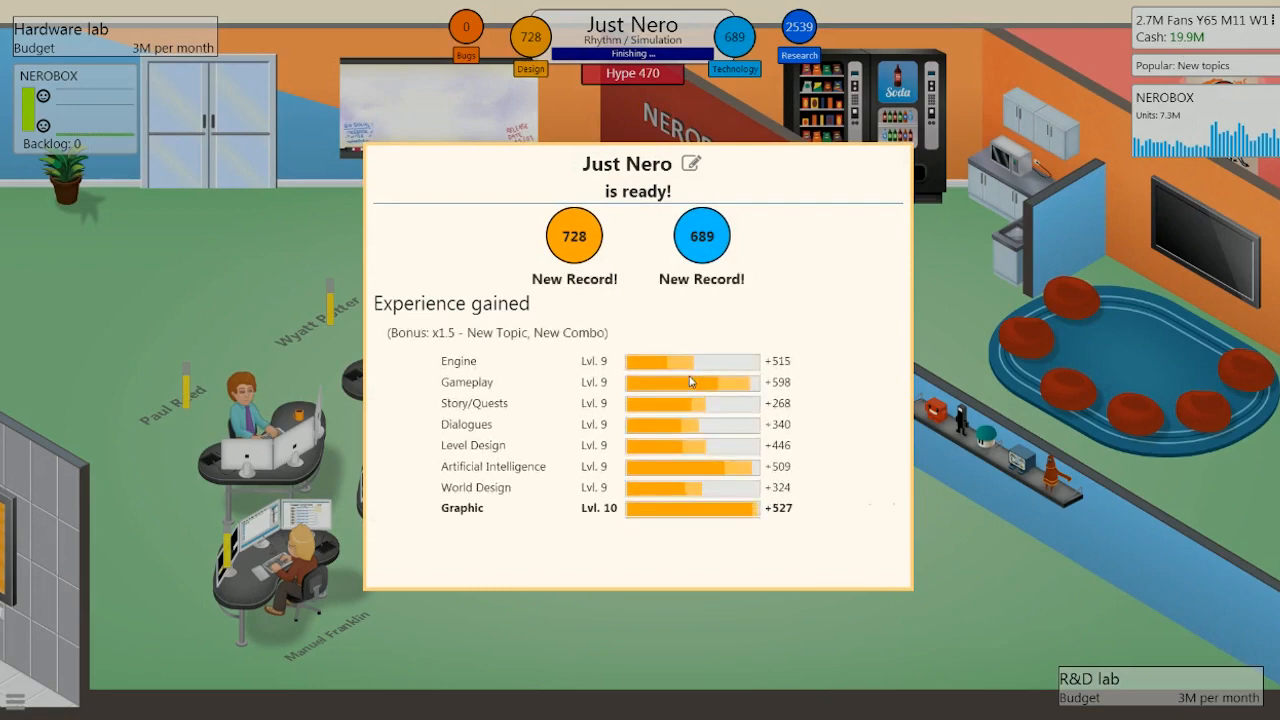
pyautogui.scroll(-3)
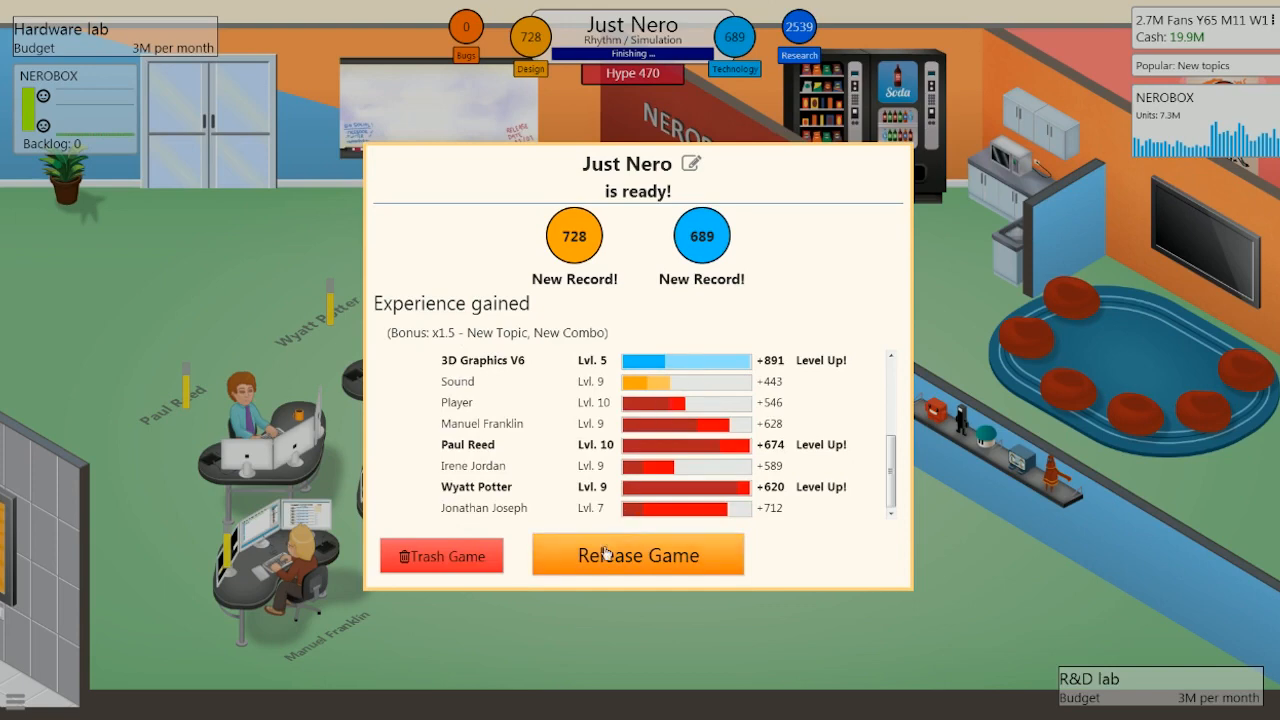
pyautogui.moveTo(714, 318)
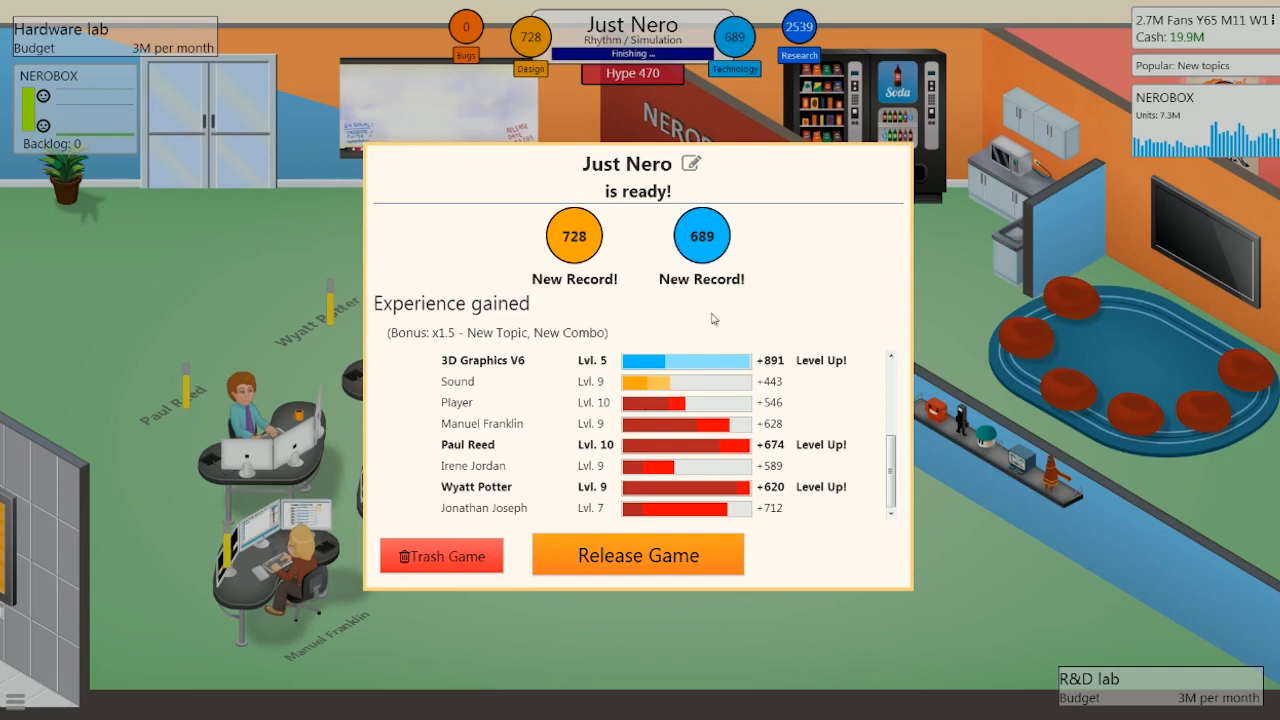
pyautogui.click(636, 554)
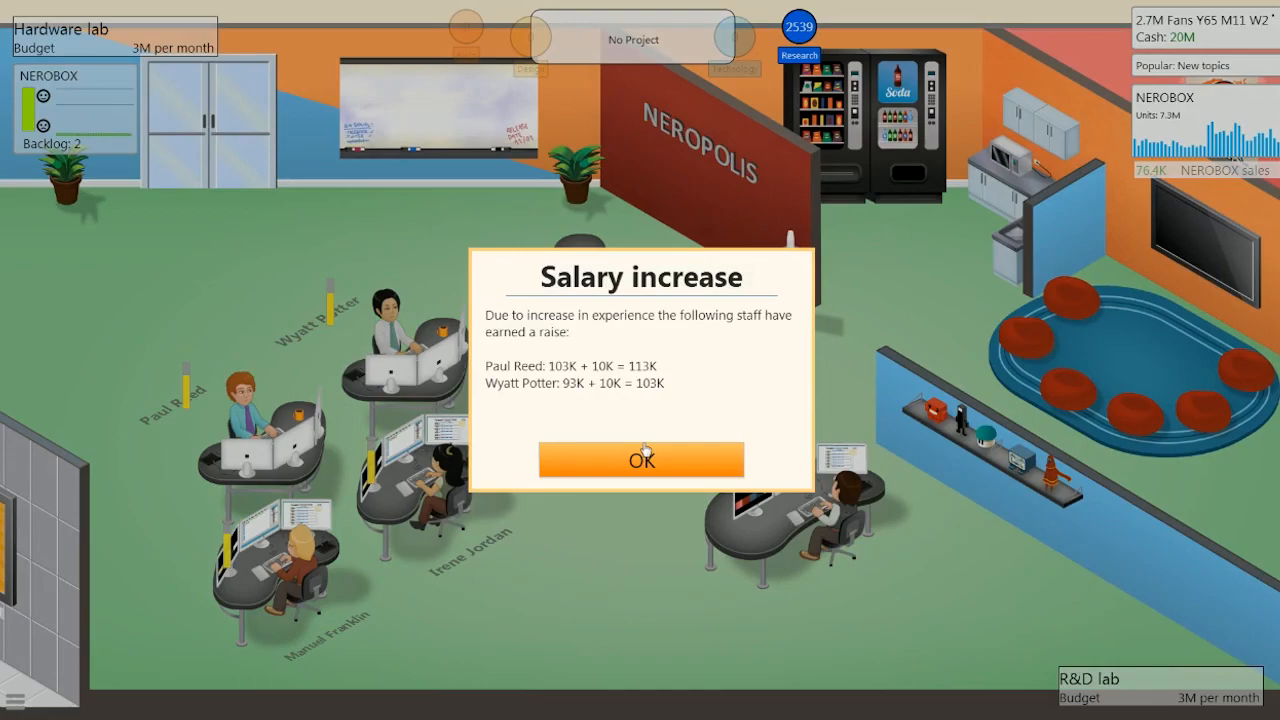
# - Clear the salary-raise, first-reviews, interview, player-feedback and 500K sales notices for Just Nero
pyautogui.click(640, 458)
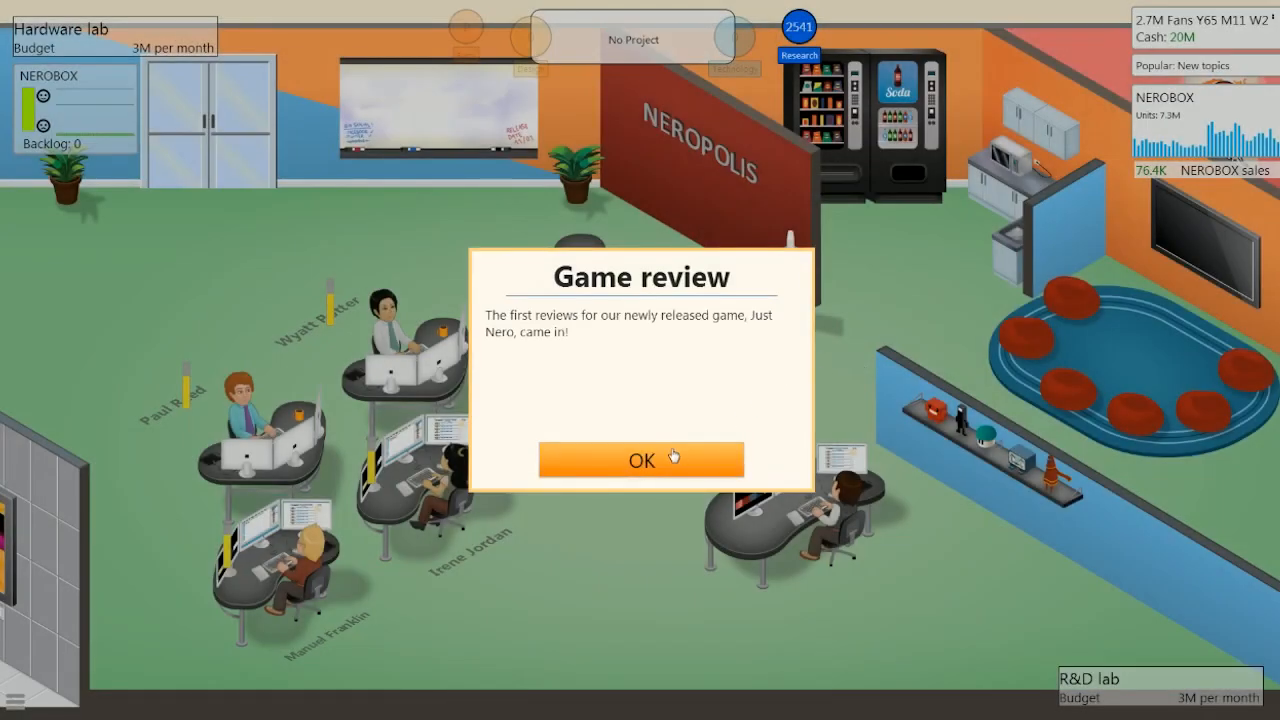
pyautogui.click(640, 460)
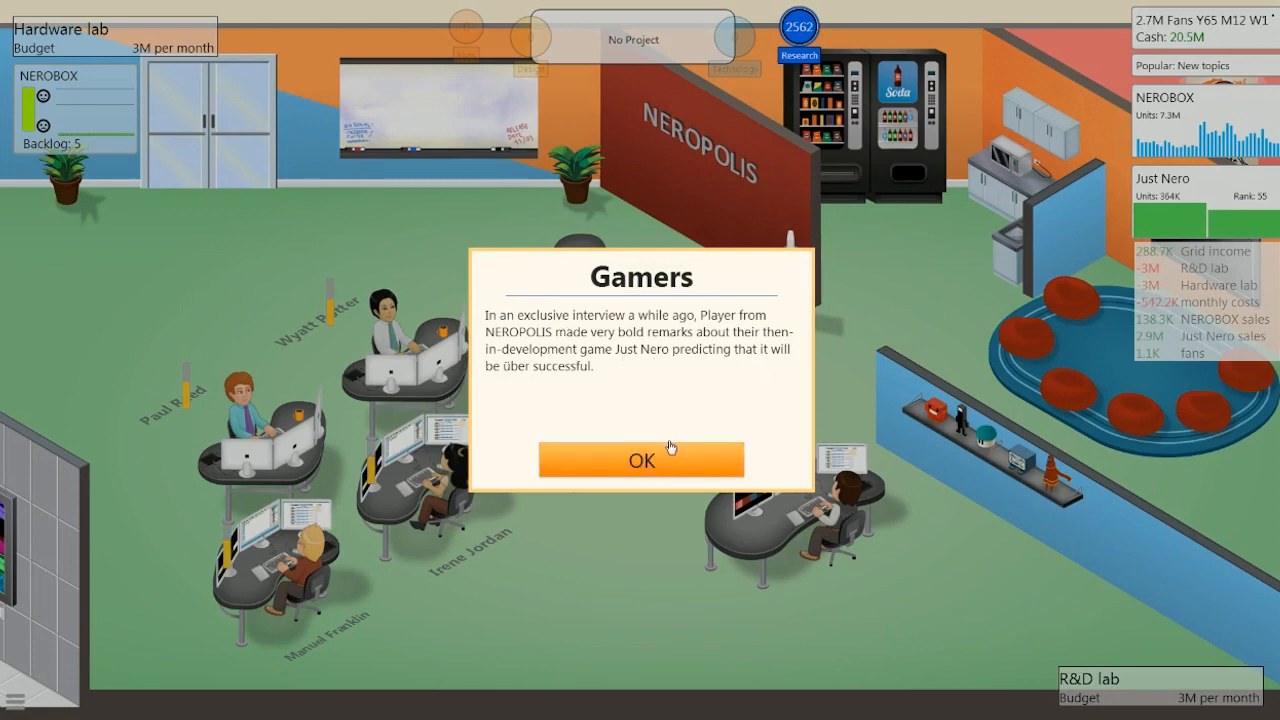
pyautogui.click(640, 460)
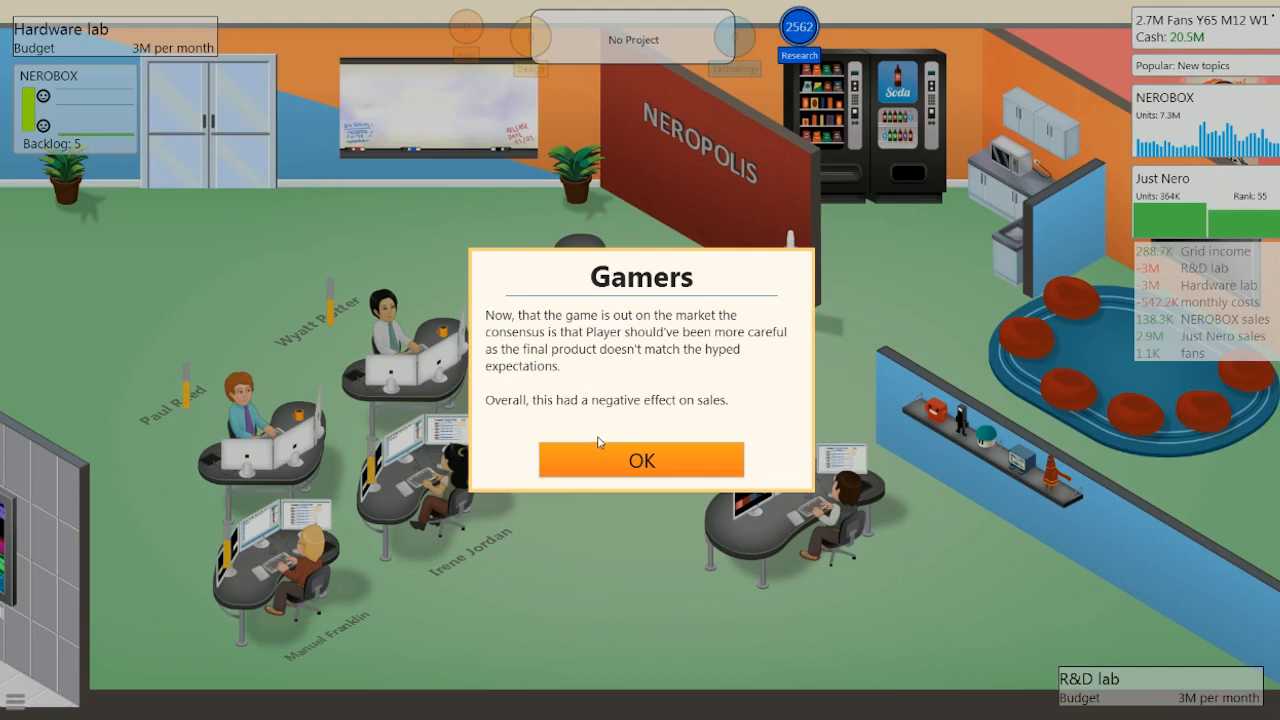
pyautogui.click(640, 460)
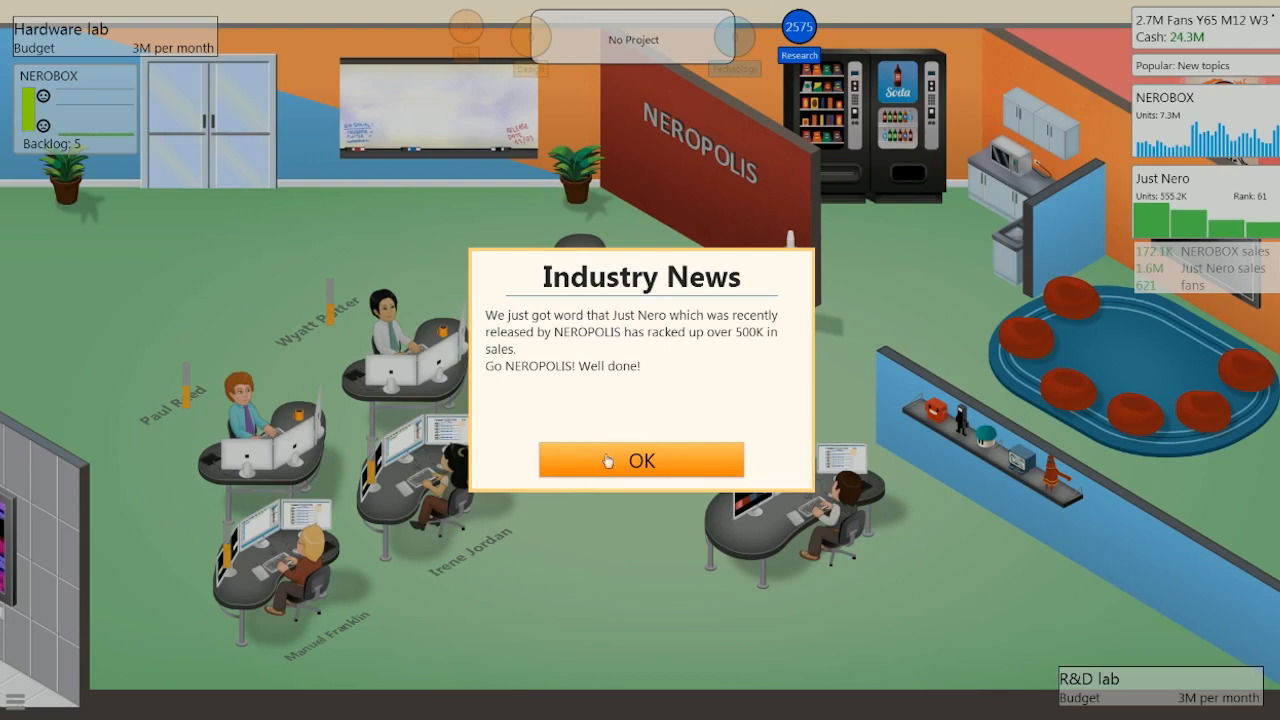
pyautogui.click(640, 460)
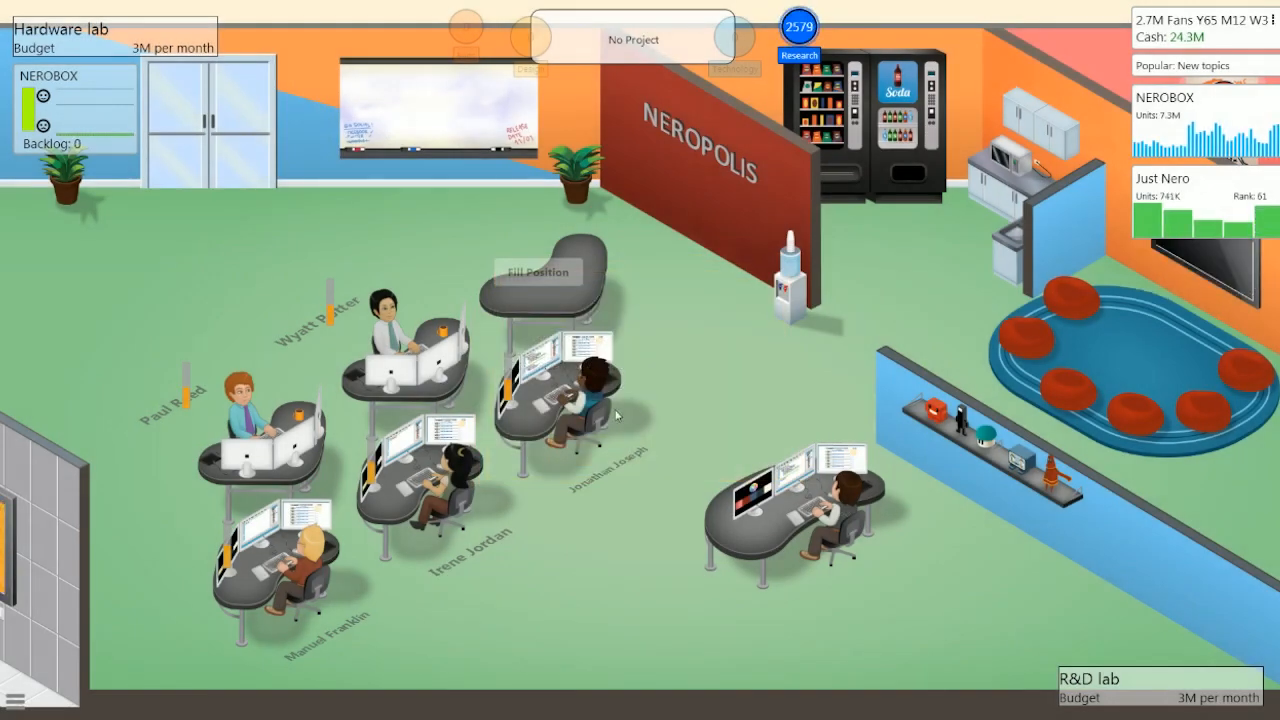
# - Have a staff member generate a post-release game report on Just Nero
pyautogui.rightClick(550, 396)
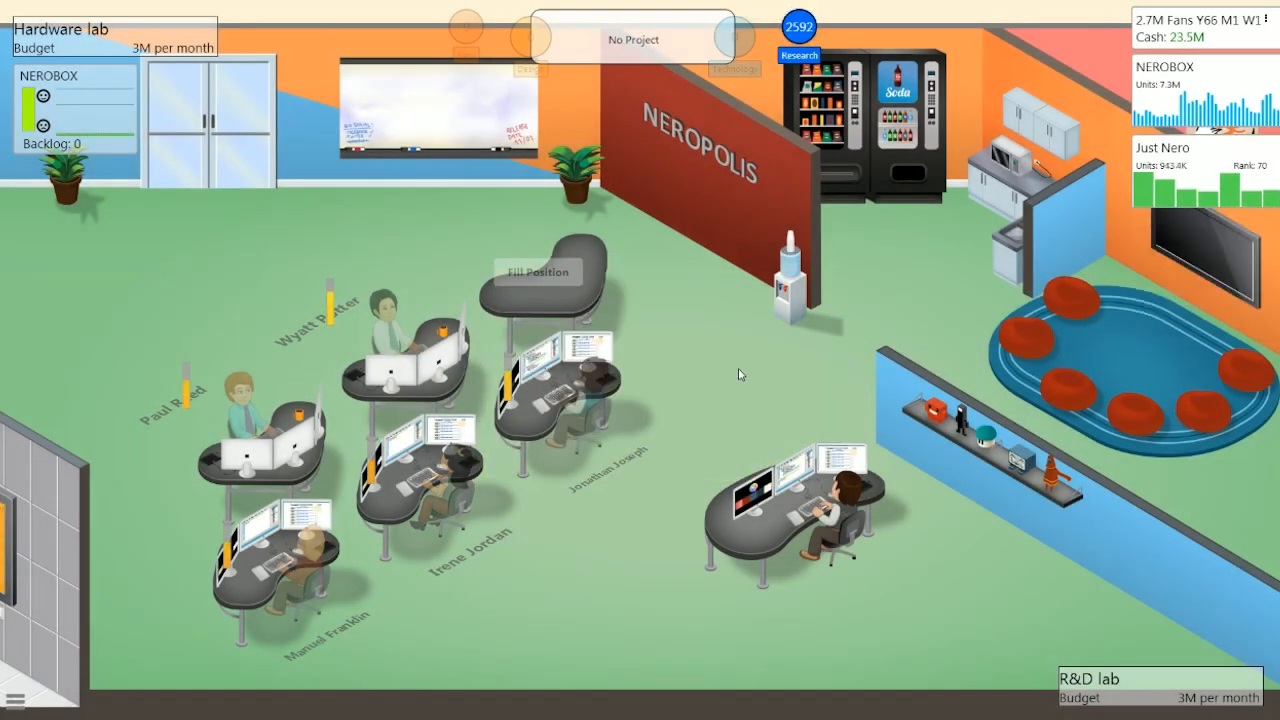
pyautogui.click(790, 510)
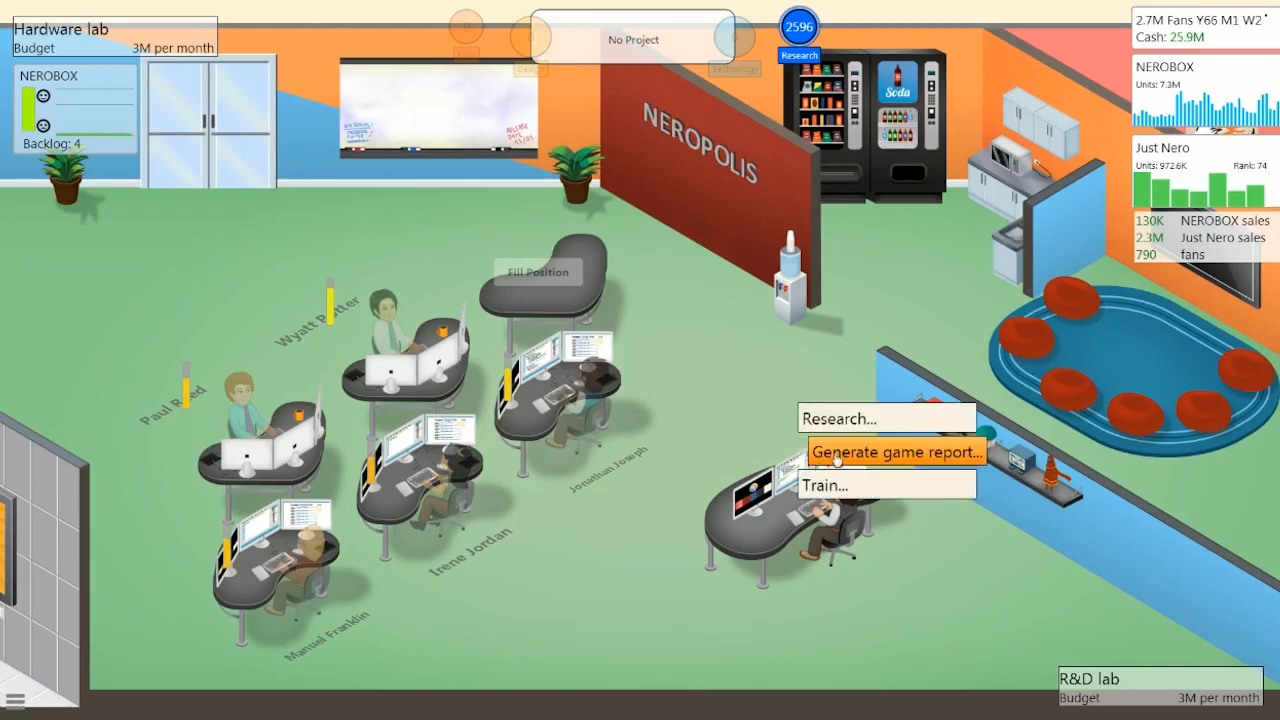
pyautogui.click(892, 452)
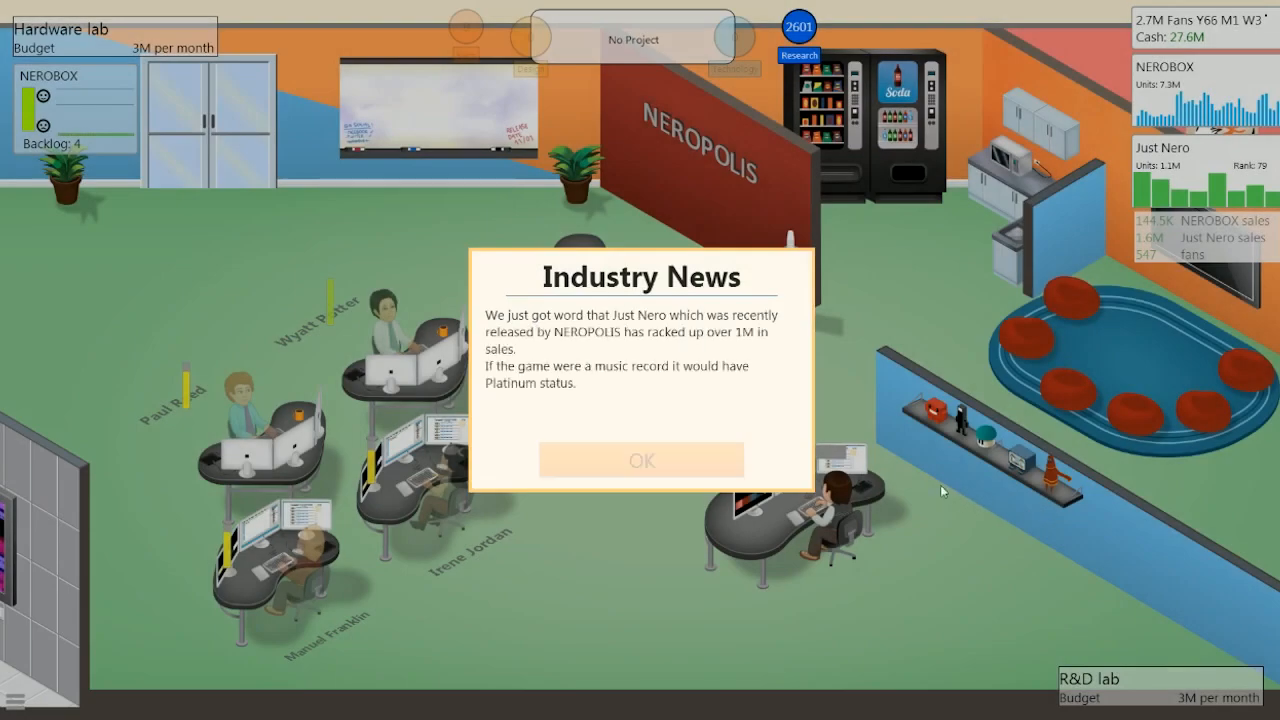
# - Dismiss the Industry News about Just Nero's 3M platinum sales
pyautogui.click(640, 460)
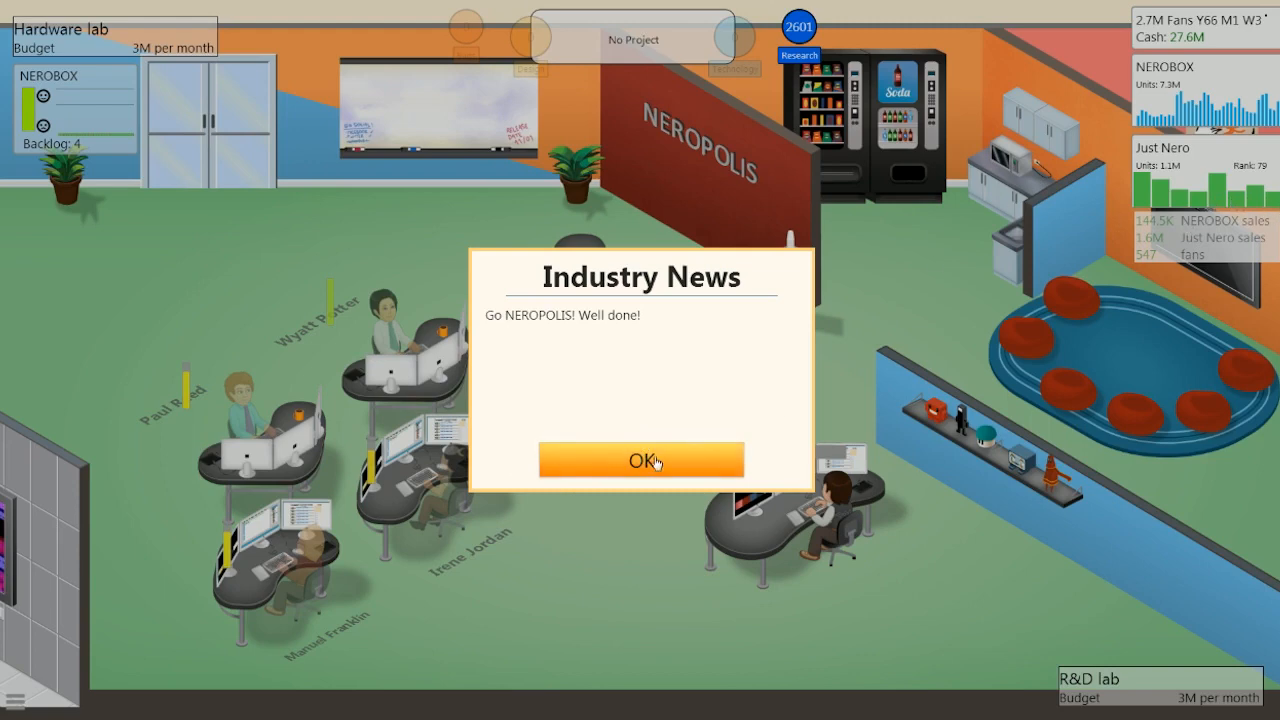
pyautogui.click(640, 458)
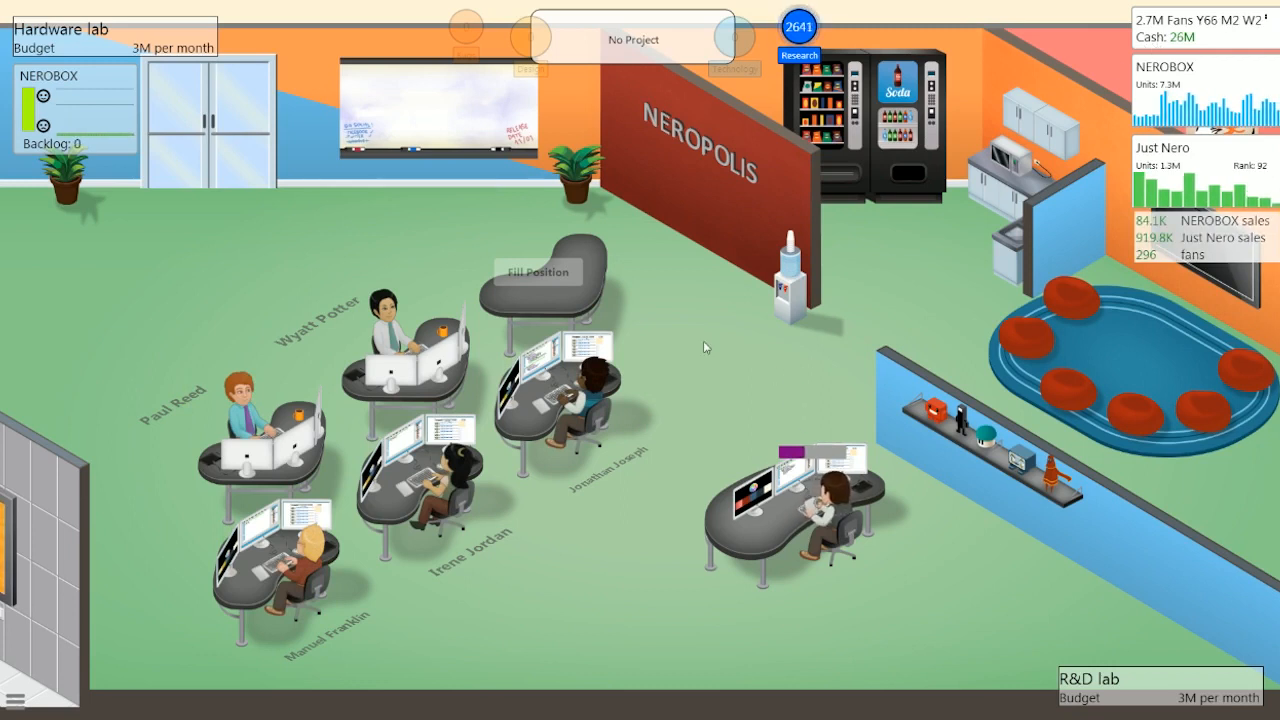
pyautogui.click(384, 330)
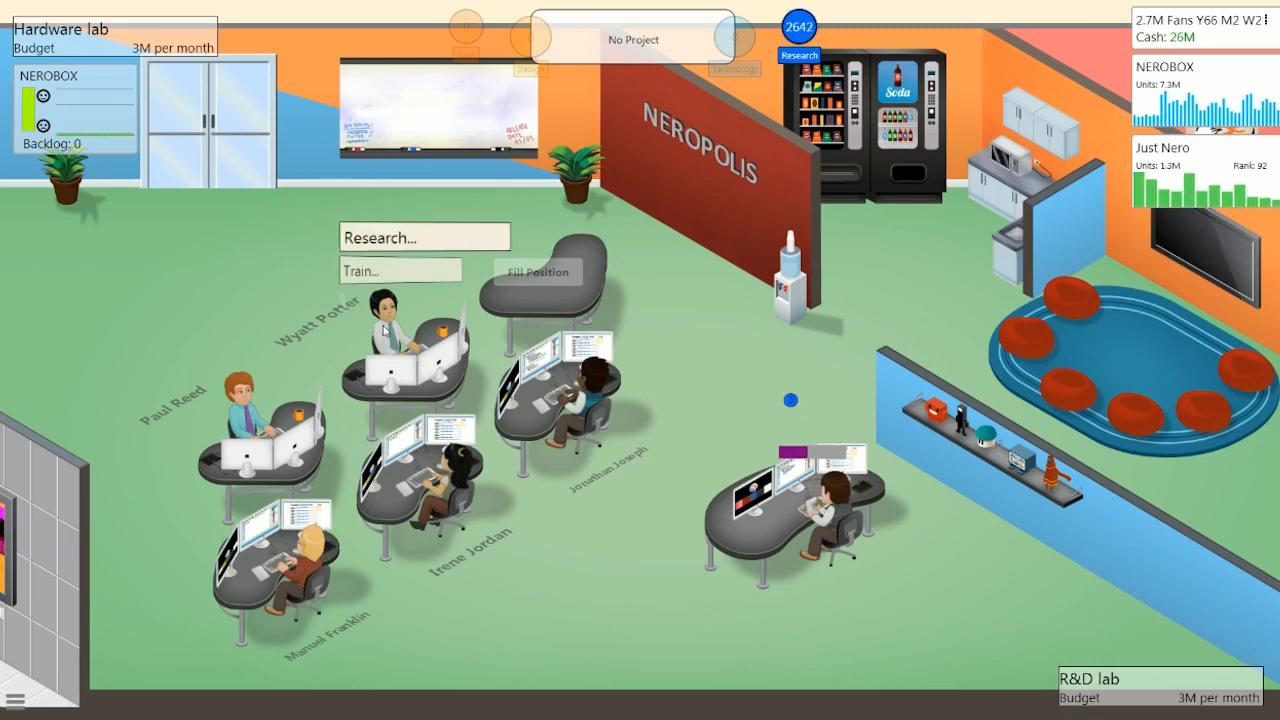
# - Put one staff member on New Topic research
pyautogui.click(424, 236)
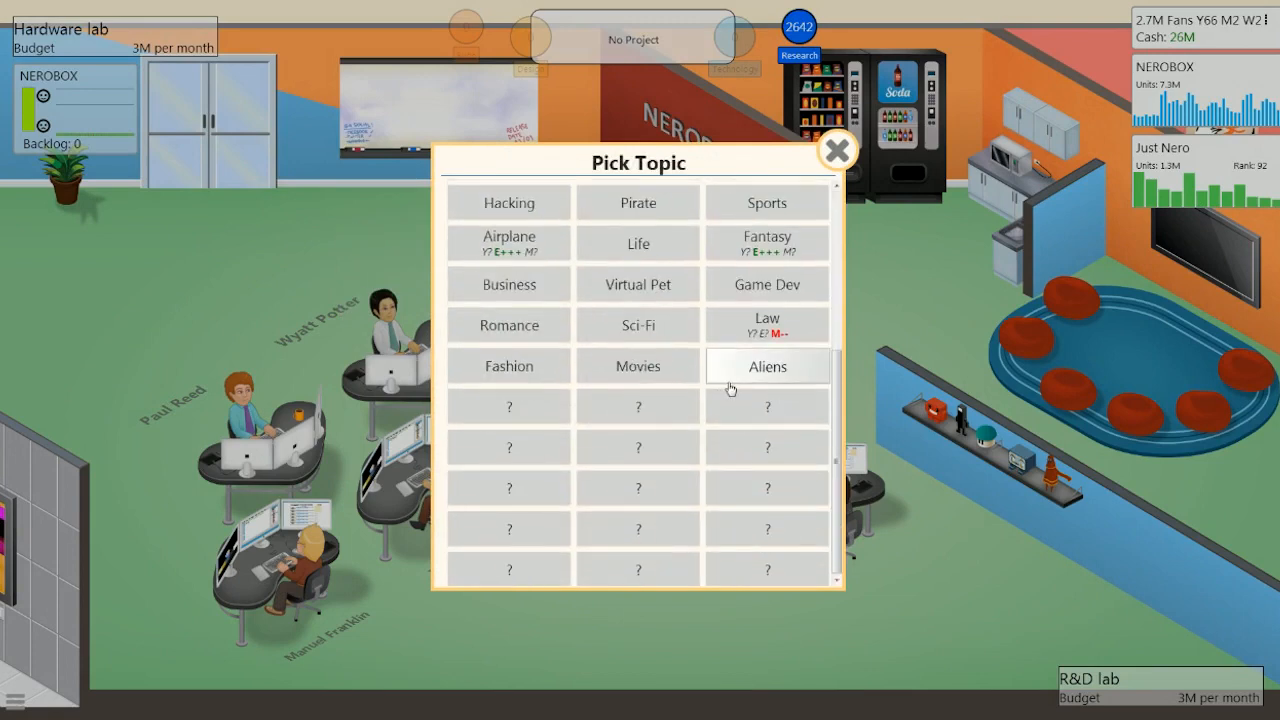
pyautogui.click(768, 366)
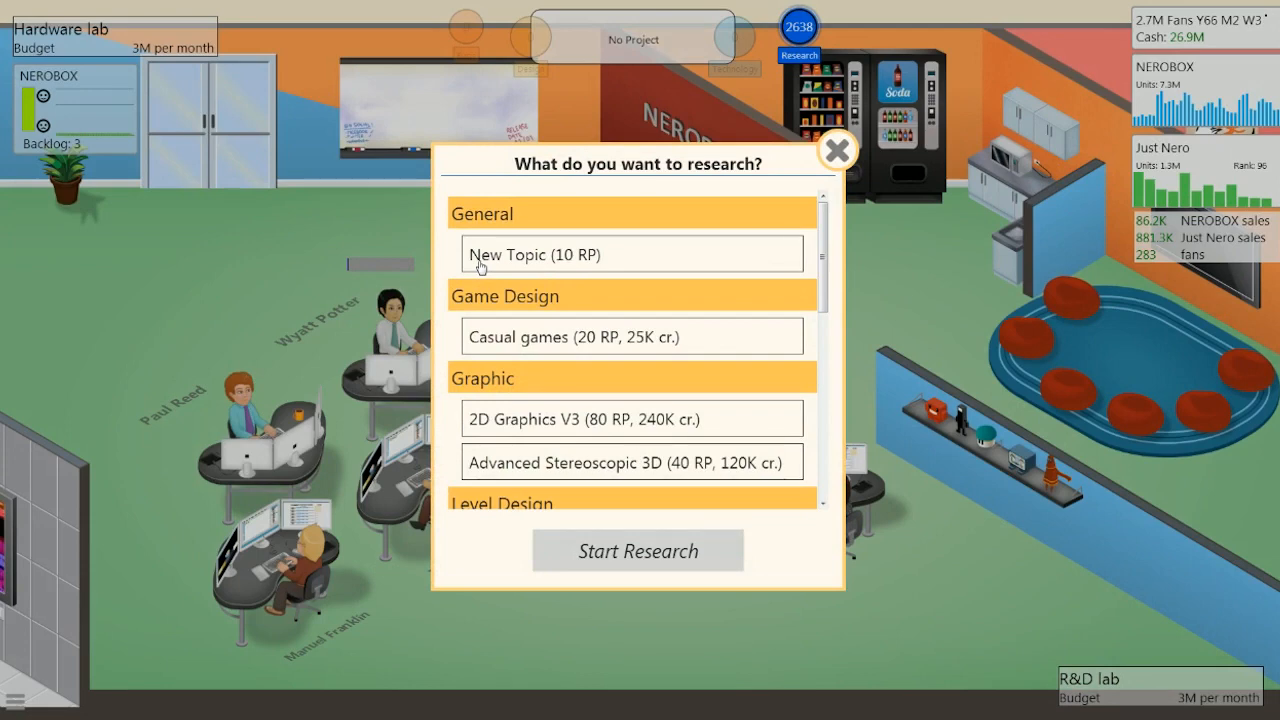
pyautogui.moveTo(492, 276)
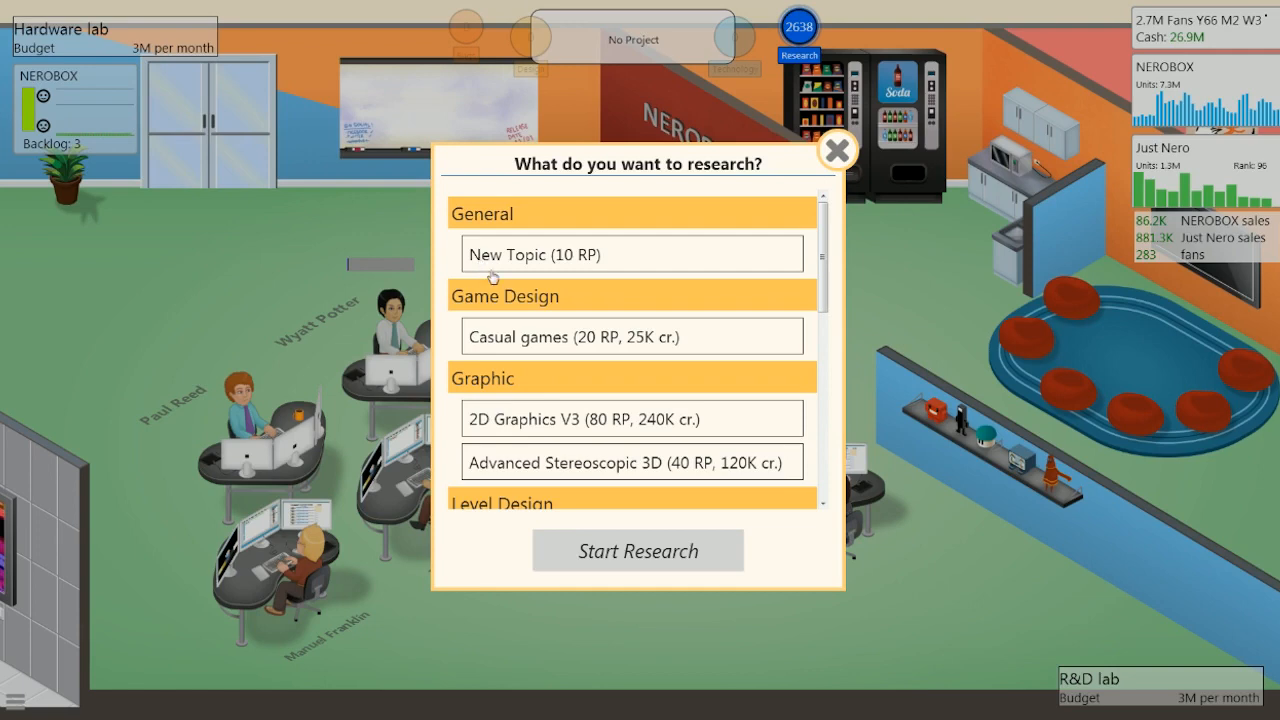
pyautogui.click(630, 252)
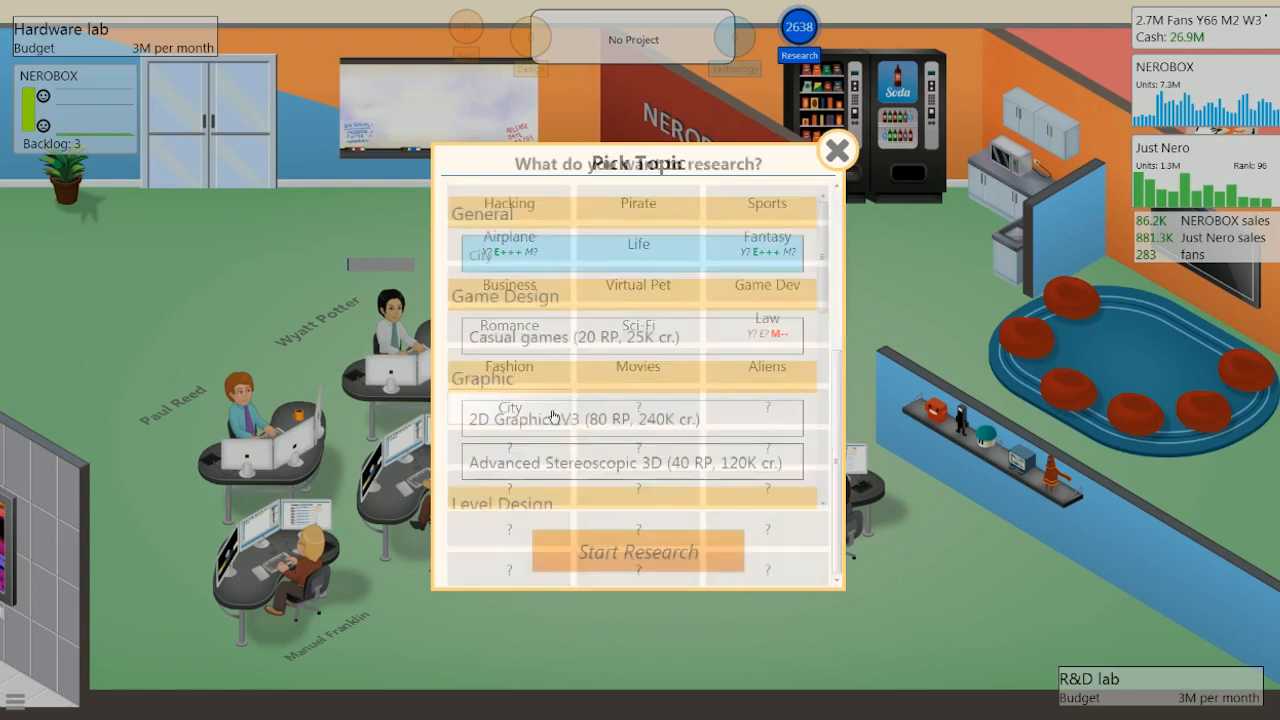
pyautogui.click(836, 150)
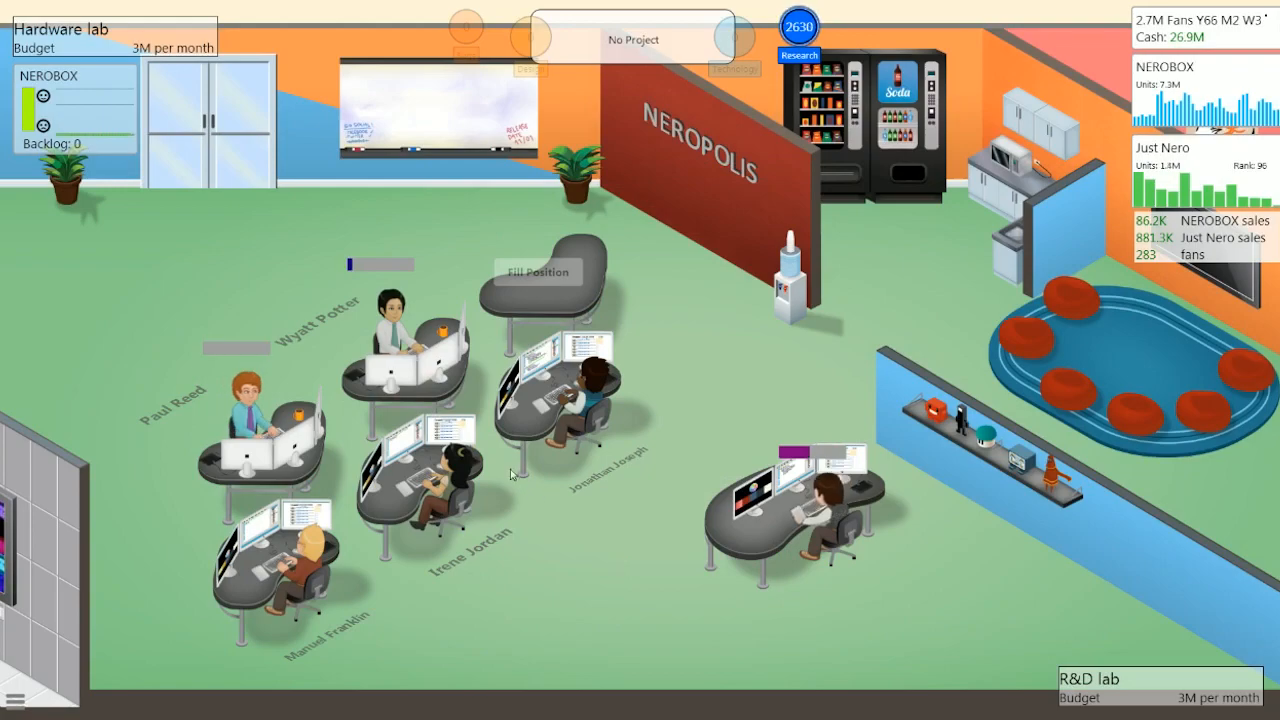
pyautogui.click(798, 28)
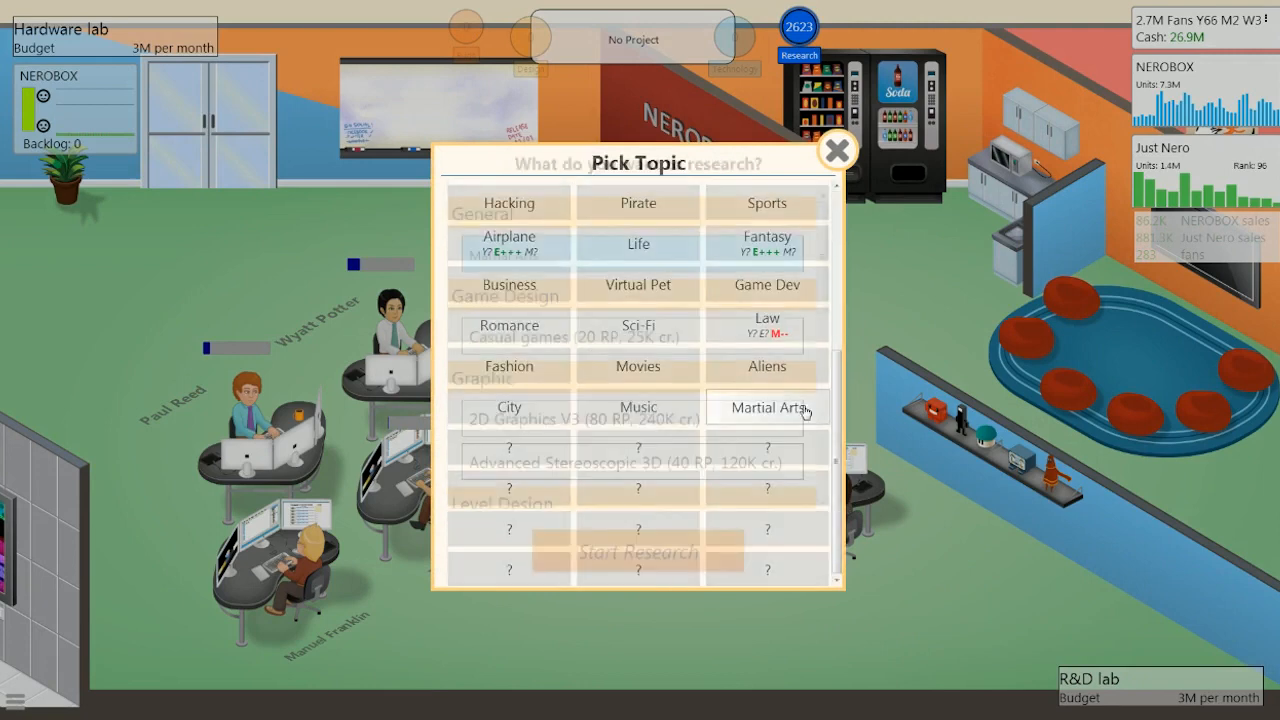
# - Put another staff member on researching the Dance topic
pyautogui.click(836, 150)
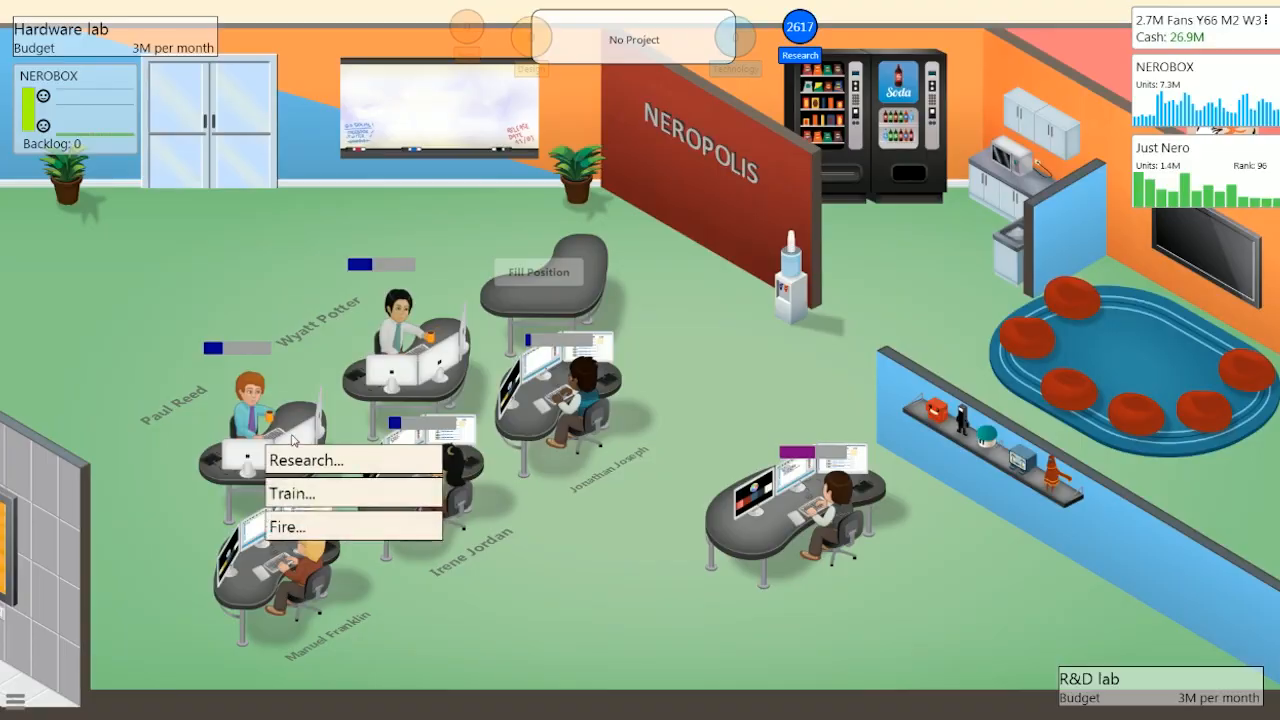
pyautogui.click(308, 460)
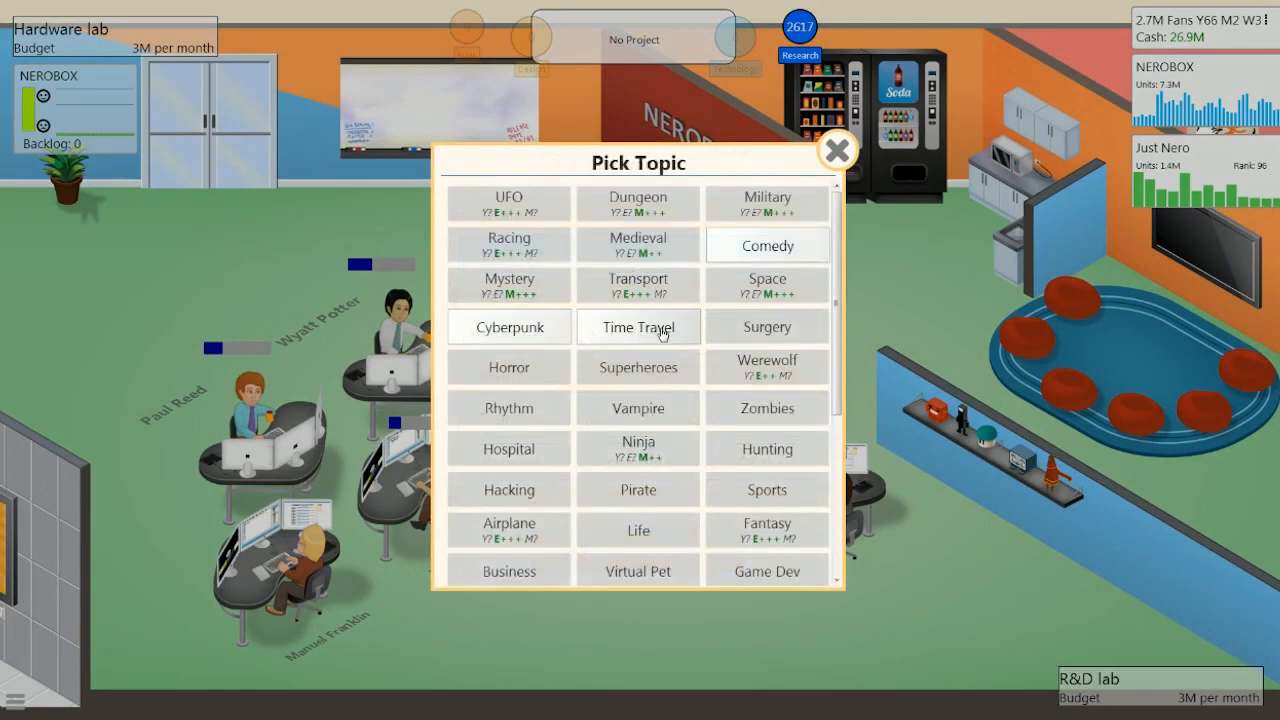
pyautogui.moveTo(492, 336)
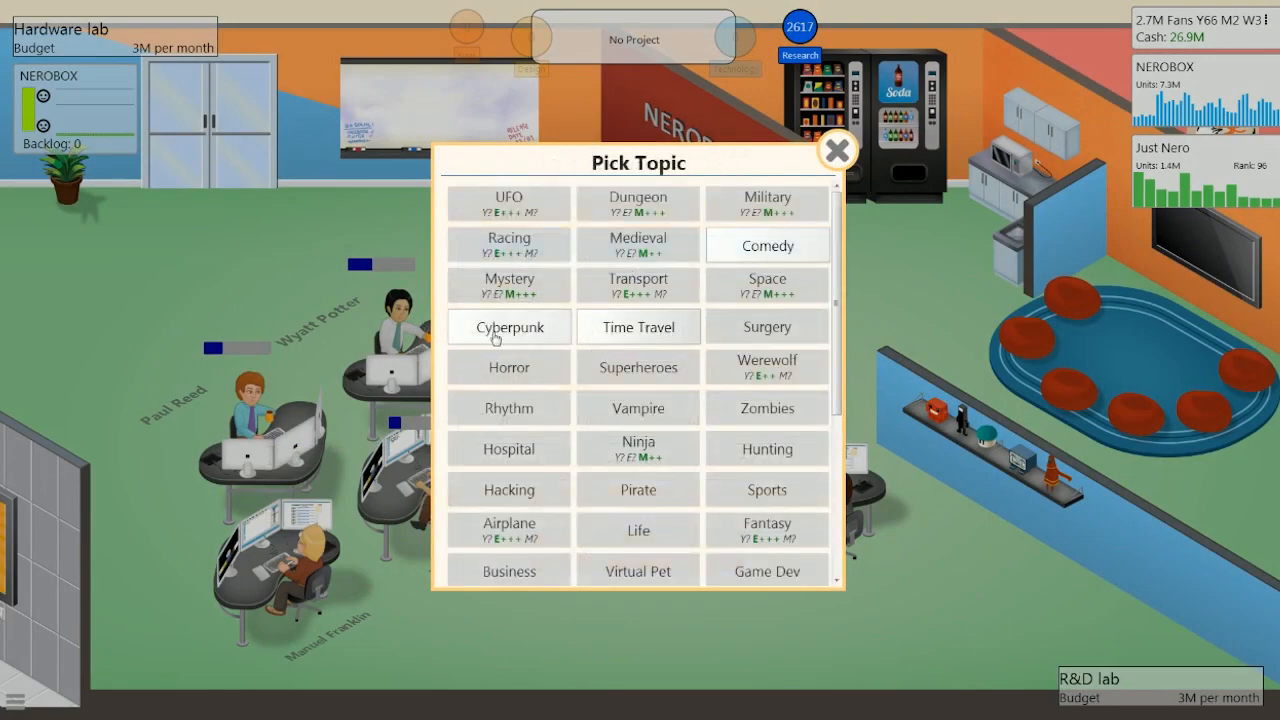
pyautogui.scroll(-3)
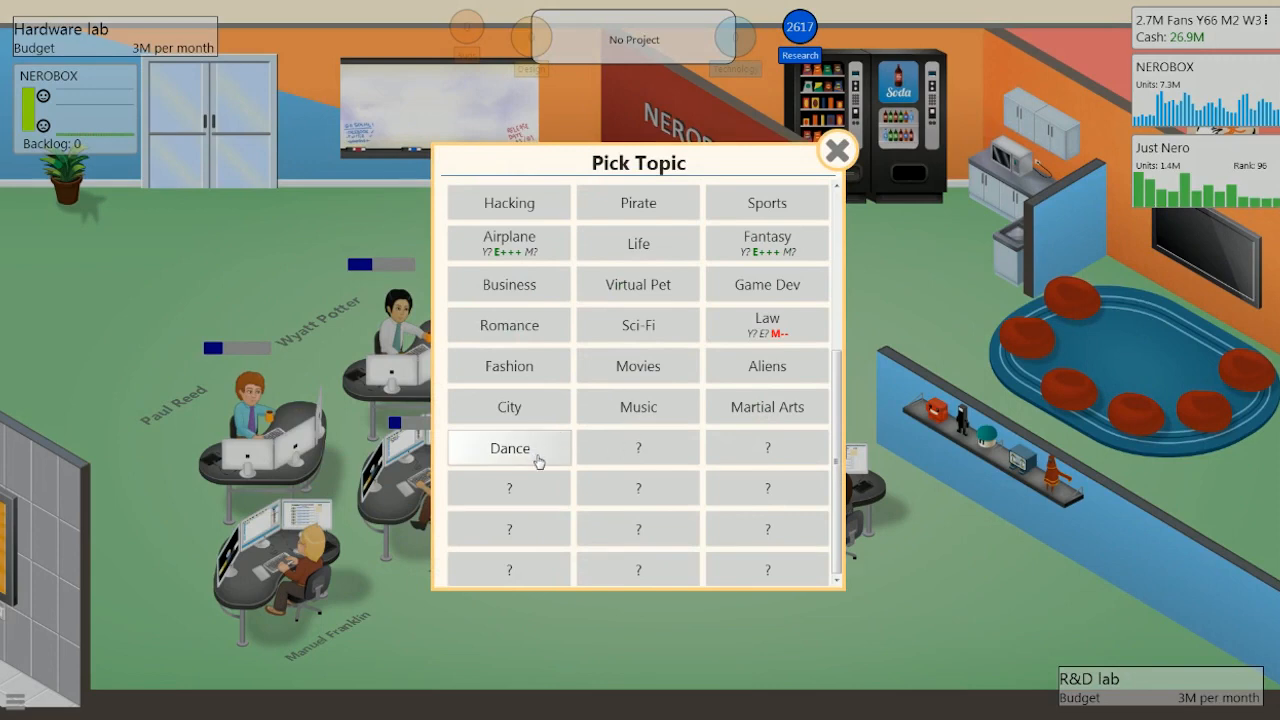
pyautogui.click(508, 448)
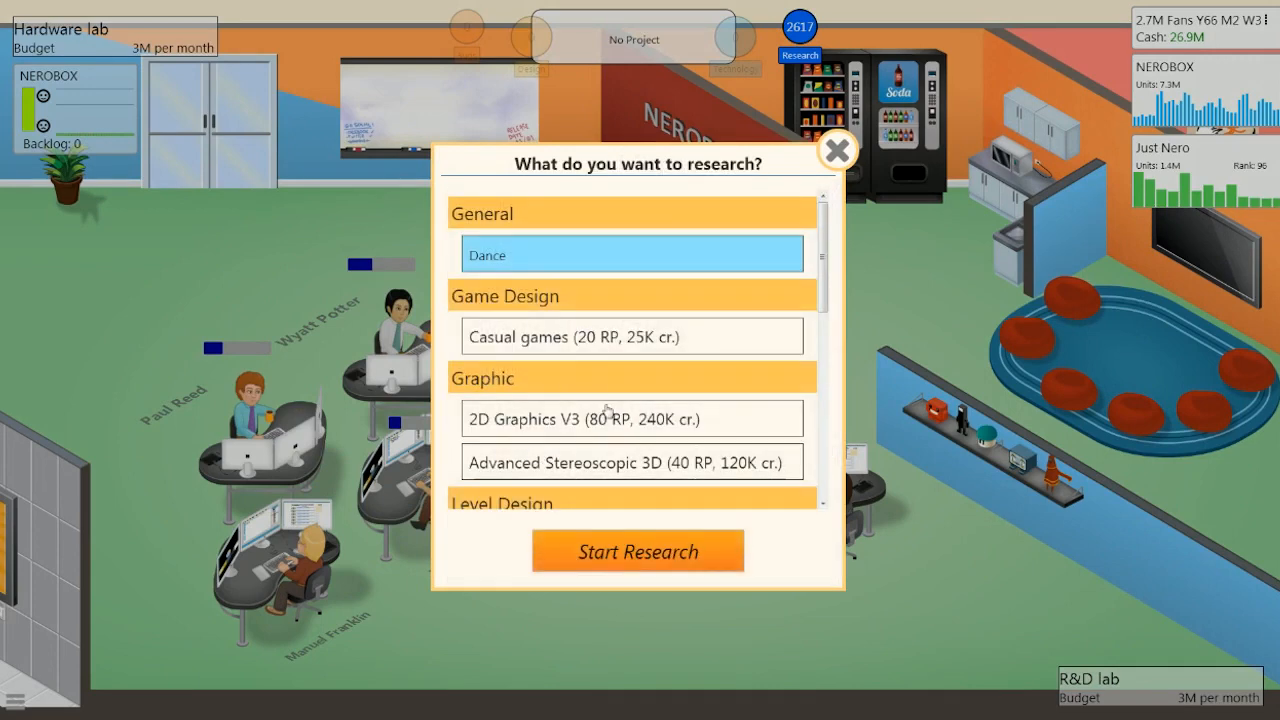
pyautogui.click(836, 150)
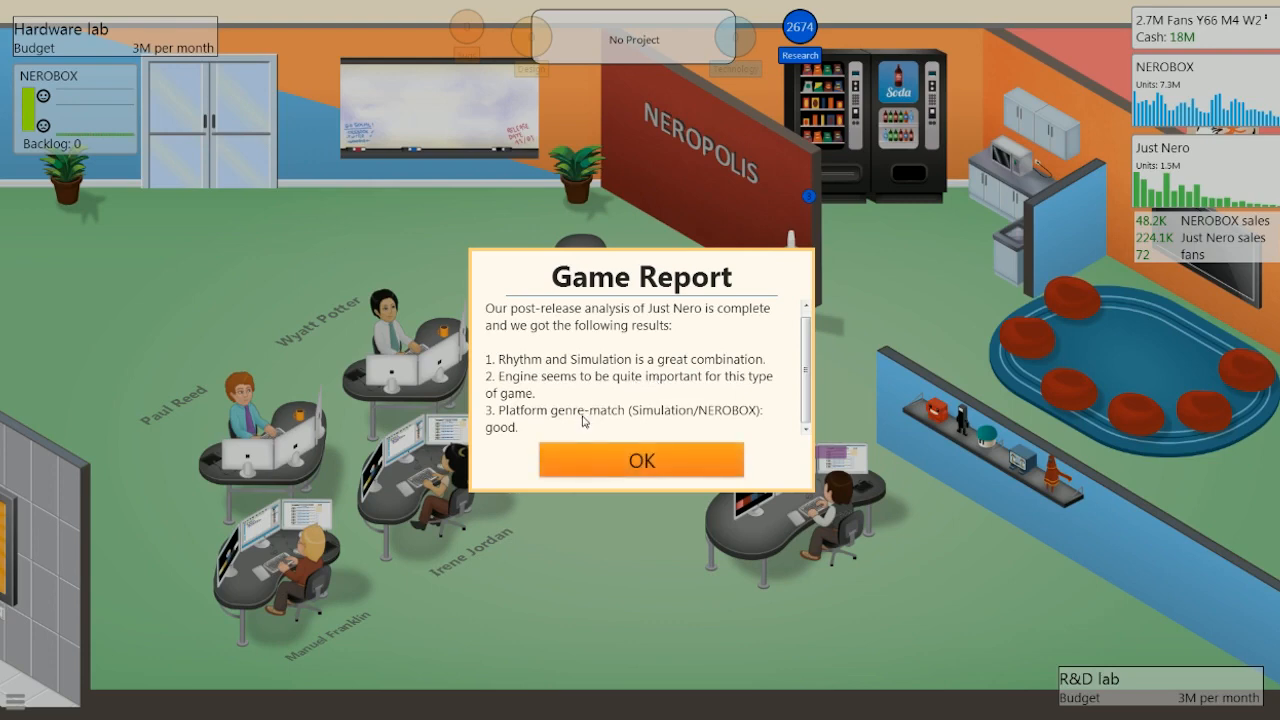
# - Close the Just Nero game report, revealing the new game convention invitation
pyautogui.click(640, 460)
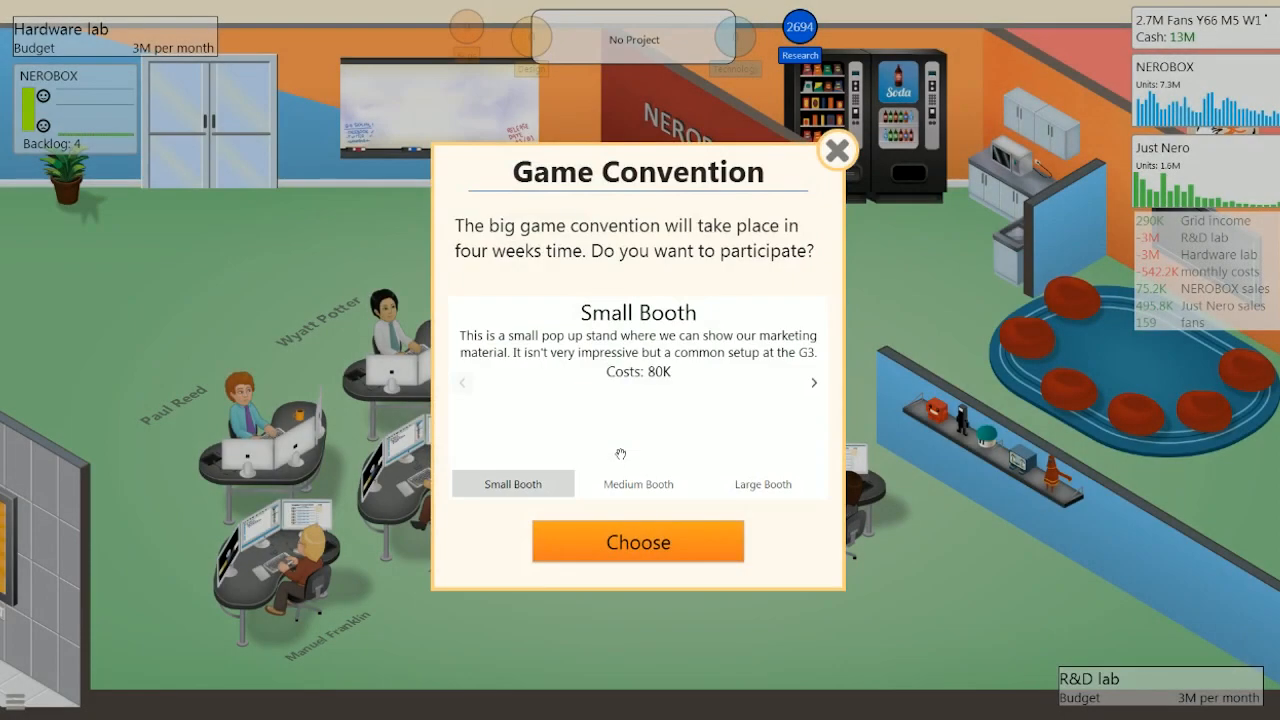
pyautogui.moveTo(756, 442)
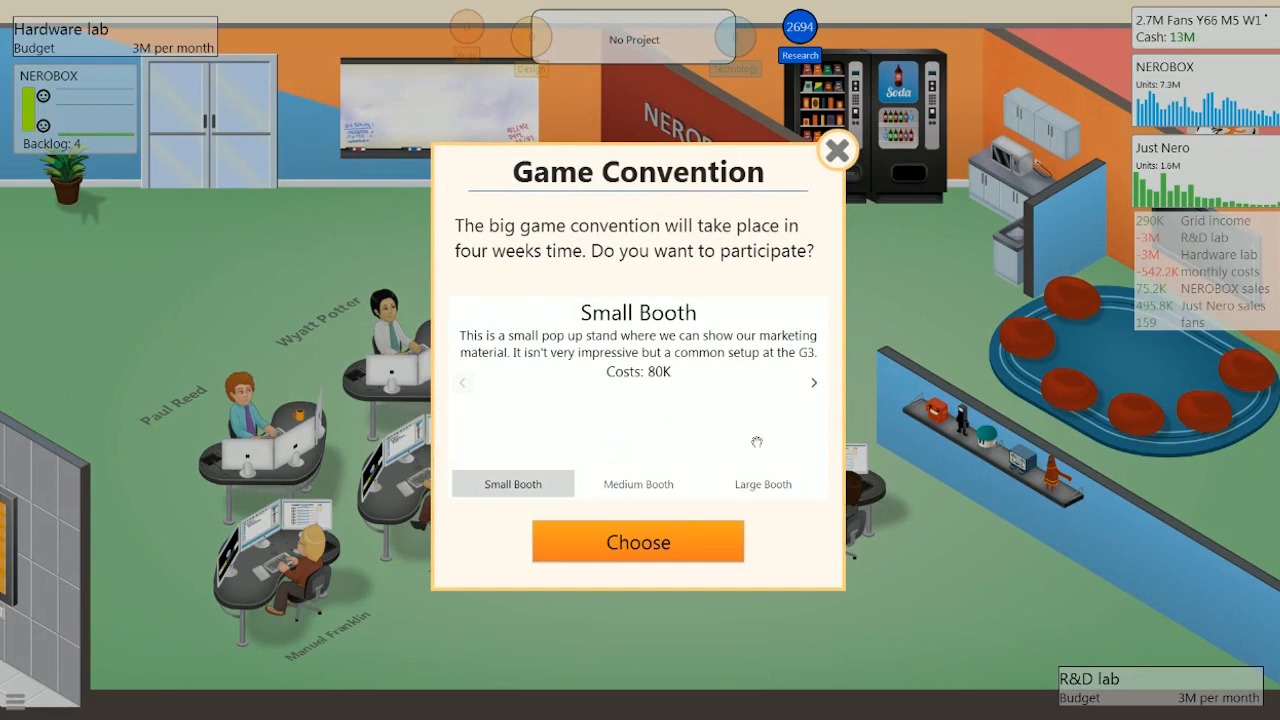
# - Book the 1.5M Large Booth for the G3 convention
pyautogui.click(762, 482)
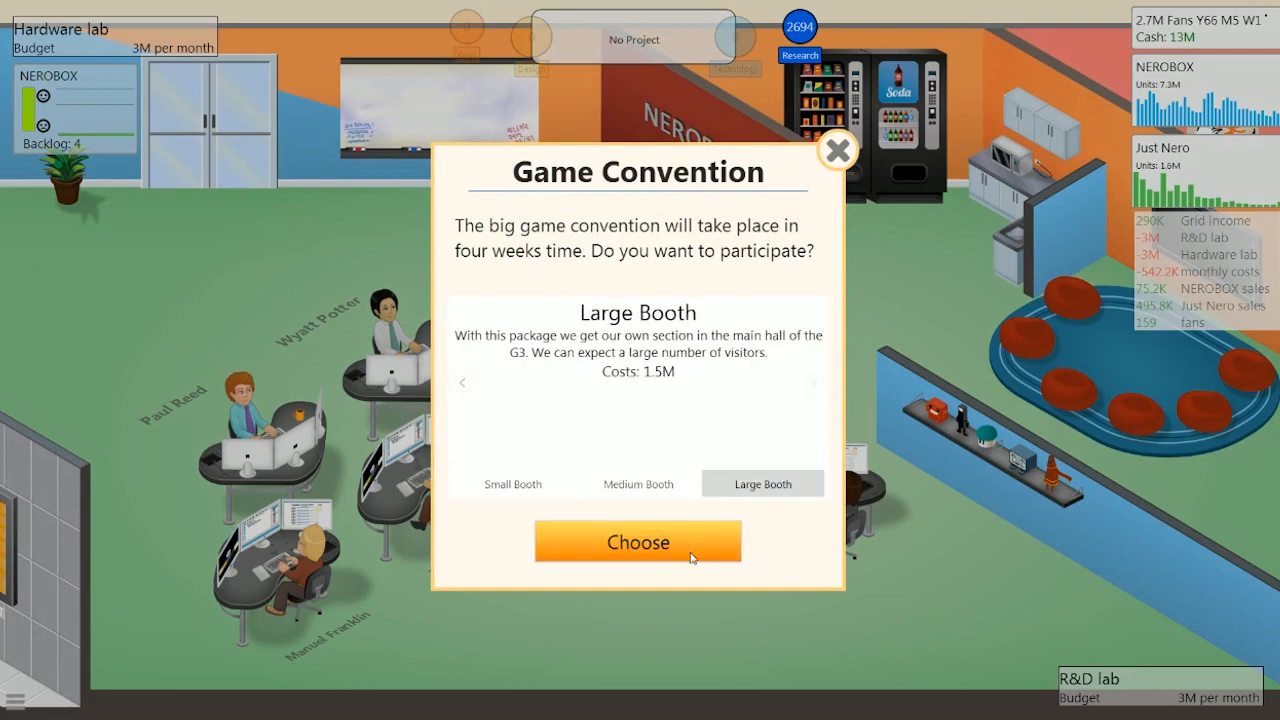
pyautogui.click(636, 540)
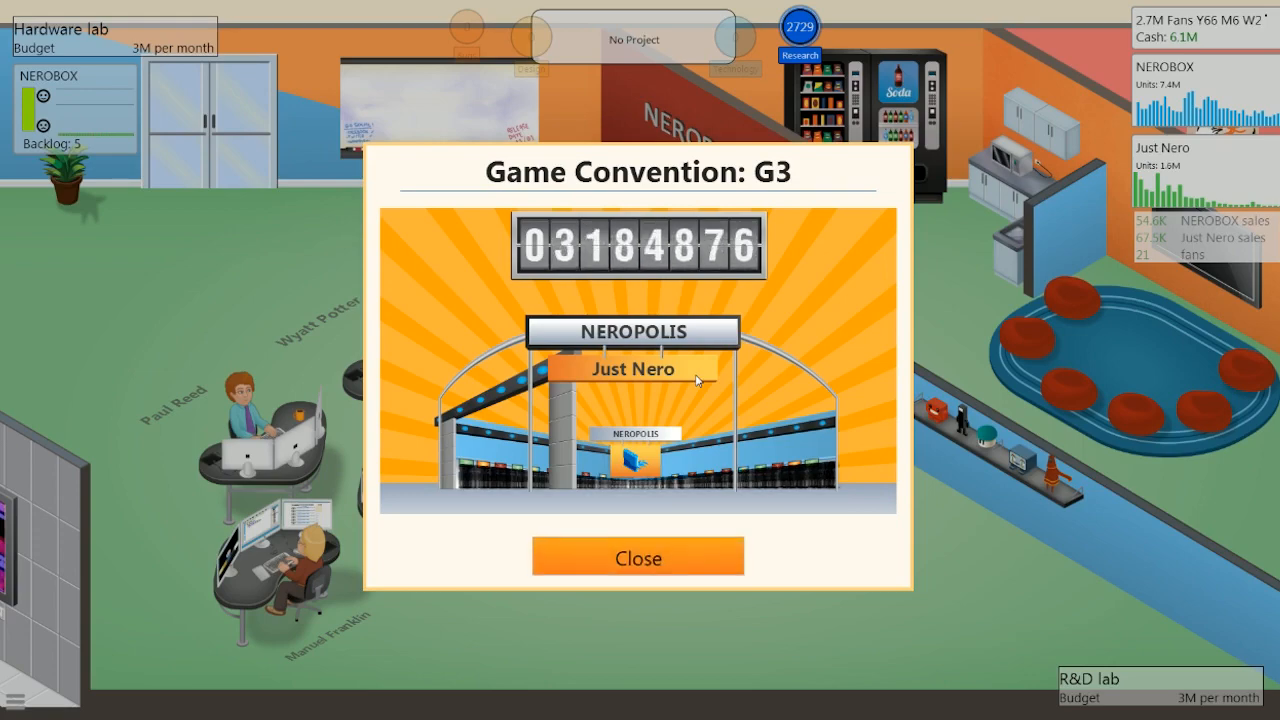
# - Dismiss the G3 visitor tally showing 3,184,876 visitors and a number-one booth vote
pyautogui.click(638, 556)
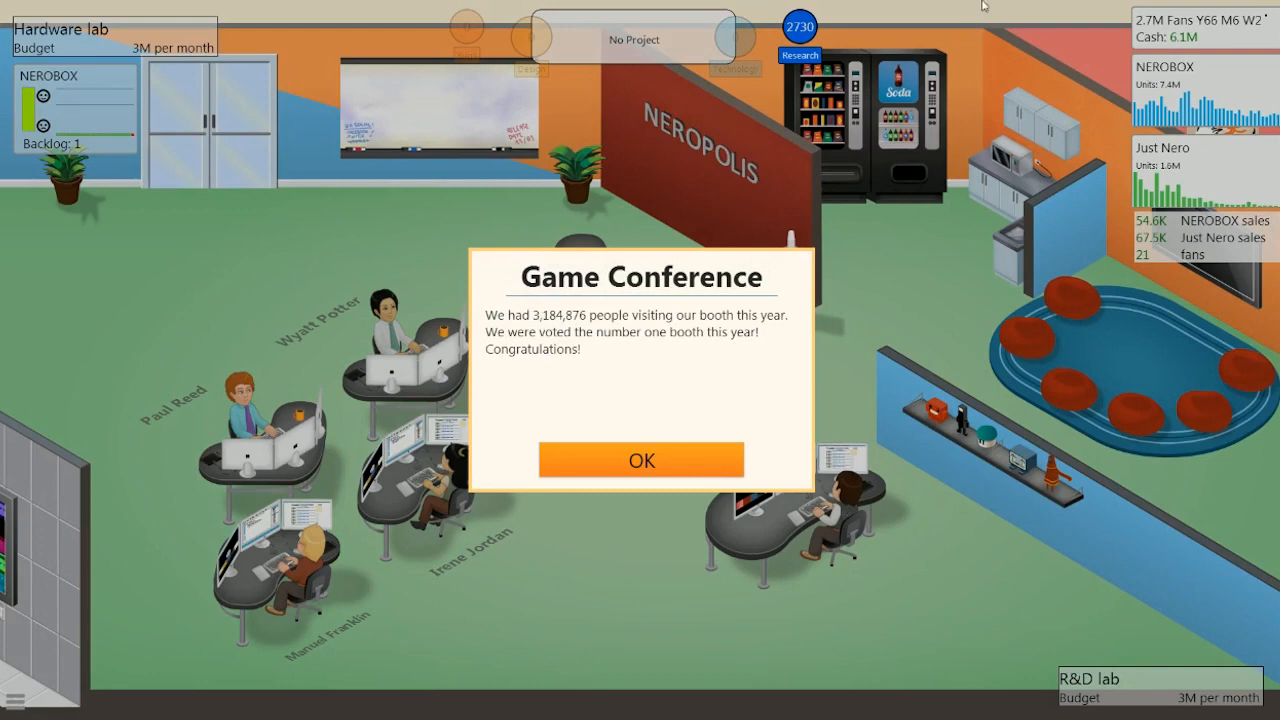
pyautogui.moveTo(560, 312)
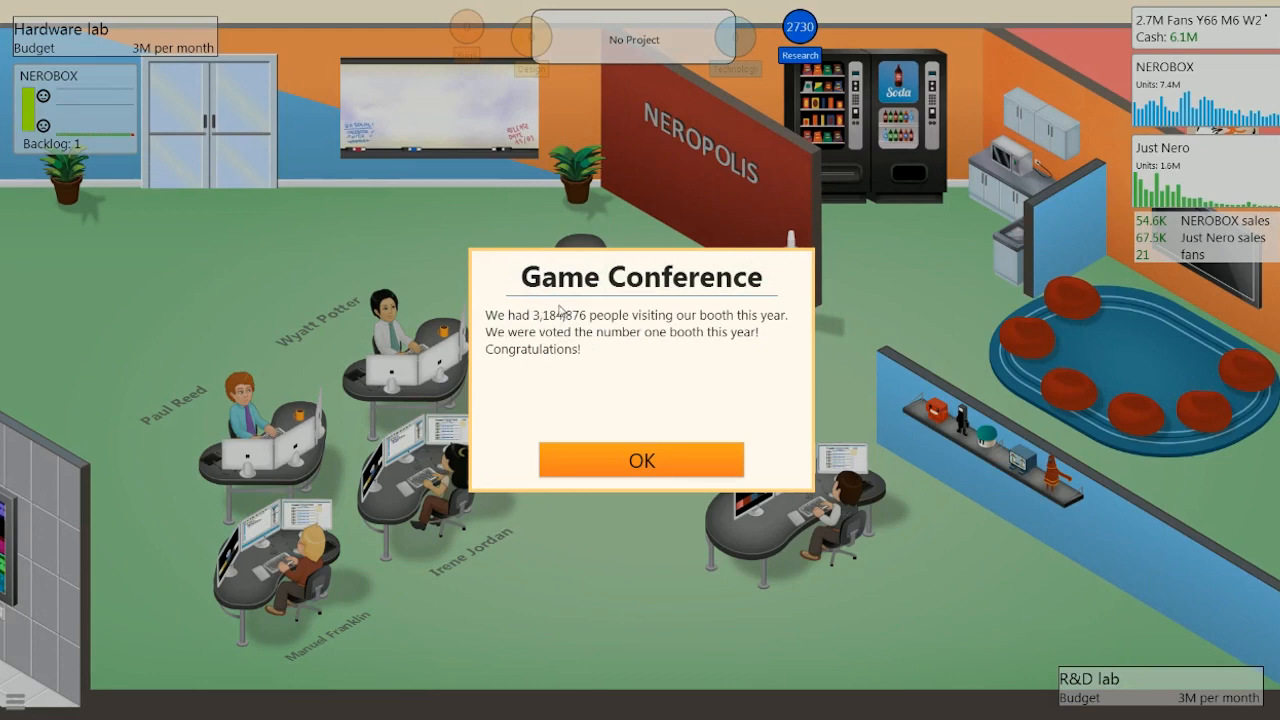
pyautogui.moveTo(564, 308)
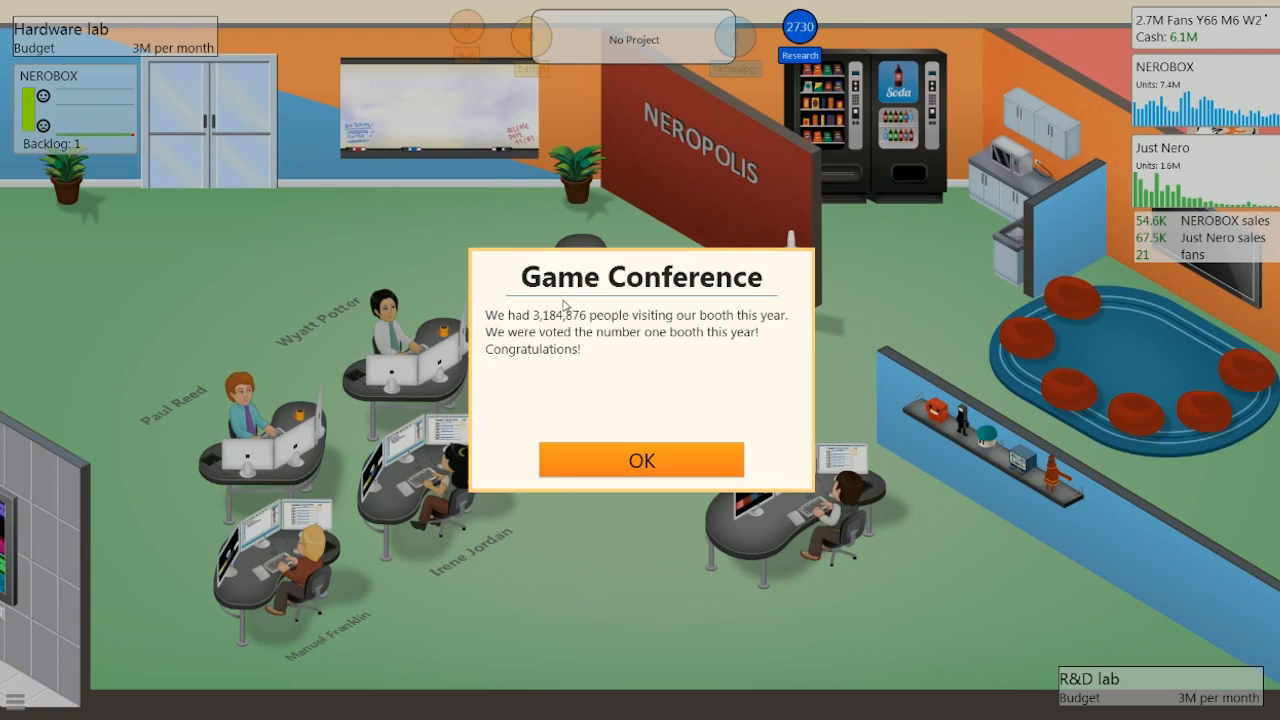
pyautogui.moveTo(566, 304)
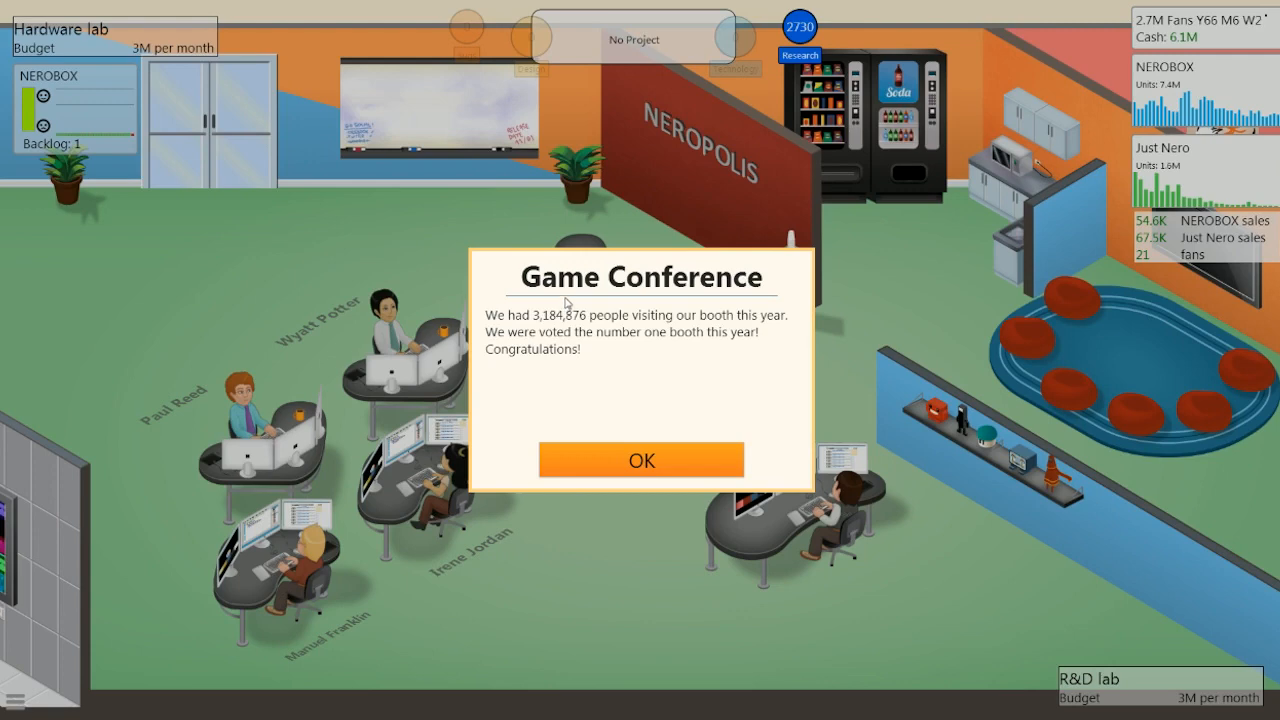
pyautogui.moveTo(688, 420)
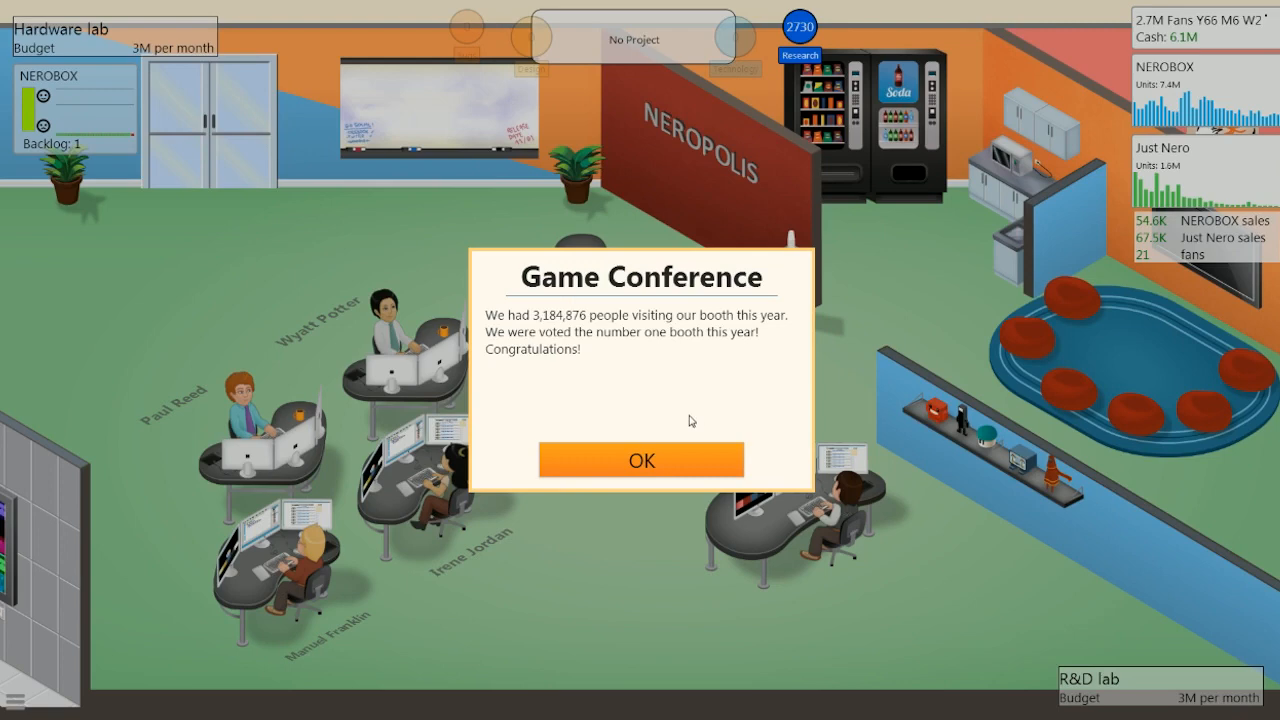
pyautogui.moveTo(686, 418)
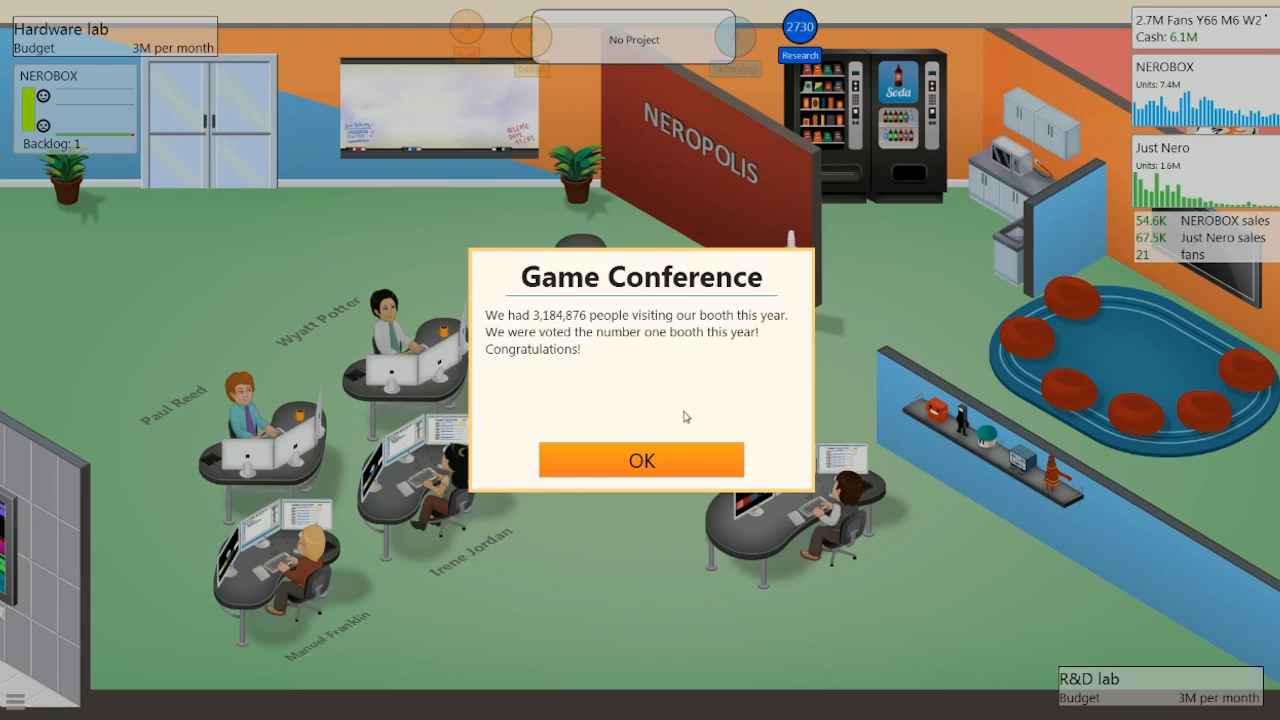